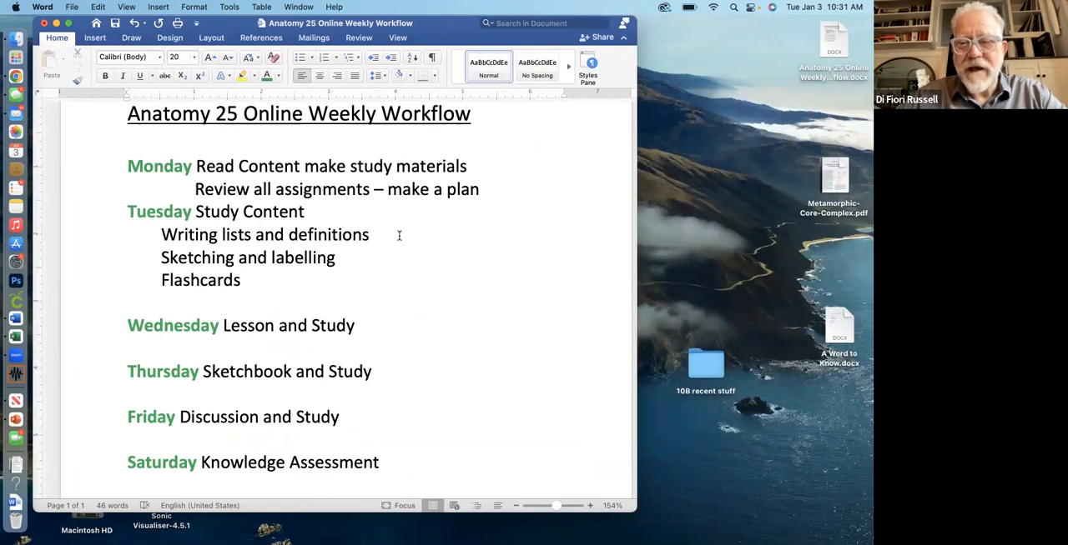
{"action": "mouse_move", "coordinate": [361, 264]}
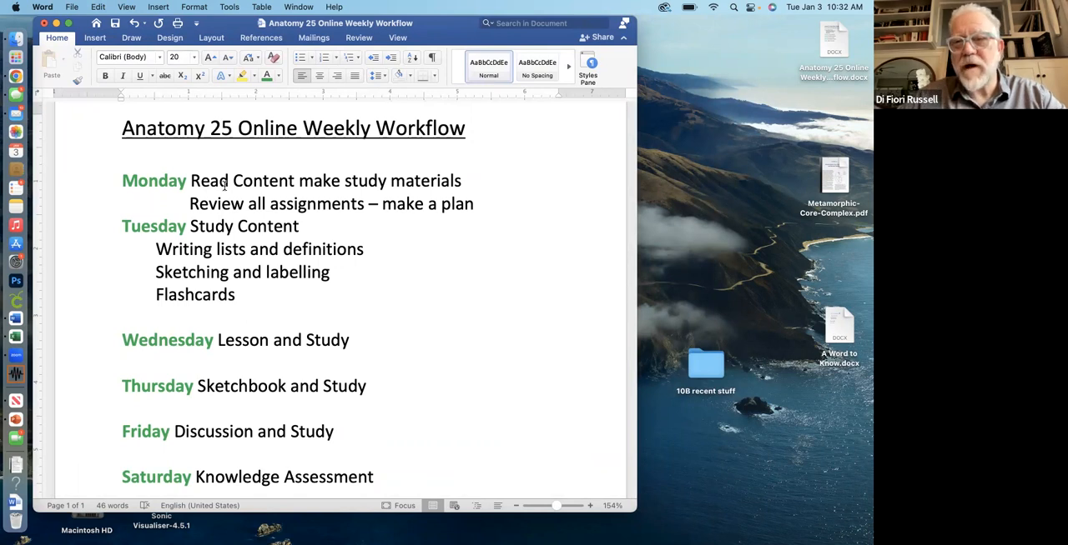
{"action": "mouse_move", "coordinate": [397, 186]}
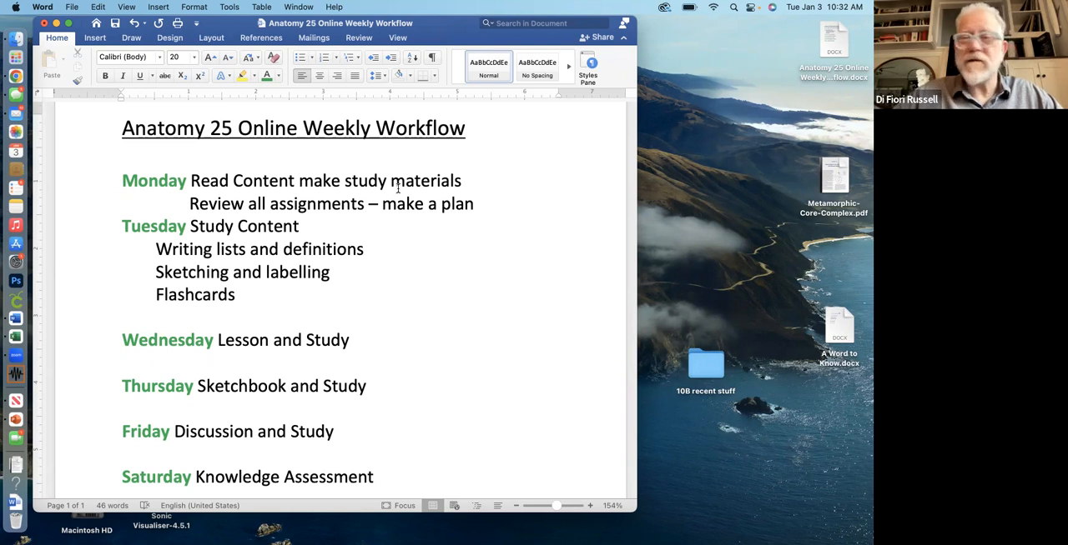
{"action": "mouse_move", "coordinate": [340, 203]}
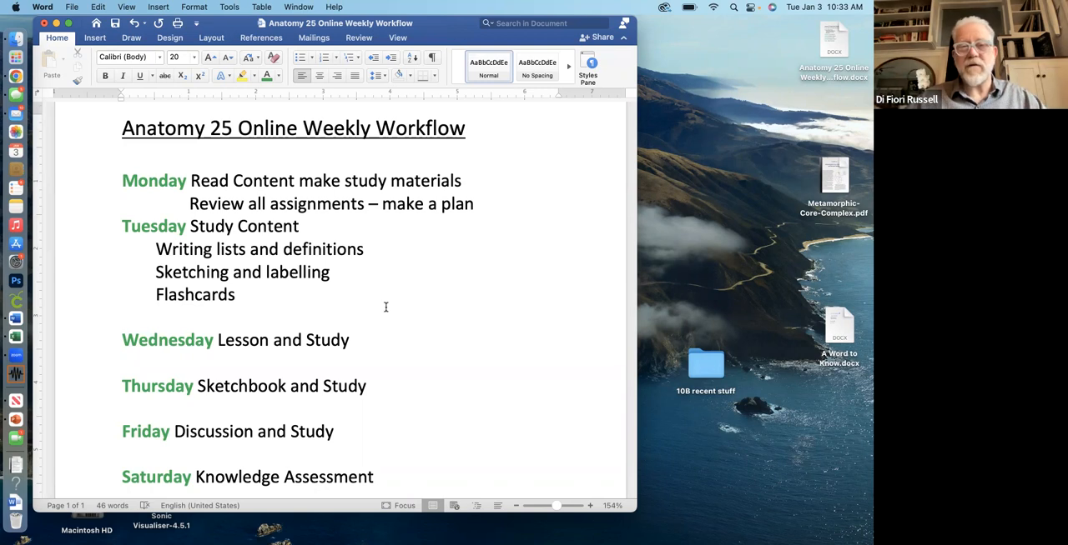
Scroll the weekly schedule so Tuesday through Sunday's Applied Assessment is visible
{"action": "scroll", "scroll_direction": "down", "scroll_amount": 3}
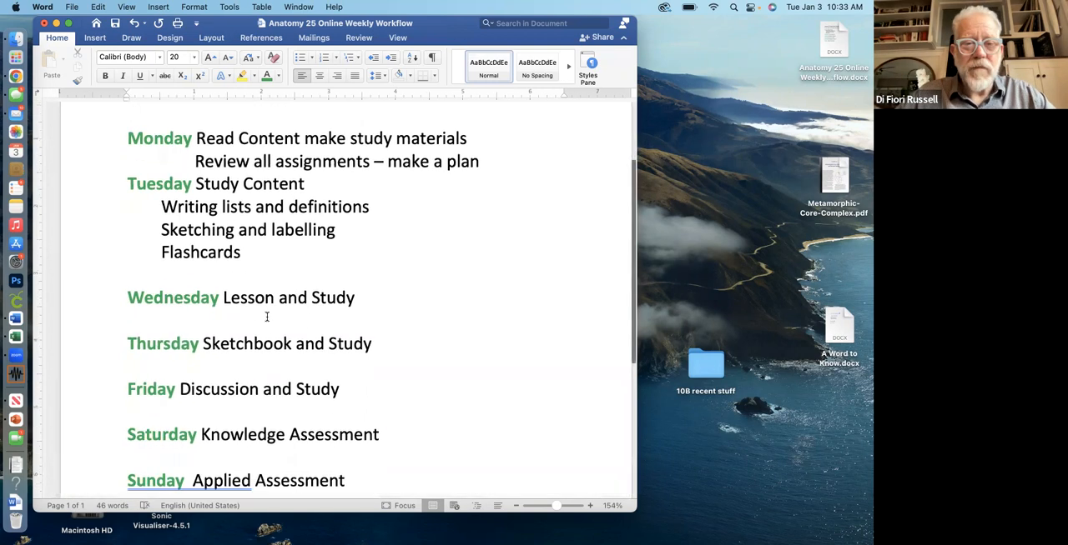
{"action": "scroll", "scroll_direction": "up", "scroll_amount": 3}
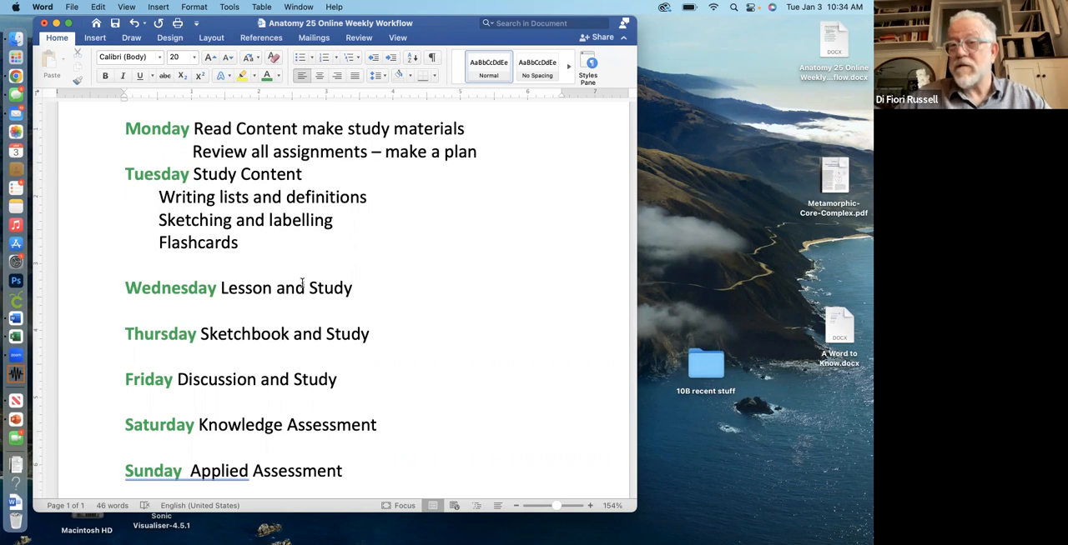
{"action": "mouse_move", "coordinate": [302, 283]}
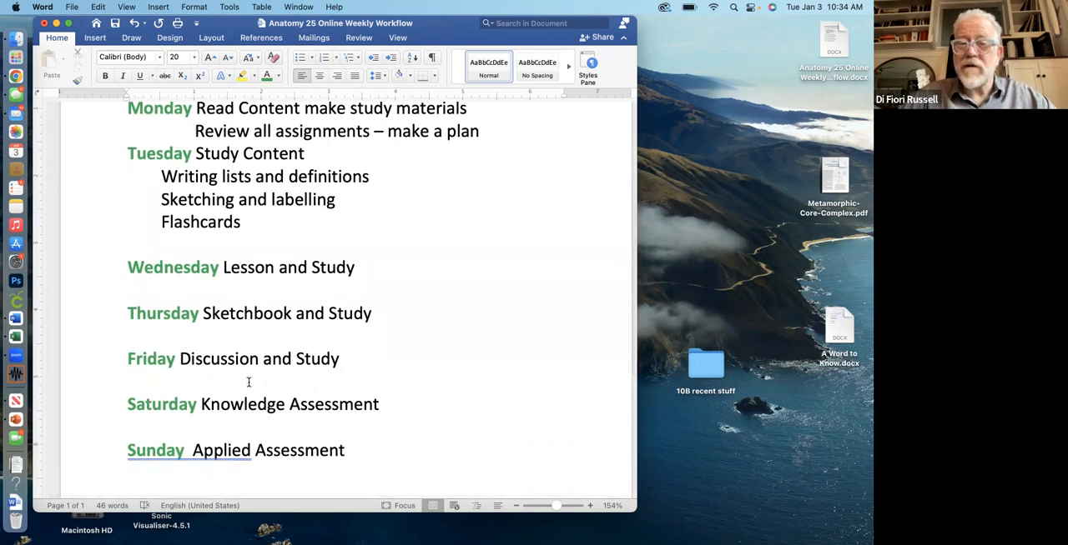
{"action": "mouse_move", "coordinate": [280, 370]}
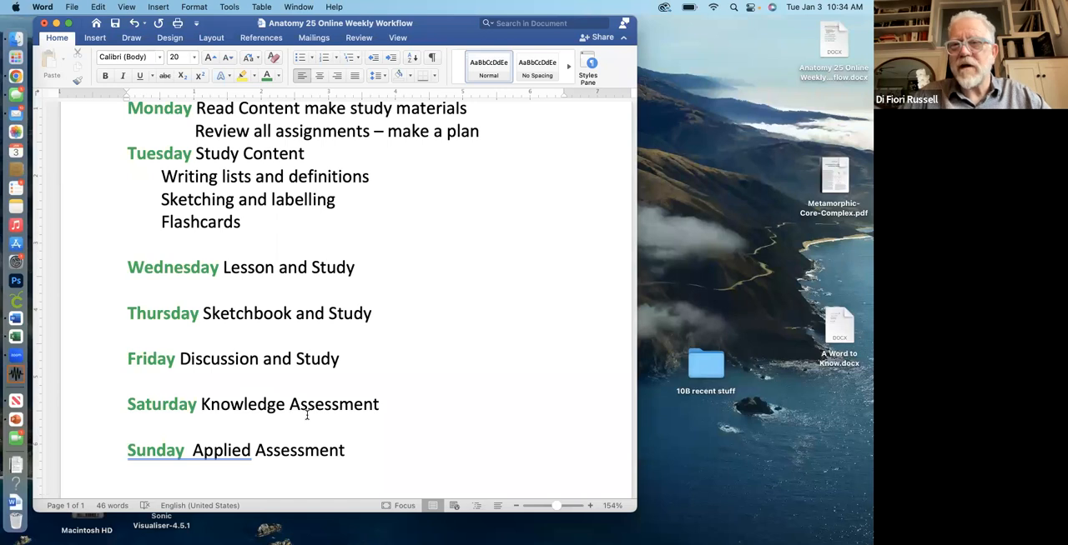
{"action": "scroll", "scroll_direction": "down", "scroll_amount": 3}
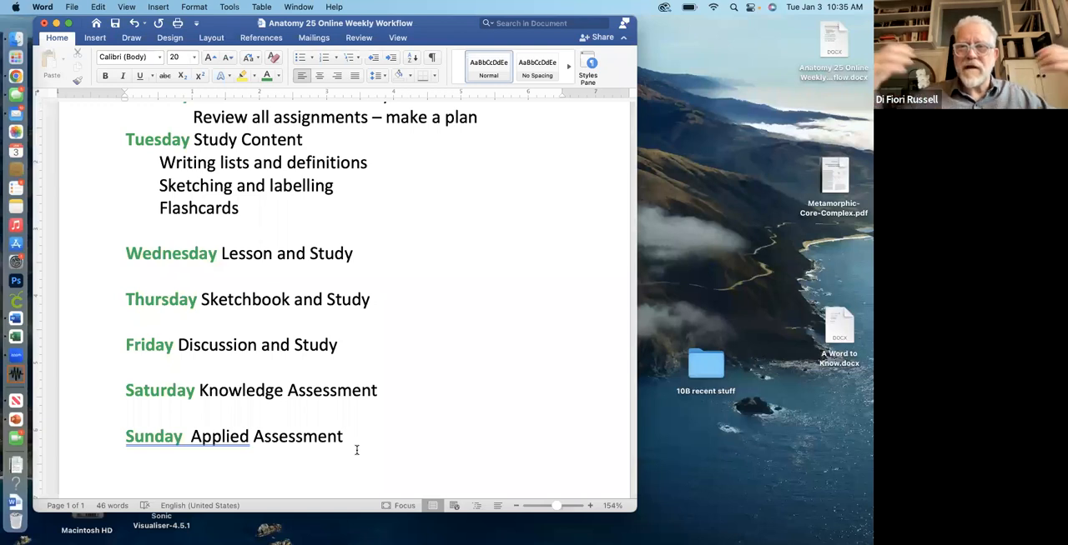
{"action": "mouse_move", "coordinate": [367, 487]}
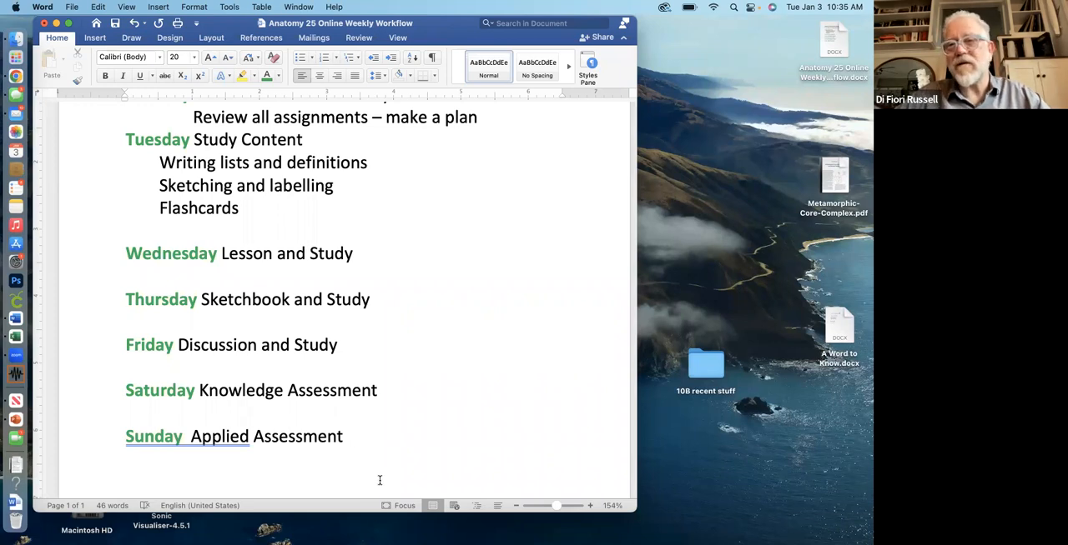
{"action": "mouse_move", "coordinate": [424, 344]}
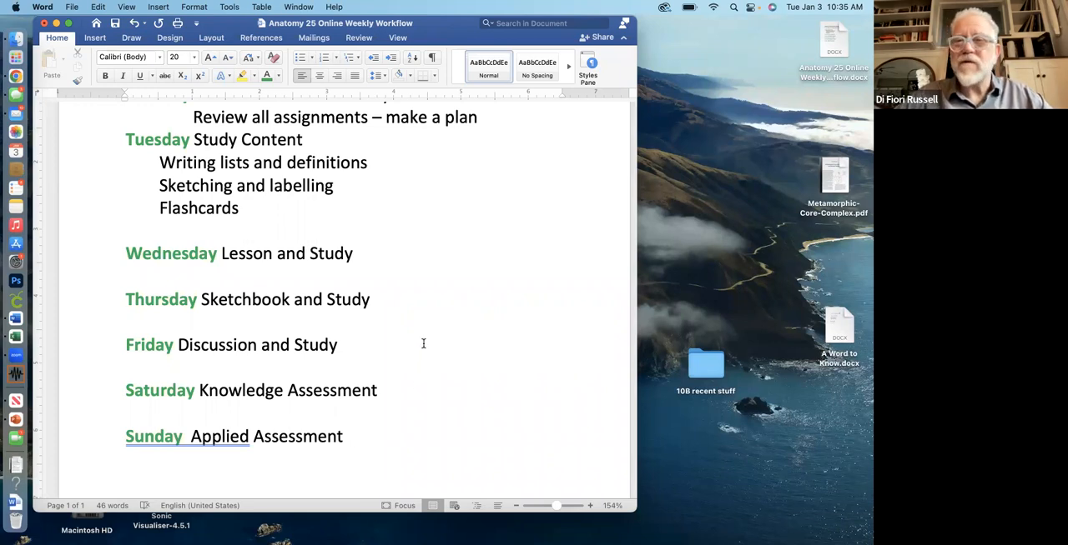
{"action": "mouse_move", "coordinate": [280, 92]}
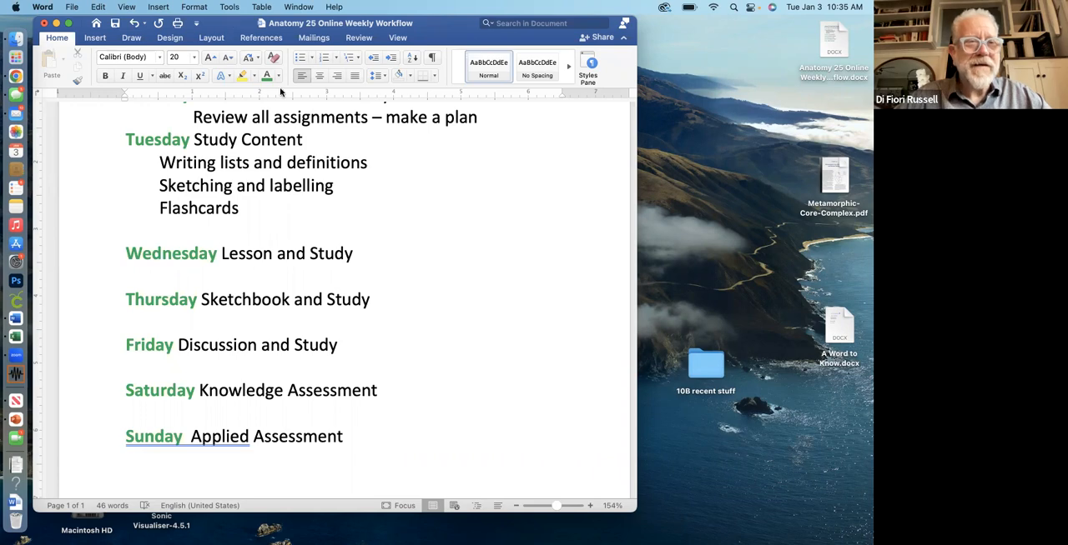
In Chrome, go to canvas.pasadena.edu and sign in with the saved credentials
{"action": "left_click", "coordinate": [15, 76]}
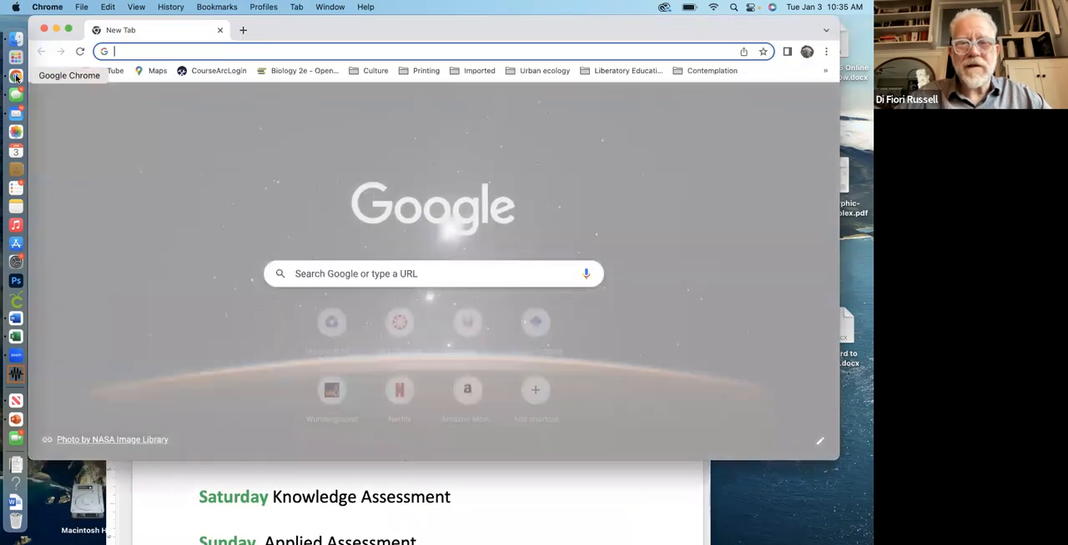
{"action": "left_click", "coordinate": [399, 323]}
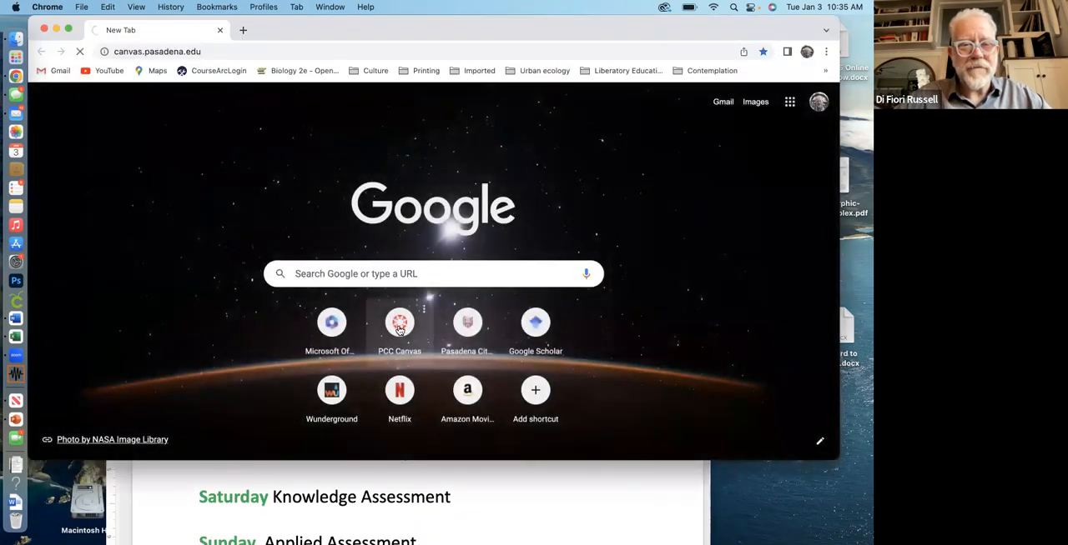
{"action": "left_click", "coordinate": [398, 324]}
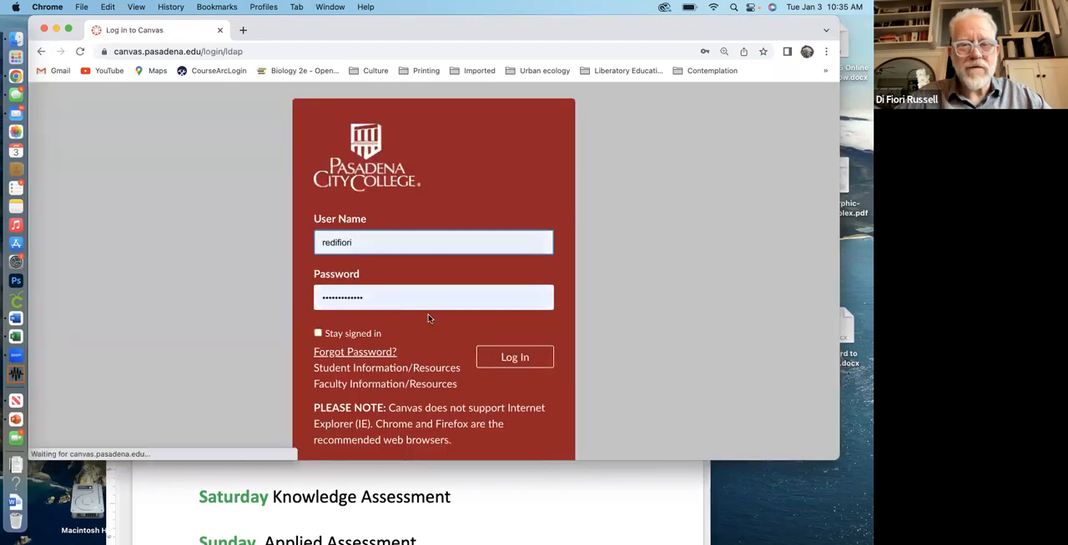
{"action": "left_click", "coordinate": [513, 357]}
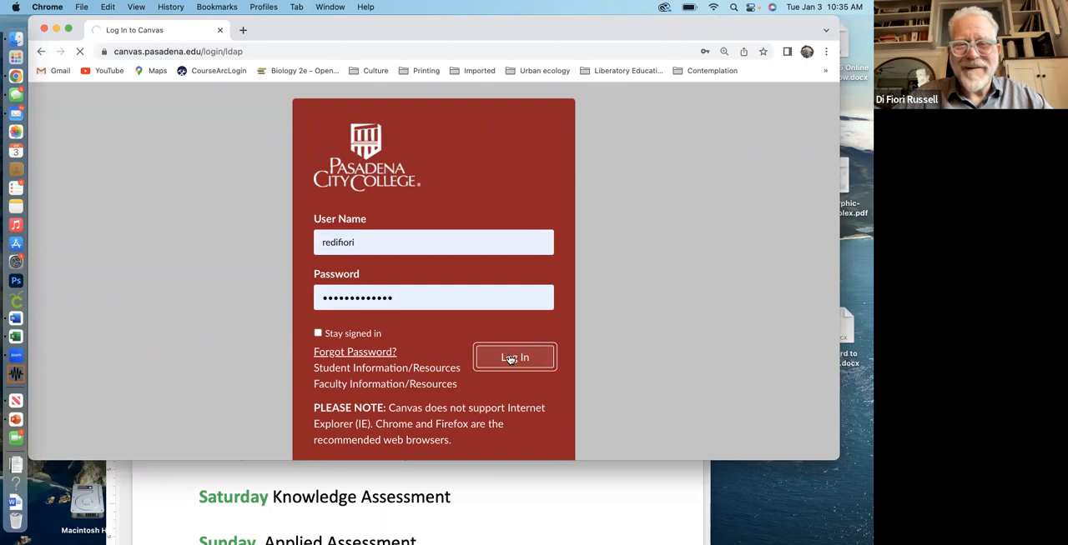
{"action": "left_click", "coordinate": [514, 357]}
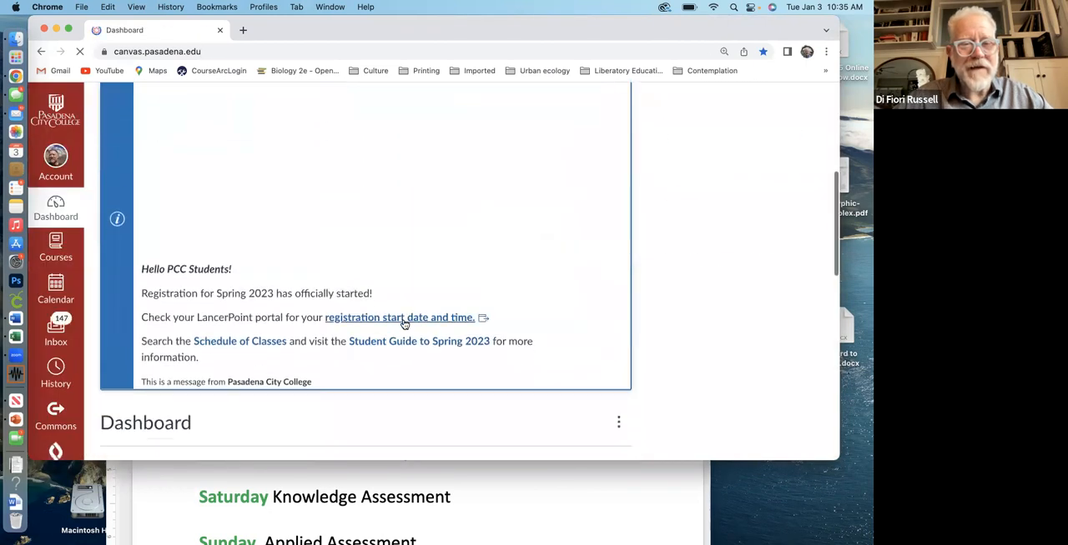
Enter the Spr23 ANAT 025 Human Anatomy-Online course and read its home-page welcome text
{"action": "scroll", "scroll_direction": "up", "scroll_amount": 3}
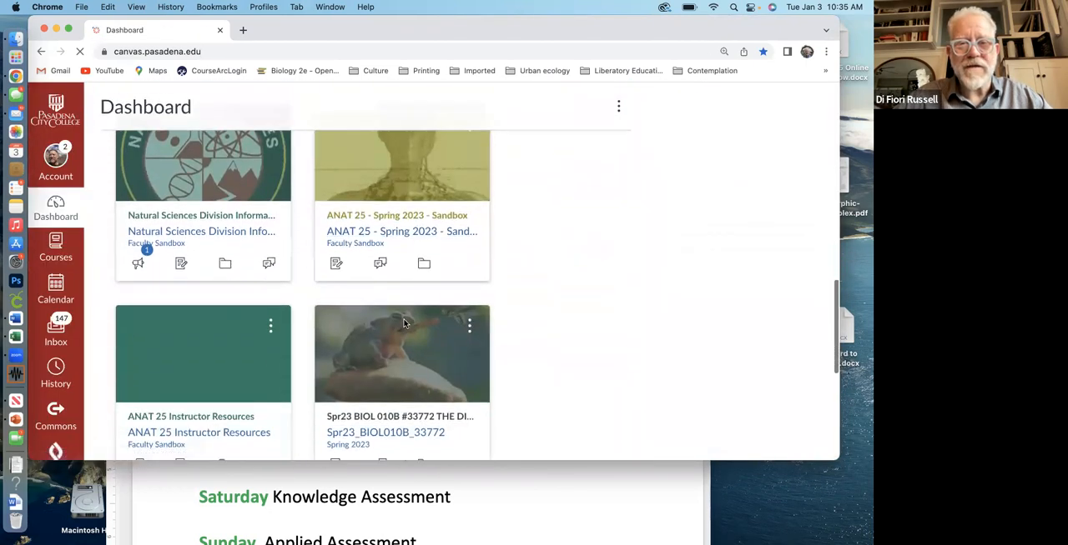
{"action": "scroll", "scroll_direction": "down", "scroll_amount": 3}
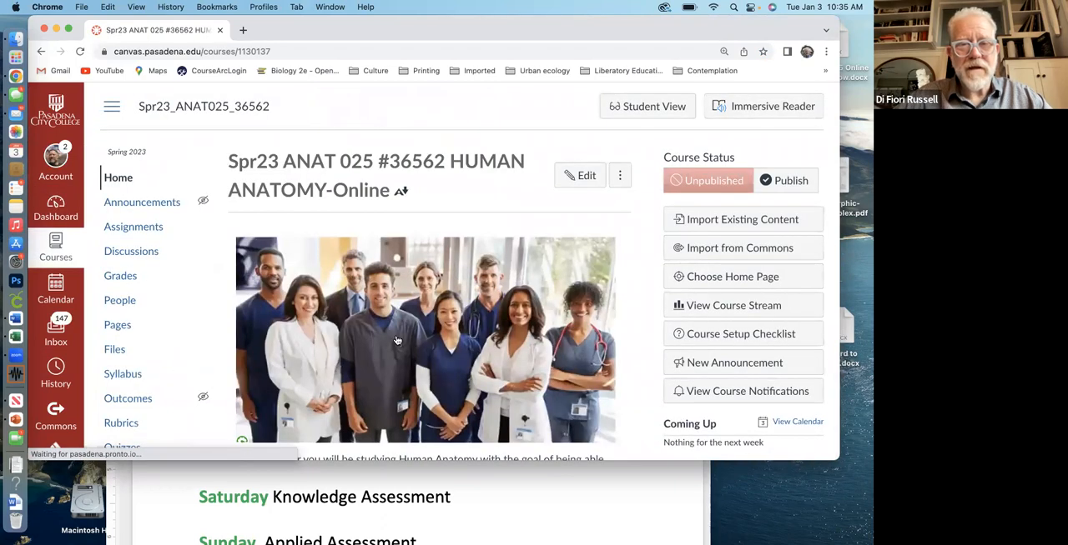
{"action": "scroll", "scroll_direction": "down", "scroll_amount": 3}
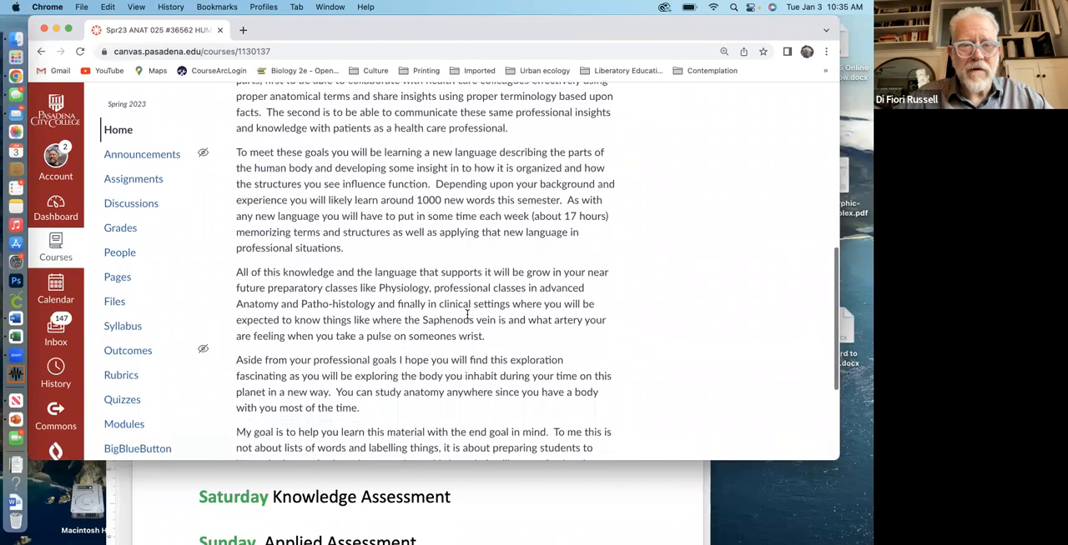
{"action": "scroll", "scroll_direction": "down", "scroll_amount": 3}
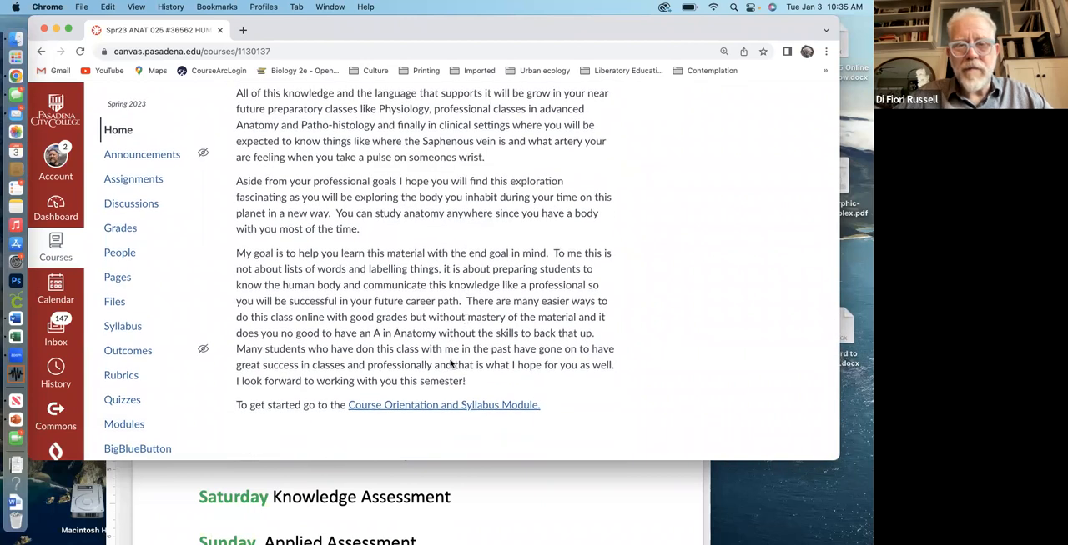
{"action": "mouse_move", "coordinate": [443, 404]}
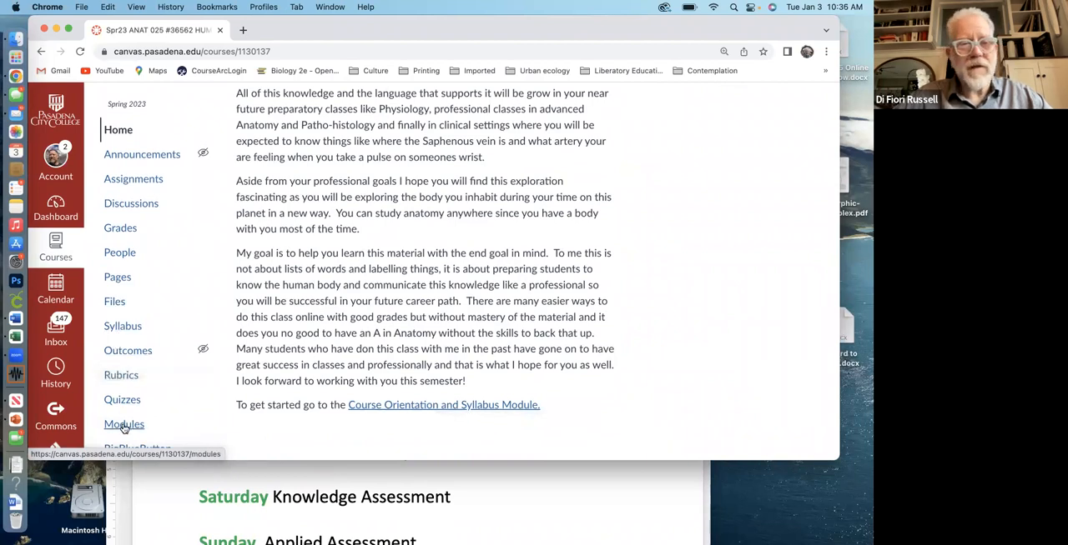
Show the Modules page, from the orientation module down to Unit 1's lessons and assessments
{"action": "left_click", "coordinate": [123, 423]}
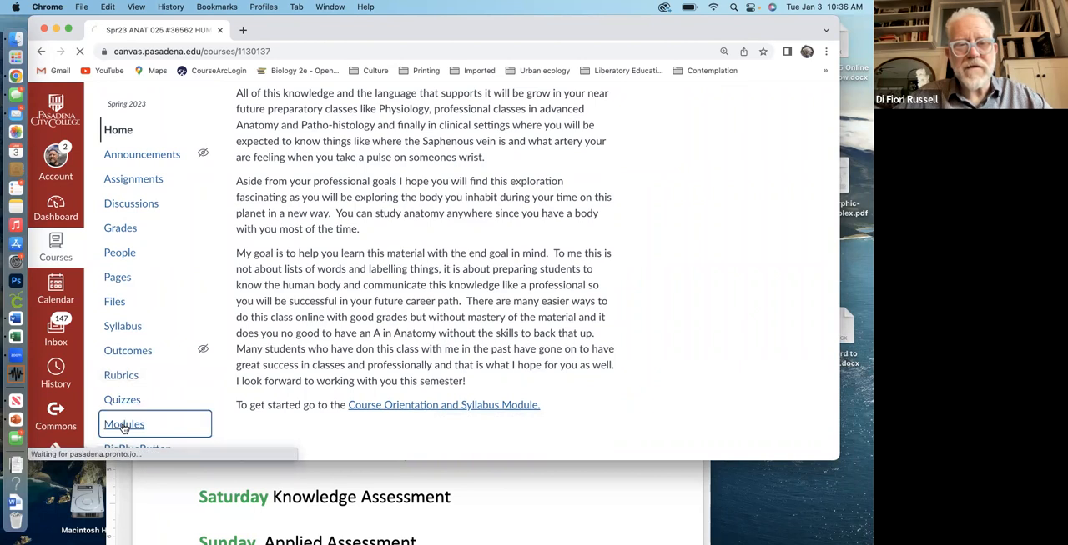
{"action": "left_click", "coordinate": [123, 424]}
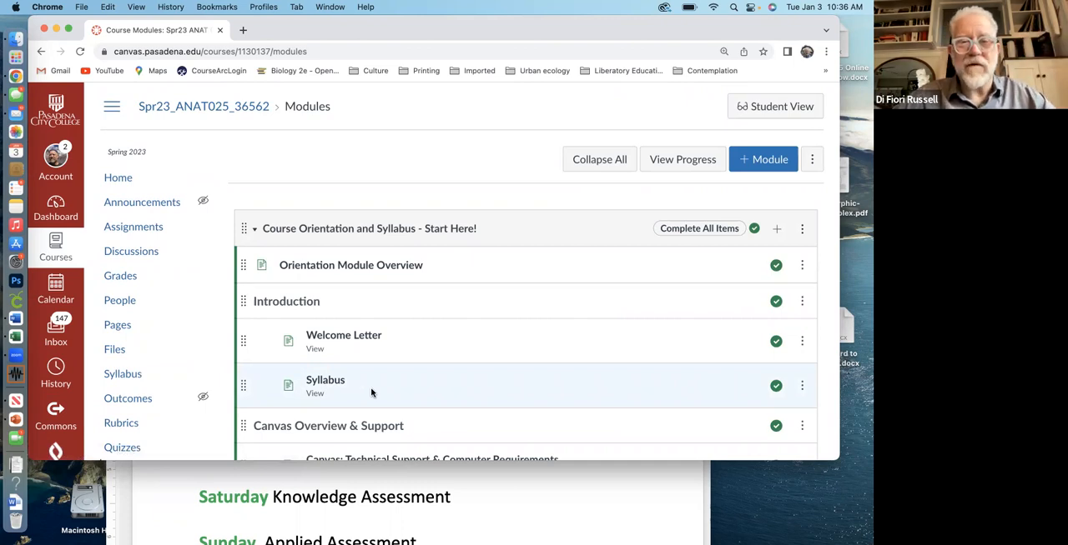
{"action": "scroll", "scroll_direction": "down", "scroll_amount": 3}
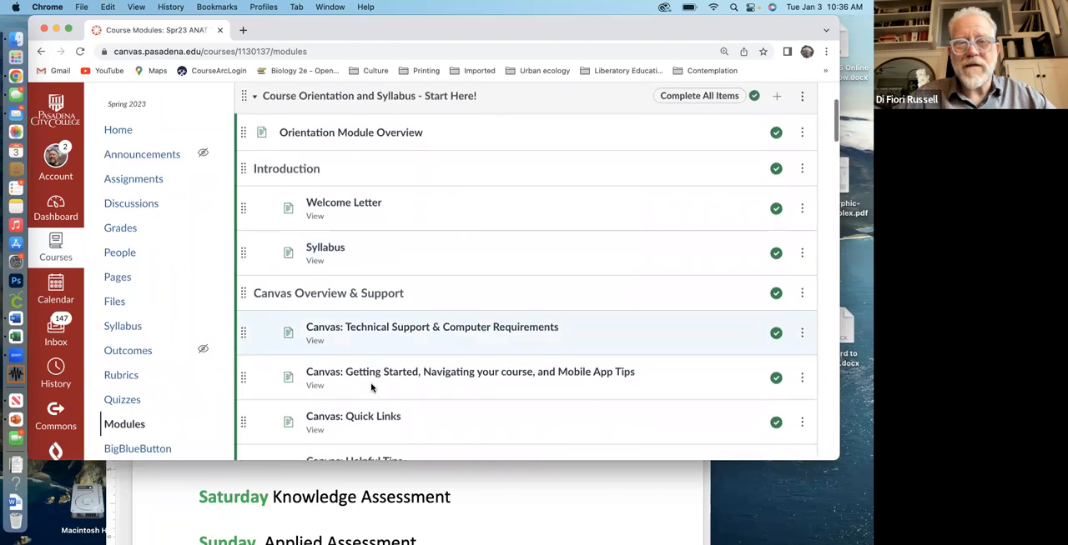
{"action": "scroll", "scroll_direction": "down", "scroll_amount": 3}
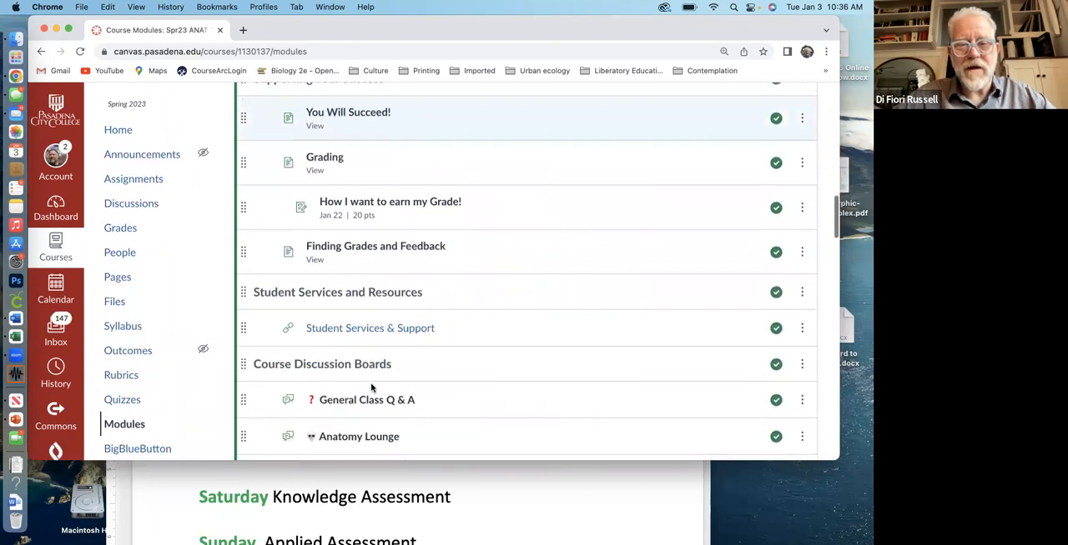
{"action": "scroll", "scroll_direction": "down", "scroll_amount": 3}
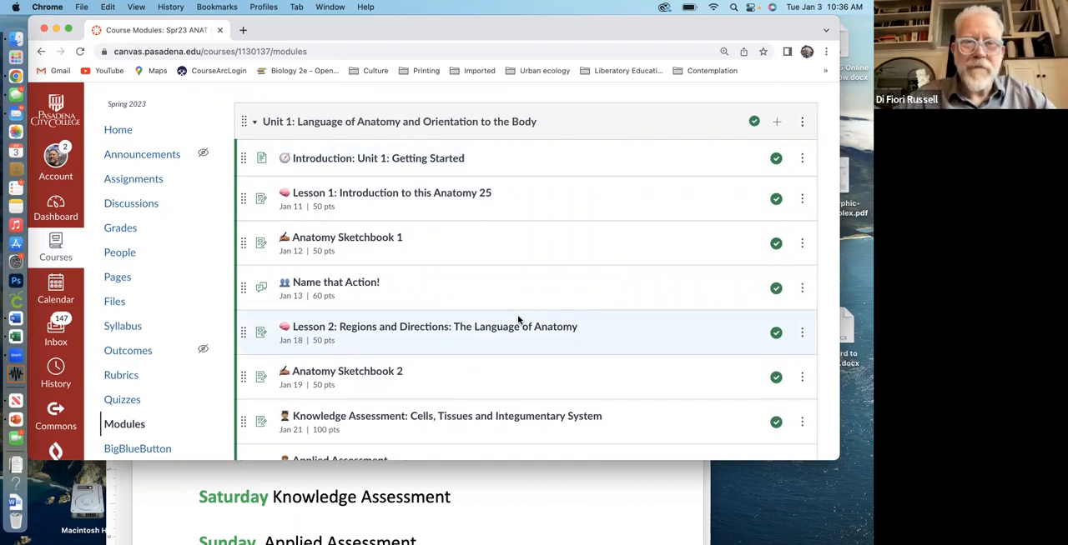
{"action": "scroll", "scroll_direction": "up", "scroll_amount": 3}
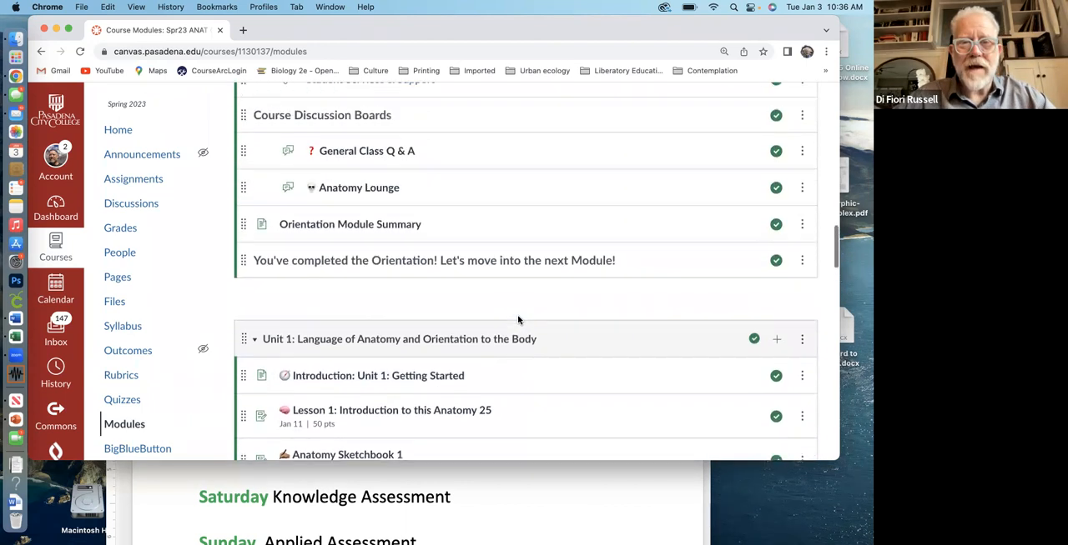
{"action": "scroll", "scroll_direction": "up", "scroll_amount": 3}
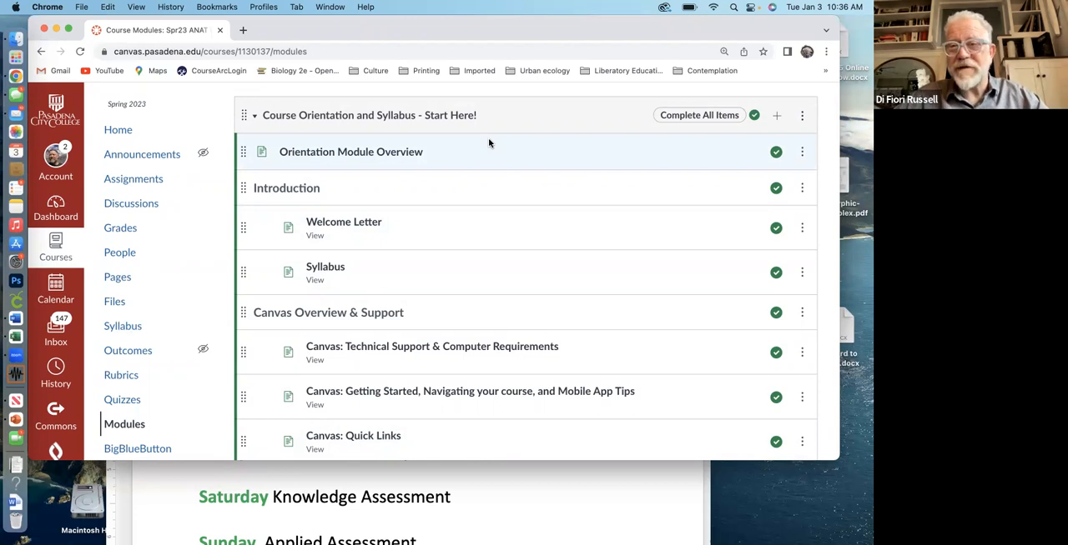
{"action": "mouse_move", "coordinate": [434, 352]}
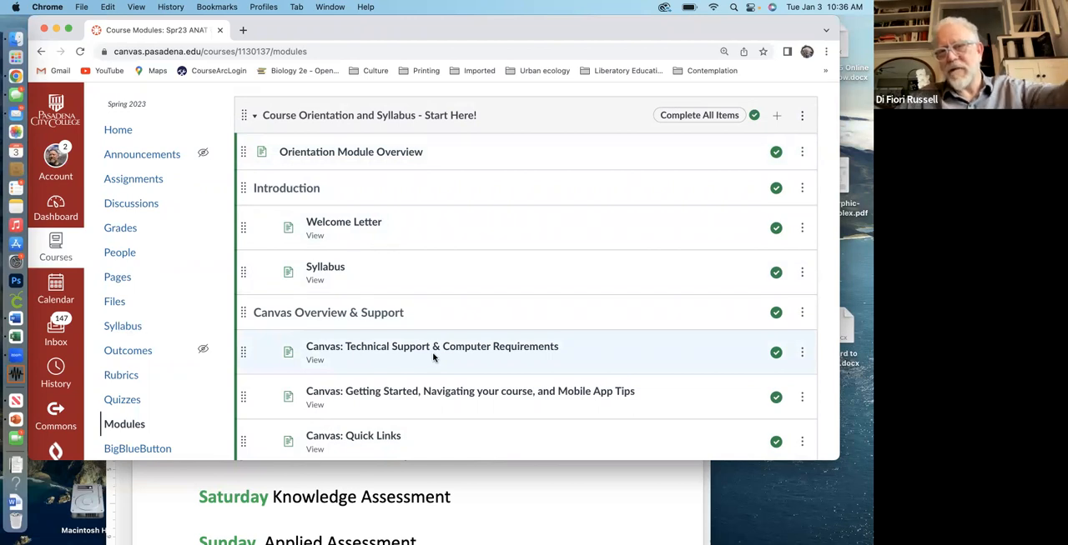
{"action": "mouse_move", "coordinate": [447, 397]}
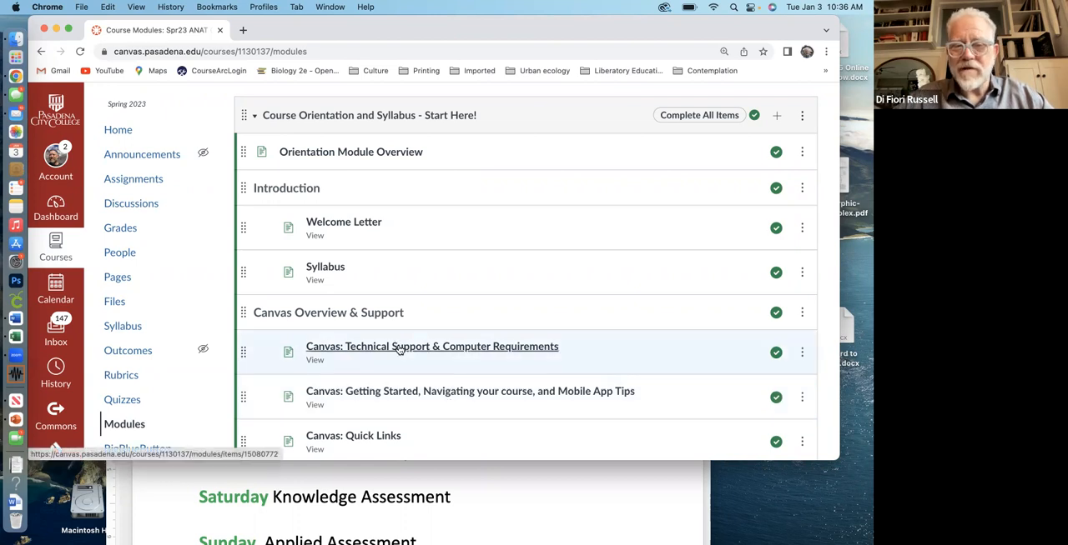
{"action": "mouse_move", "coordinate": [400, 449]}
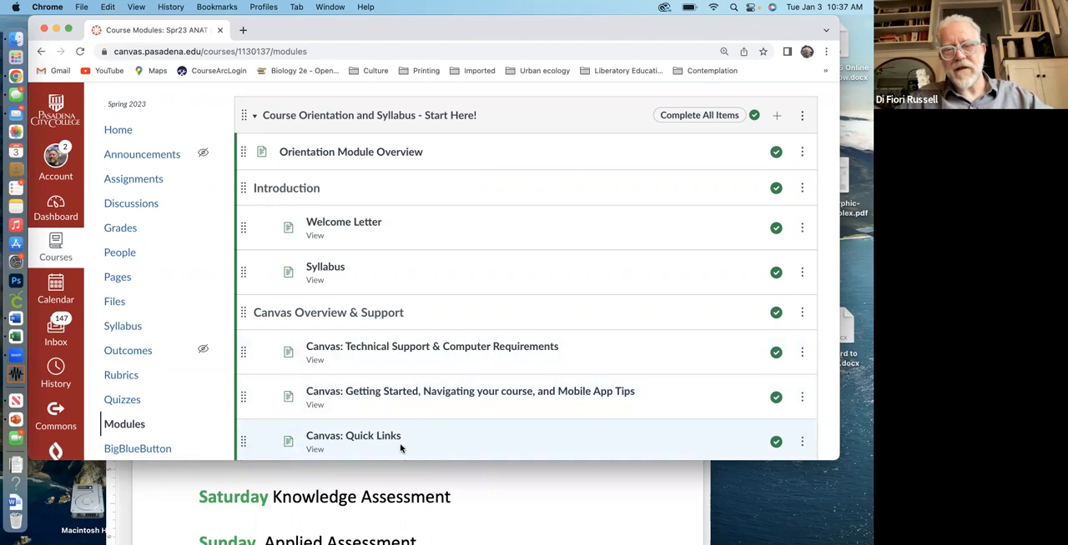
{"action": "scroll", "scroll_direction": "down", "scroll_amount": 3}
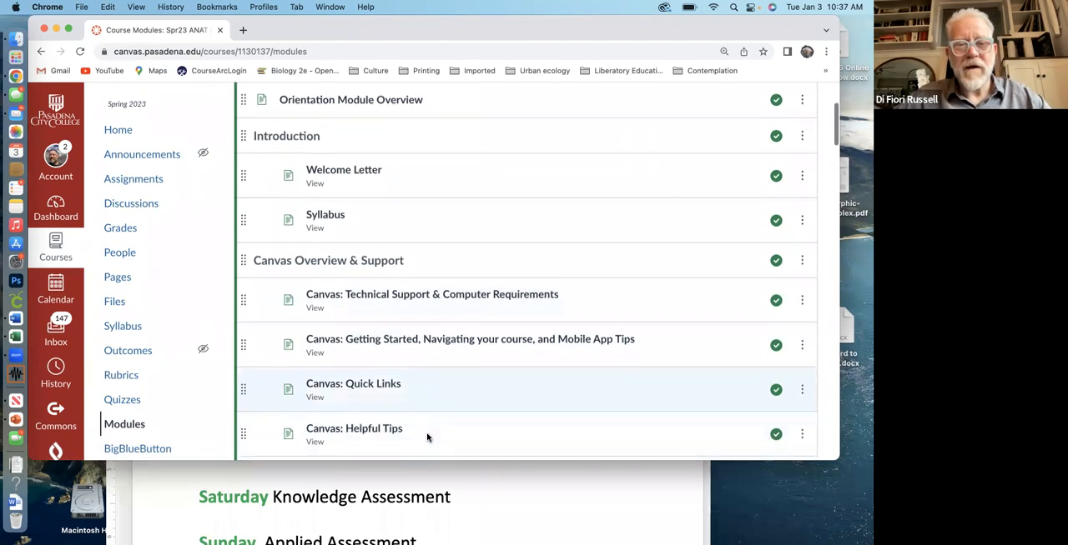
{"action": "scroll", "scroll_direction": "down", "scroll_amount": 3}
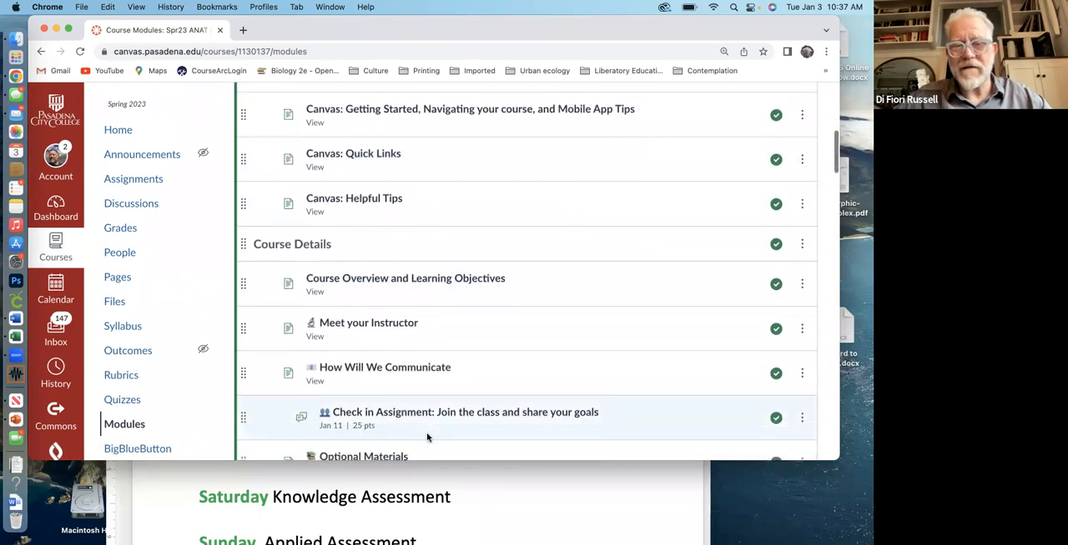
{"action": "scroll", "scroll_direction": "down", "scroll_amount": 3}
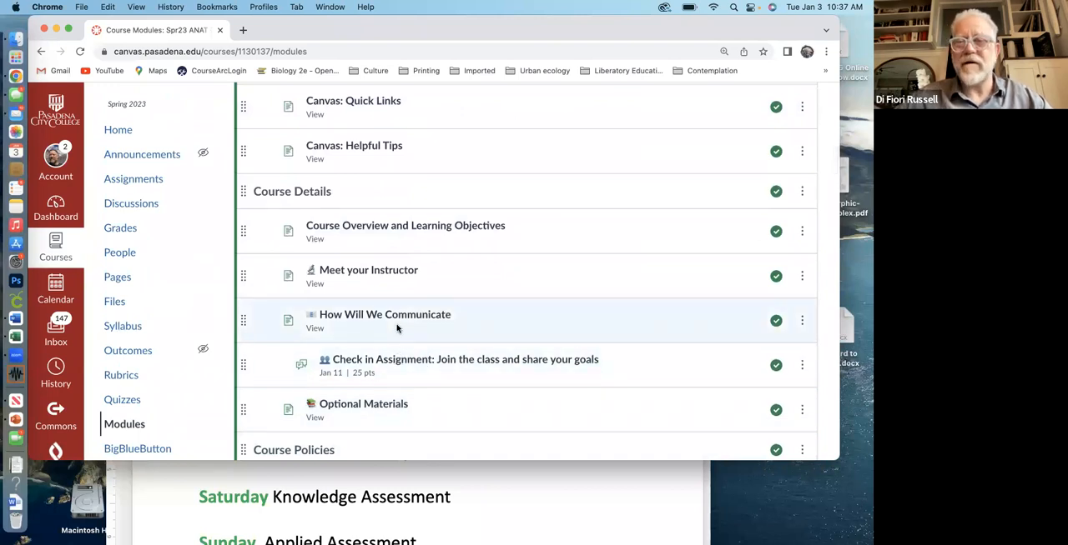
{"action": "scroll", "scroll_direction": "down", "scroll_amount": 3}
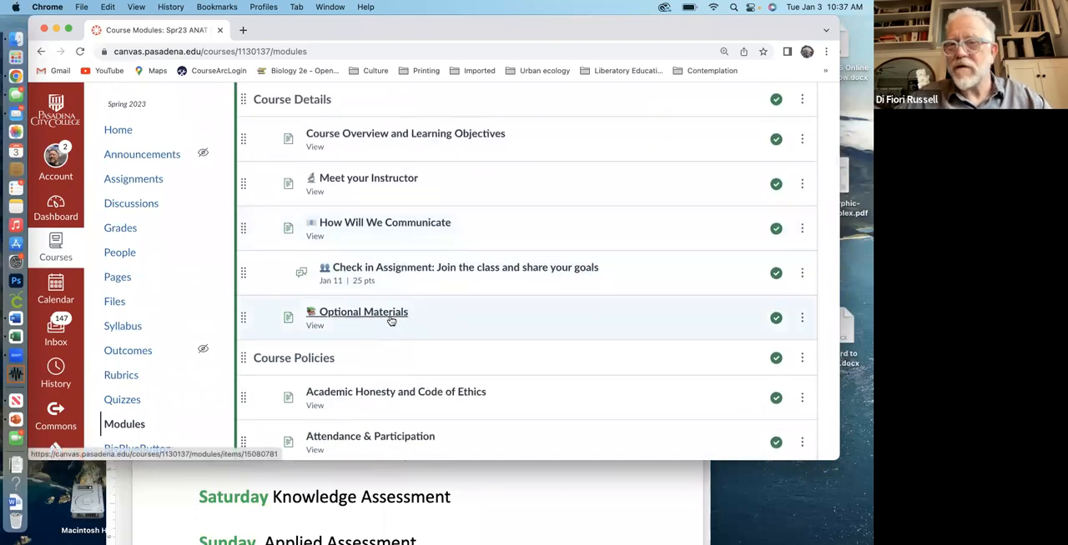
{"action": "scroll", "scroll_direction": "down", "scroll_amount": 3}
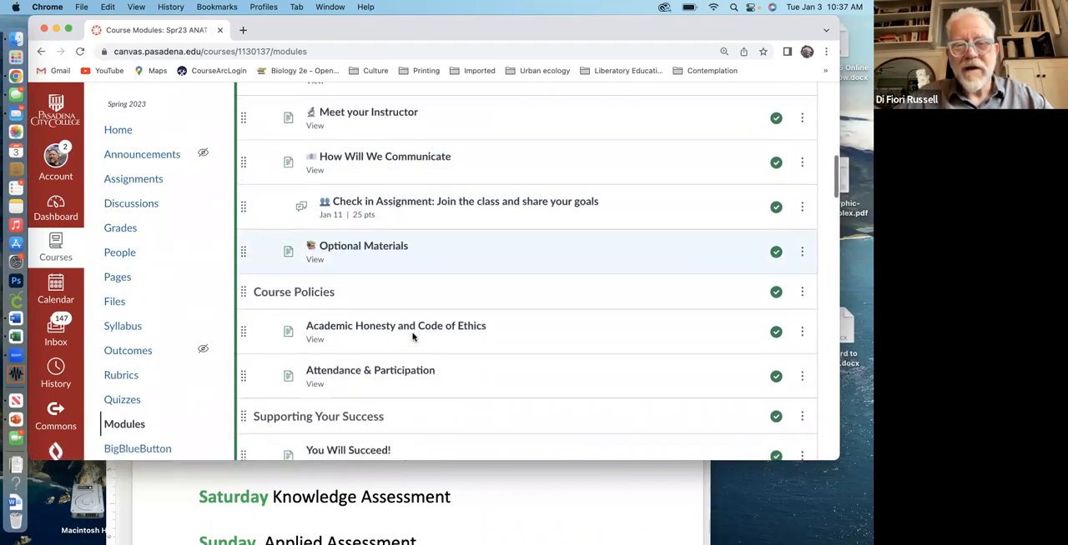
{"action": "mouse_move", "coordinate": [407, 332]}
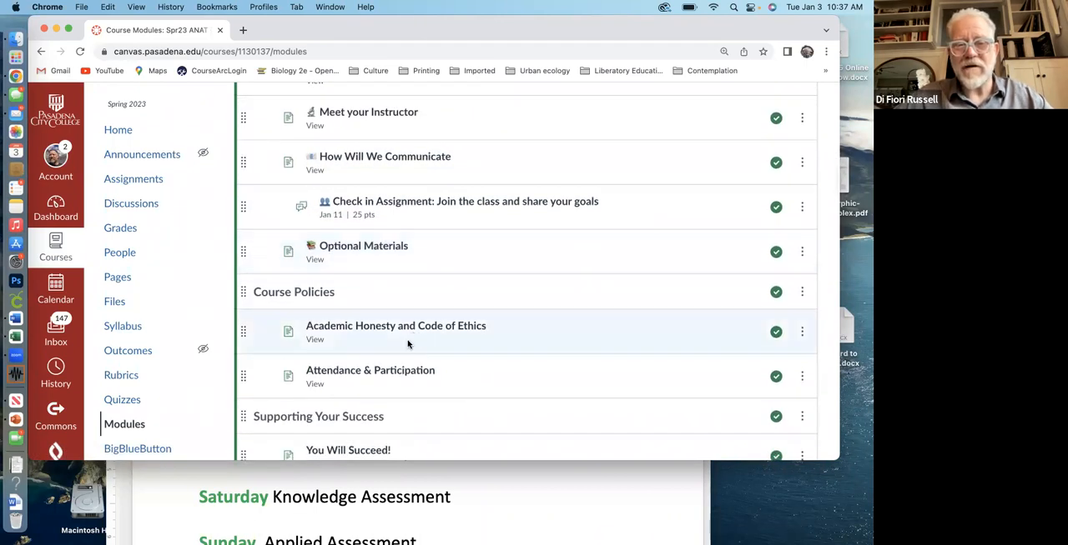
{"action": "scroll", "scroll_direction": "down", "scroll_amount": 3}
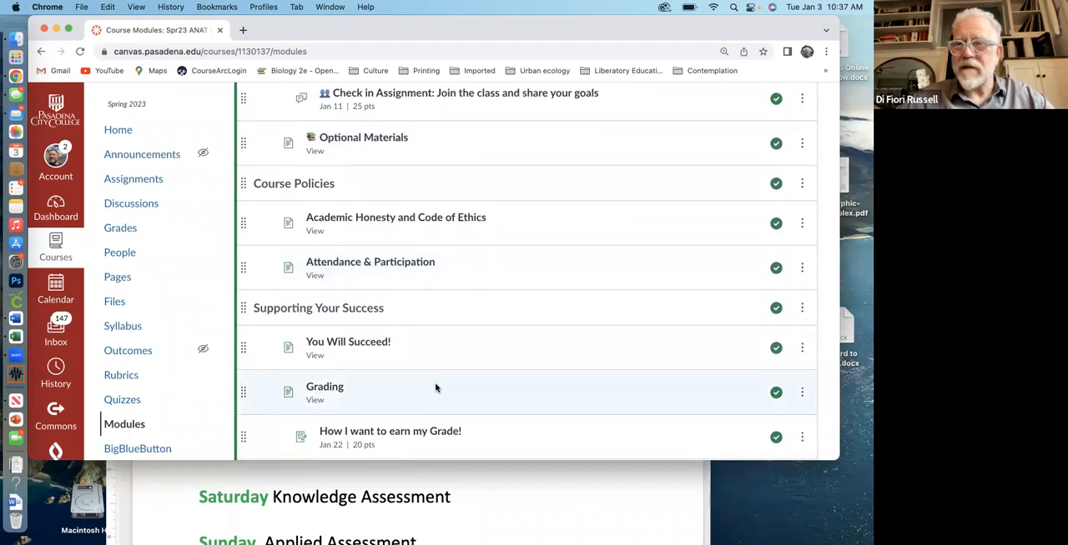
{"action": "scroll", "scroll_direction": "down", "scroll_amount": 3}
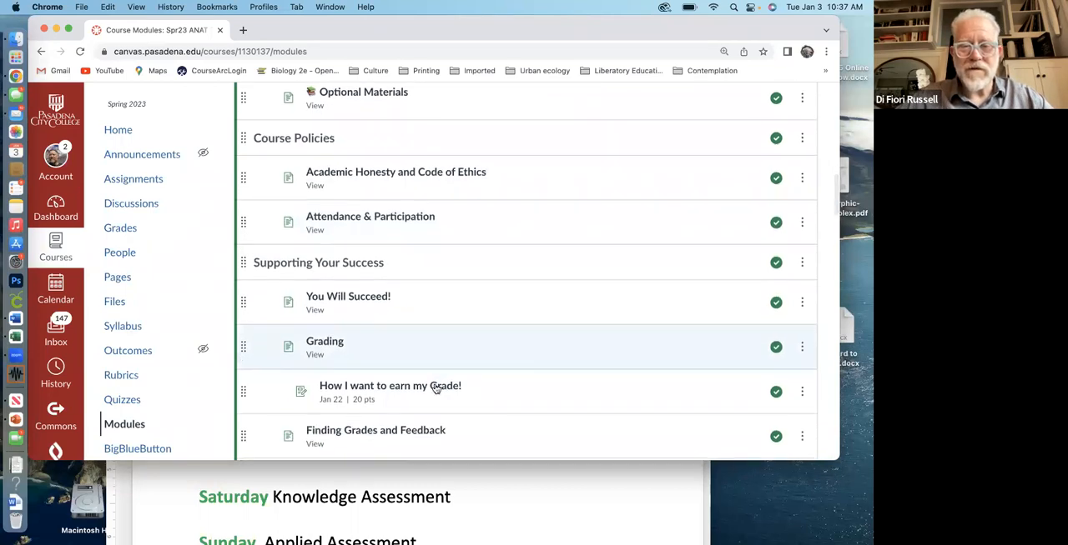
{"action": "mouse_move", "coordinate": [390, 385]}
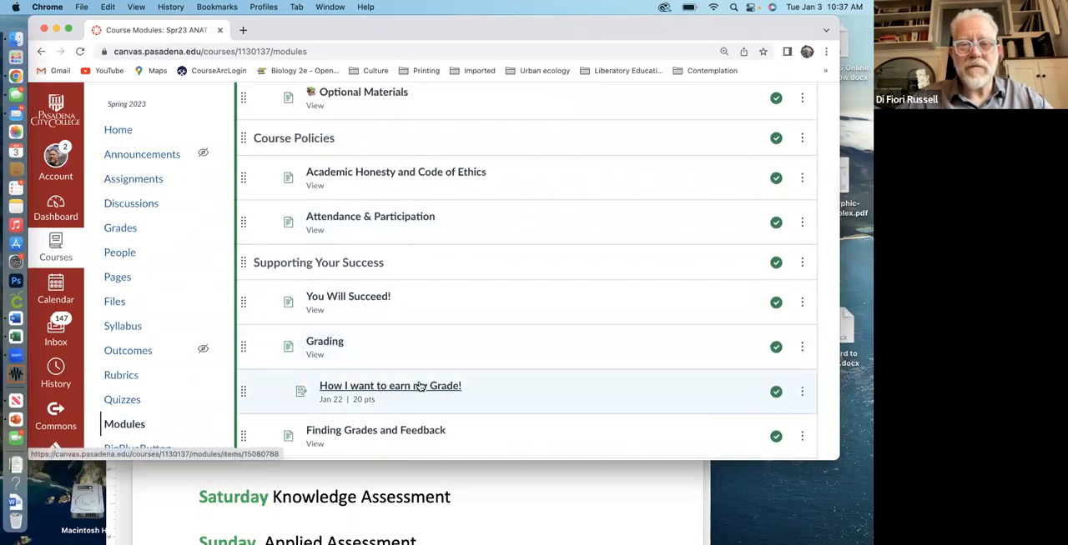
{"action": "left_click", "coordinate": [391, 385]}
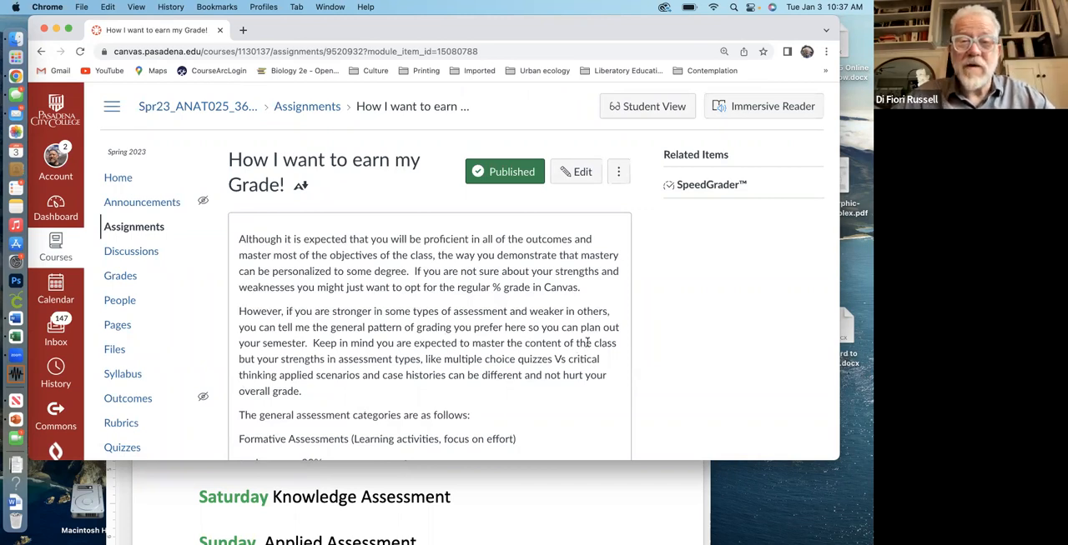
{"action": "scroll", "scroll_direction": "down", "scroll_amount": 3}
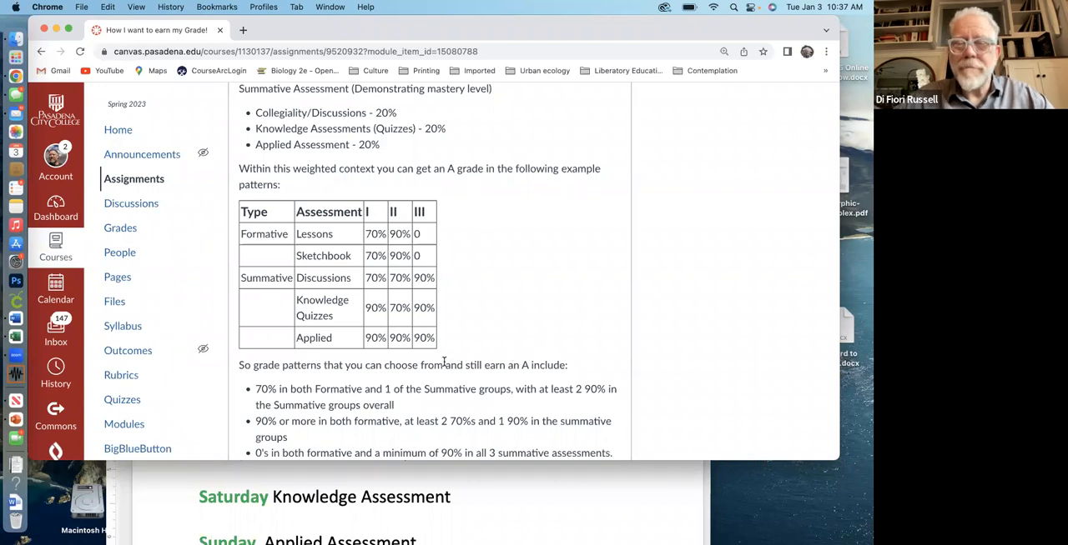
{"action": "mouse_move", "coordinate": [481, 242]}
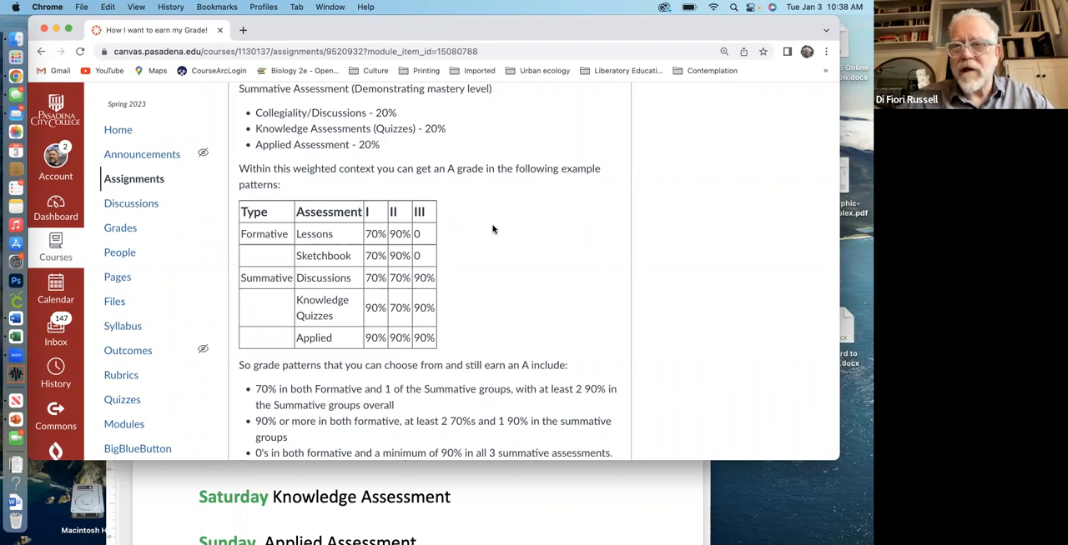
{"action": "mouse_move", "coordinate": [463, 270]}
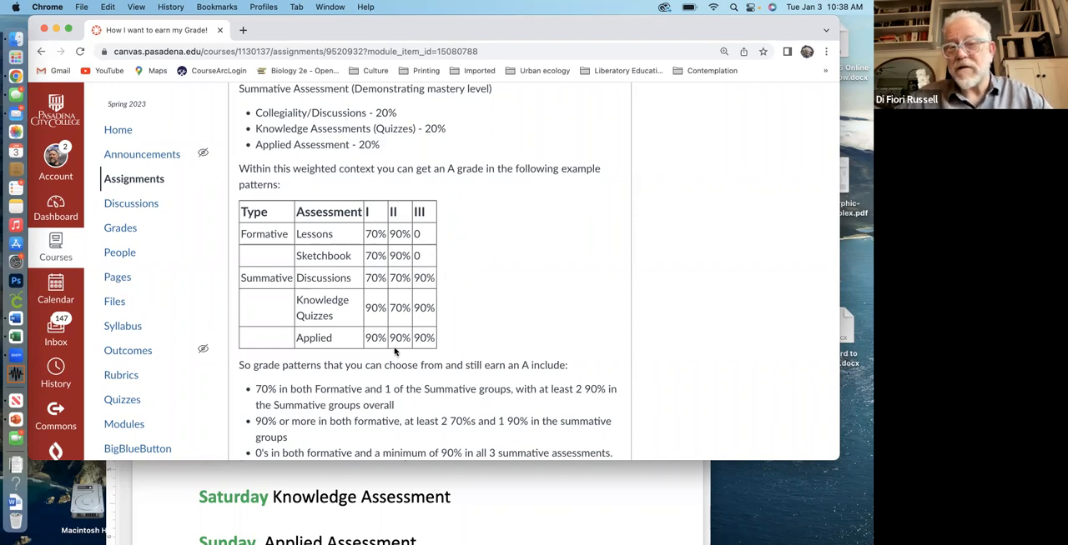
{"action": "mouse_move", "coordinate": [400, 217]}
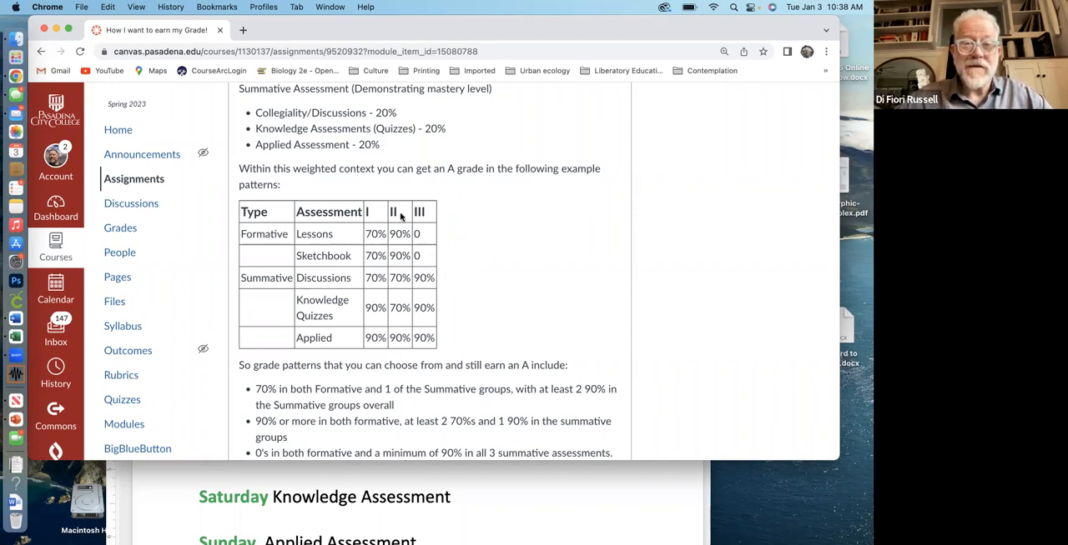
{"action": "mouse_move", "coordinate": [385, 213]}
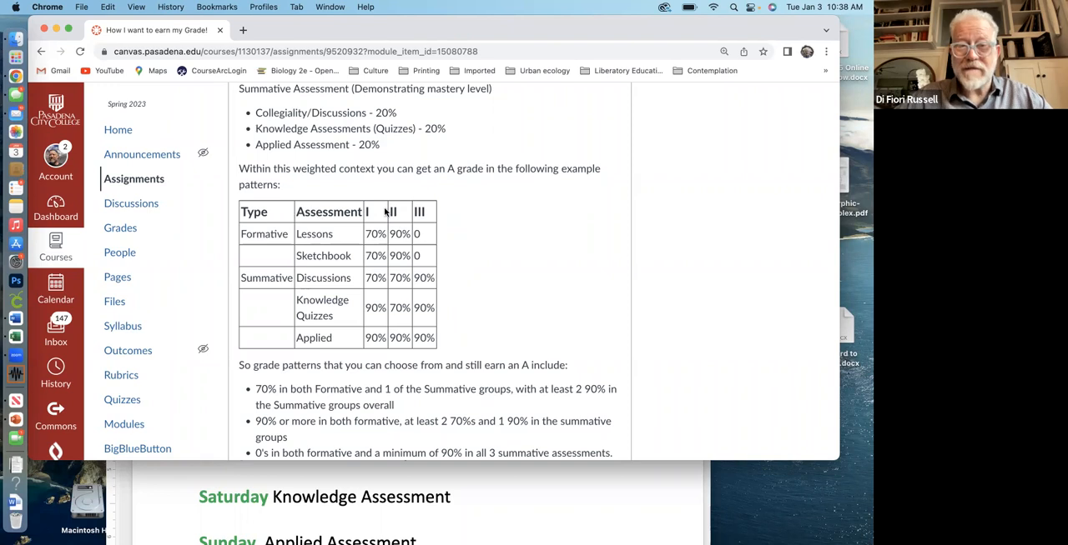
{"action": "mouse_move", "coordinate": [417, 250]}
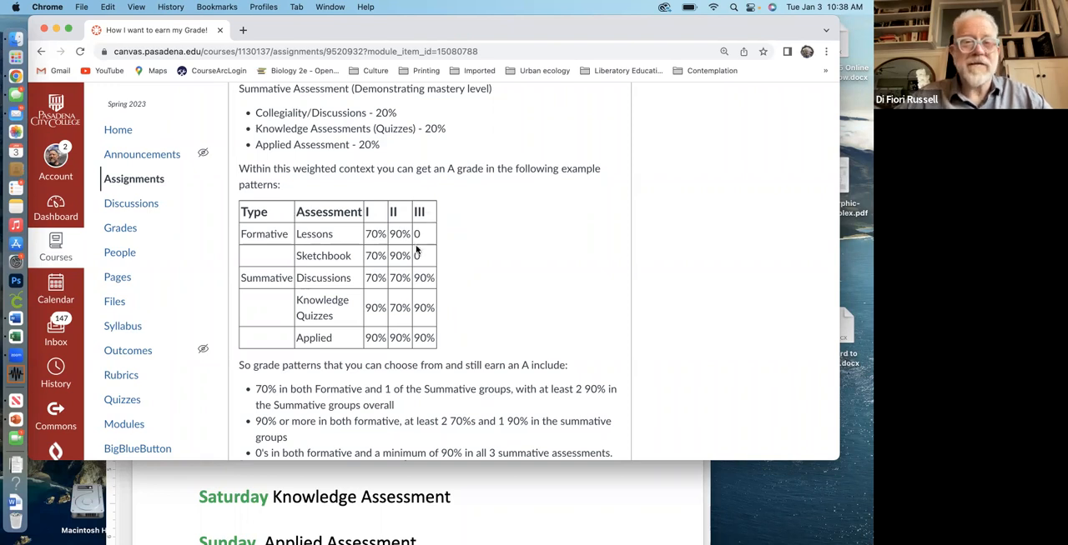
{"action": "mouse_move", "coordinate": [377, 203]}
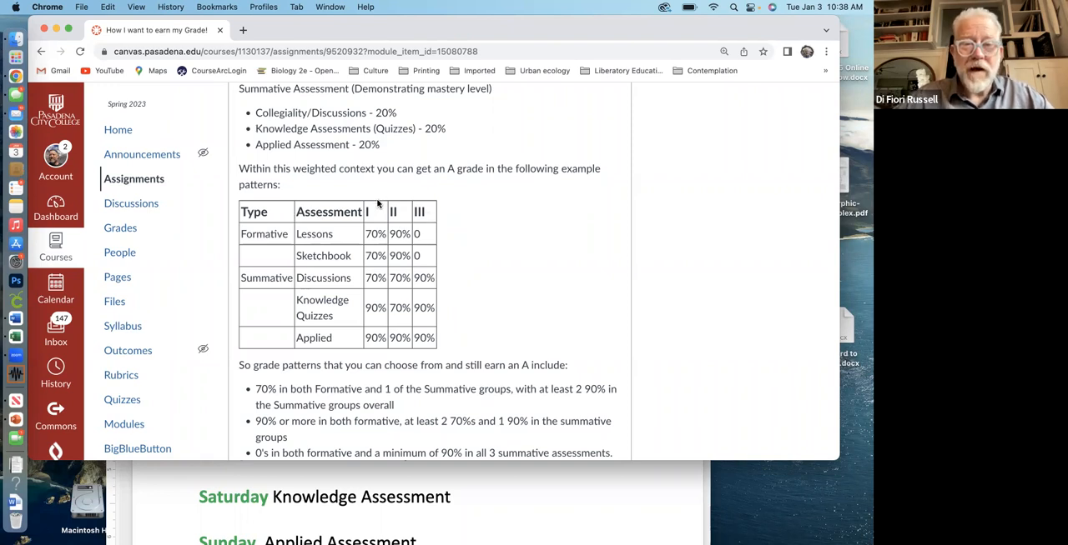
{"action": "mouse_move", "coordinate": [377, 253]}
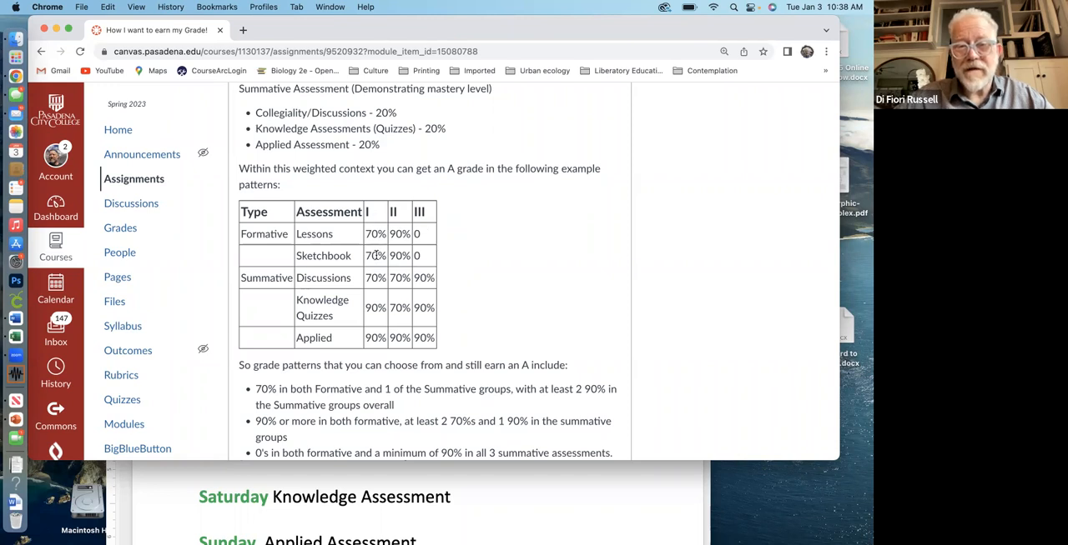
{"action": "mouse_move", "coordinate": [371, 287]}
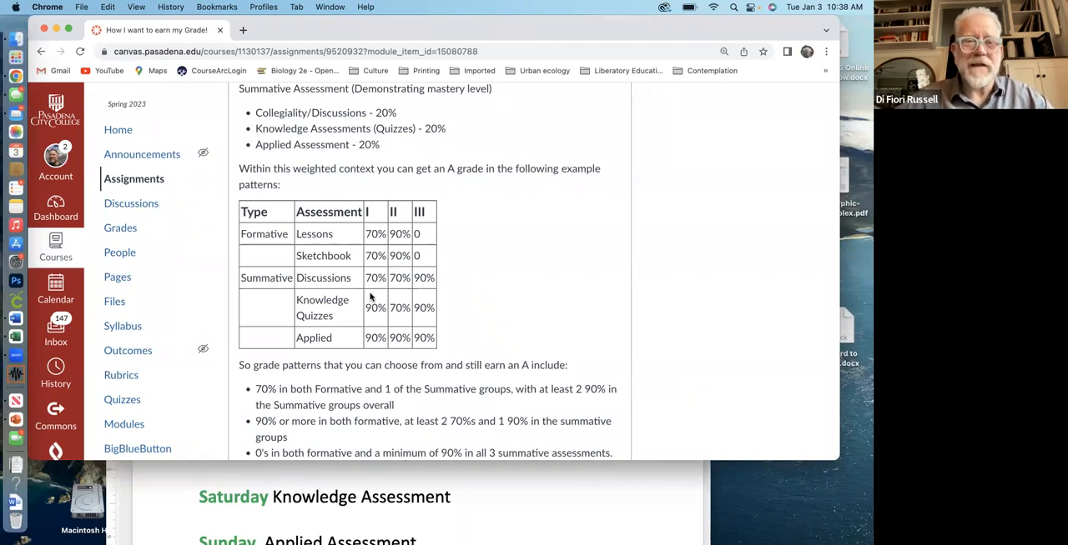
{"action": "mouse_move", "coordinate": [377, 291]}
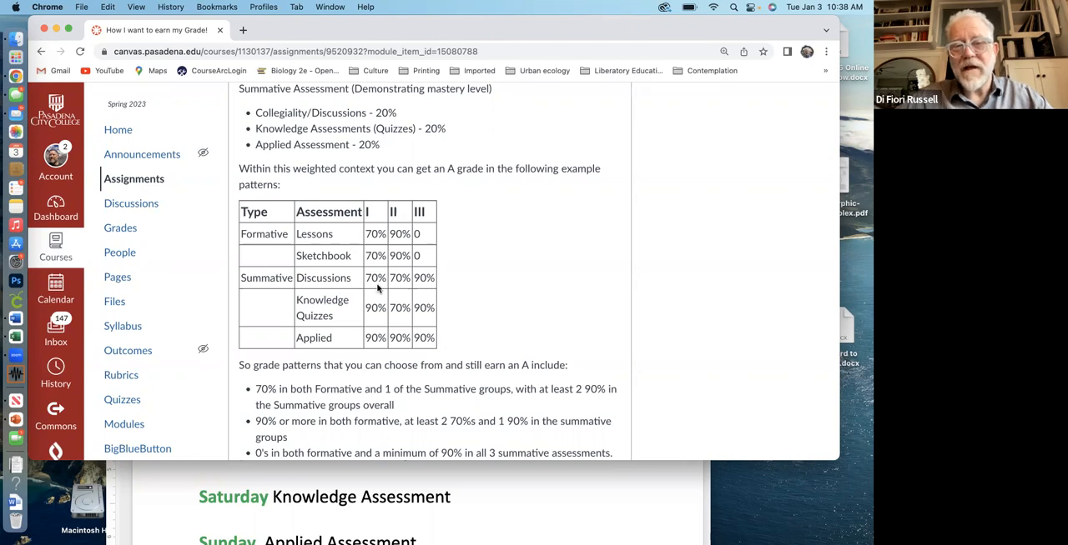
{"action": "mouse_move", "coordinate": [375, 327]}
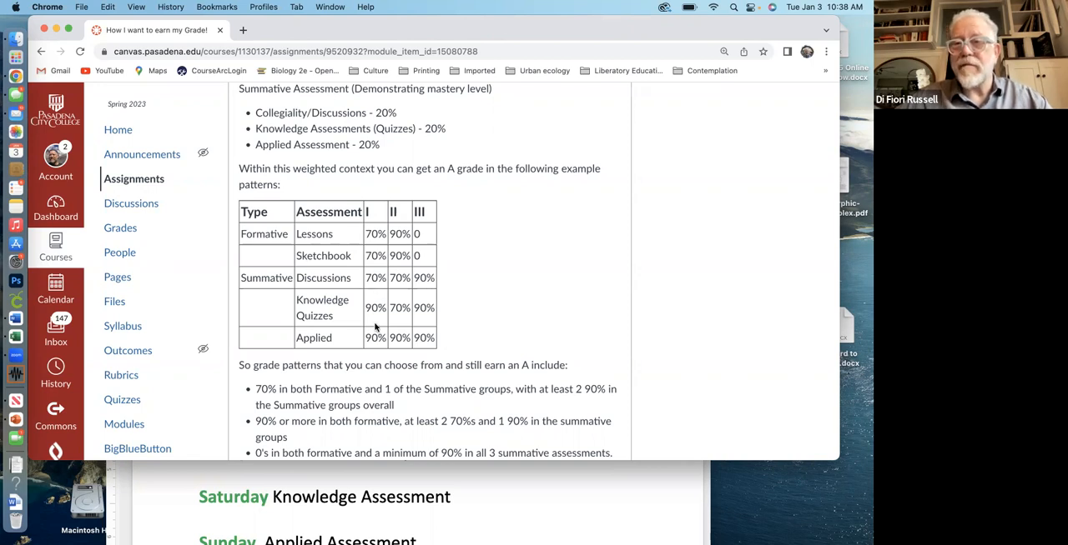
{"action": "mouse_move", "coordinate": [374, 334]}
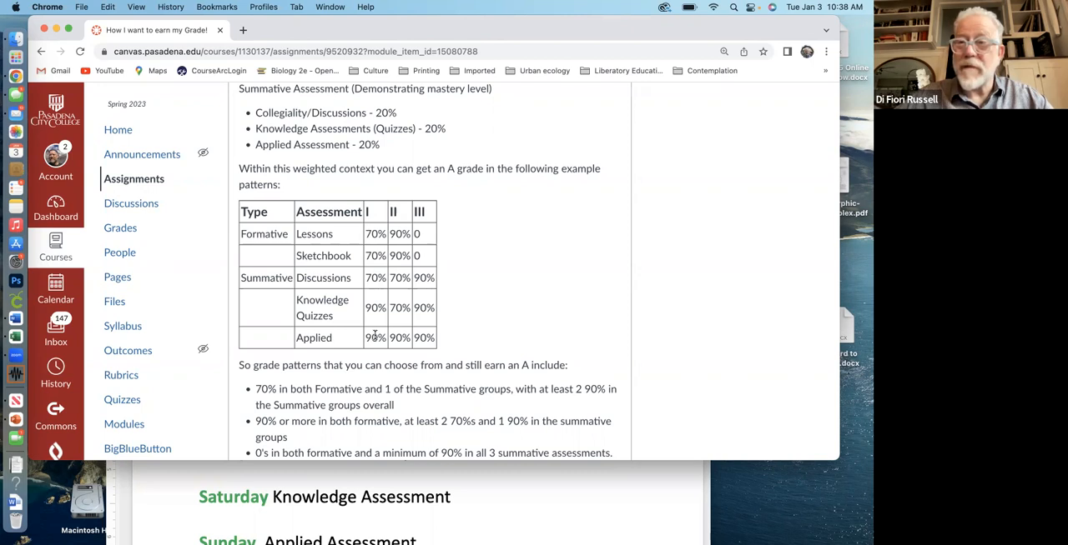
{"action": "mouse_move", "coordinate": [337, 317]}
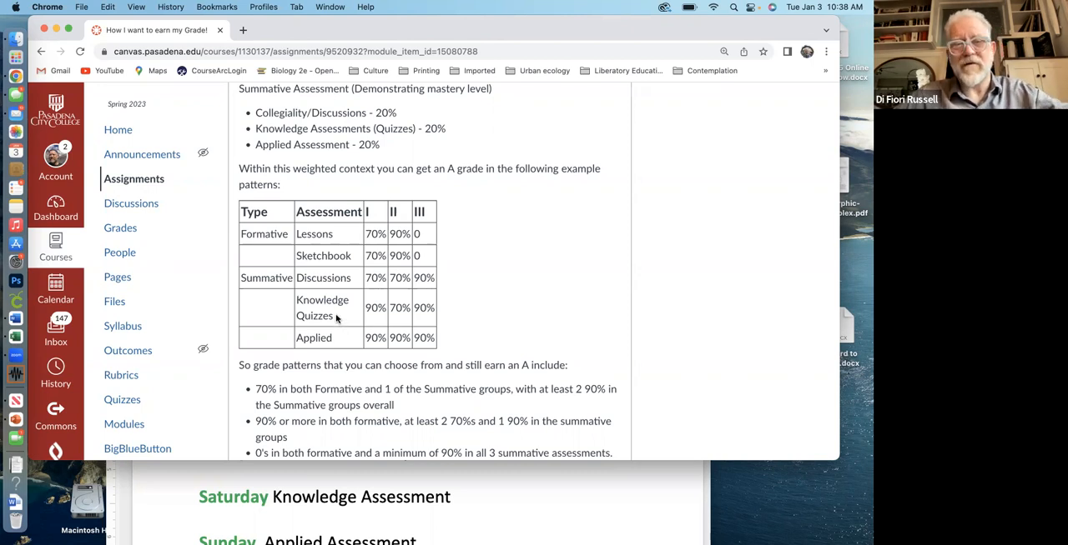
{"action": "mouse_move", "coordinate": [339, 342]}
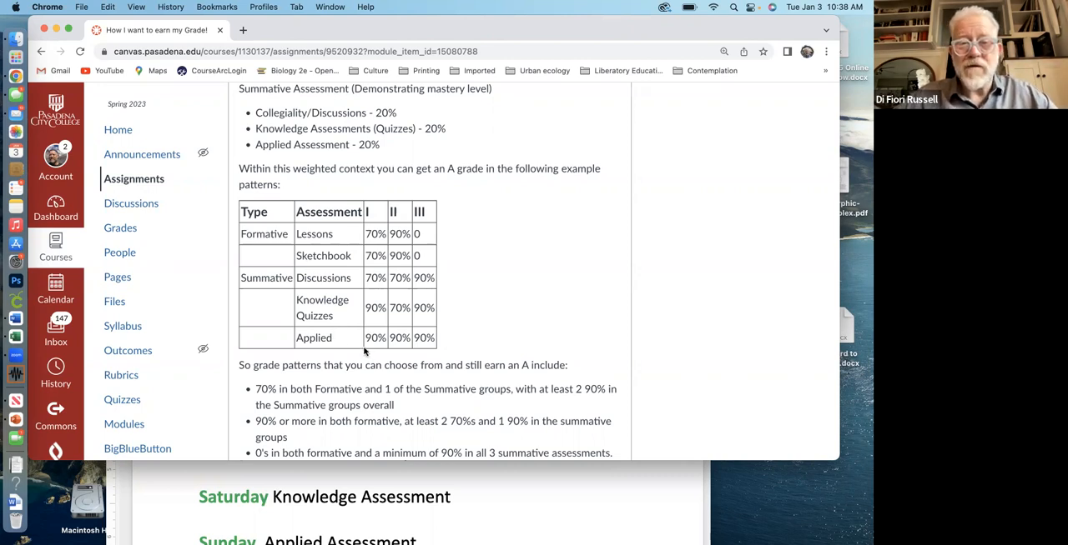
{"action": "mouse_move", "coordinate": [376, 240]}
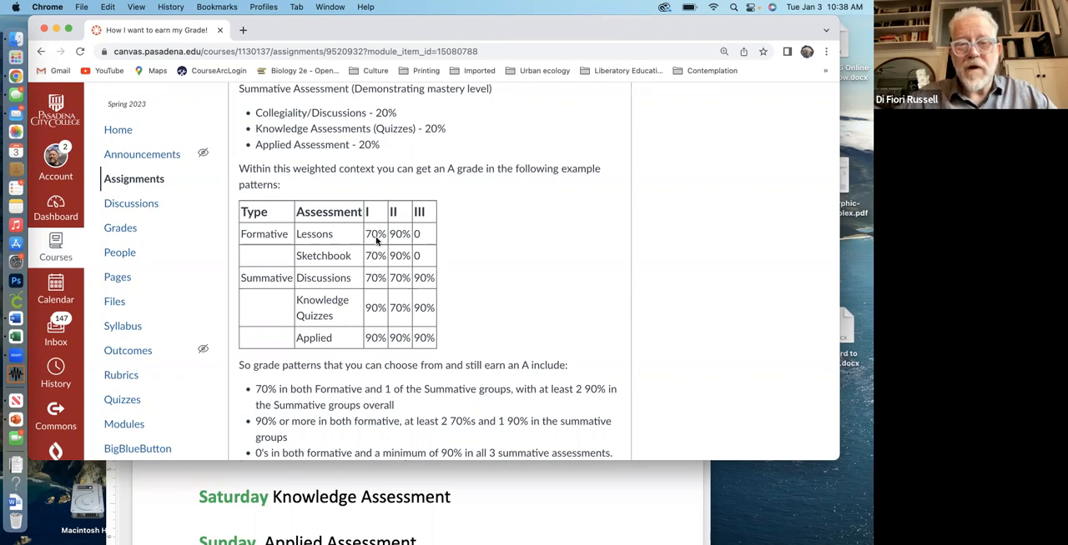
{"action": "mouse_move", "coordinate": [370, 325]}
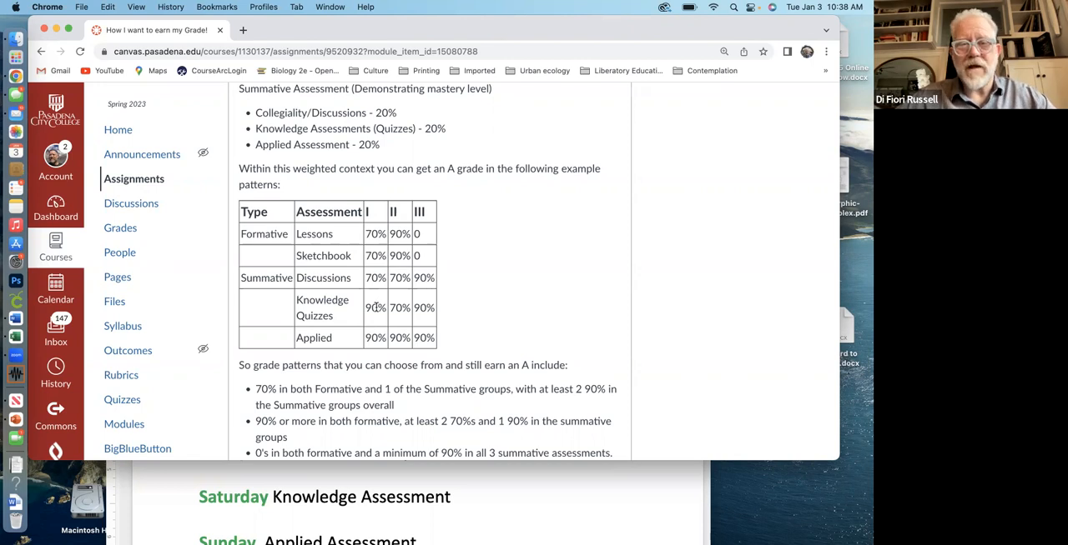
{"action": "mouse_move", "coordinate": [365, 337]}
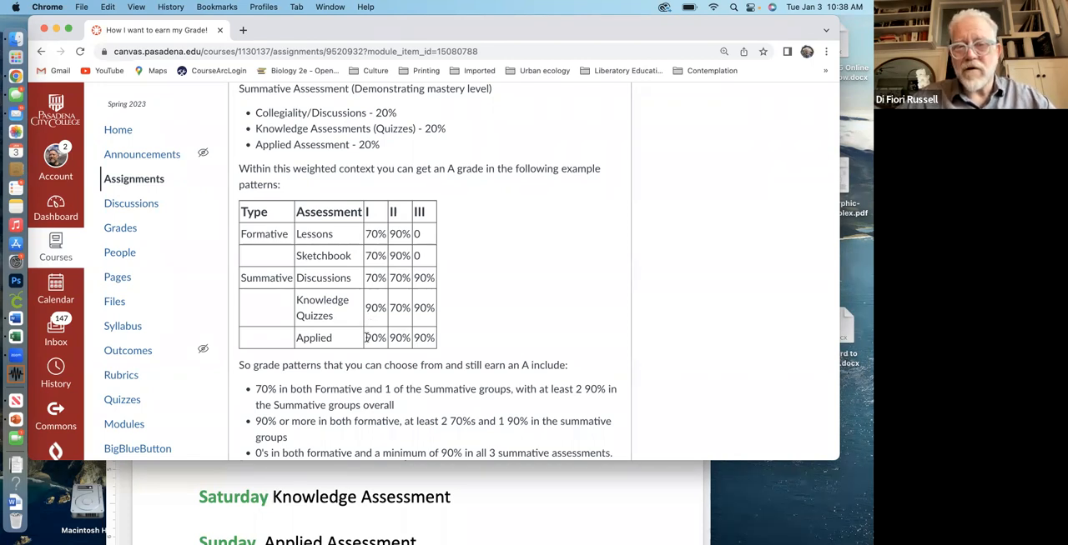
{"action": "mouse_move", "coordinate": [375, 317]}
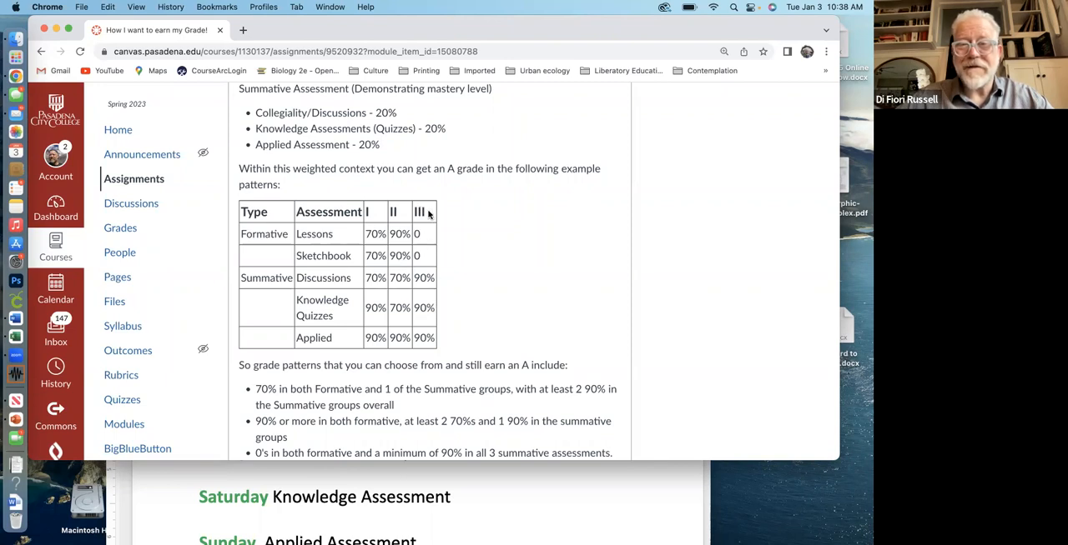
{"action": "mouse_move", "coordinate": [430, 217]}
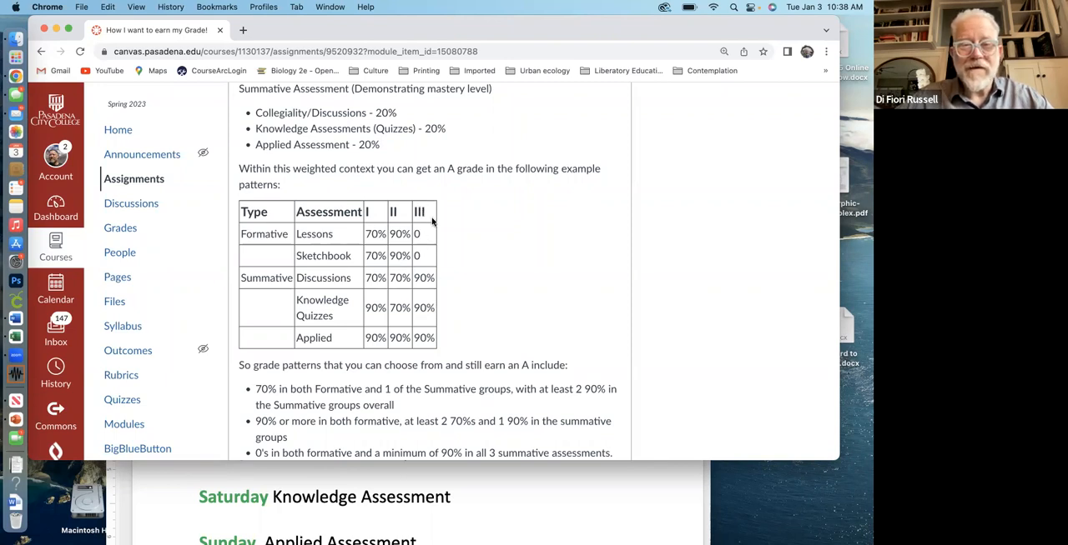
{"action": "mouse_move", "coordinate": [420, 264]}
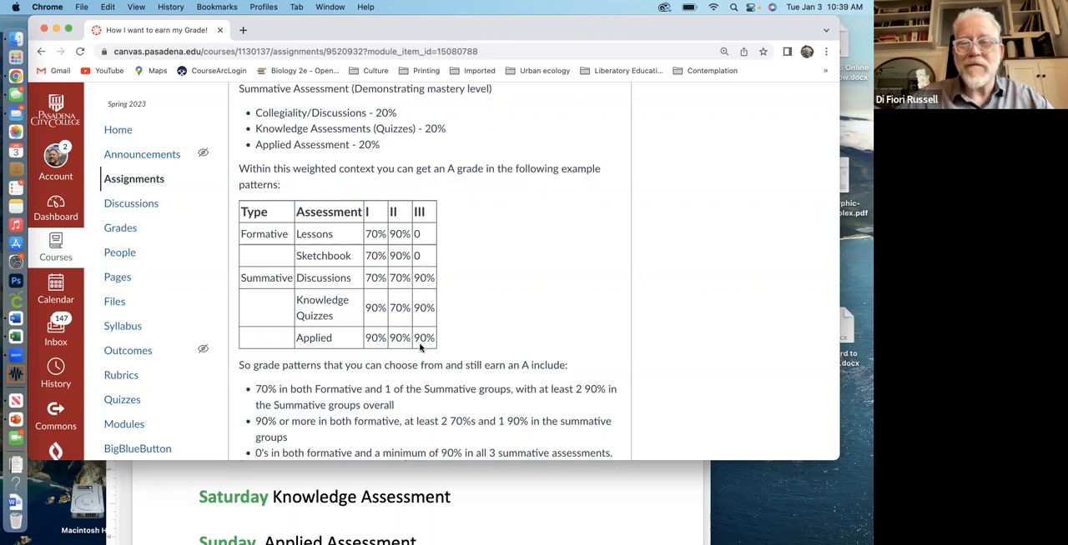
{"action": "mouse_move", "coordinate": [456, 344]}
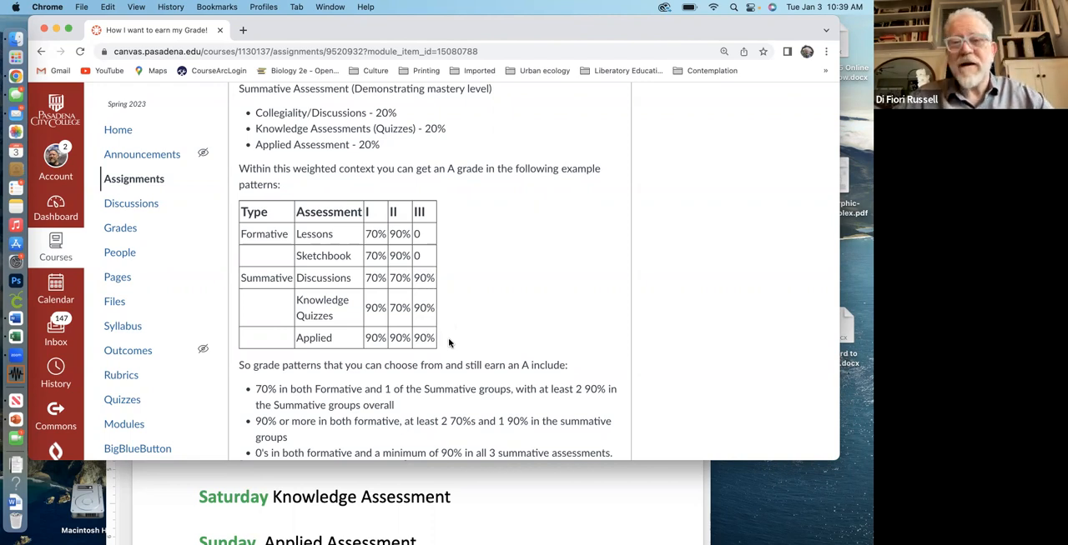
{"action": "mouse_move", "coordinate": [447, 289]}
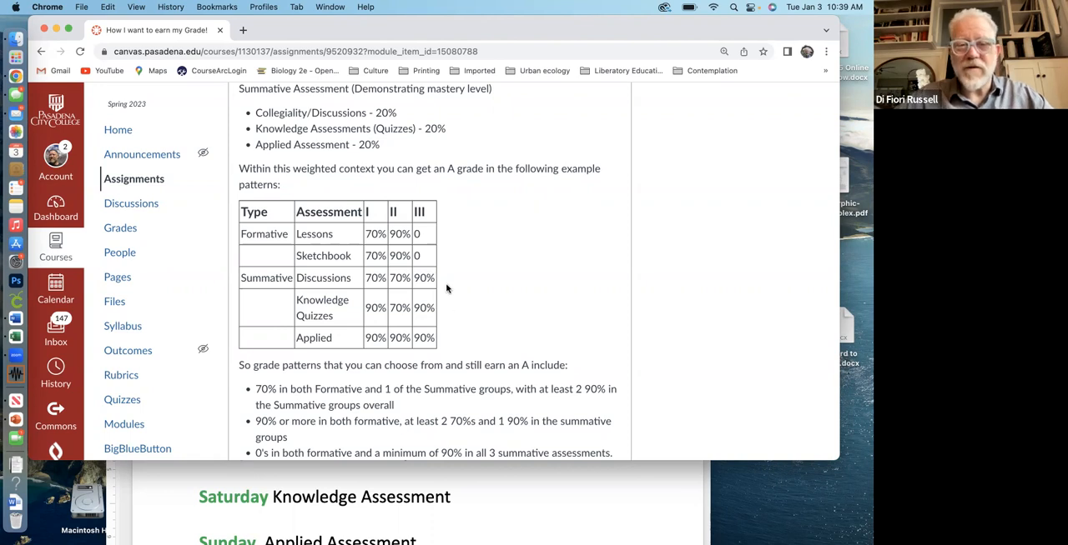
{"action": "mouse_move", "coordinate": [424, 330]}
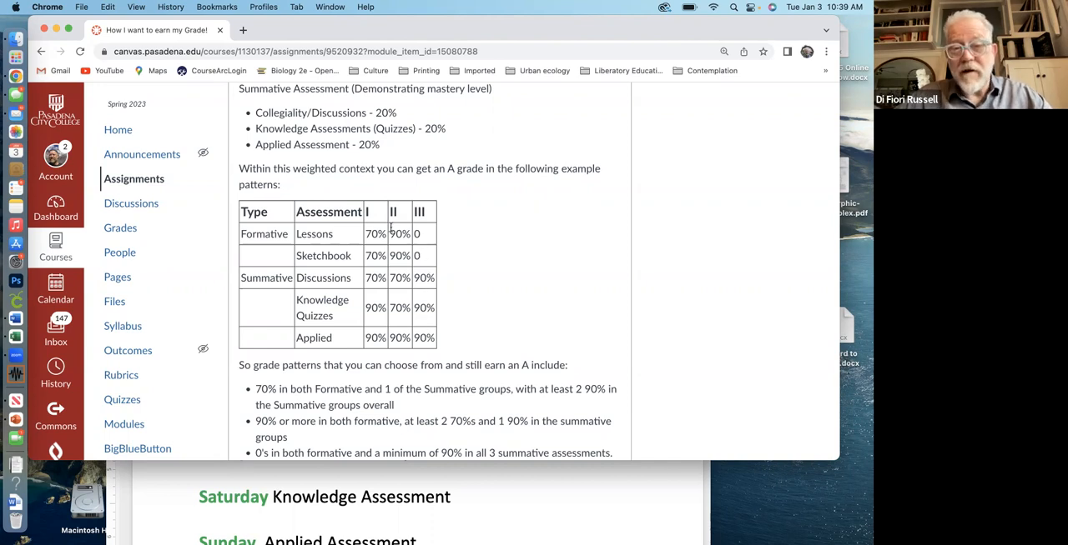
{"action": "mouse_move", "coordinate": [463, 260]}
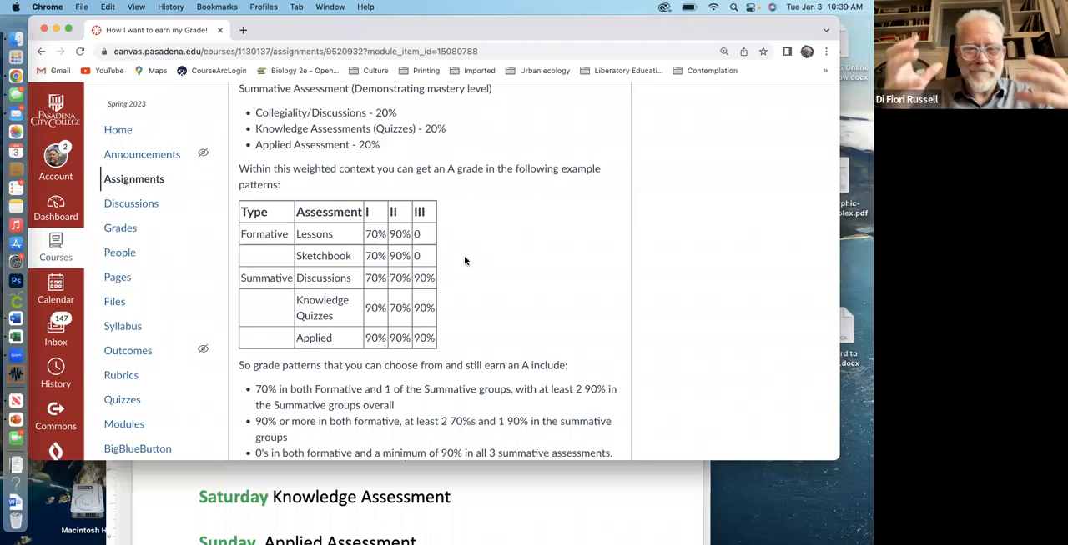
{"action": "mouse_move", "coordinate": [432, 254]}
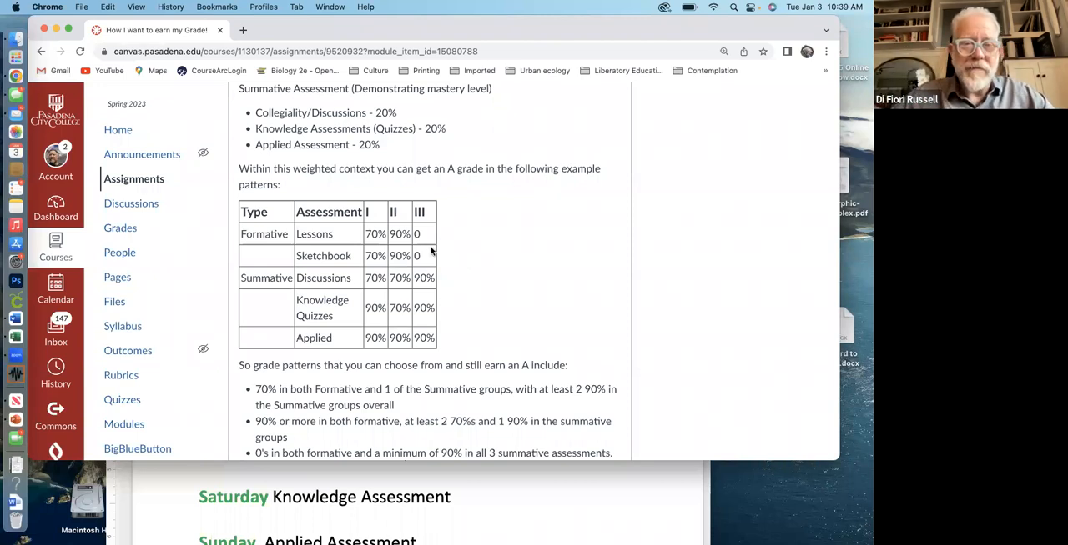
{"action": "mouse_move", "coordinate": [403, 268]}
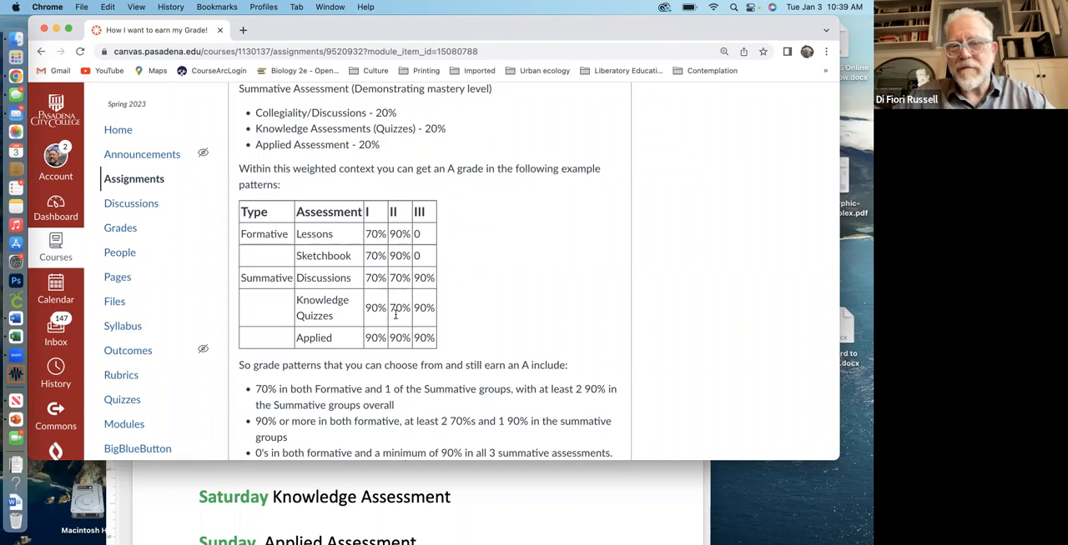
{"action": "mouse_move", "coordinate": [397, 316]}
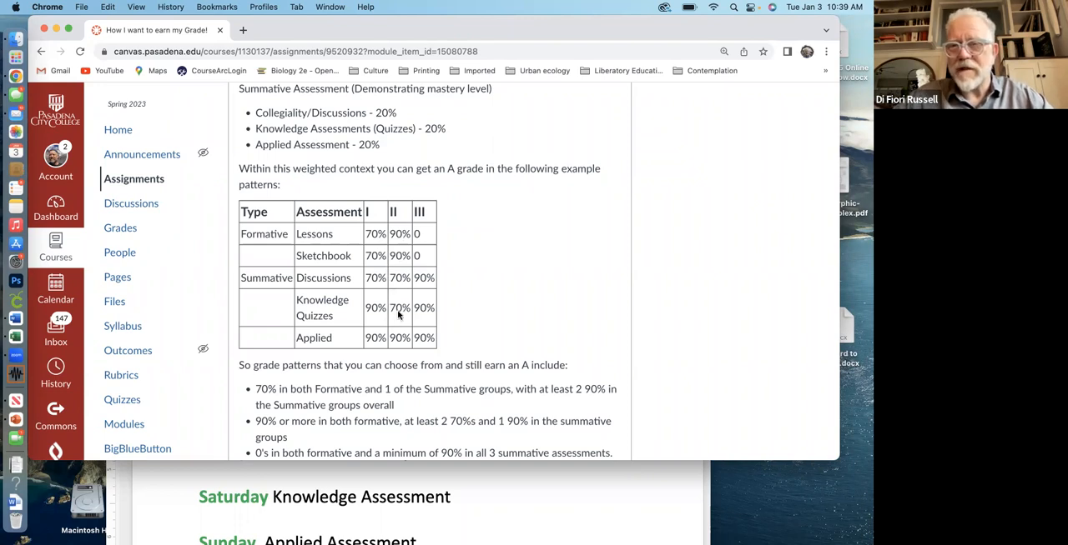
{"action": "mouse_move", "coordinate": [414, 325]}
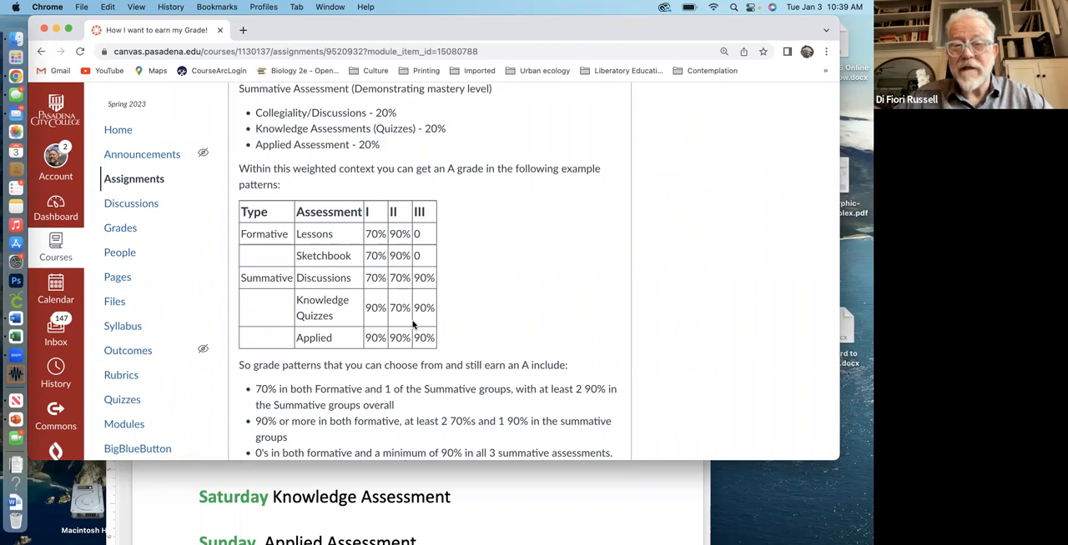
{"action": "mouse_move", "coordinate": [447, 249]}
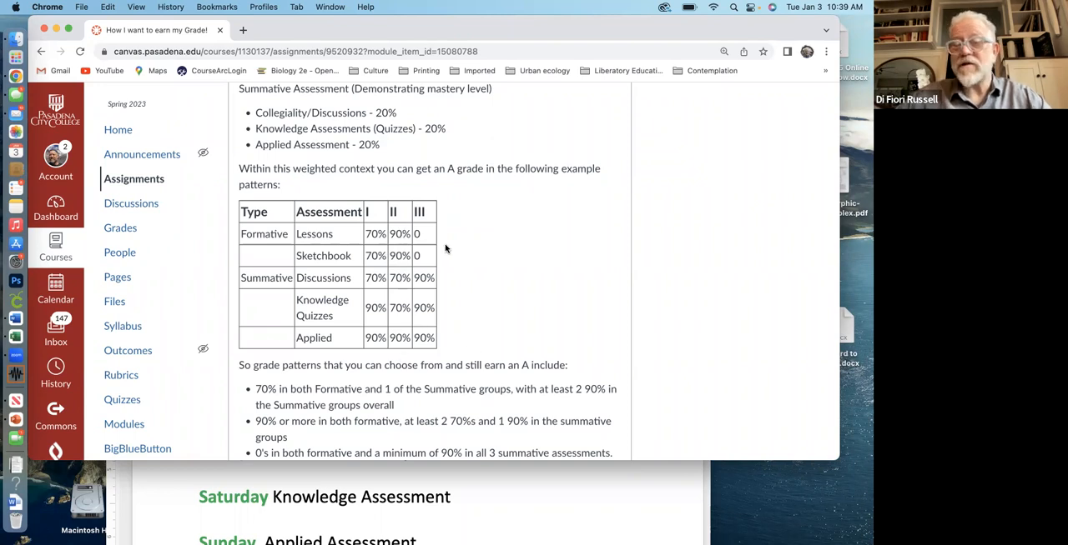
{"action": "scroll", "scroll_direction": "down", "scroll_amount": 3}
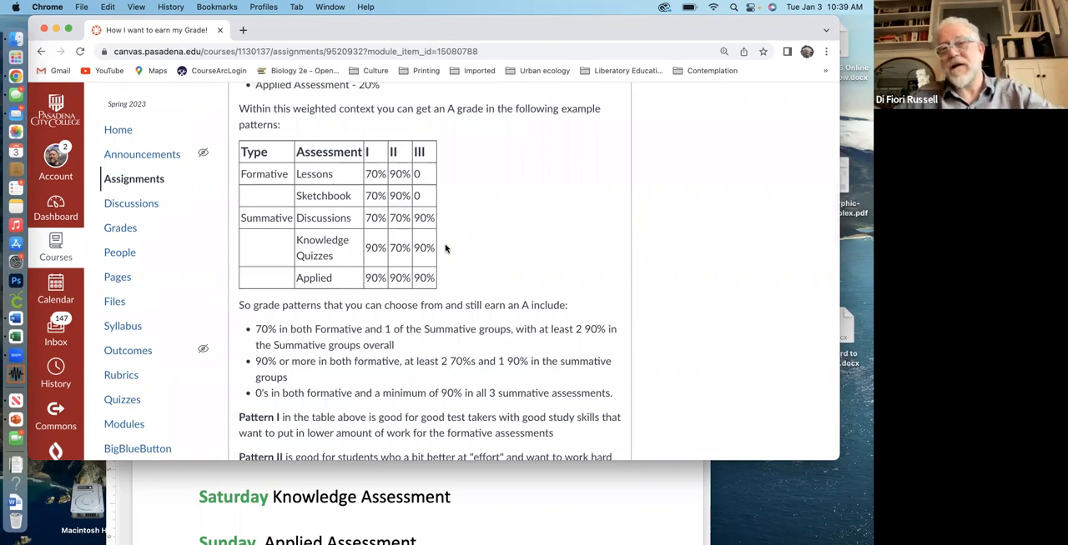
{"action": "scroll", "scroll_direction": "down", "scroll_amount": 3}
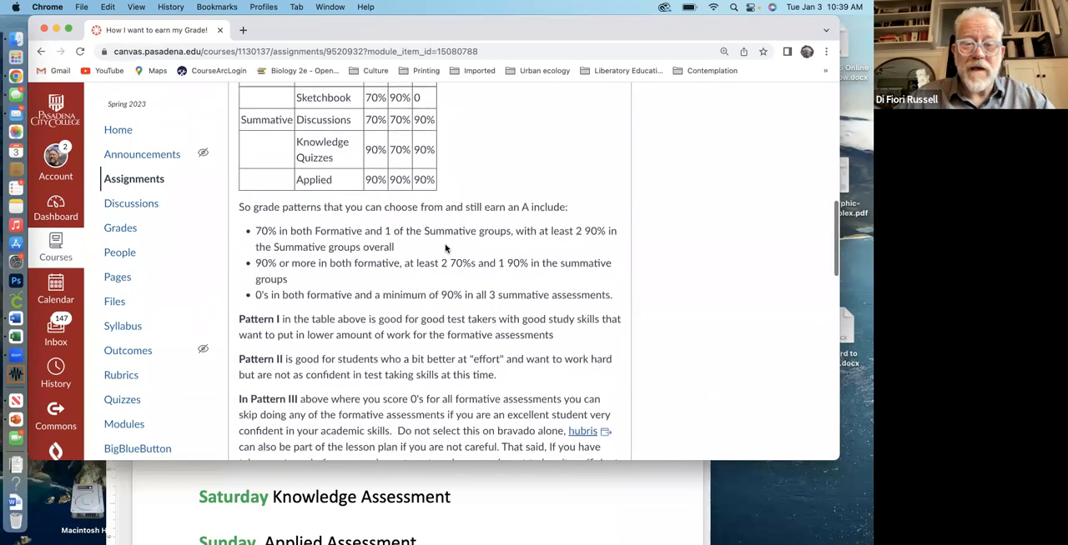
{"action": "scroll", "scroll_direction": "down", "scroll_amount": 3}
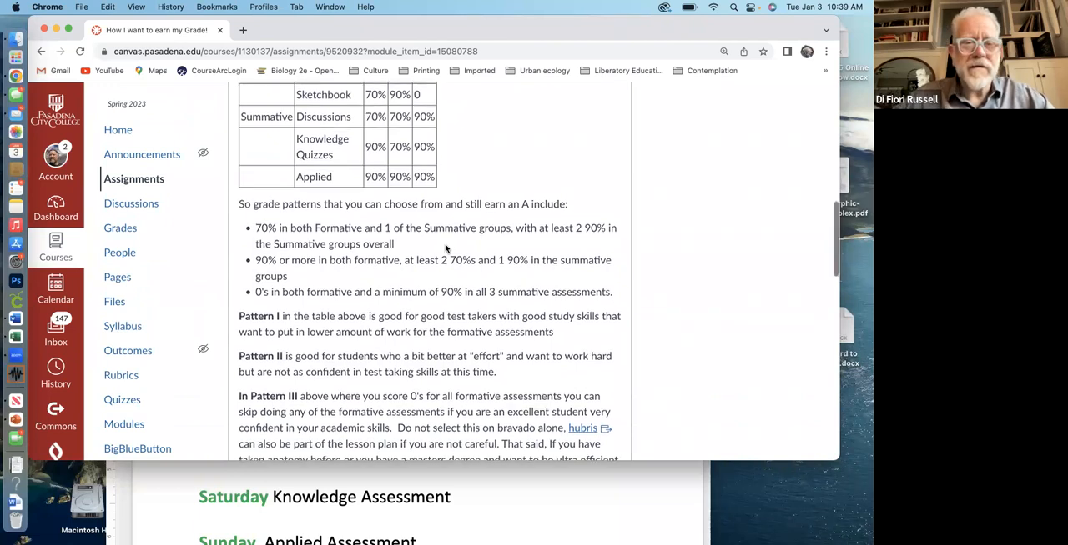
{"action": "scroll", "scroll_direction": "down", "scroll_amount": 3}
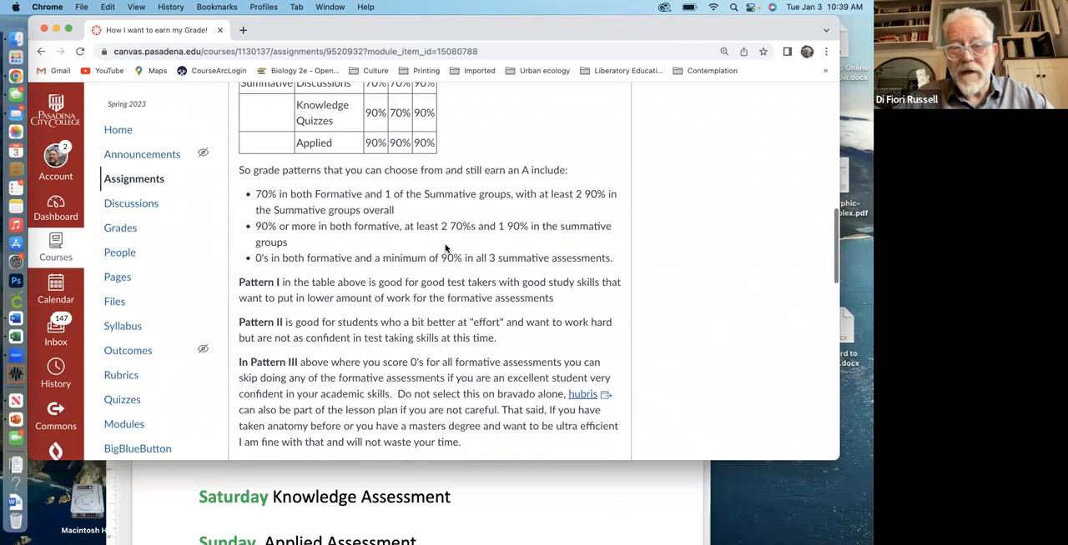
{"action": "scroll", "scroll_direction": "down", "scroll_amount": 3}
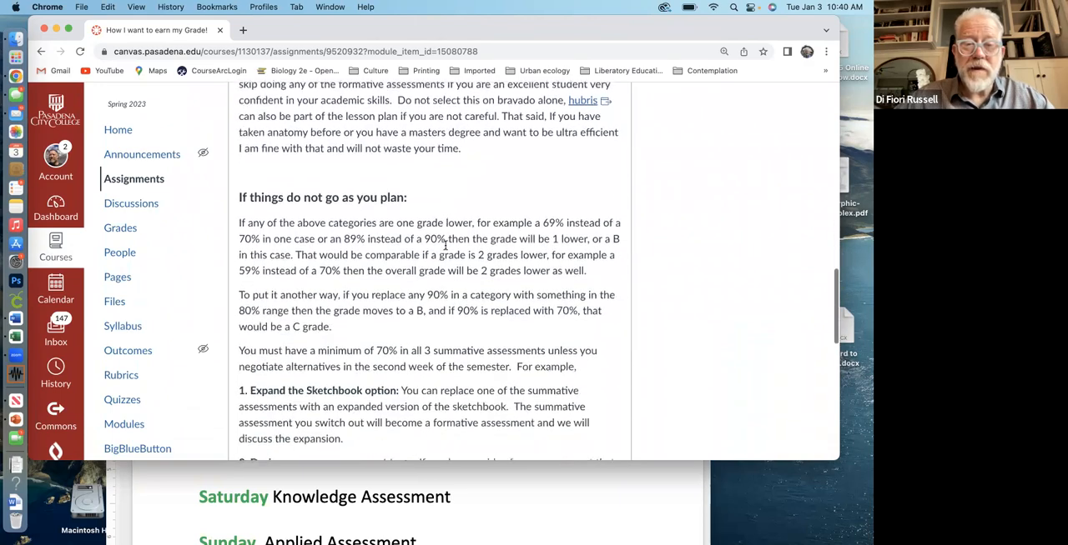
{"action": "scroll", "scroll_direction": "down", "scroll_amount": 3}
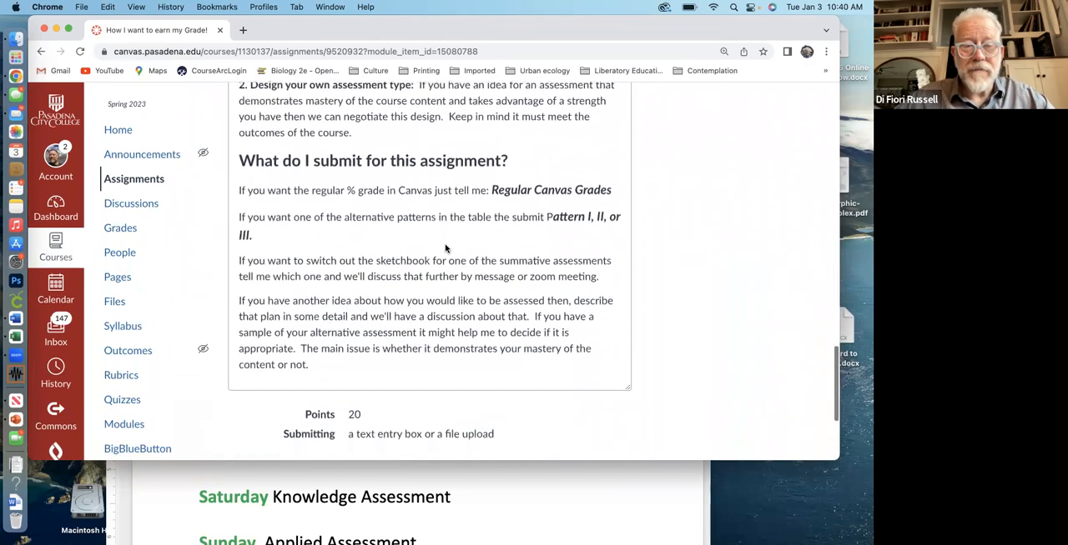
{"action": "scroll", "scroll_direction": "up", "scroll_amount": 3}
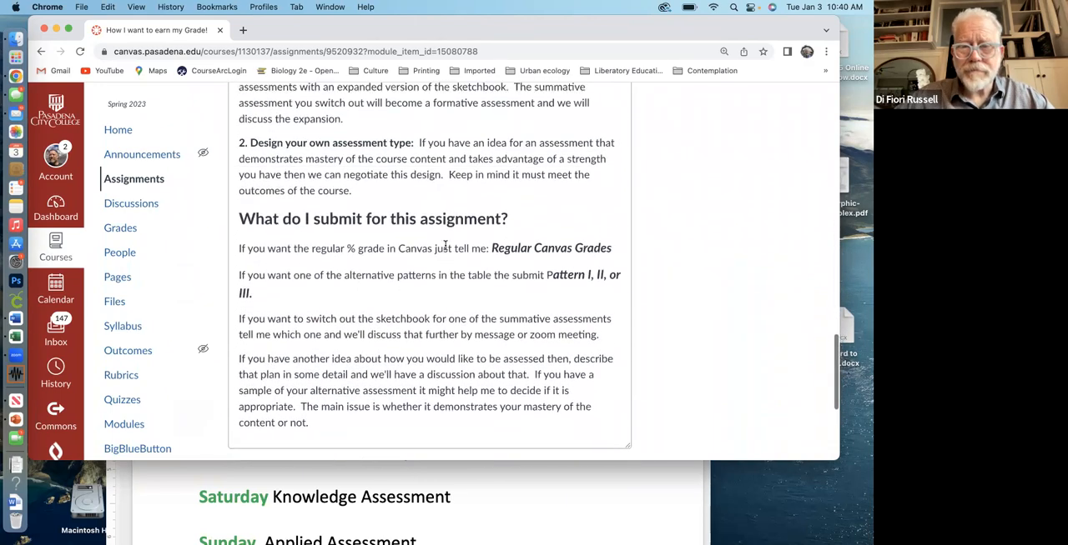
{"action": "mouse_move", "coordinate": [434, 374]}
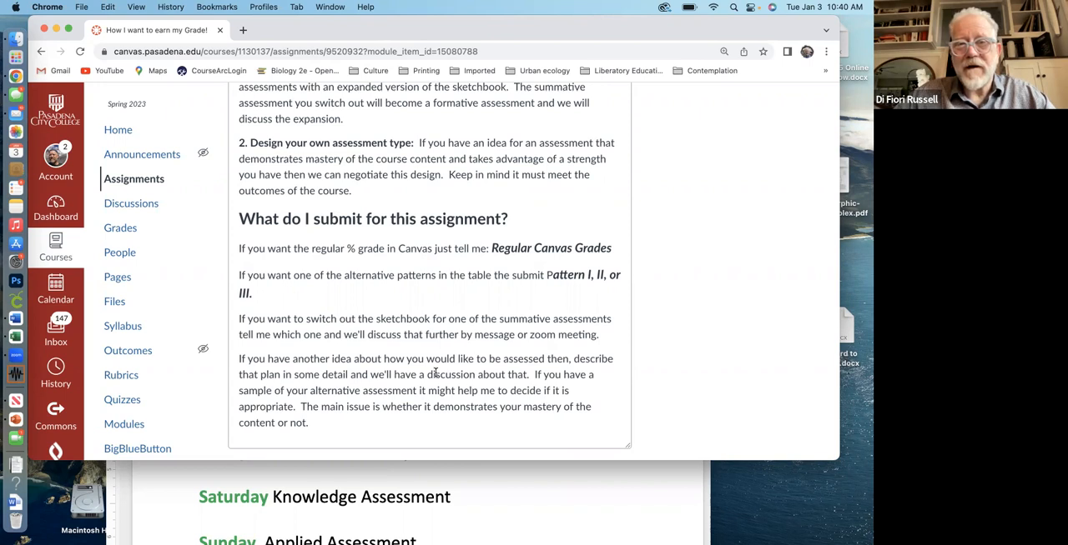
{"action": "scroll", "scroll_direction": "up", "scroll_amount": 3}
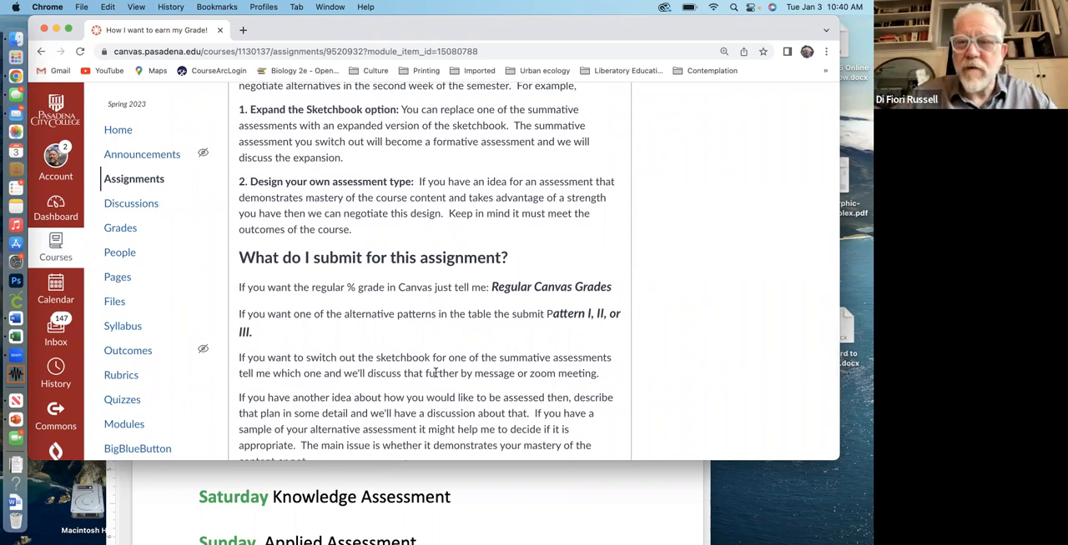
{"action": "mouse_move", "coordinate": [426, 337]}
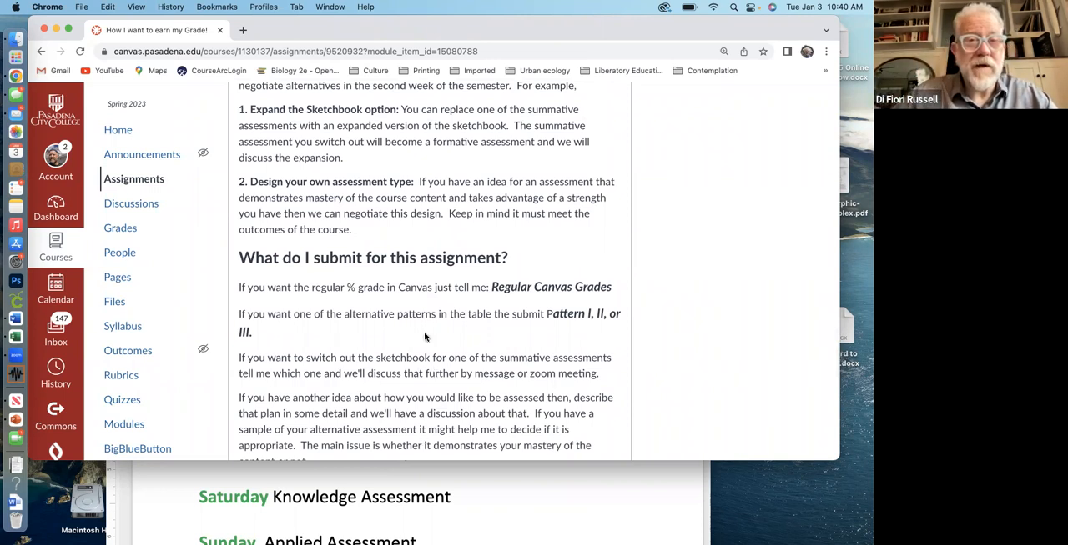
{"action": "scroll", "scroll_direction": "up", "scroll_amount": 3}
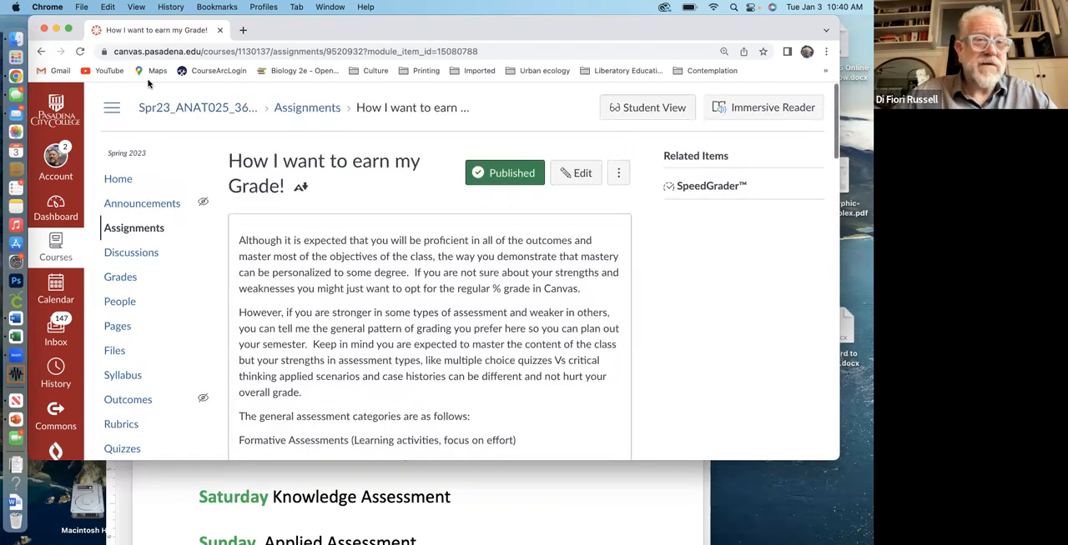
Return to Modules, find Unit 1 and select 'Introduction: Unit 1: Getting Started'
{"action": "left_click", "coordinate": [123, 424]}
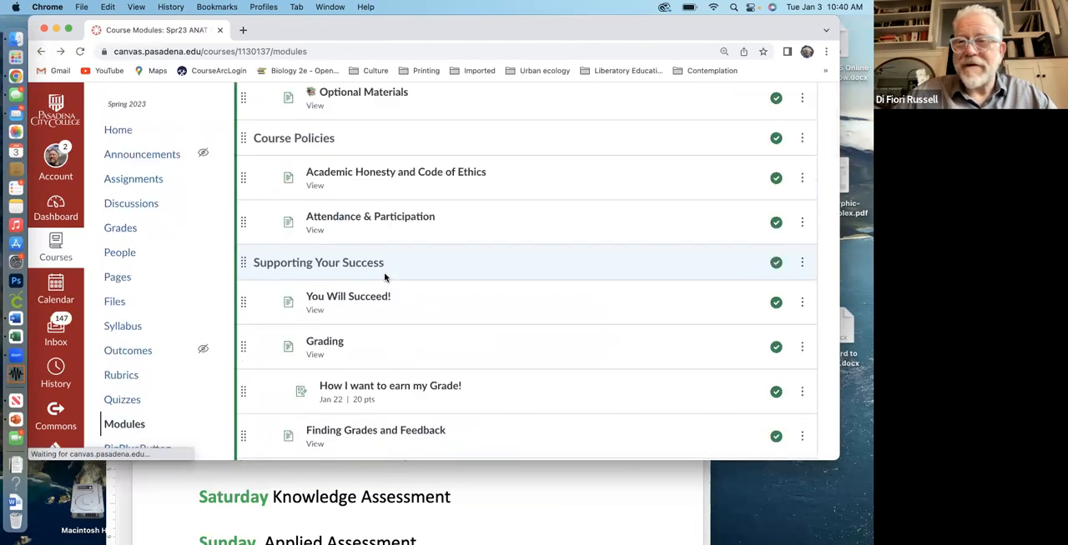
{"action": "scroll", "scroll_direction": "down", "scroll_amount": 3}
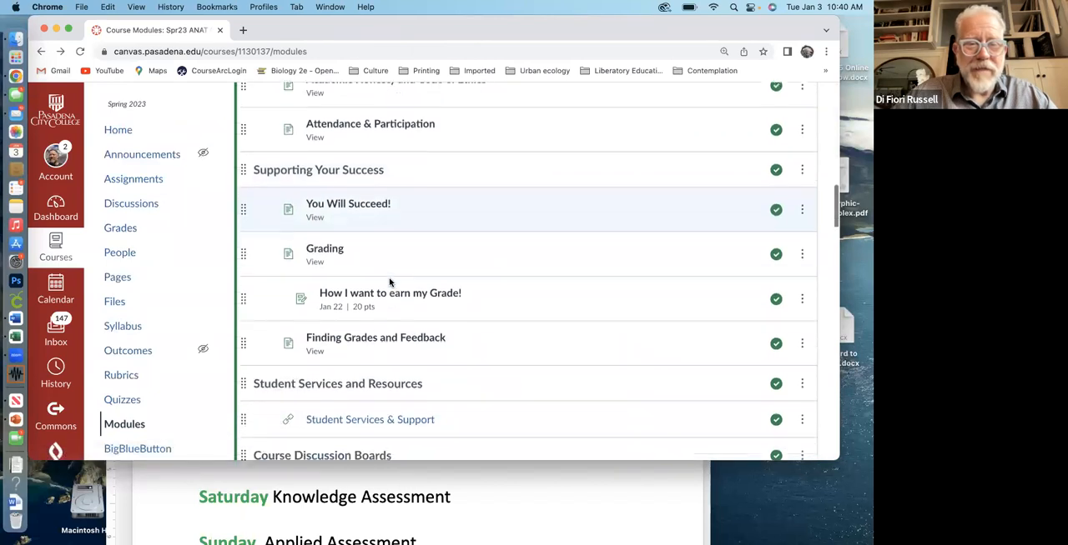
{"action": "scroll", "scroll_direction": "down", "scroll_amount": 3}
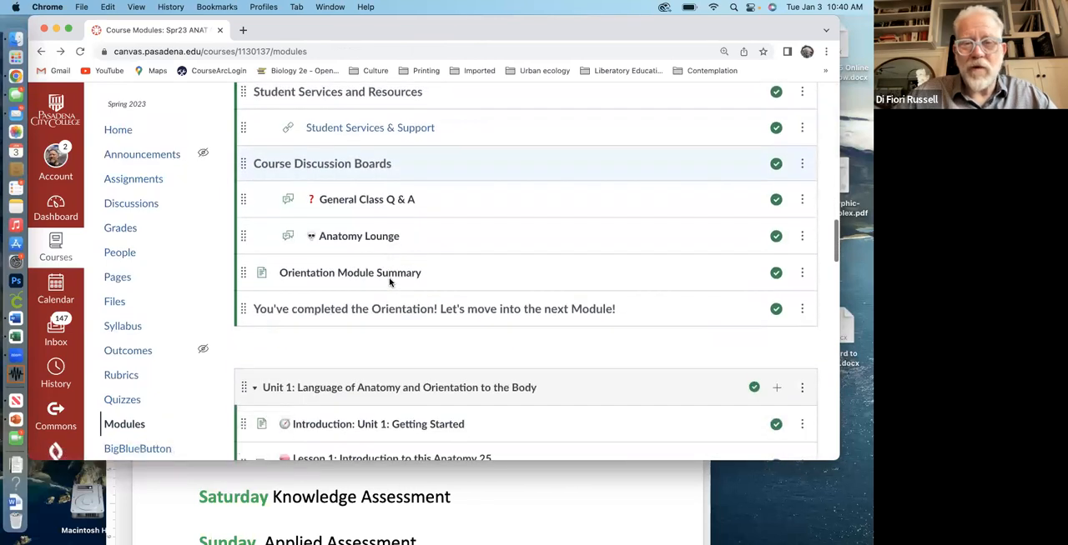
{"action": "scroll", "scroll_direction": "down", "scroll_amount": 3}
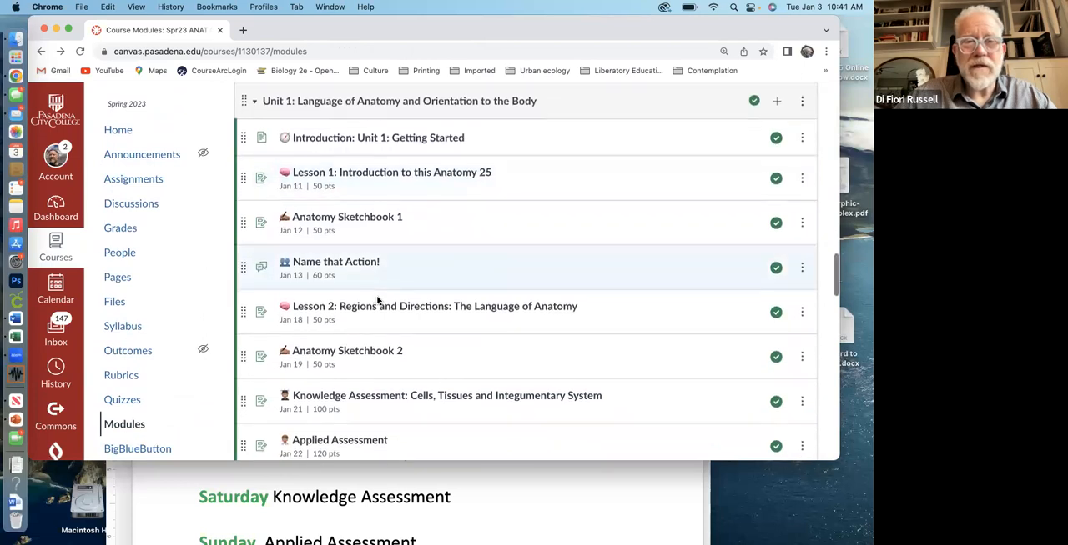
{"action": "mouse_move", "coordinate": [220, 256]}
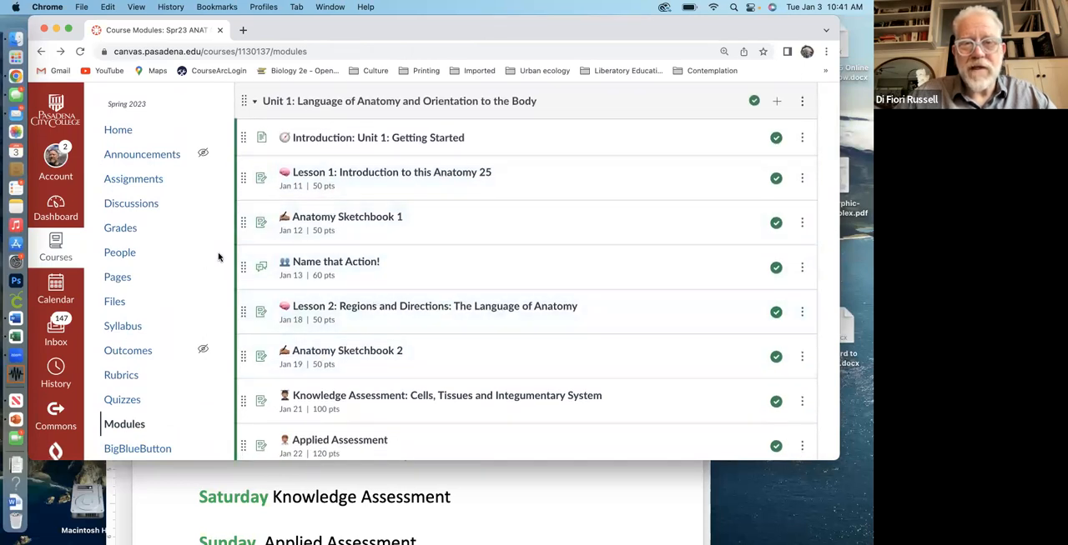
{"action": "left_click", "coordinate": [377, 136]}
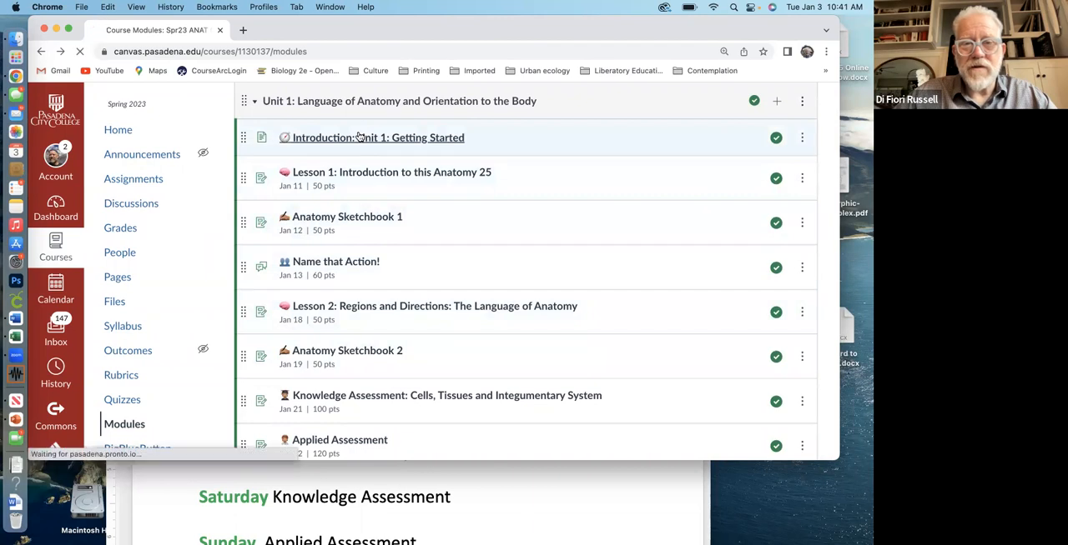
Read the Unit 1 introduction's objectives and weekly tasks, then go back to Modules
{"action": "left_click", "coordinate": [377, 137]}
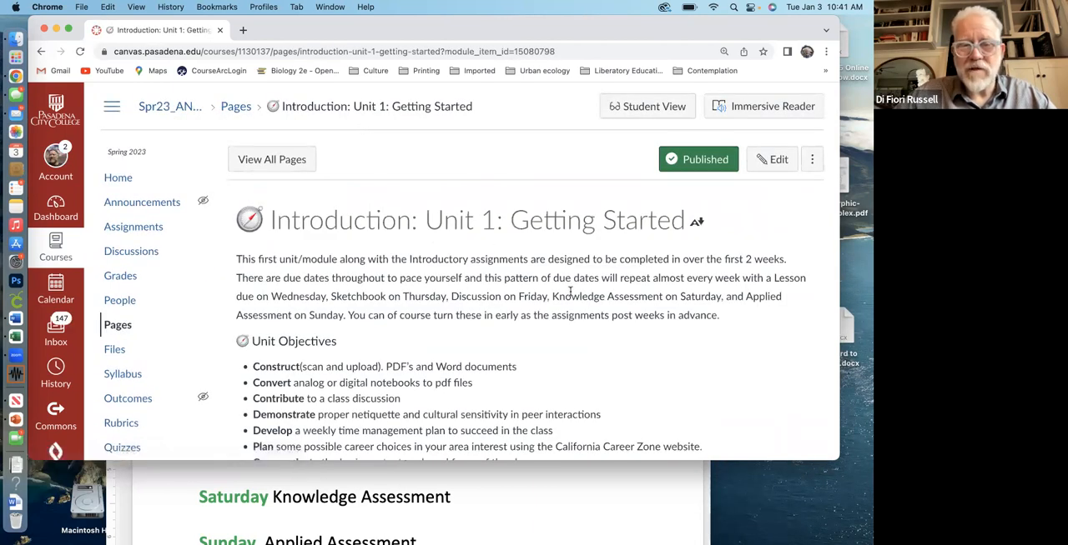
{"action": "scroll", "scroll_direction": "down", "scroll_amount": 3}
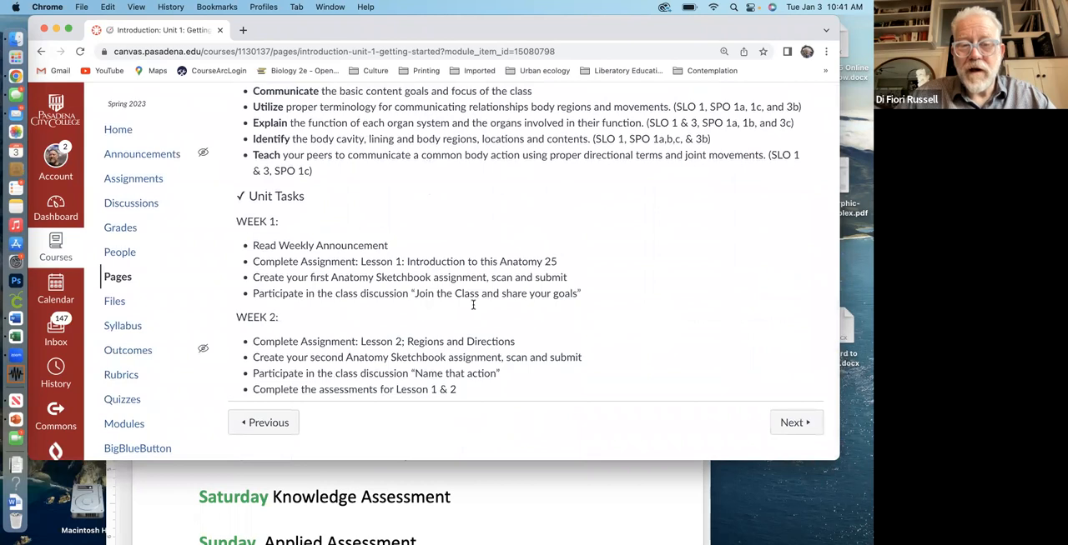
{"action": "mouse_move", "coordinate": [292, 325]}
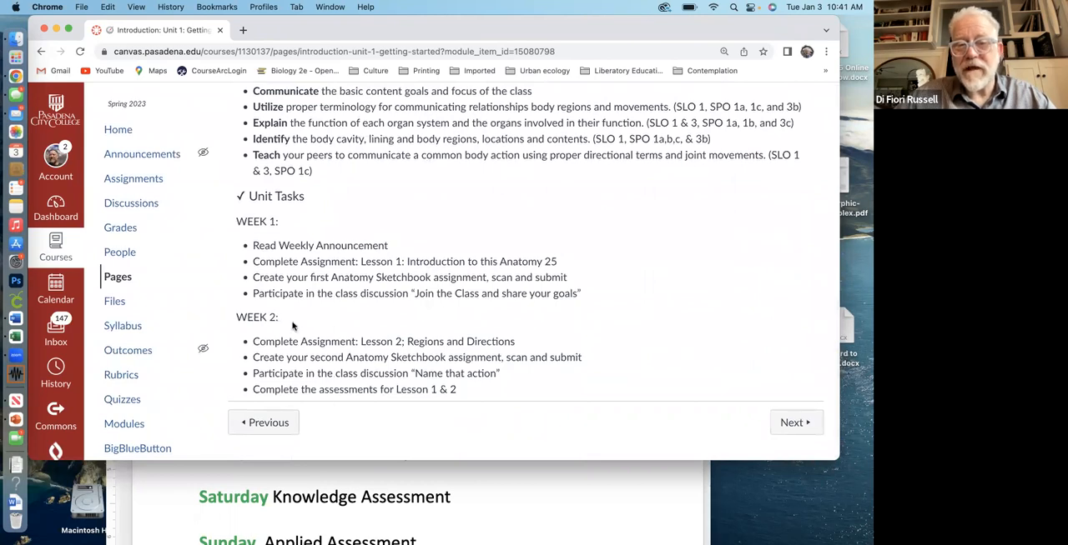
{"action": "scroll", "scroll_direction": "up", "scroll_amount": 3}
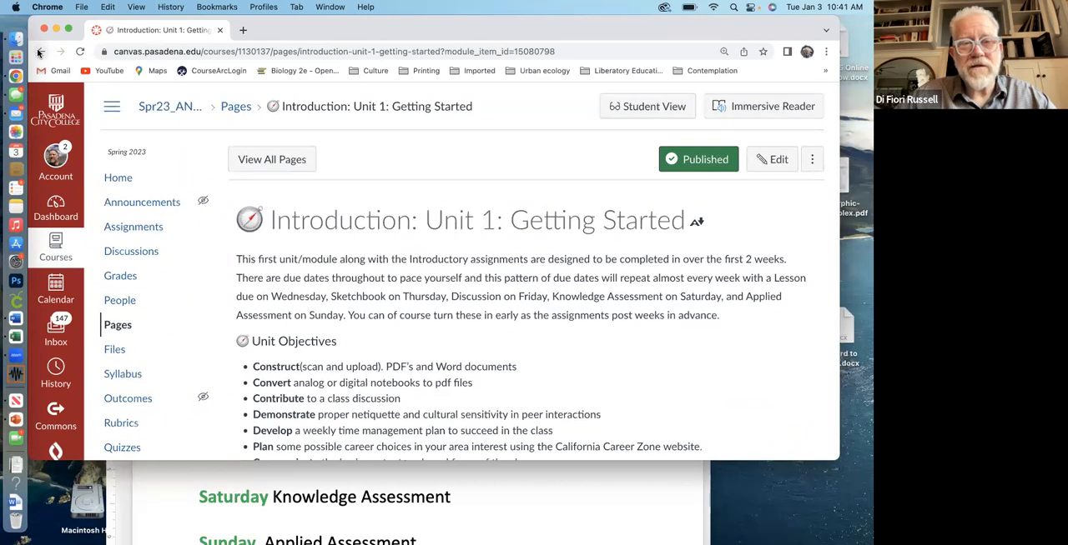
{"action": "left_click", "coordinate": [42, 50]}
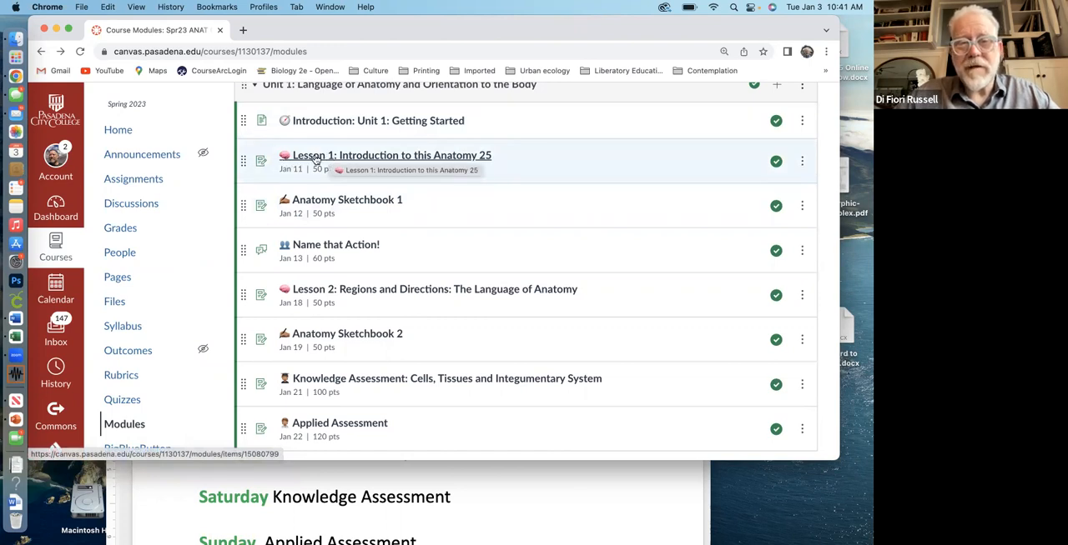
Open Lesson 1: Introduction to this Anatomy 25 and load it in a new window
{"action": "left_click", "coordinate": [390, 155]}
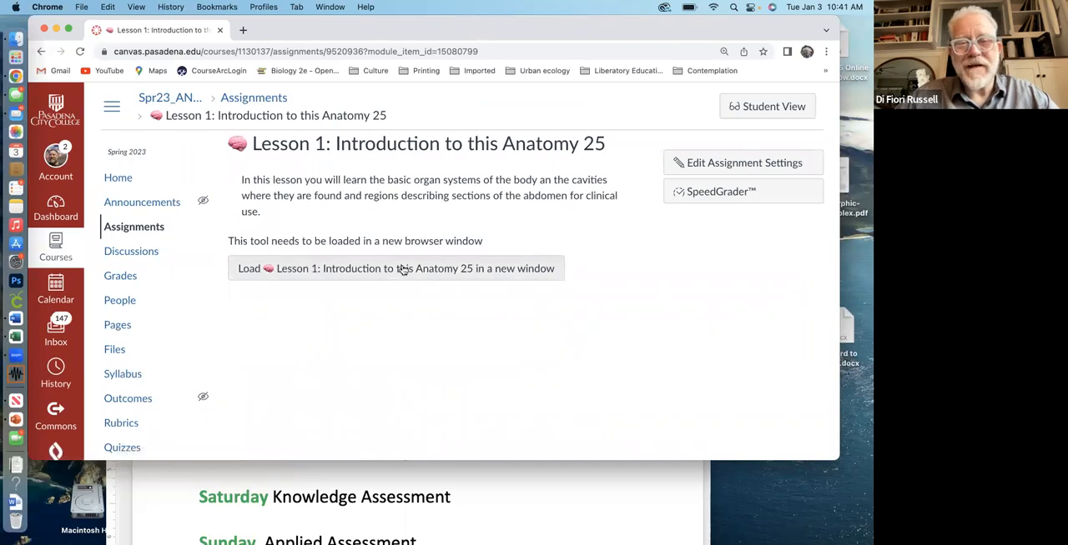
{"action": "left_click", "coordinate": [396, 267]}
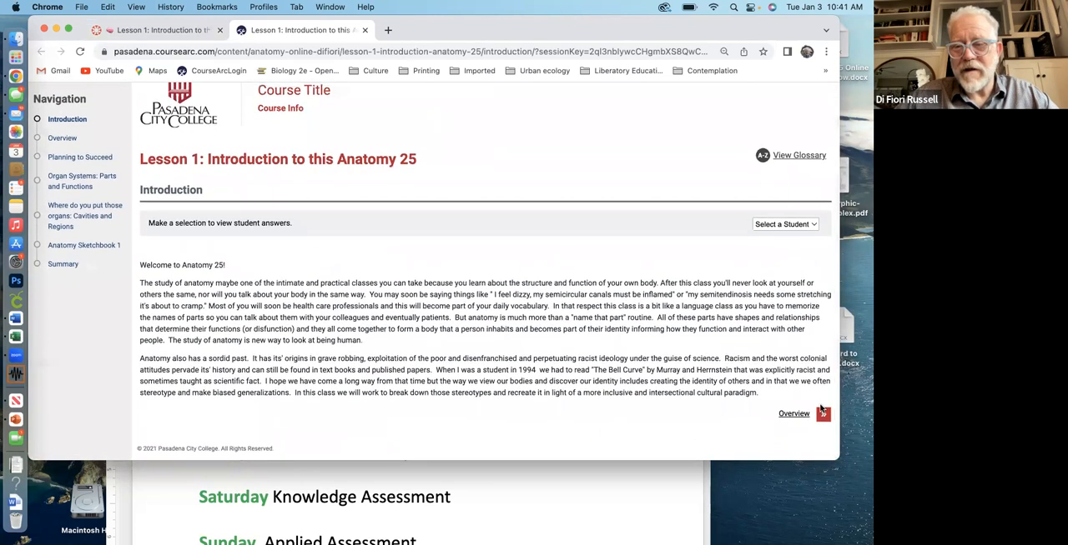
View the Lesson 1 Overview's activities table with estimated times, points and 150-minute total
{"action": "left_click", "coordinate": [794, 413]}
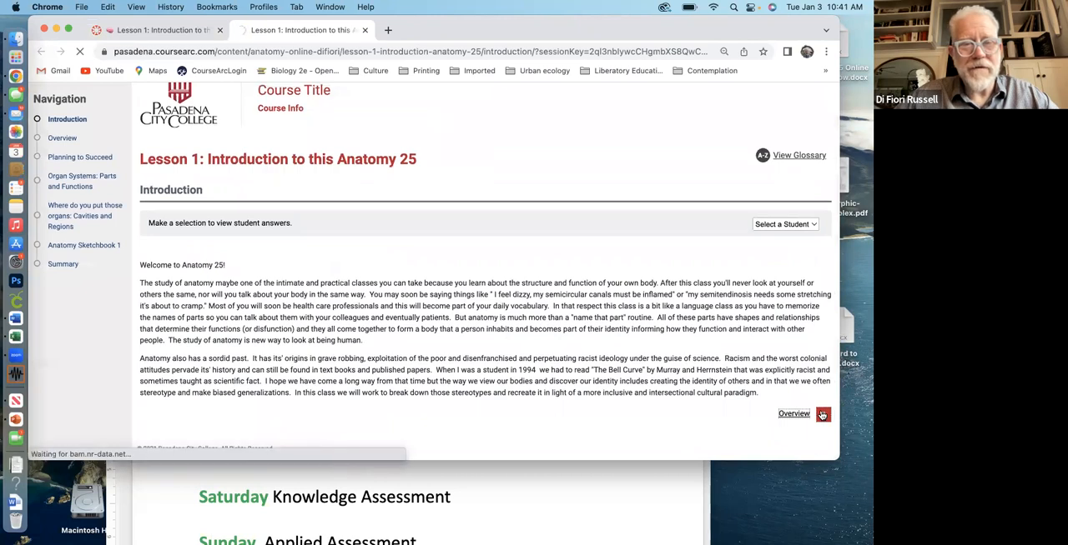
{"action": "left_click", "coordinate": [794, 414]}
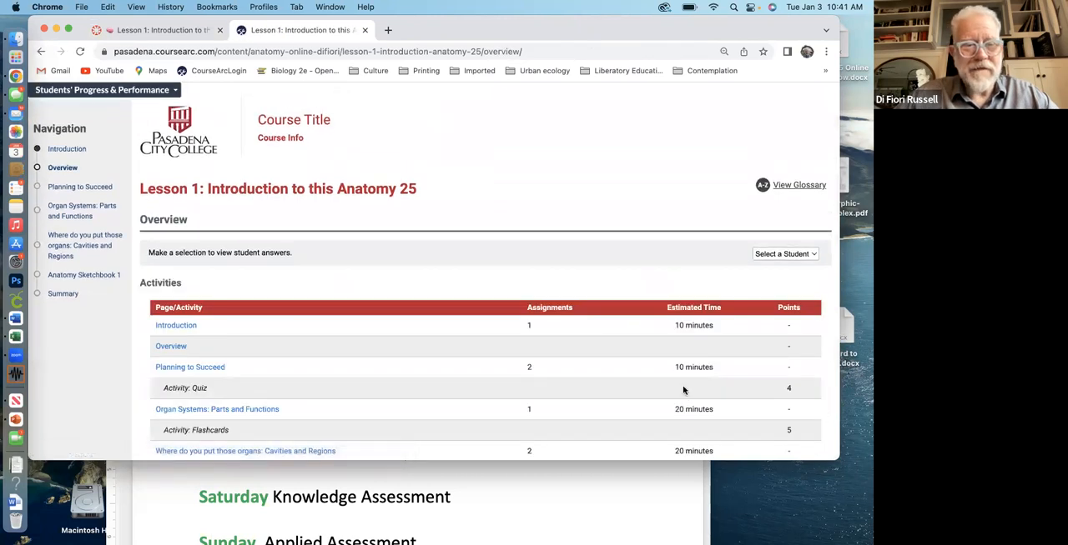
{"action": "scroll", "scroll_direction": "down", "scroll_amount": 3}
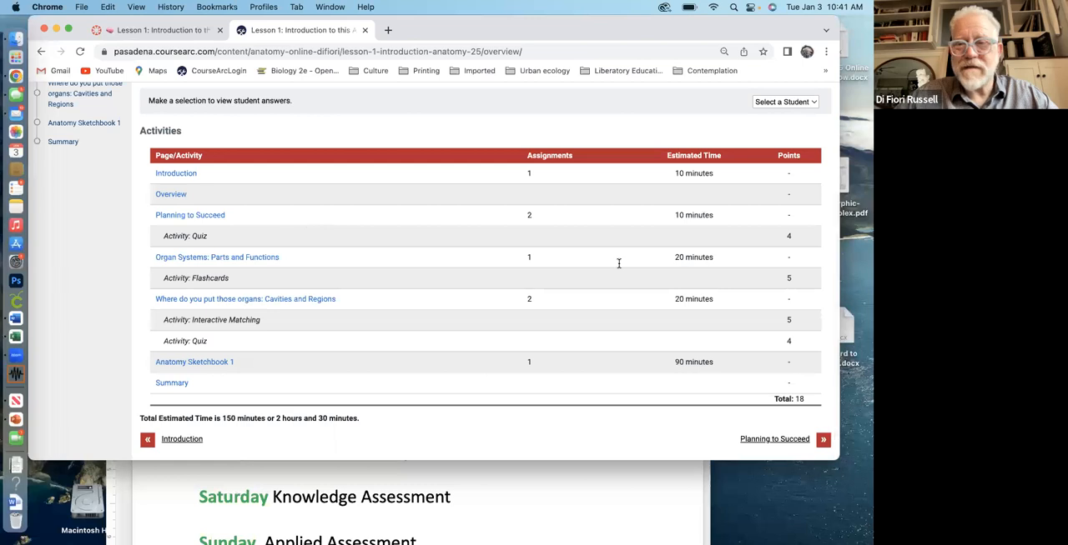
{"action": "mouse_move", "coordinate": [700, 359]}
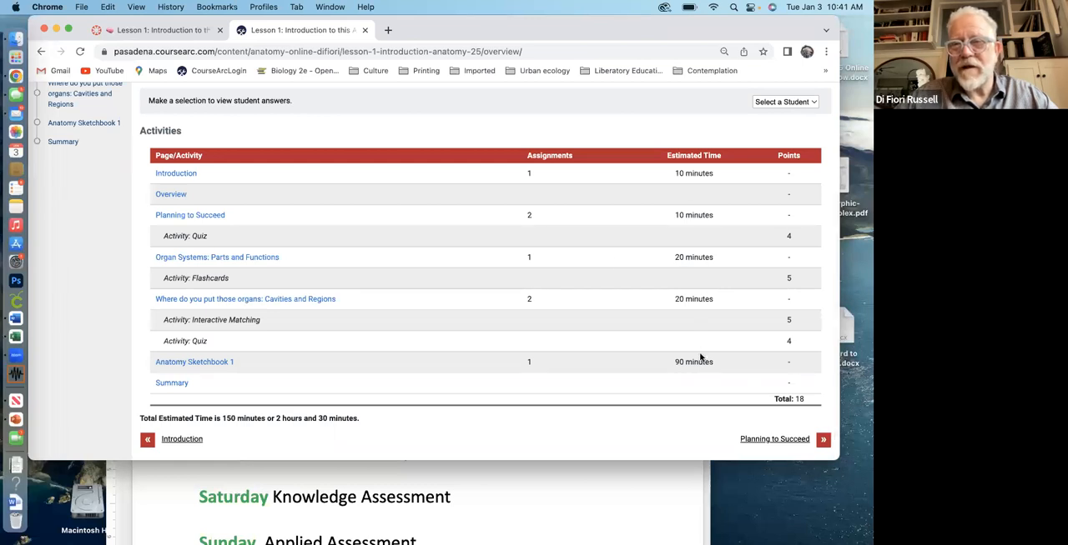
{"action": "mouse_move", "coordinate": [267, 223]}
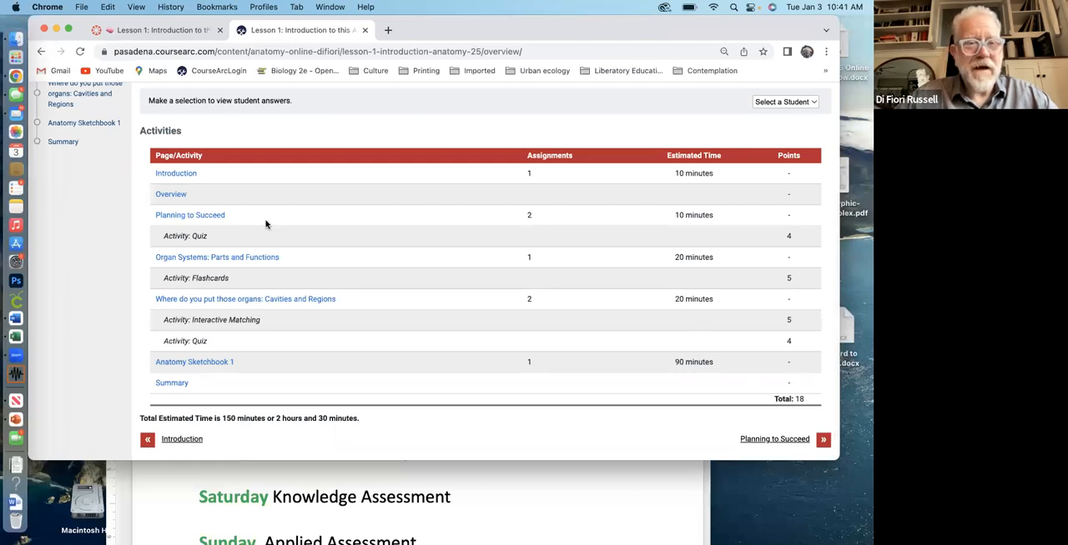
{"action": "left_click", "coordinate": [217, 257]}
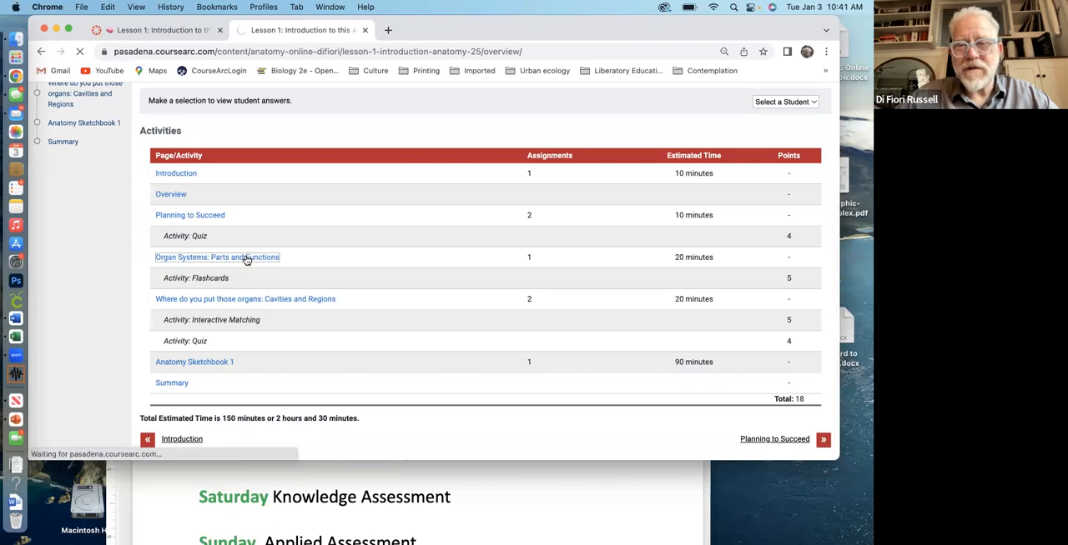
{"action": "left_click", "coordinate": [217, 256]}
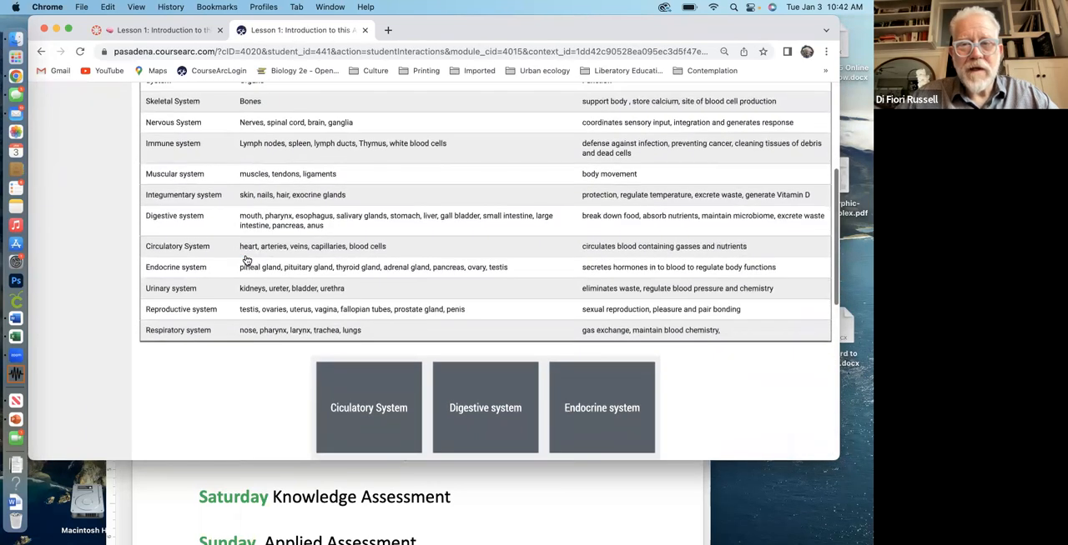
{"action": "scroll", "scroll_direction": "up", "scroll_amount": 3}
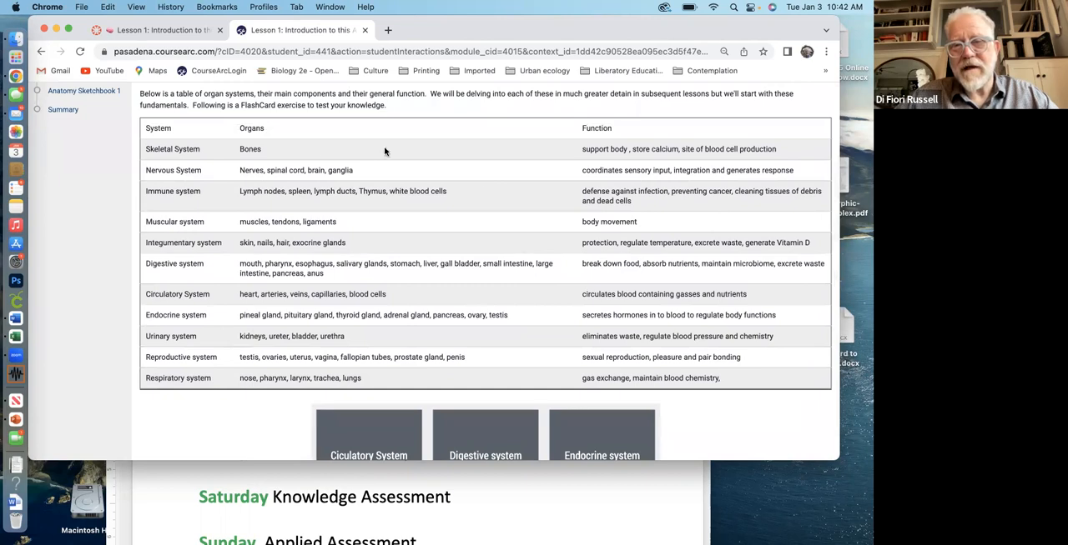
{"action": "scroll", "scroll_direction": "down", "scroll_amount": 3}
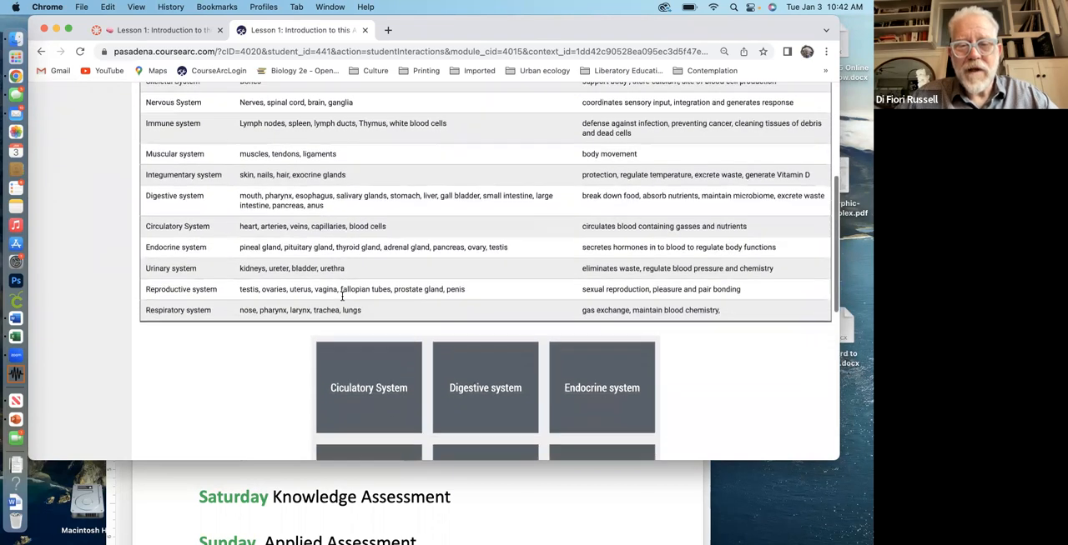
{"action": "scroll", "scroll_direction": "down", "scroll_amount": 3}
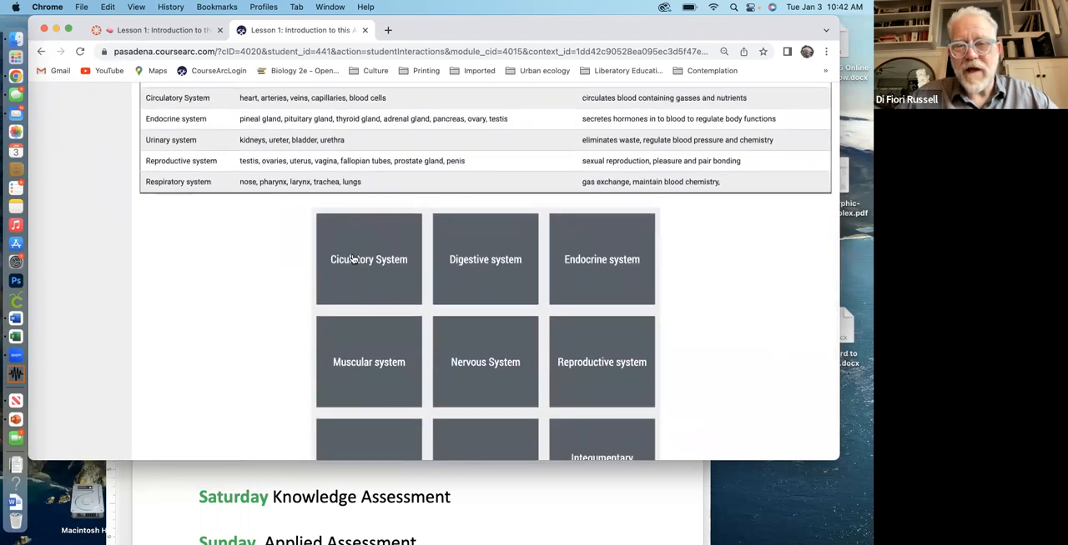
{"action": "left_click", "coordinate": [369, 260]}
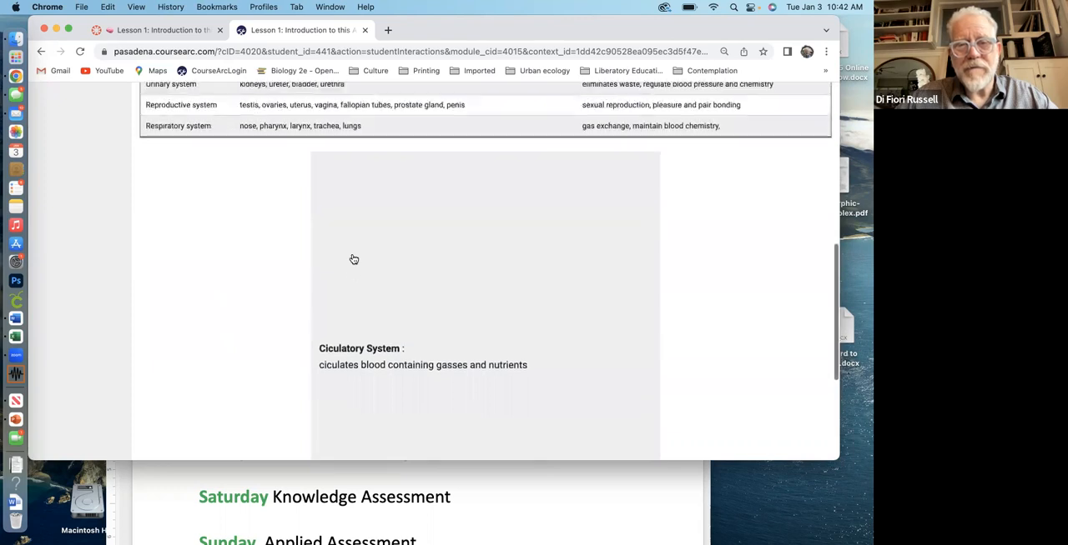
{"action": "scroll", "scroll_direction": "up", "scroll_amount": 3}
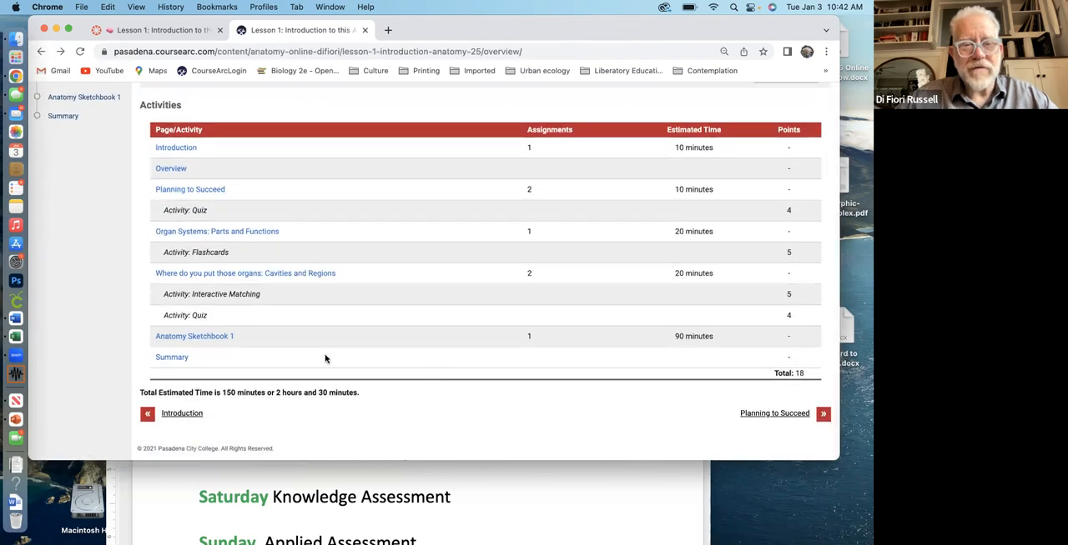
{"action": "left_click", "coordinate": [245, 274]}
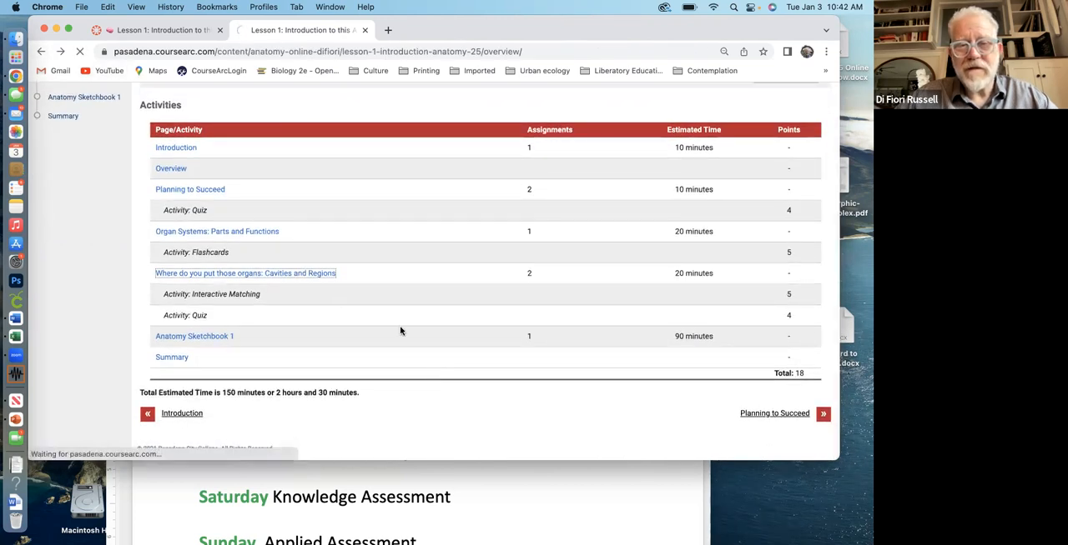
Review the Cavities and Regions page's body-cavity matching and abdominal region diagrams
{"action": "left_click", "coordinate": [245, 274]}
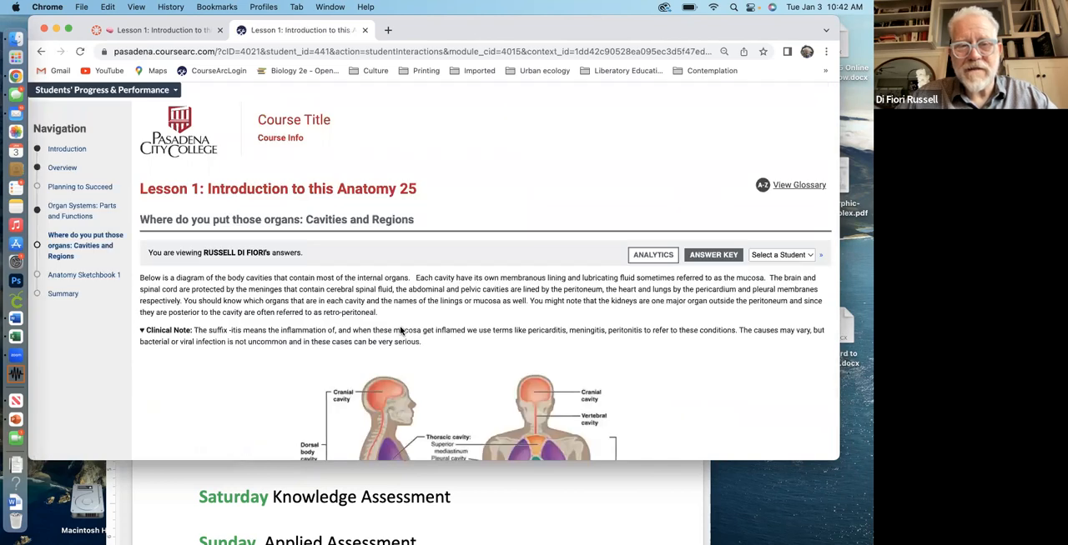
{"action": "scroll", "scroll_direction": "down", "scroll_amount": 3}
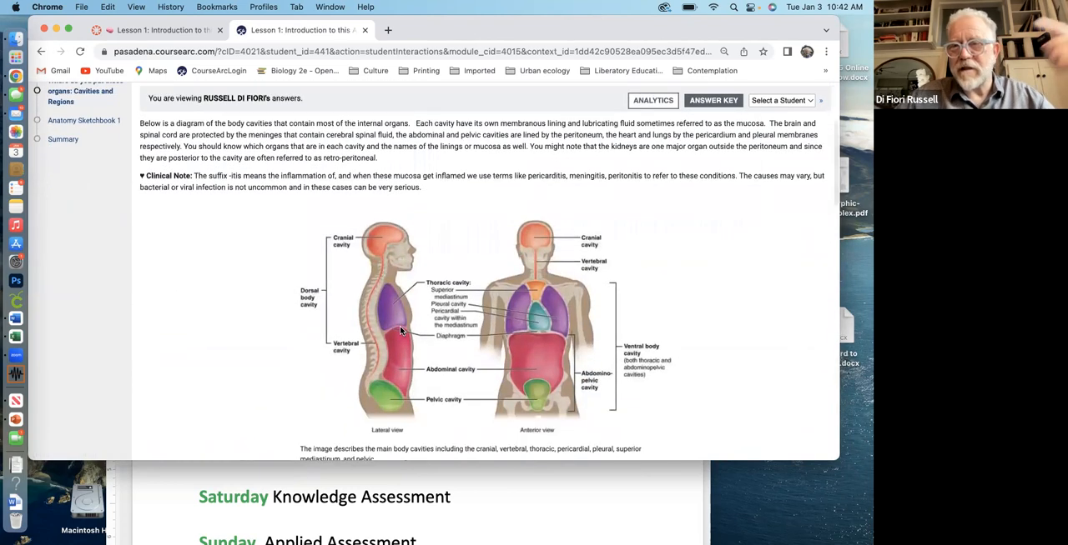
{"action": "mouse_move", "coordinate": [413, 382]}
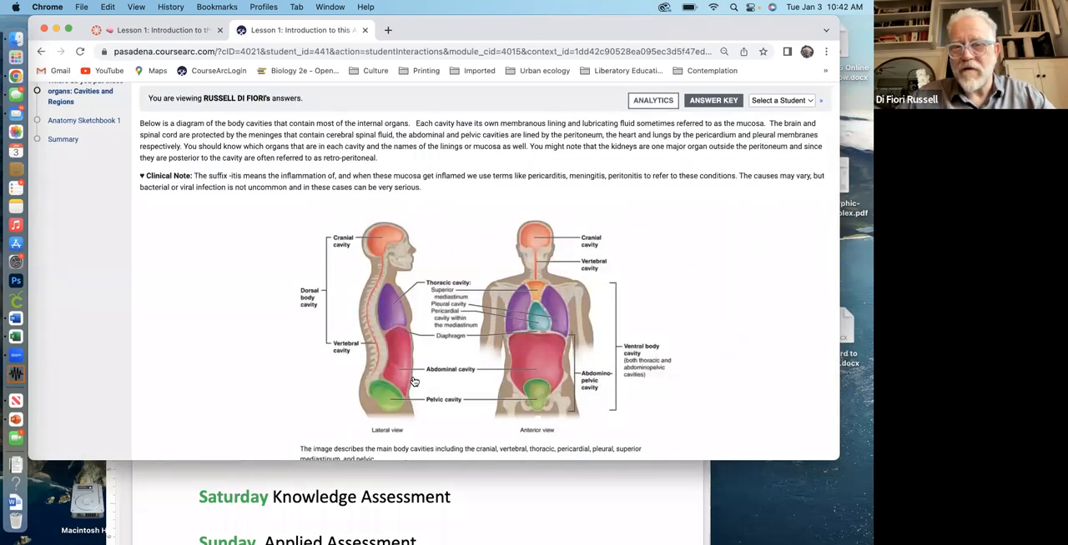
{"action": "scroll", "scroll_direction": "up", "scroll_amount": 3}
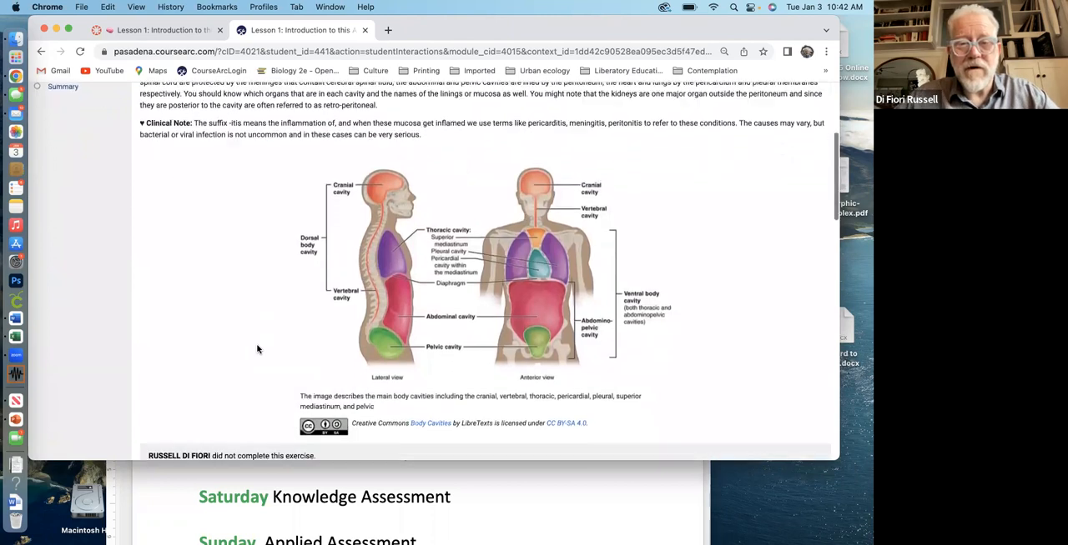
{"action": "scroll", "scroll_direction": "up", "scroll_amount": 3}
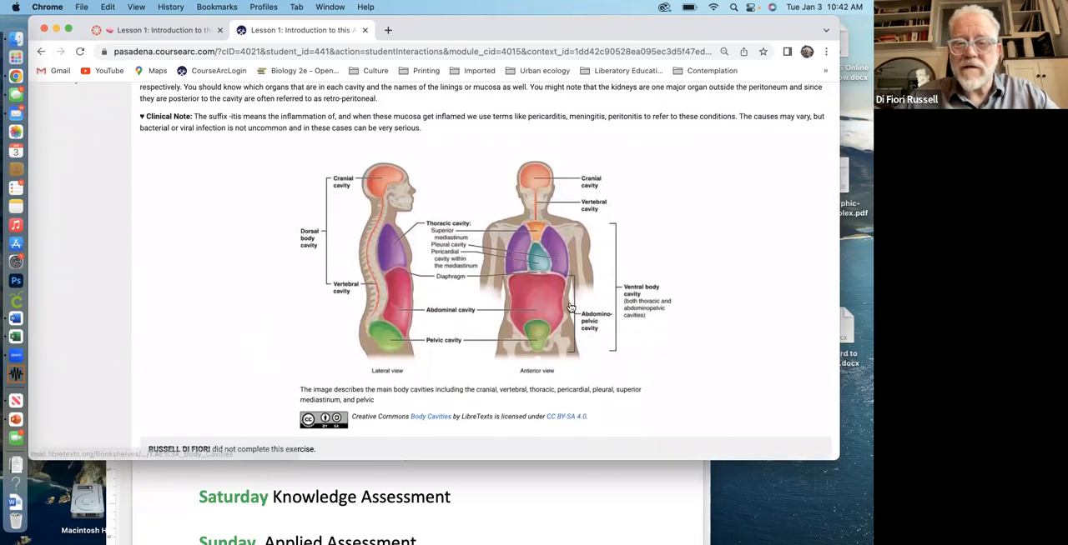
{"action": "scroll", "scroll_direction": "down", "scroll_amount": 3}
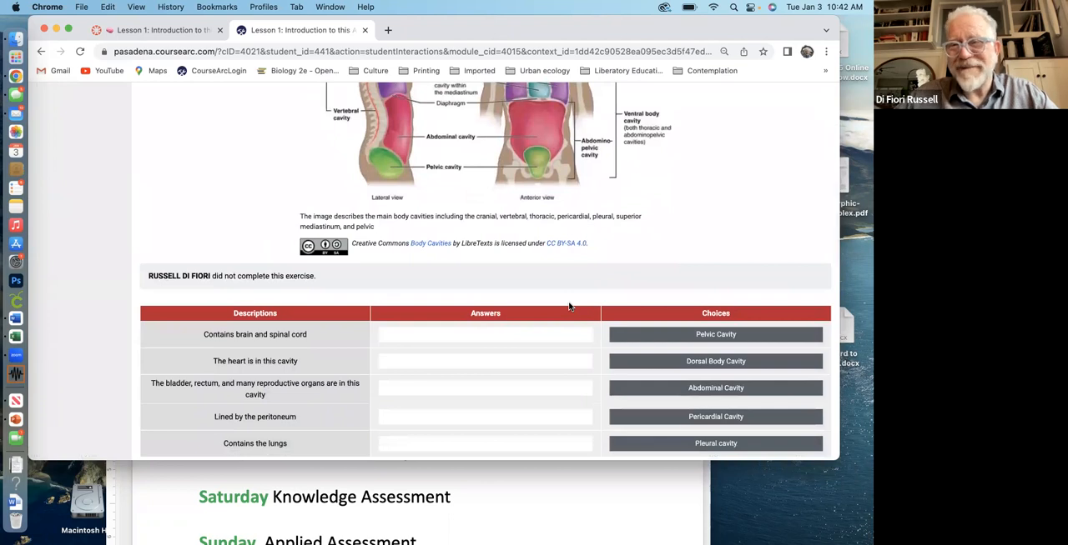
{"action": "scroll", "scroll_direction": "up", "scroll_amount": 3}
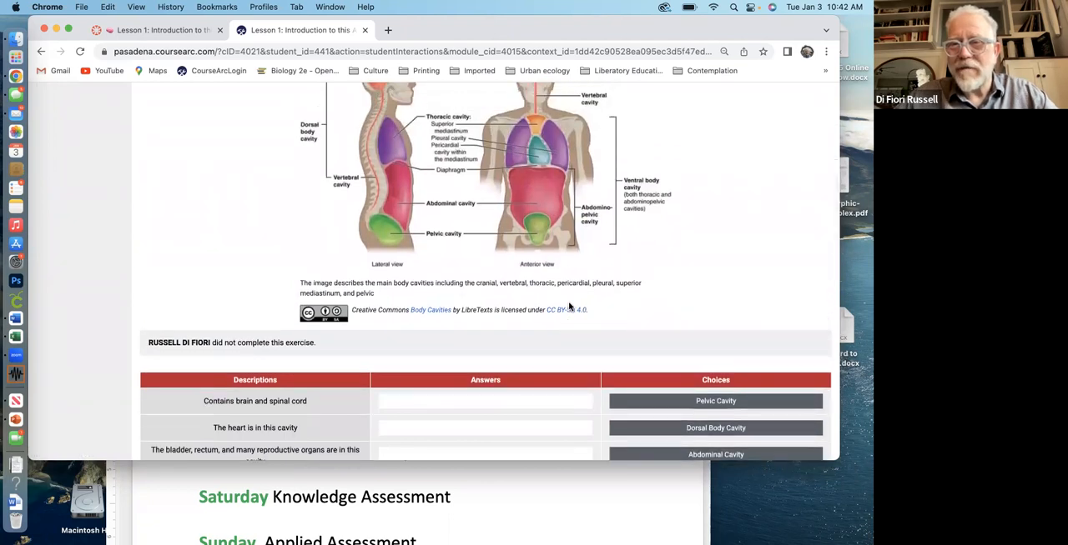
{"action": "scroll", "scroll_direction": "down", "scroll_amount": 3}
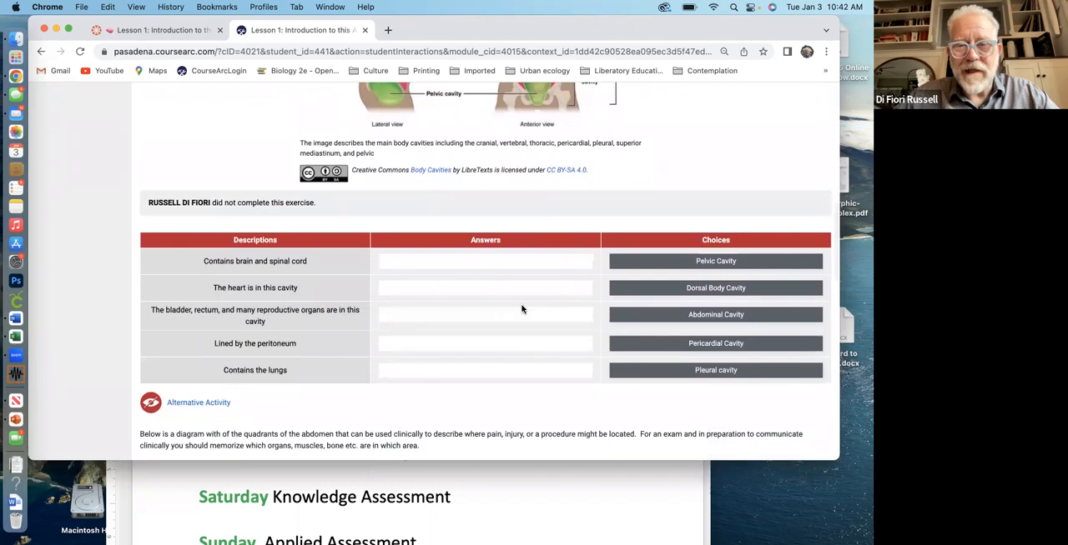
{"action": "mouse_move", "coordinate": [467, 337]}
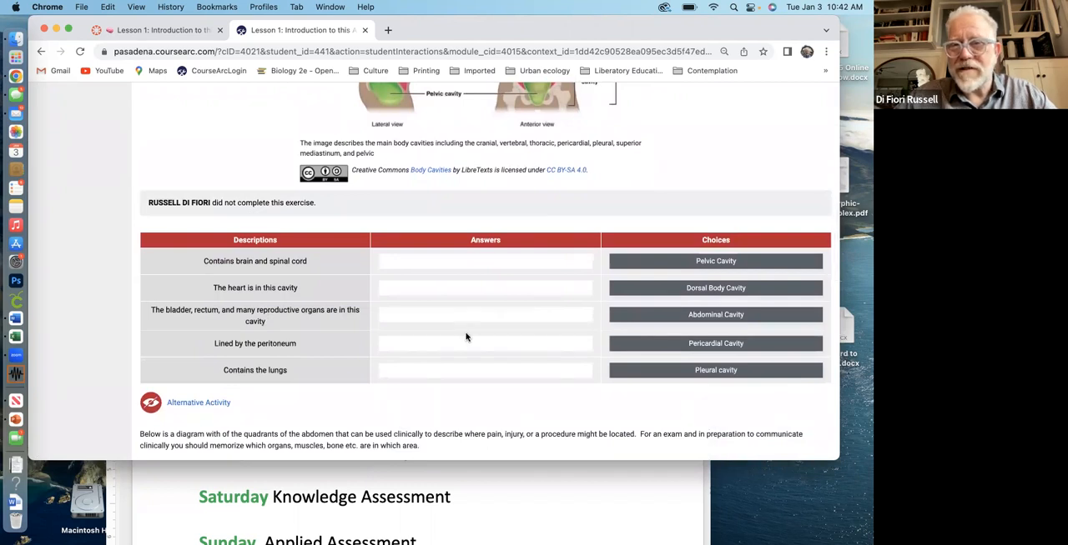
{"action": "scroll", "scroll_direction": "down", "scroll_amount": 3}
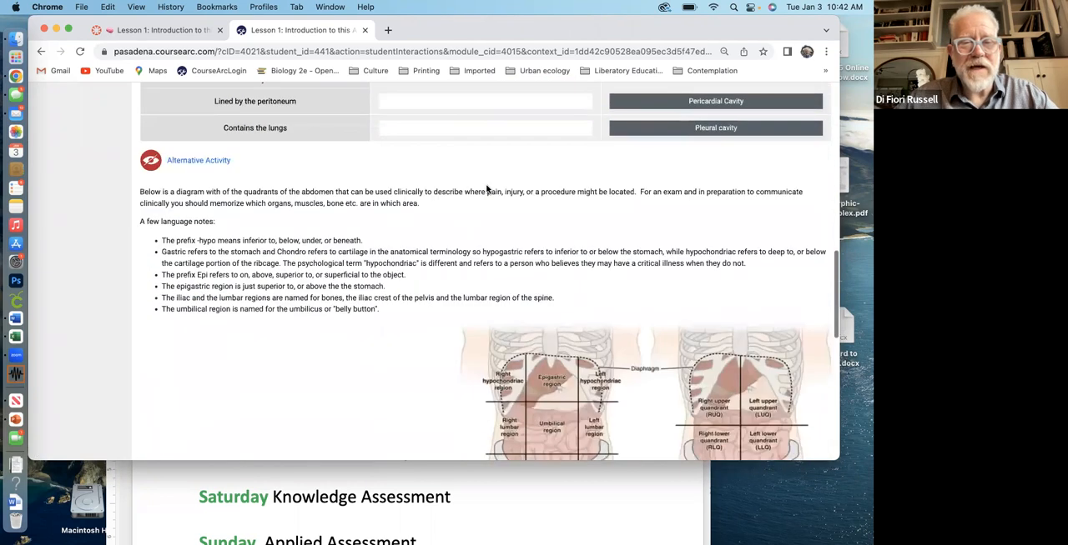
{"action": "scroll", "scroll_direction": "down", "scroll_amount": 3}
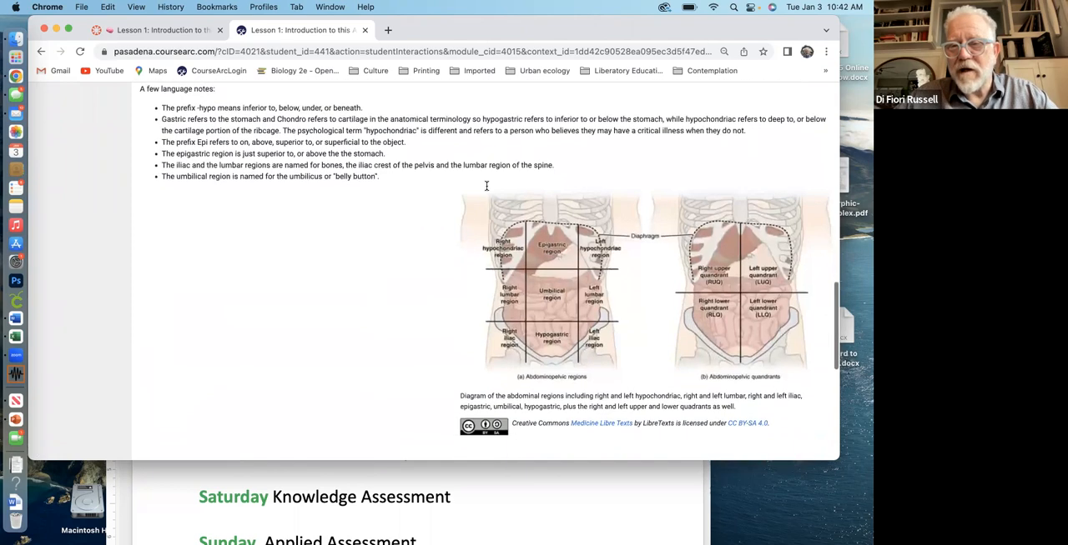
{"action": "scroll", "scroll_direction": "down", "scroll_amount": 3}
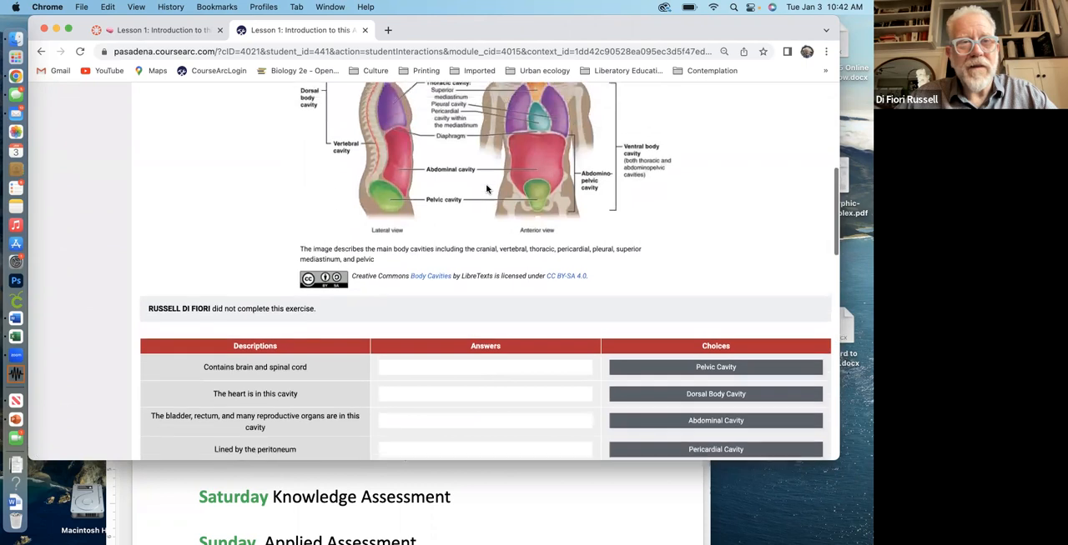
Leave the lesson and return to the Unit 1 modules list in Canvas
{"action": "scroll", "scroll_direction": "up", "scroll_amount": 3}
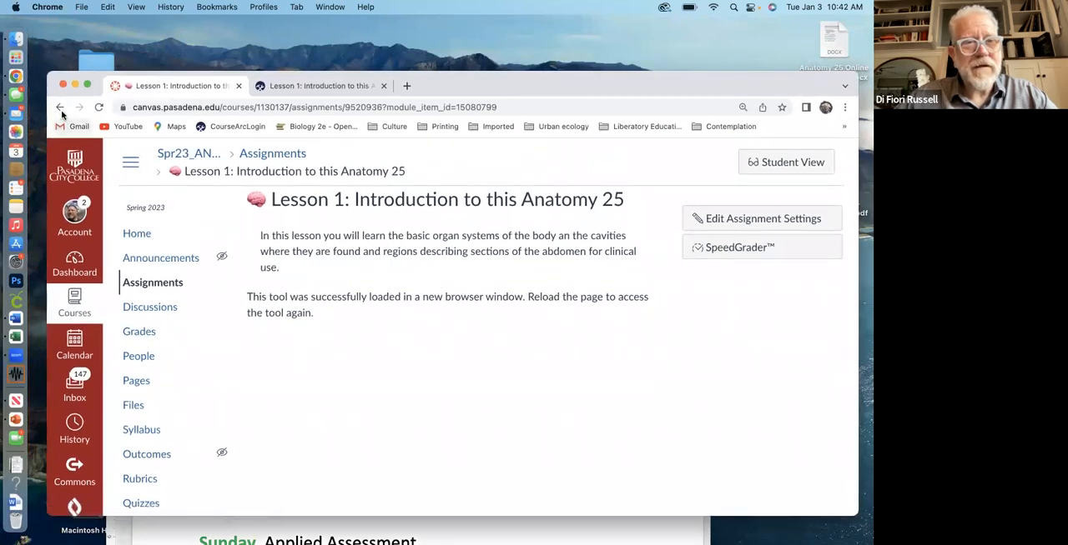
{"action": "left_click", "coordinate": [60, 107]}
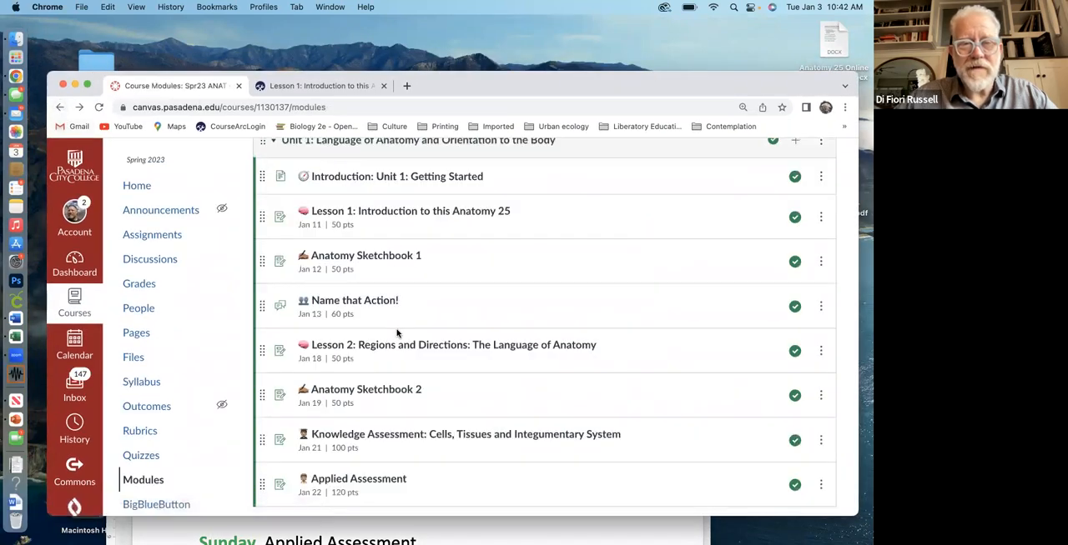
{"action": "left_click", "coordinate": [366, 255]}
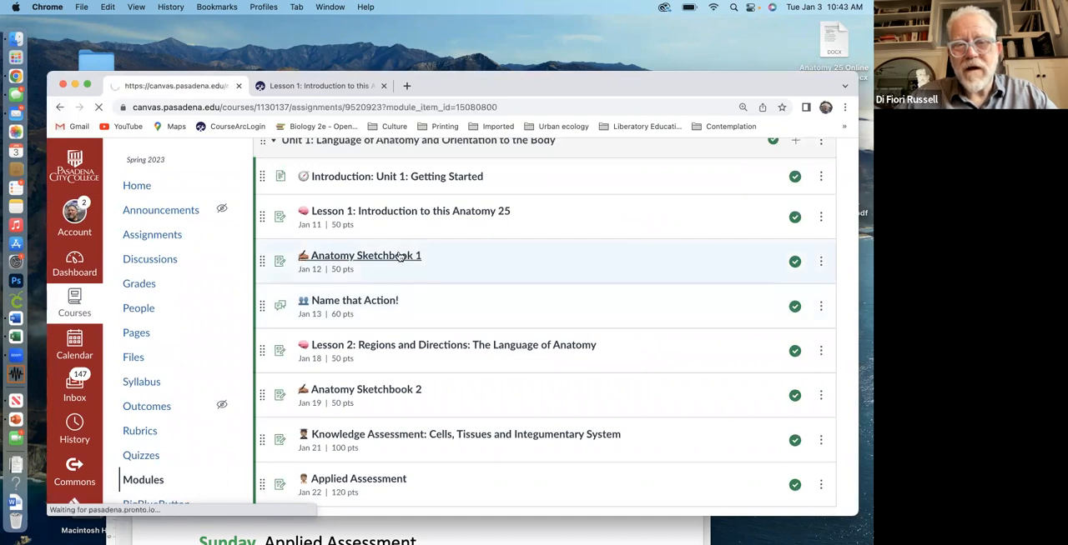
Read Anatomy Sketchbook 1's instructions, 'How do I turn this in?' options and signed, dated example sketch
{"action": "left_click", "coordinate": [366, 255]}
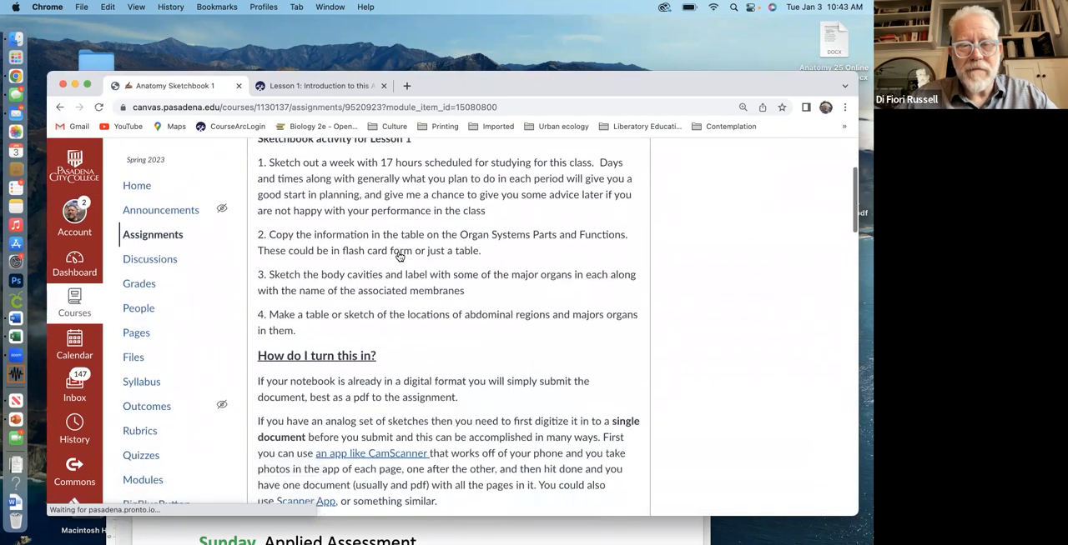
{"action": "scroll", "scroll_direction": "up", "scroll_amount": 3}
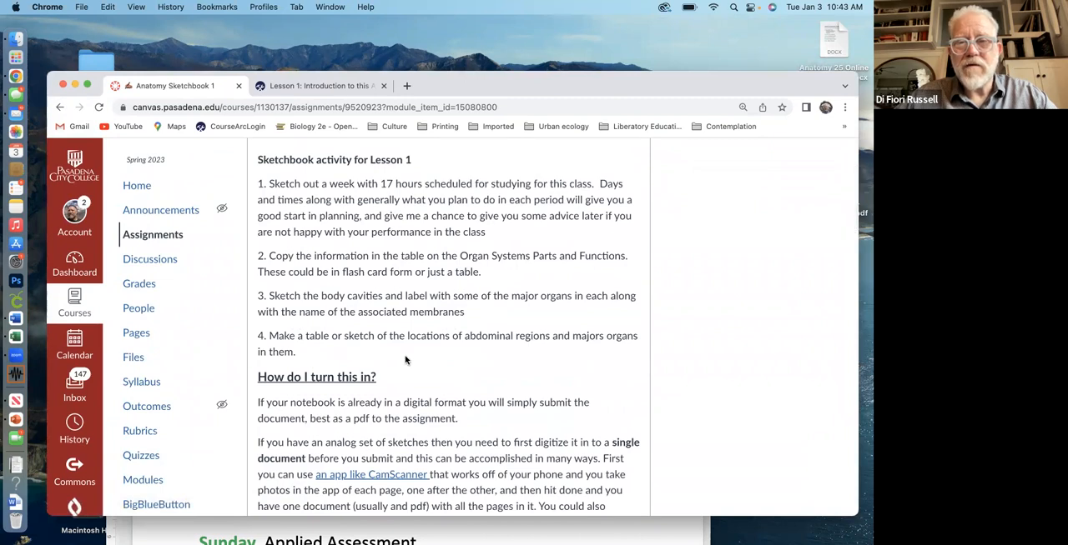
{"action": "mouse_move", "coordinate": [354, 200]}
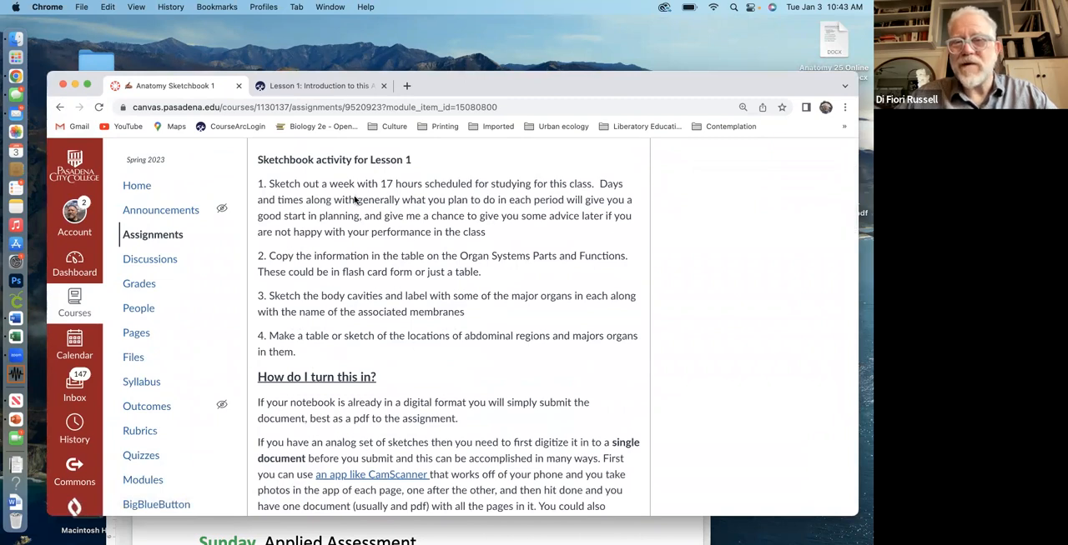
{"action": "mouse_move", "coordinate": [414, 230]}
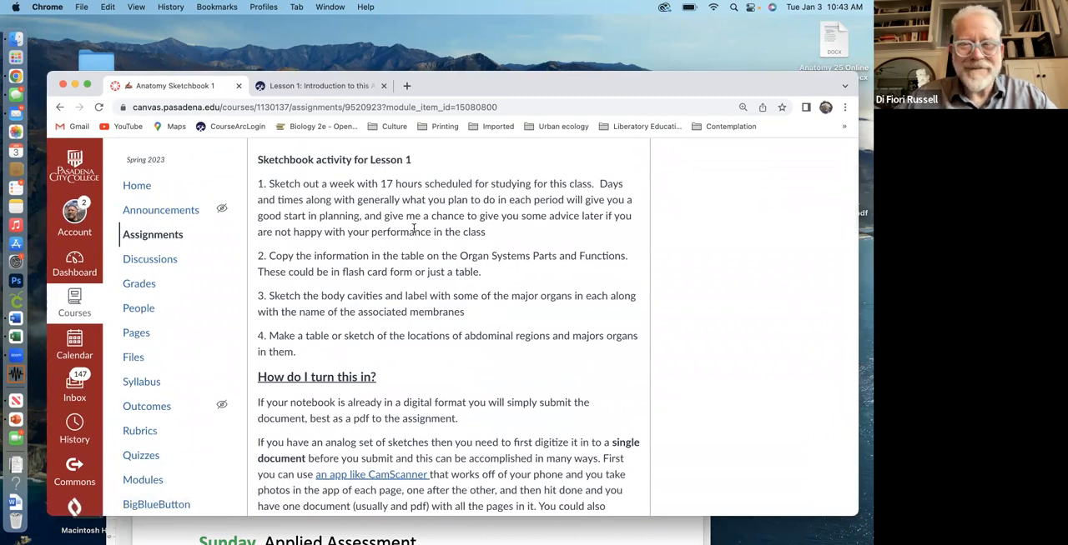
{"action": "mouse_move", "coordinate": [431, 297]}
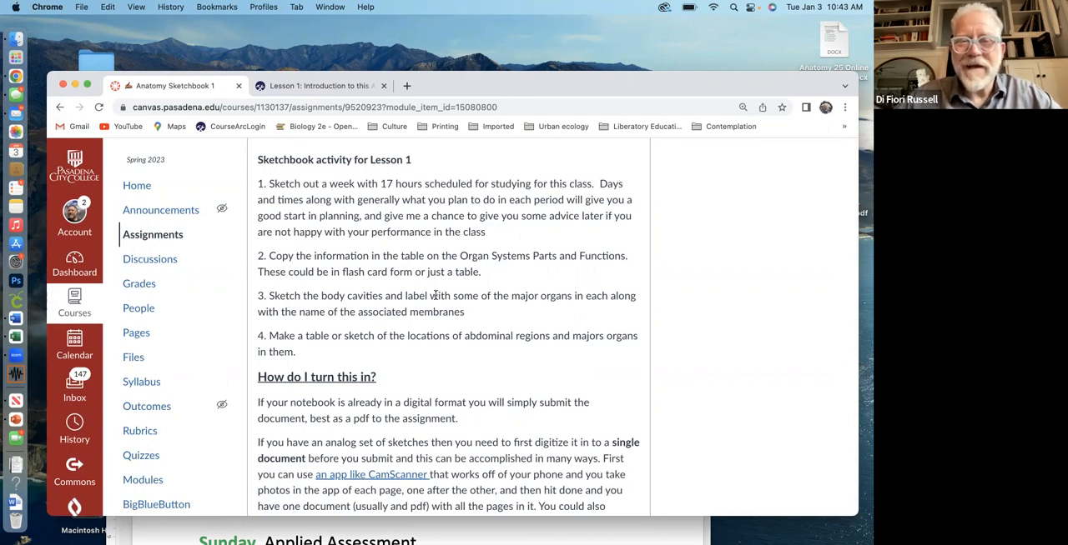
{"action": "mouse_move", "coordinate": [307, 246]}
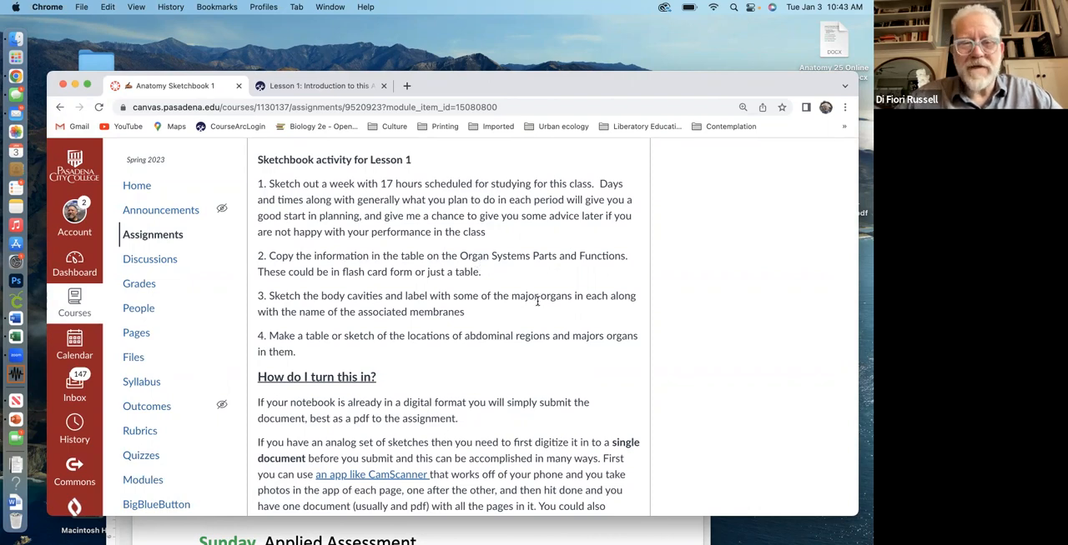
{"action": "mouse_move", "coordinate": [535, 354]}
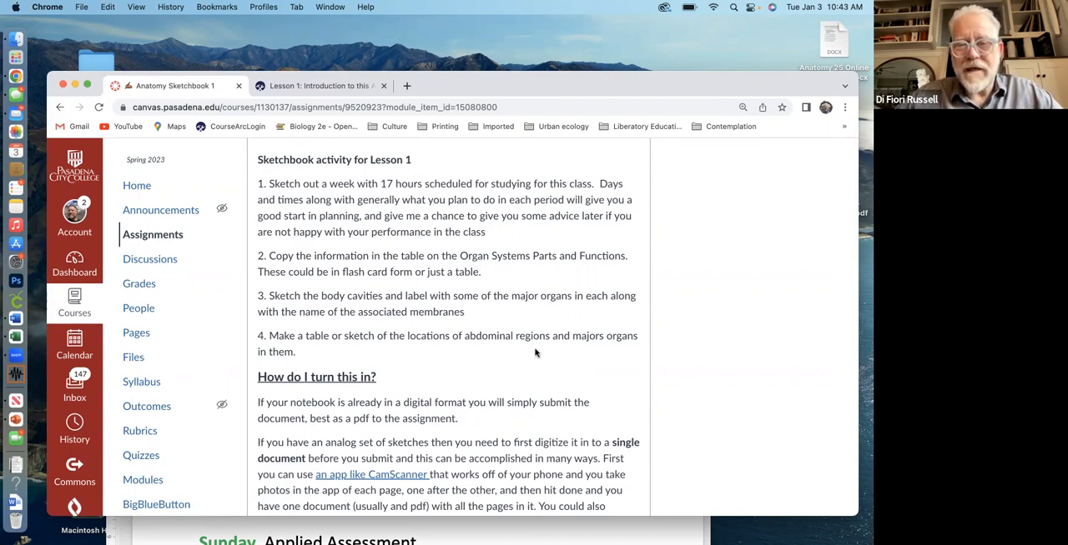
{"action": "mouse_move", "coordinate": [544, 370]}
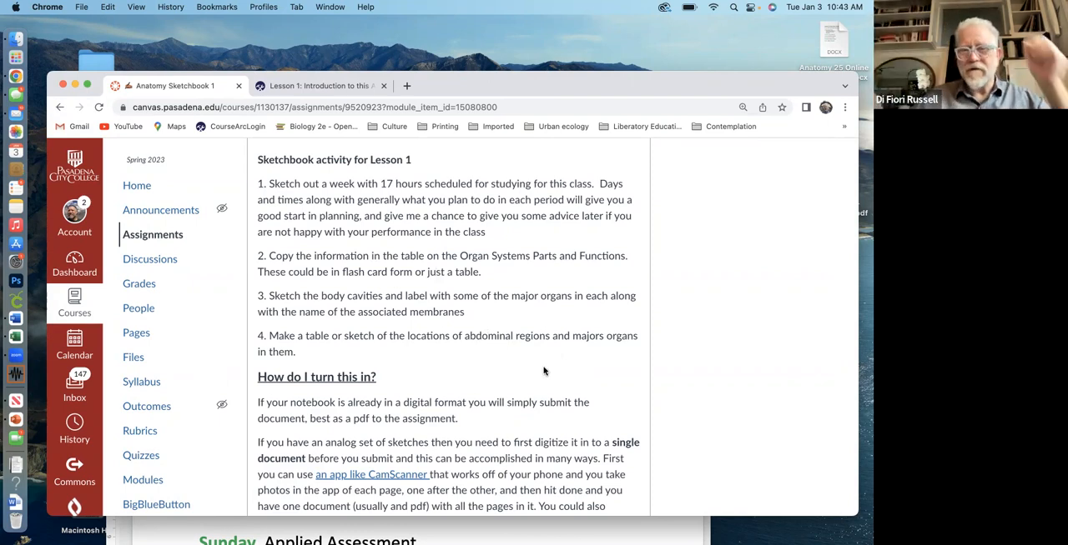
{"action": "scroll", "scroll_direction": "down", "scroll_amount": 3}
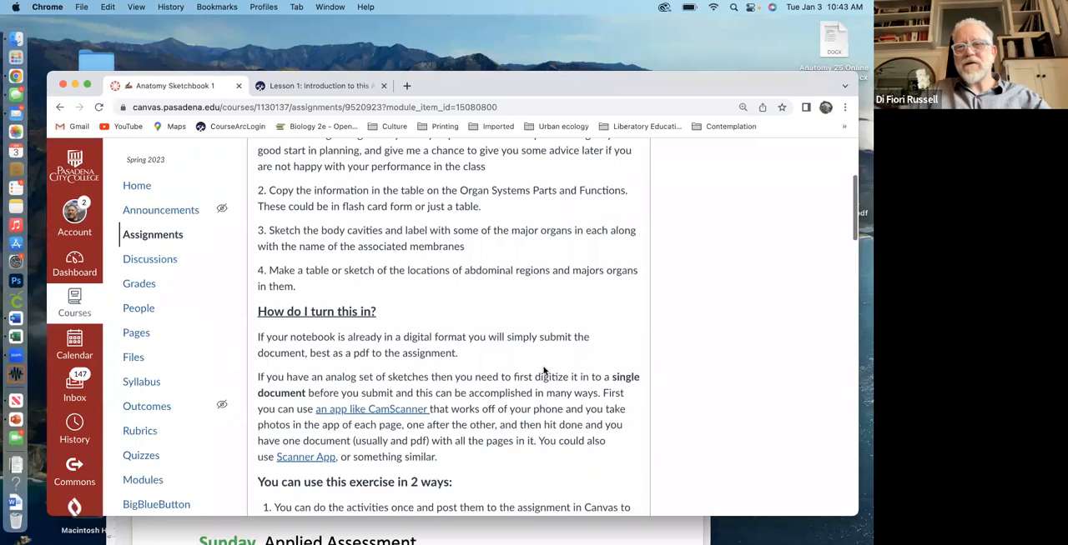
{"action": "scroll", "scroll_direction": "down", "scroll_amount": 3}
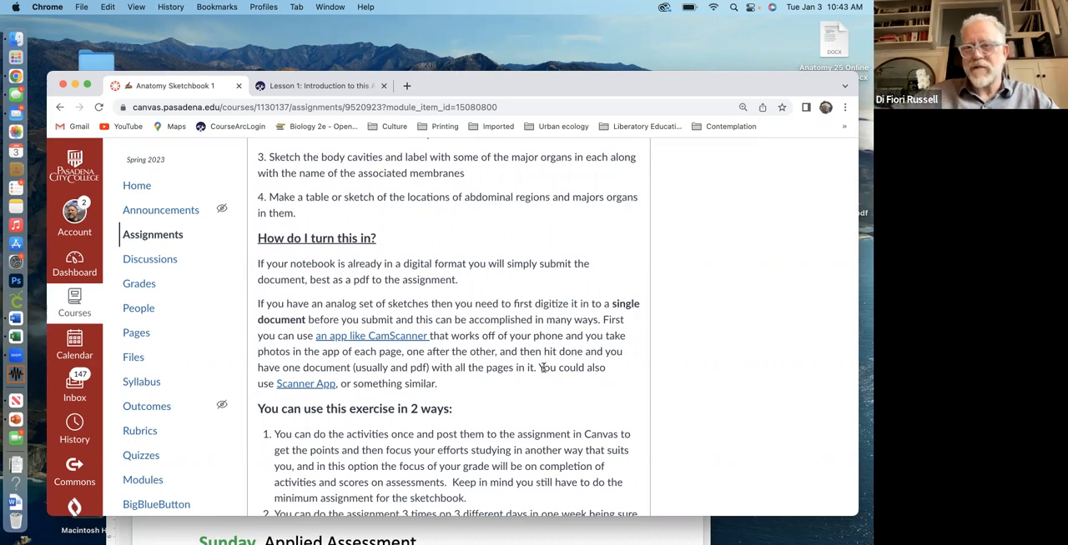
{"action": "scroll", "scroll_direction": "down", "scroll_amount": 3}
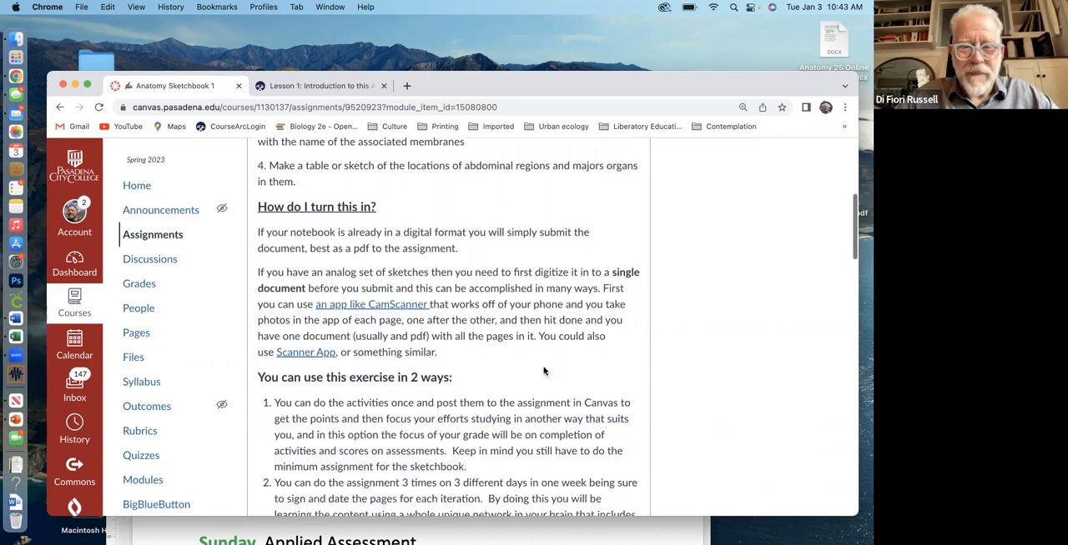
{"action": "scroll", "scroll_direction": "down", "scroll_amount": 3}
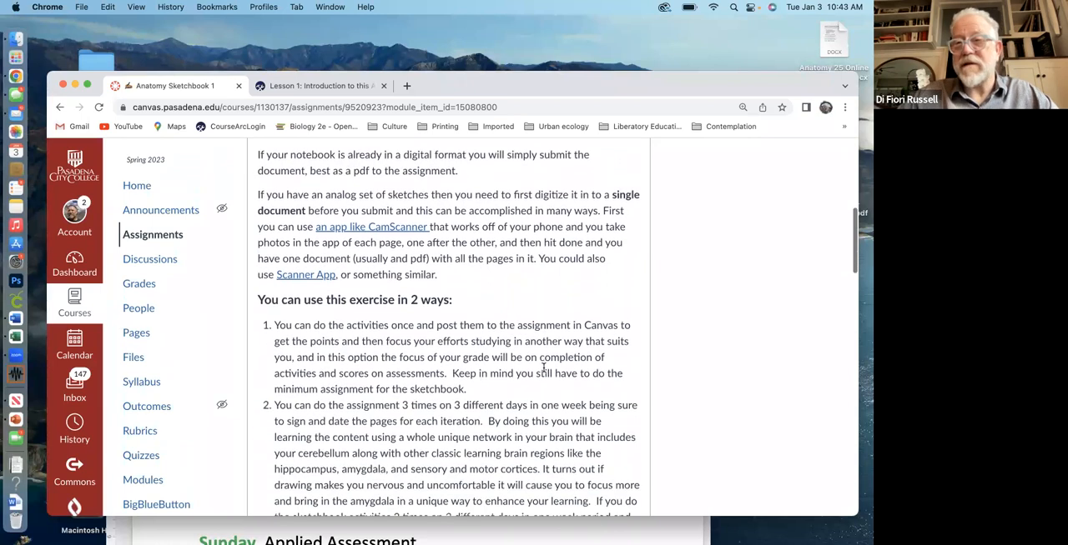
{"action": "scroll", "scroll_direction": "up", "scroll_amount": 3}
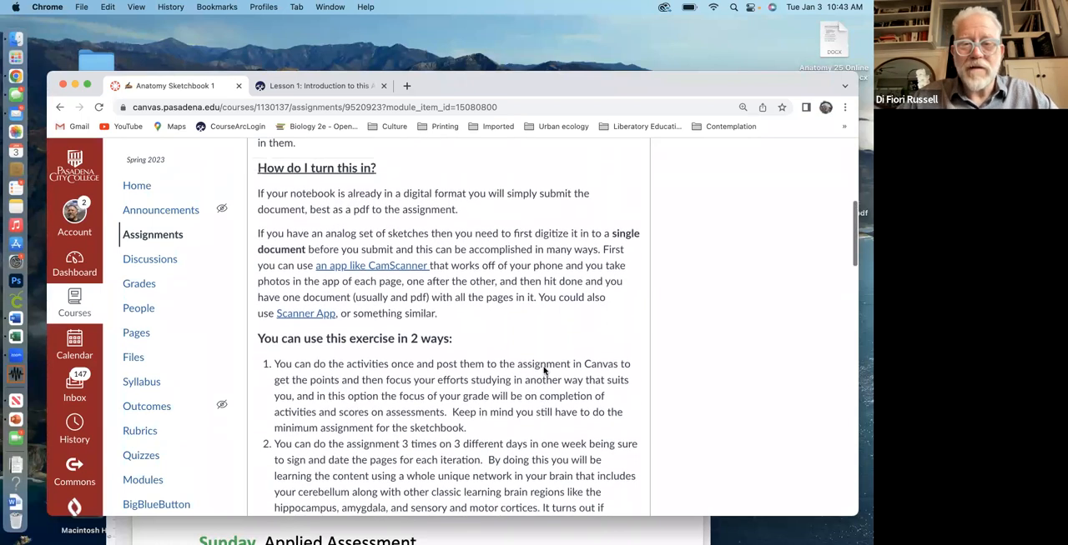
{"action": "scroll", "scroll_direction": "up", "scroll_amount": 3}
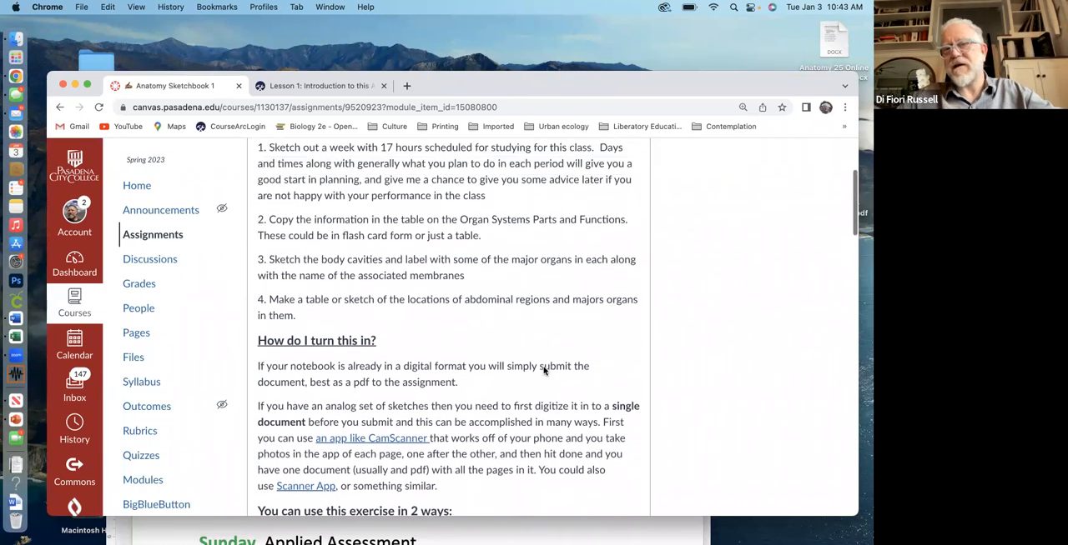
{"action": "scroll", "scroll_direction": "up", "scroll_amount": 3}
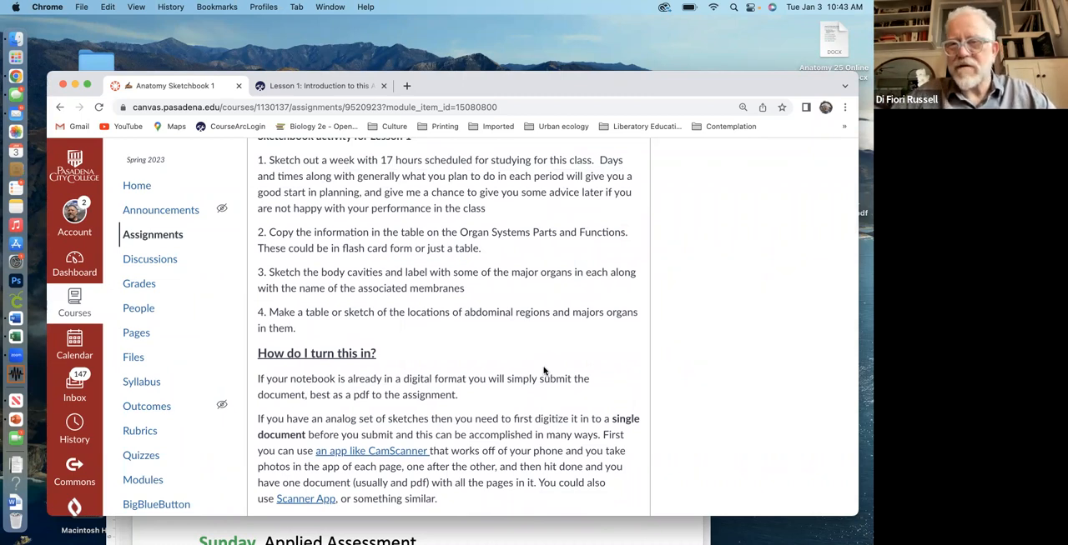
{"action": "scroll", "scroll_direction": "up", "scroll_amount": 3}
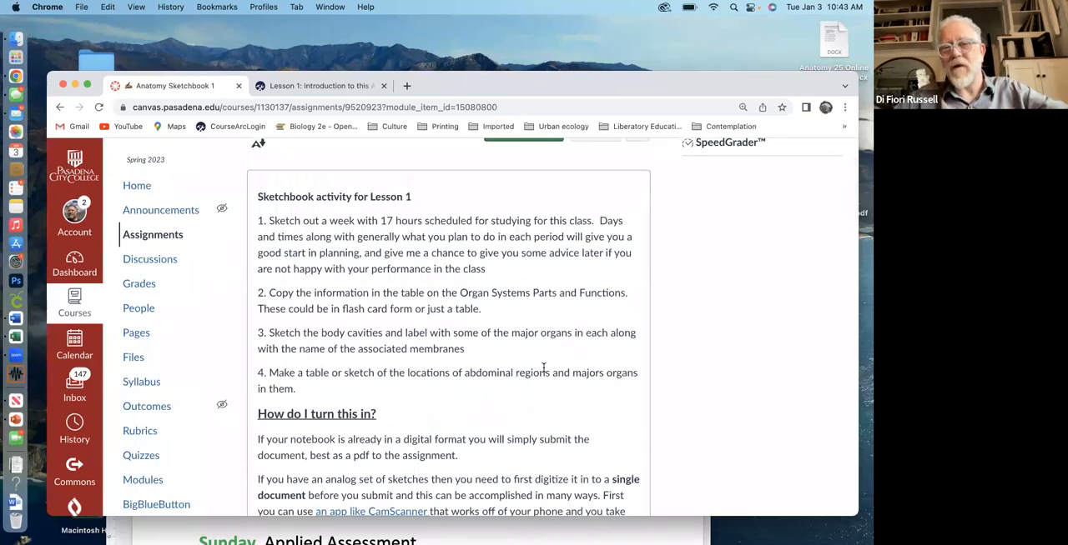
{"action": "scroll", "scroll_direction": "down", "scroll_amount": 3}
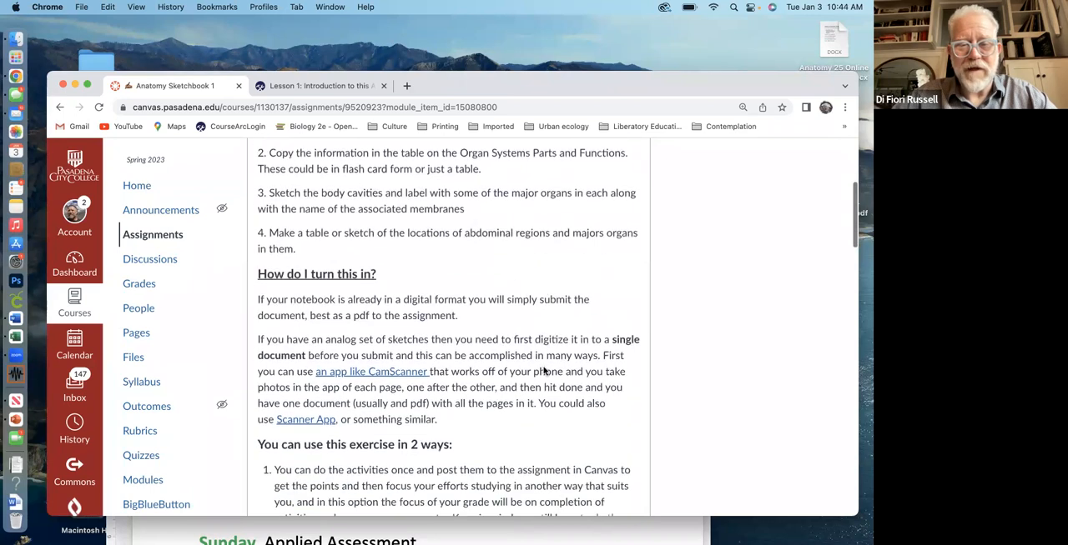
{"action": "scroll", "scroll_direction": "down", "scroll_amount": 3}
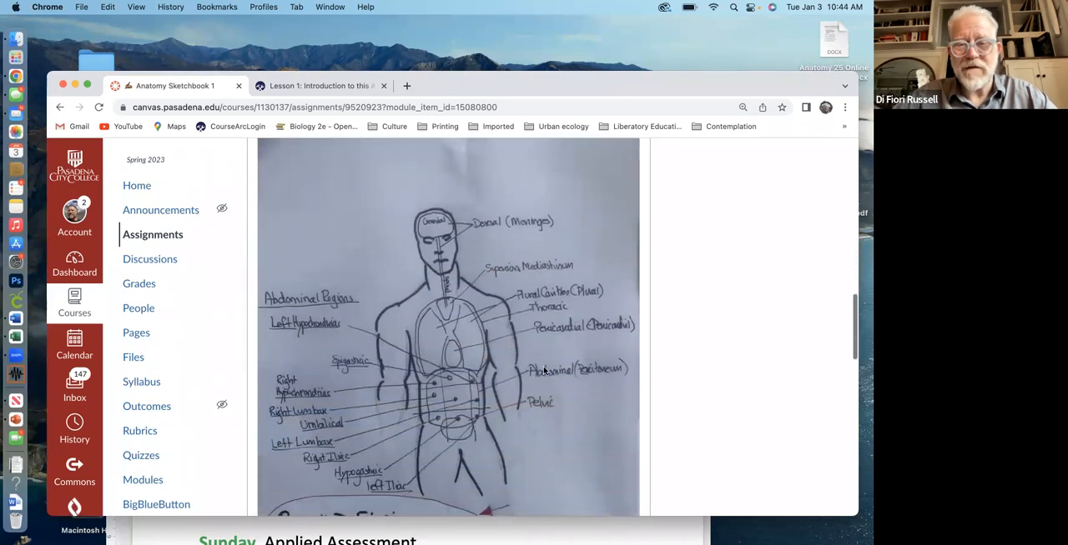
{"action": "scroll", "scroll_direction": "down", "scroll_amount": 3}
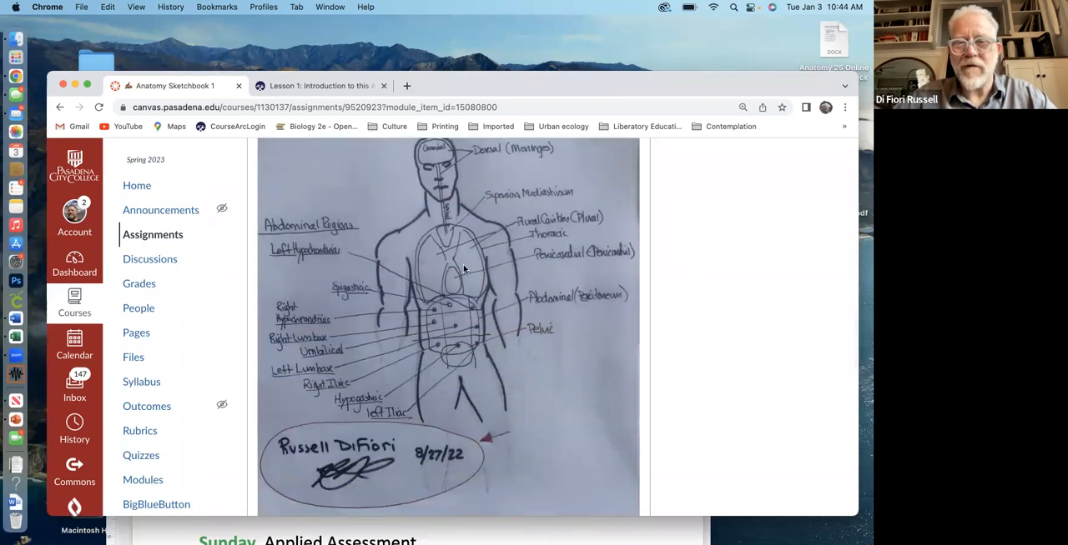
{"action": "mouse_move", "coordinate": [423, 413]}
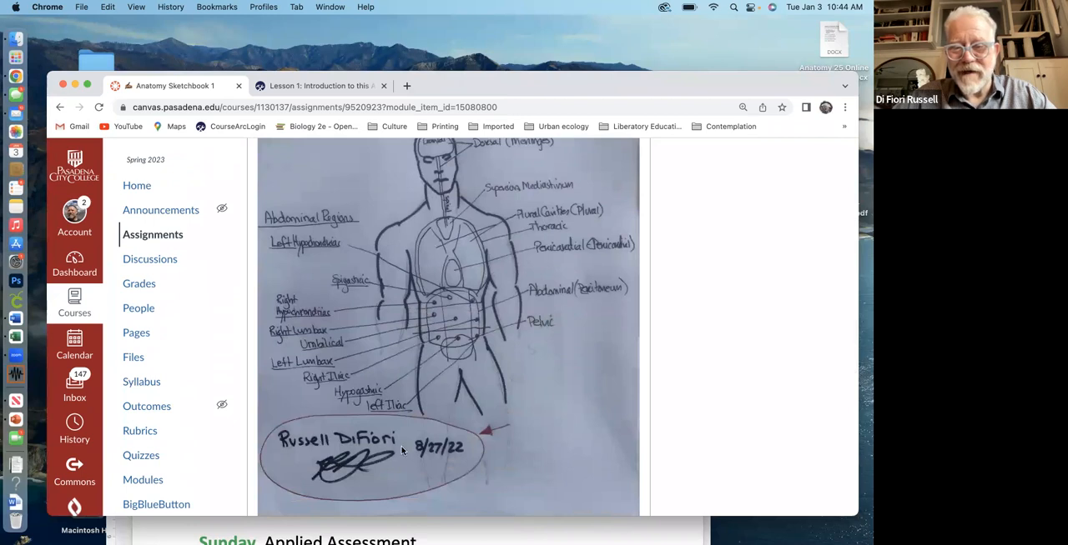
{"action": "mouse_move", "coordinate": [581, 424]}
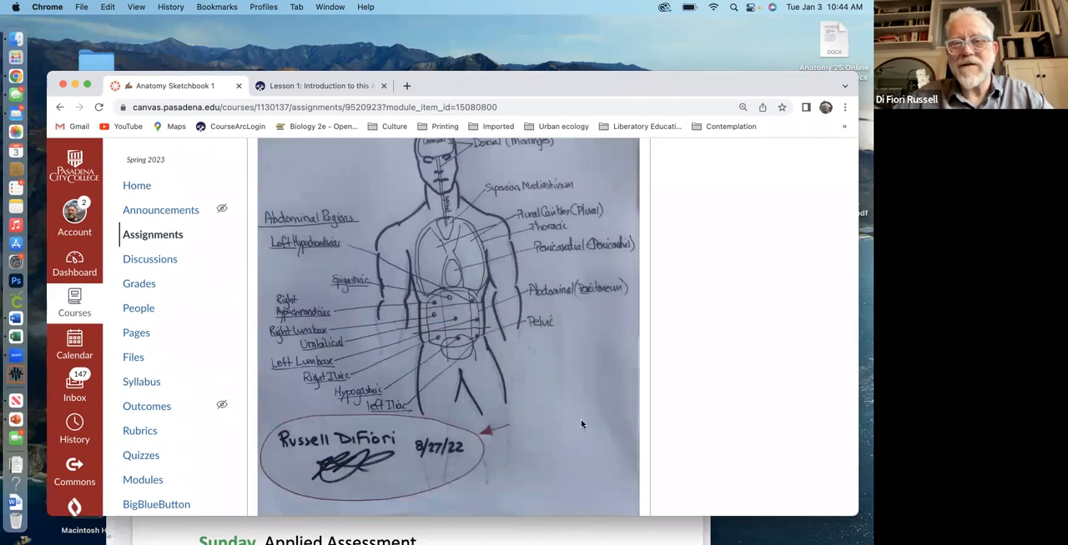
{"action": "mouse_move", "coordinate": [512, 403]}
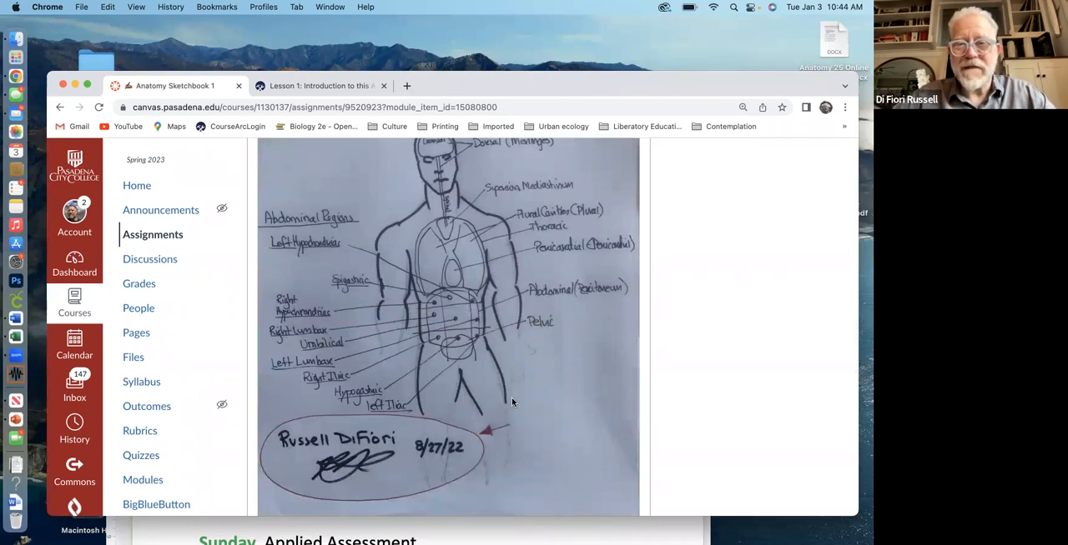
{"action": "scroll", "scroll_direction": "down", "scroll_amount": 3}
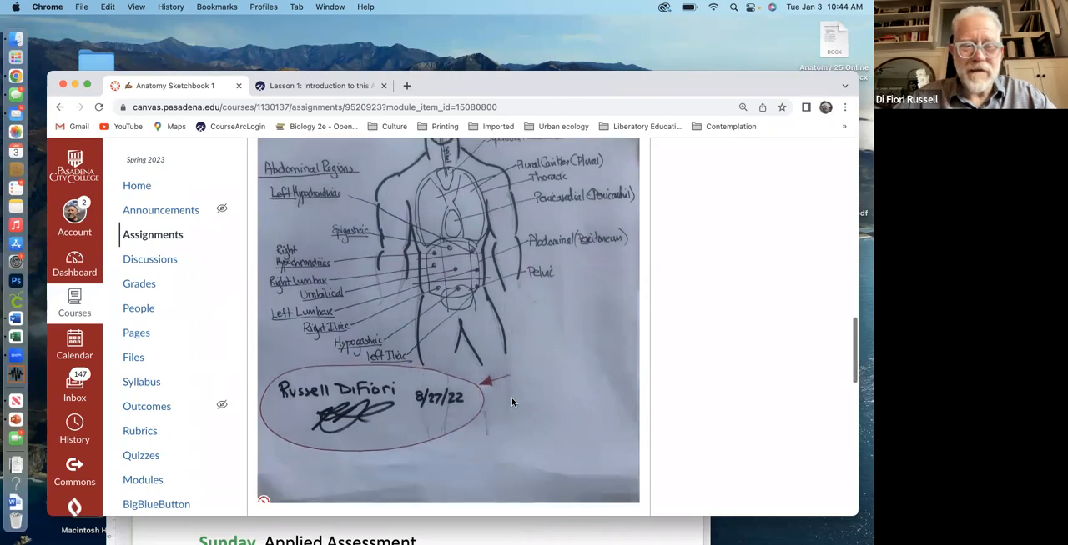
{"action": "scroll", "scroll_direction": "up", "scroll_amount": 3}
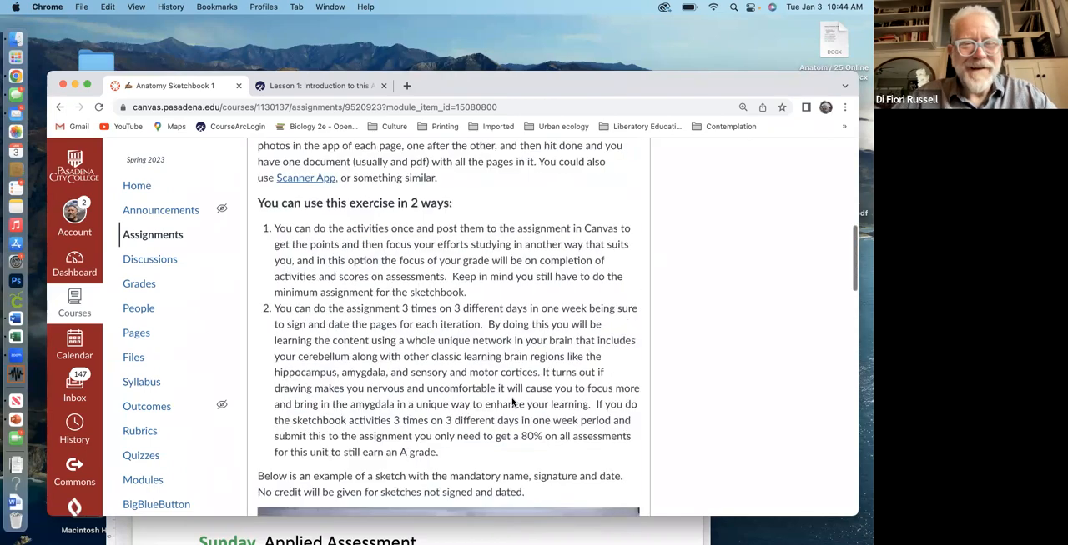
Go back to Modules and select the Unit 1 'Name that Action!' discussion
{"action": "scroll", "scroll_direction": "up", "scroll_amount": 3}
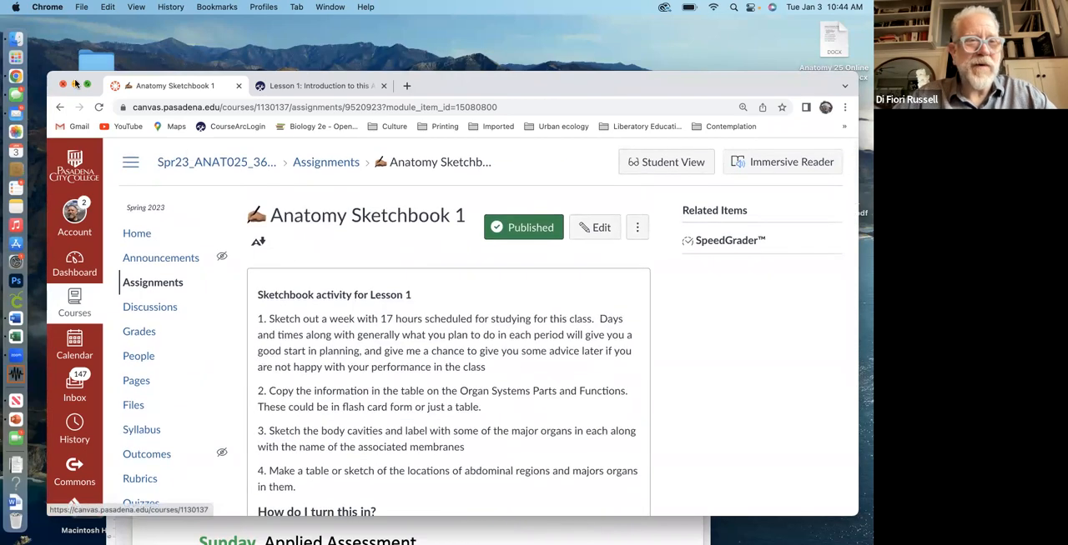
{"action": "left_click", "coordinate": [61, 107]}
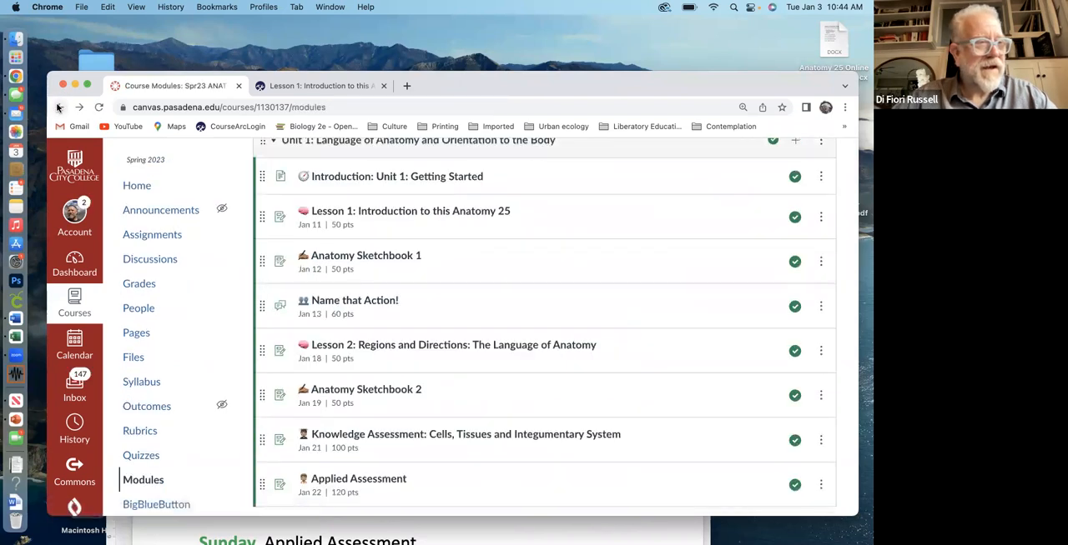
{"action": "mouse_move", "coordinate": [183, 170]}
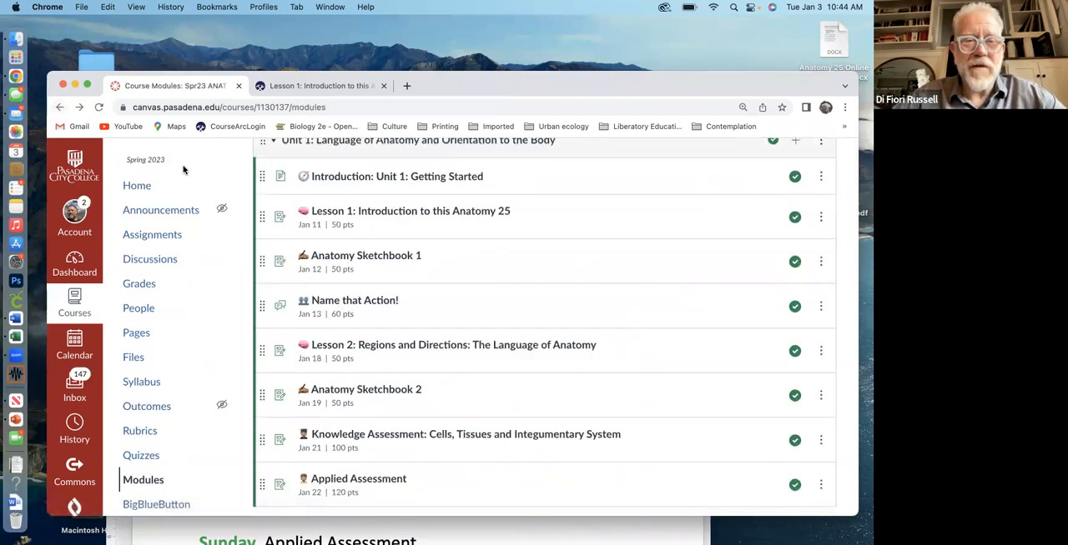
{"action": "left_click", "coordinate": [354, 300]}
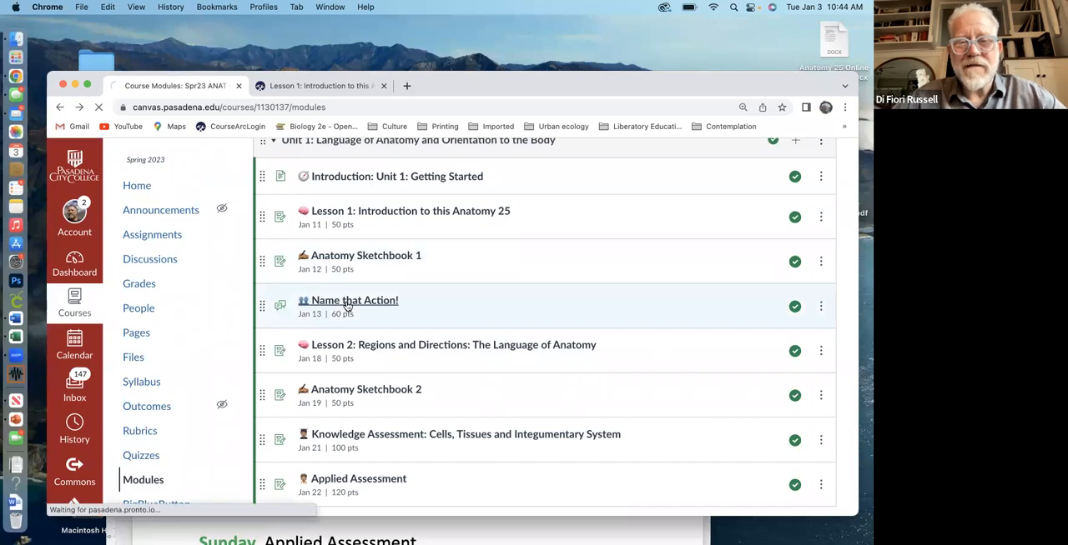
Read through the Name that Action! 60-point discussion's first-post, guess and final-post instructions
{"action": "left_click", "coordinate": [353, 300]}
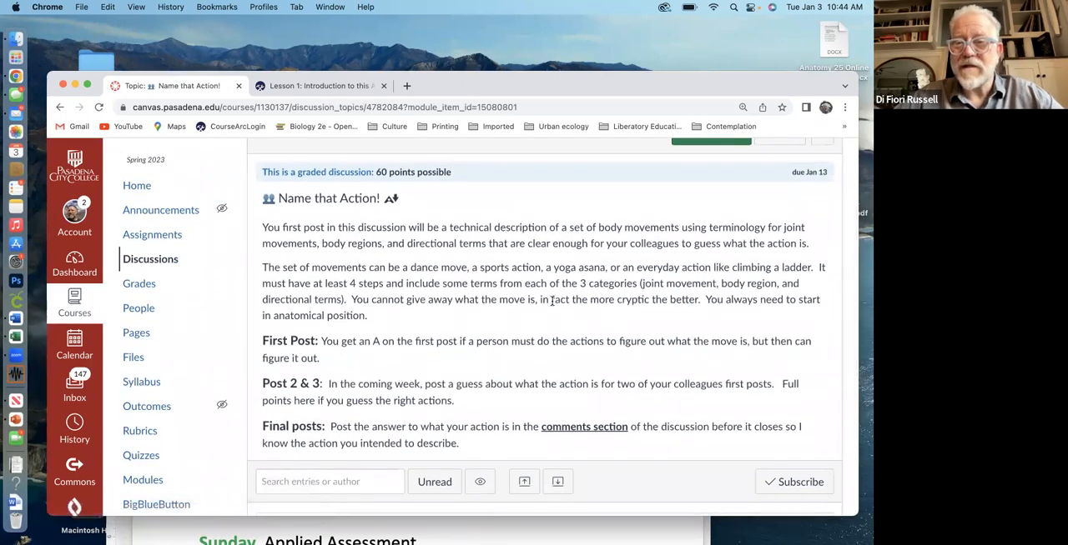
{"action": "mouse_move", "coordinate": [567, 240]}
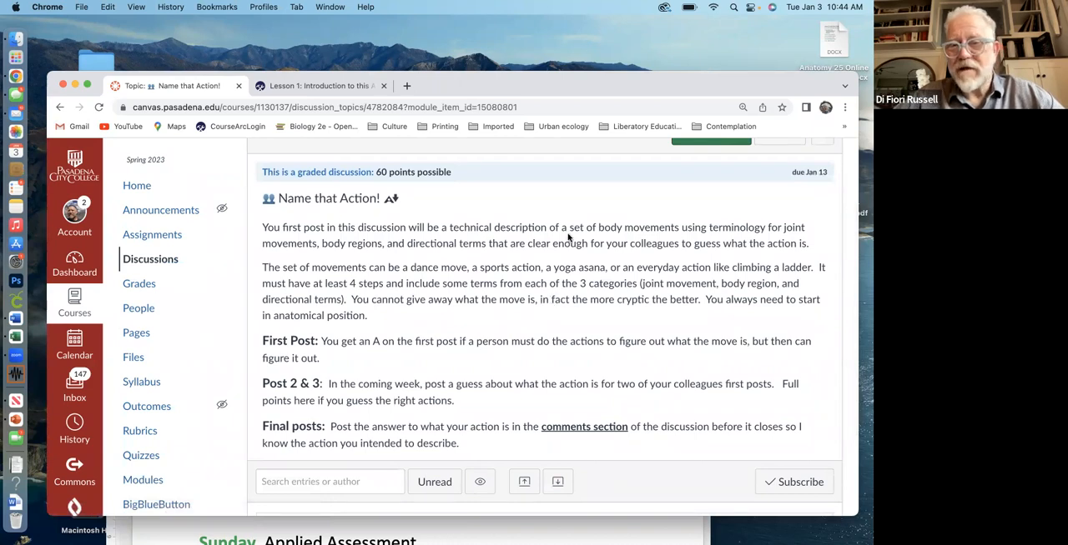
{"action": "mouse_move", "coordinate": [677, 244]}
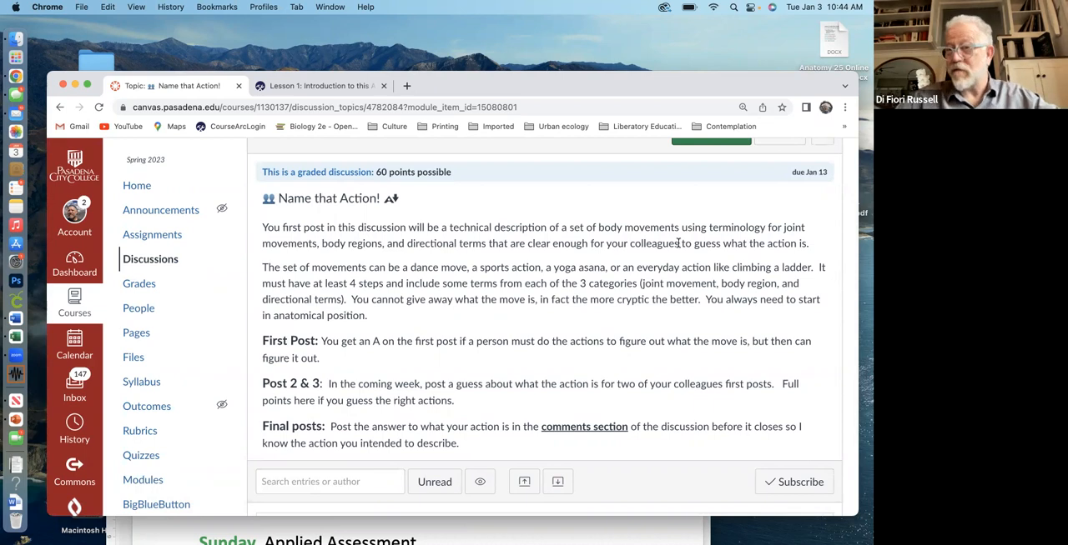
{"action": "mouse_move", "coordinate": [609, 297]}
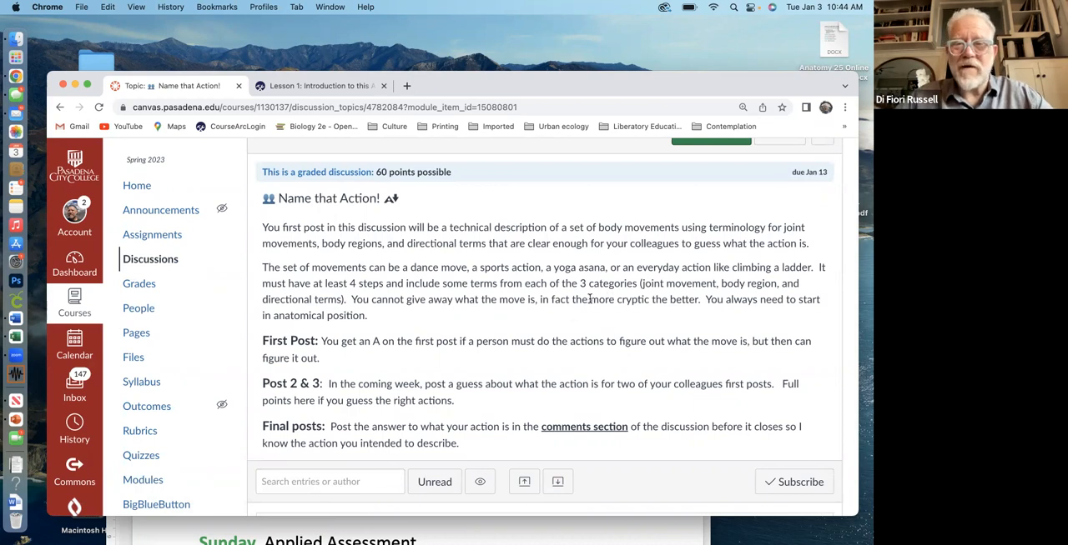
{"action": "mouse_move", "coordinate": [492, 277]}
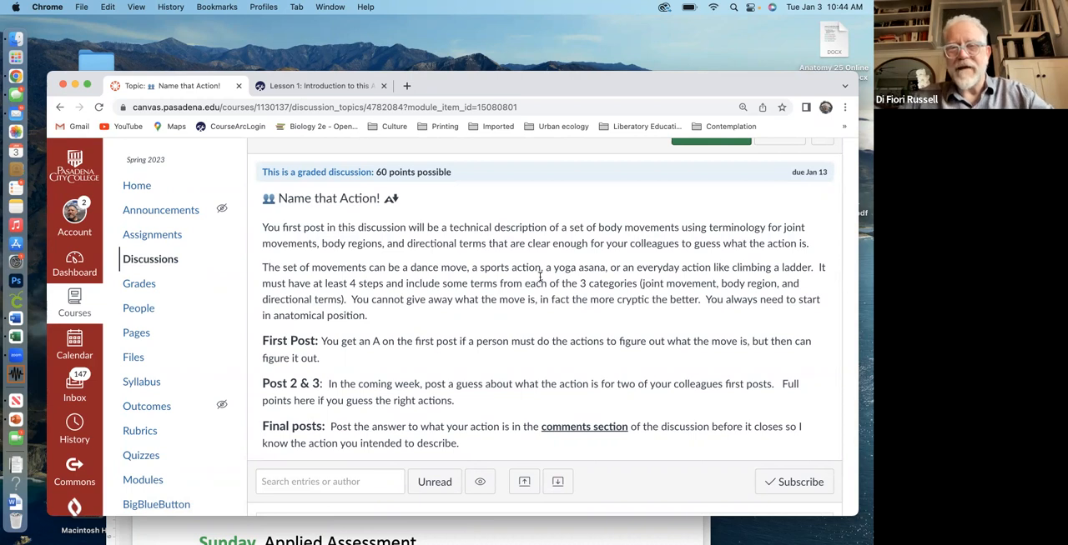
{"action": "mouse_move", "coordinate": [674, 240]}
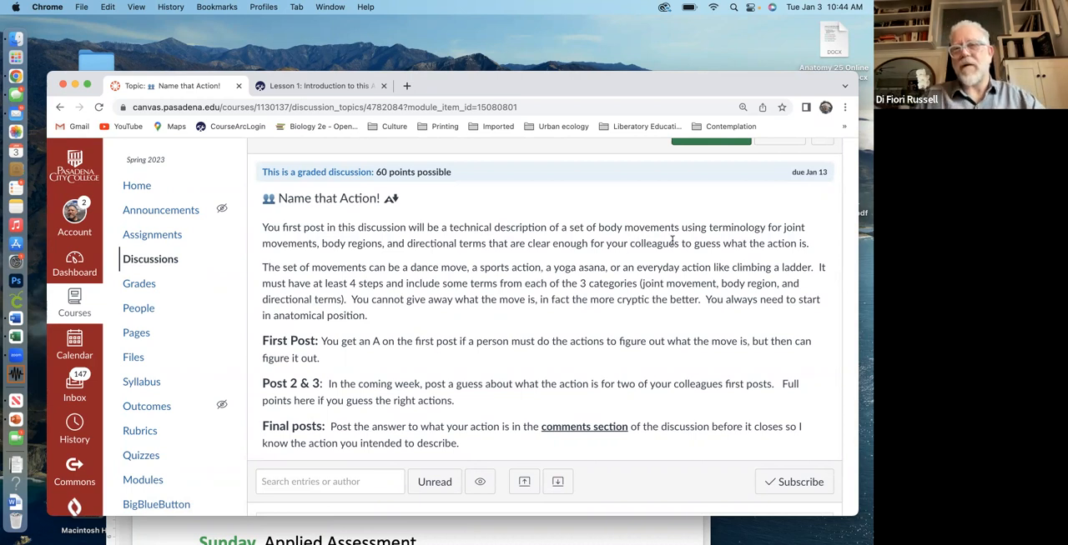
{"action": "scroll", "scroll_direction": "down", "scroll_amount": 3}
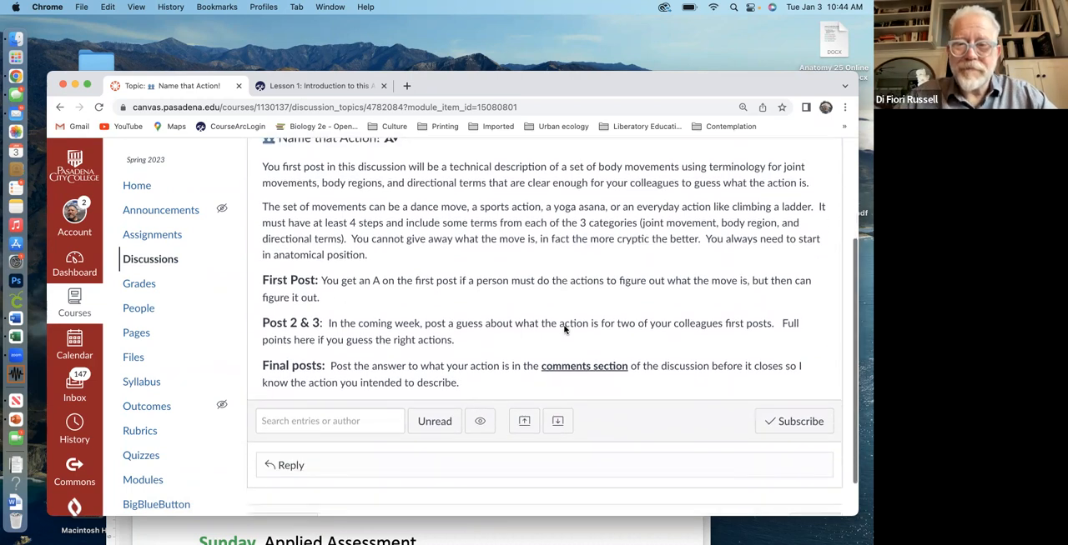
{"action": "scroll", "scroll_direction": "up", "scroll_amount": 3}
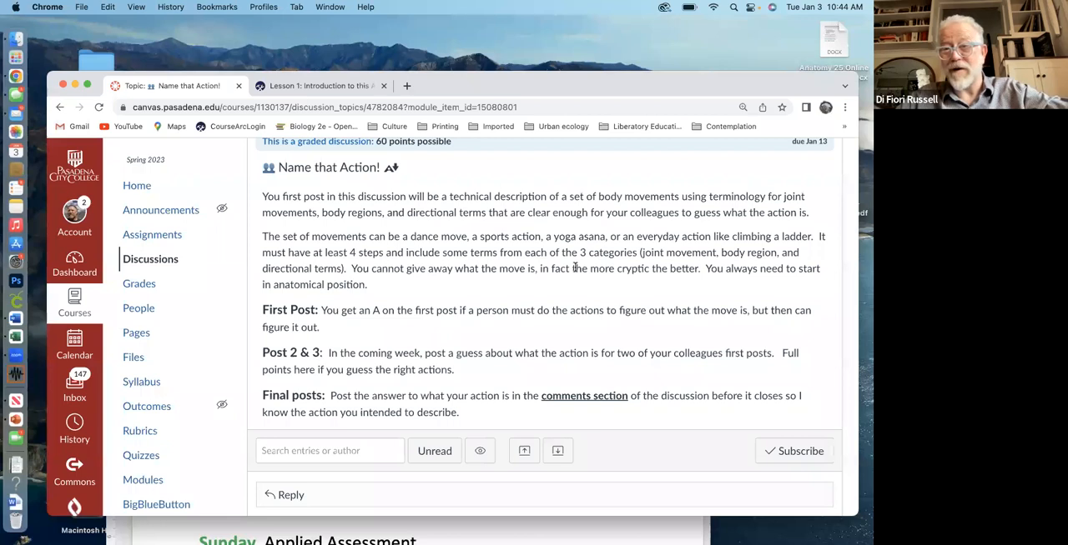
{"action": "mouse_move", "coordinate": [490, 327]}
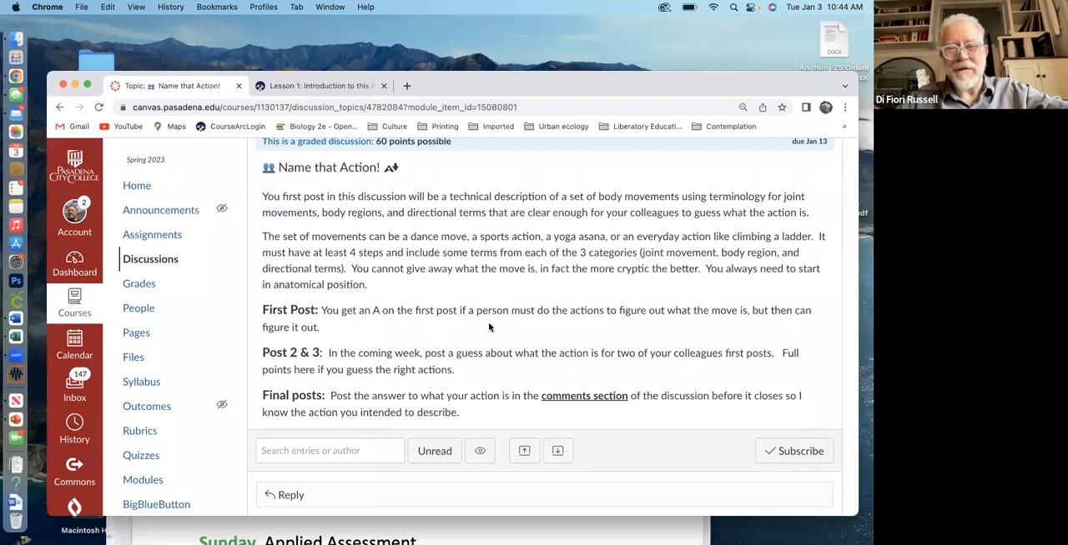
{"action": "mouse_move", "coordinate": [478, 358]}
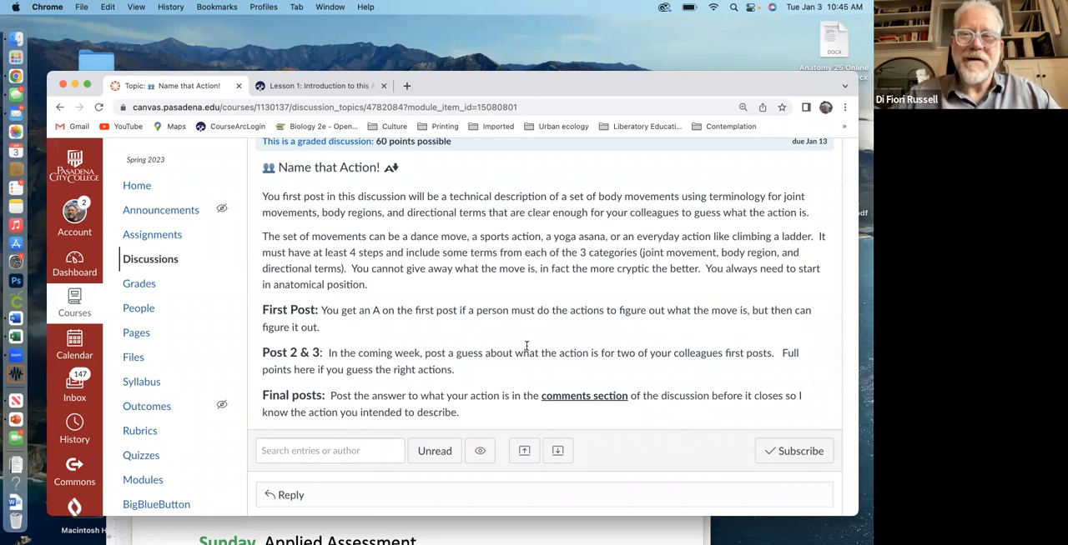
{"action": "mouse_move", "coordinate": [527, 344]}
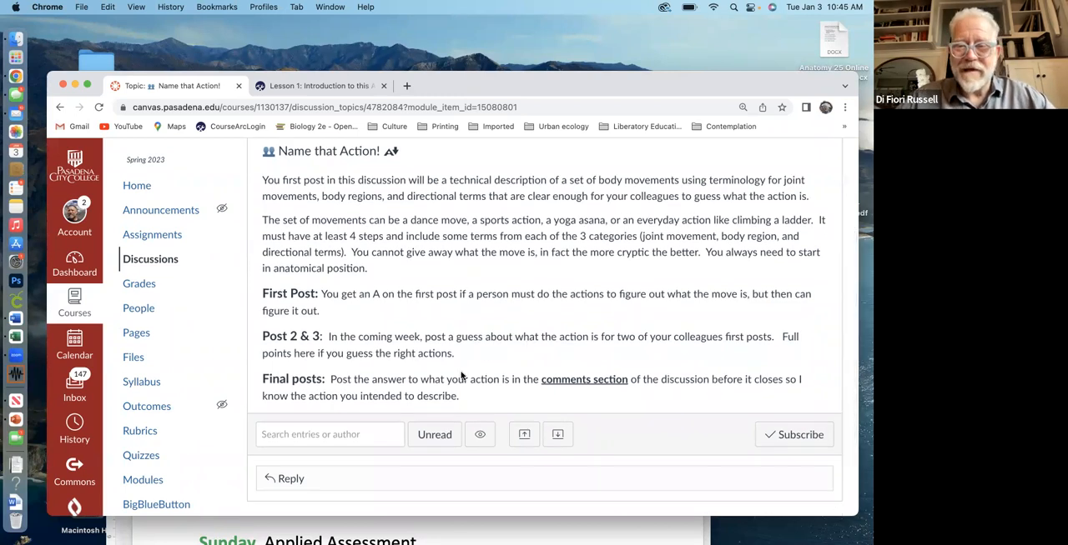
{"action": "mouse_move", "coordinate": [511, 396]}
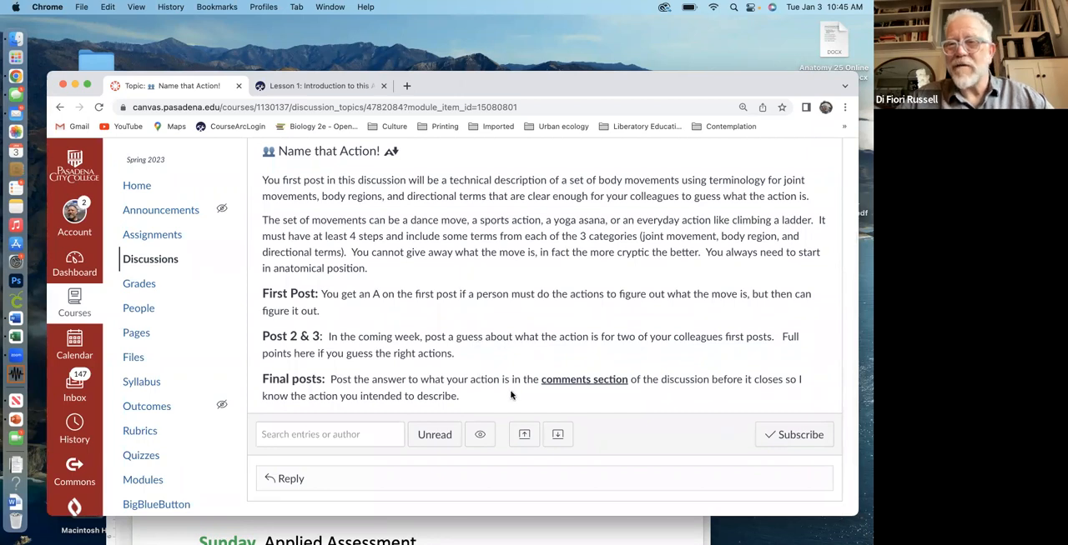
{"action": "scroll", "scroll_direction": "down", "scroll_amount": 3}
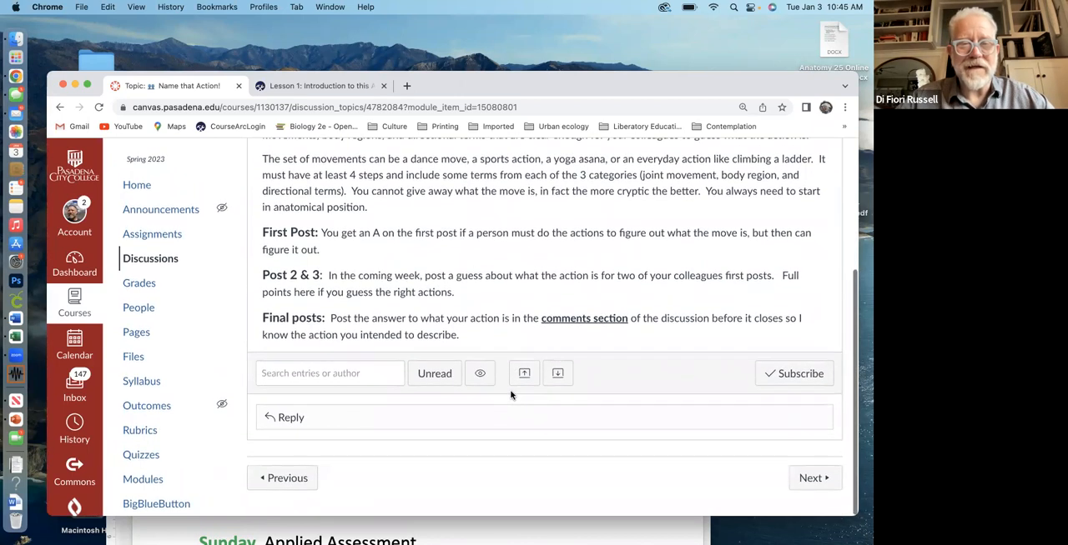
{"action": "scroll", "scroll_direction": "up", "scroll_amount": 3}
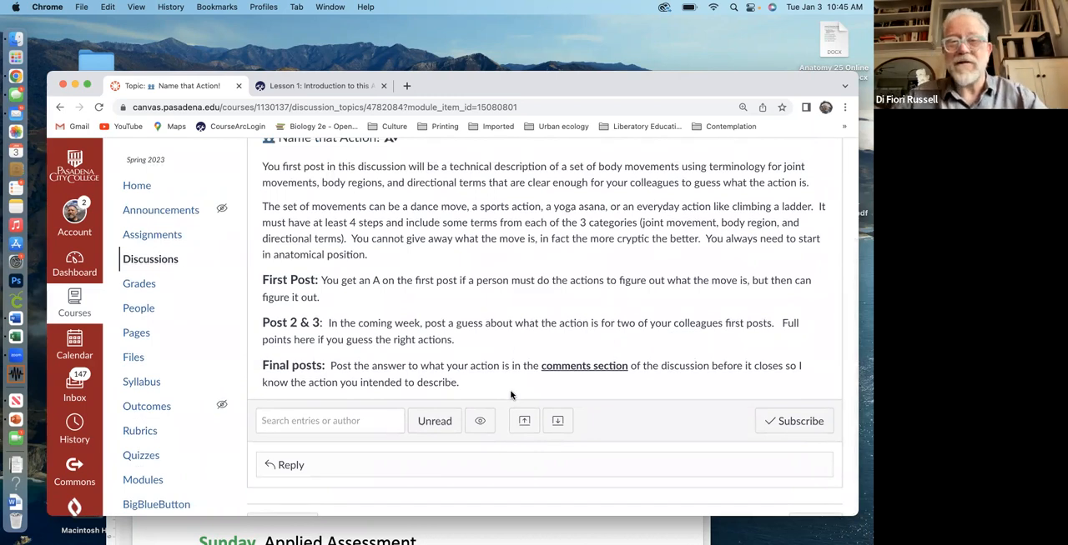
{"action": "scroll", "scroll_direction": "up", "scroll_amount": 3}
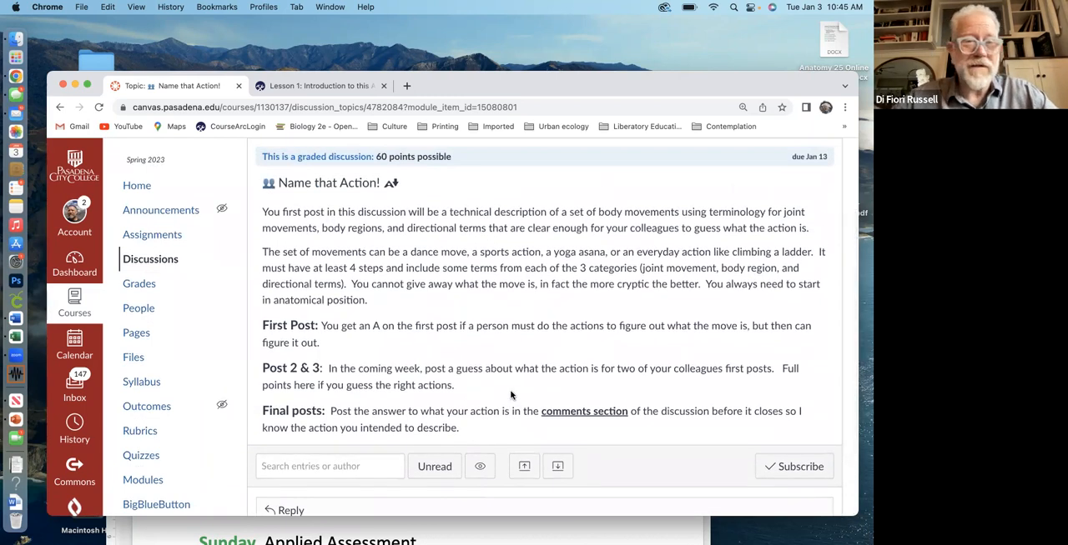
Return to the course Modules list from the discussion page
{"action": "left_click", "coordinate": [60, 107]}
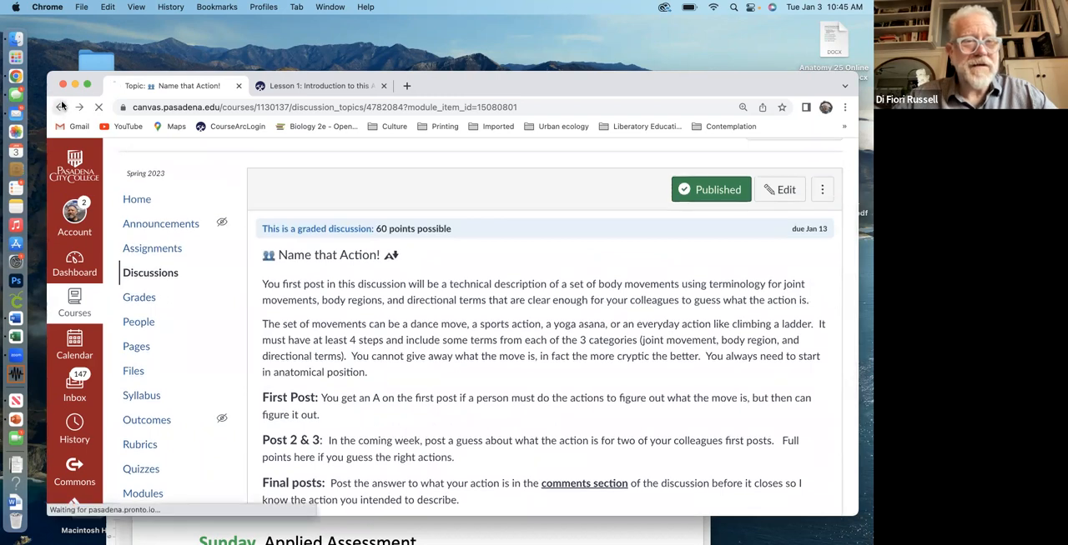
Browse the Unit 1 module items from Lesson 1 through Applied Assessment
{"action": "left_click", "coordinate": [60, 107]}
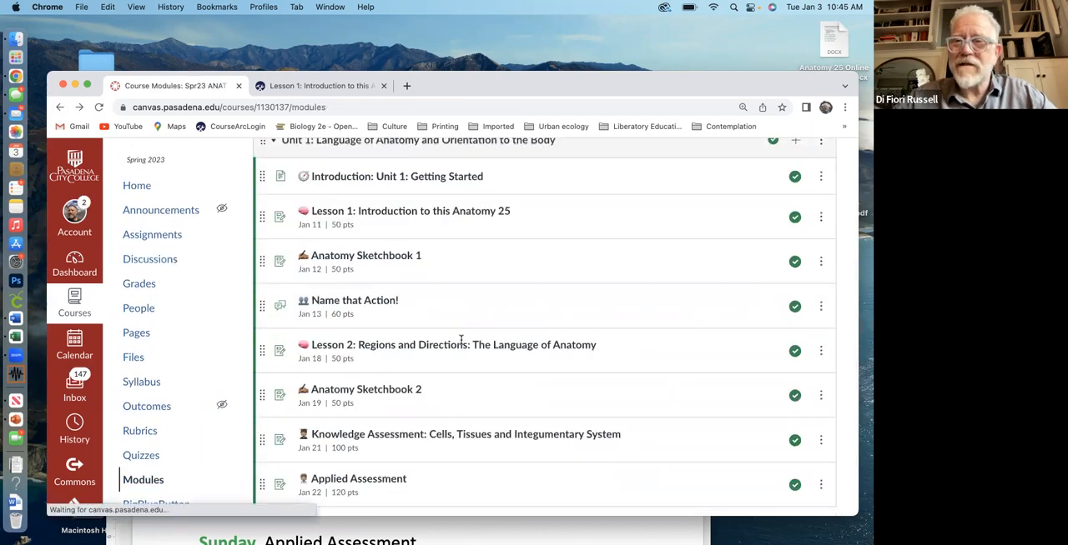
{"action": "scroll", "scroll_direction": "down", "scroll_amount": 3}
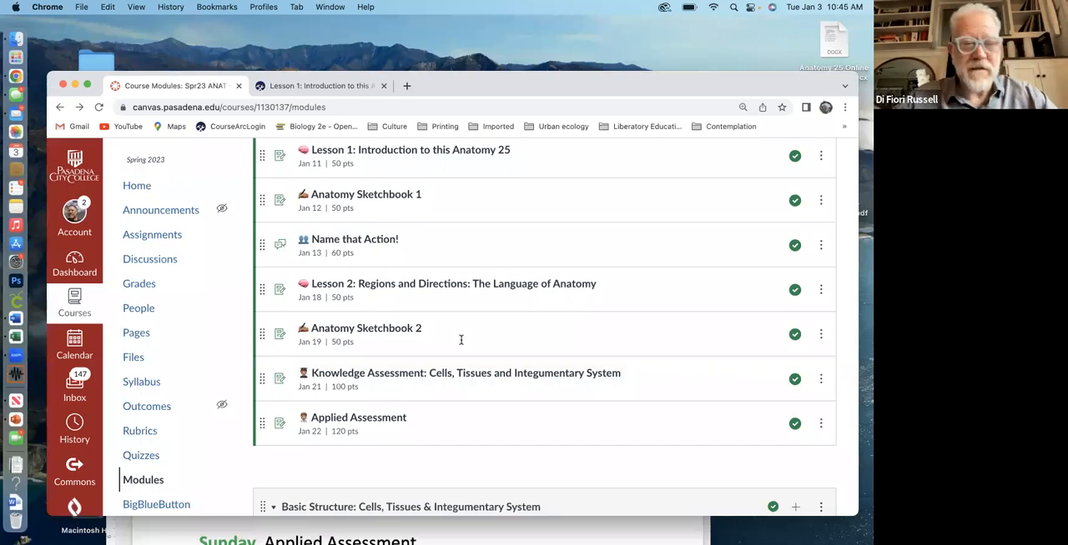
{"action": "mouse_move", "coordinate": [457, 310]}
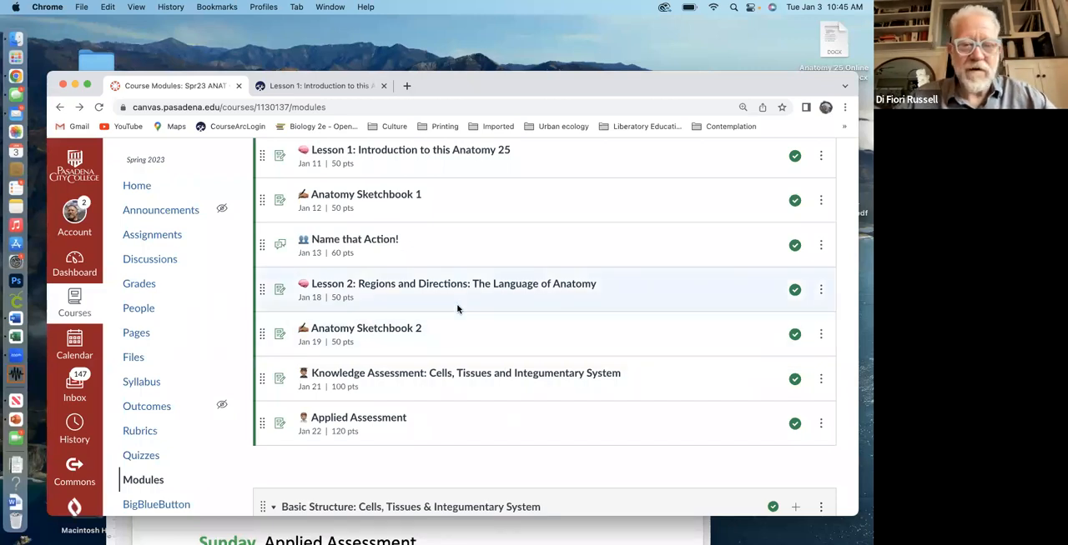
{"action": "mouse_move", "coordinate": [454, 327]}
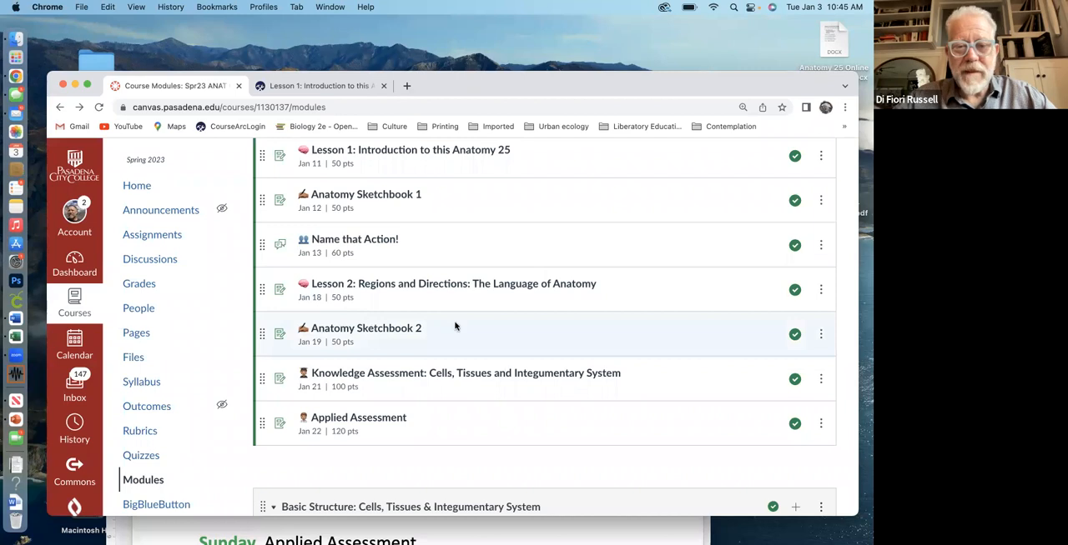
{"action": "mouse_move", "coordinate": [415, 377]}
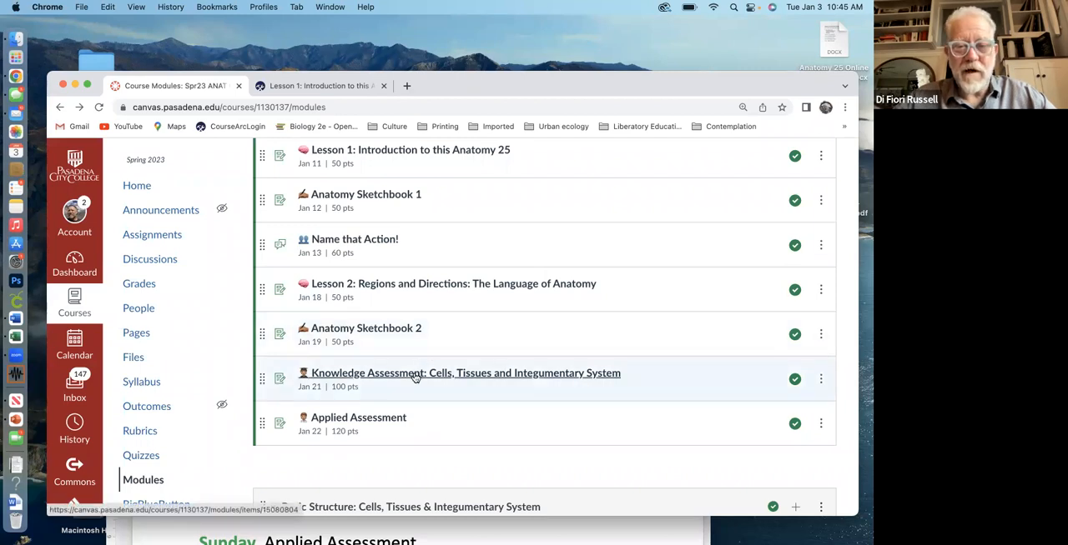
Launch the Knowledge Assessment: Cells, Tissues and Integumentary System tool in a new window
{"action": "left_click", "coordinate": [463, 373]}
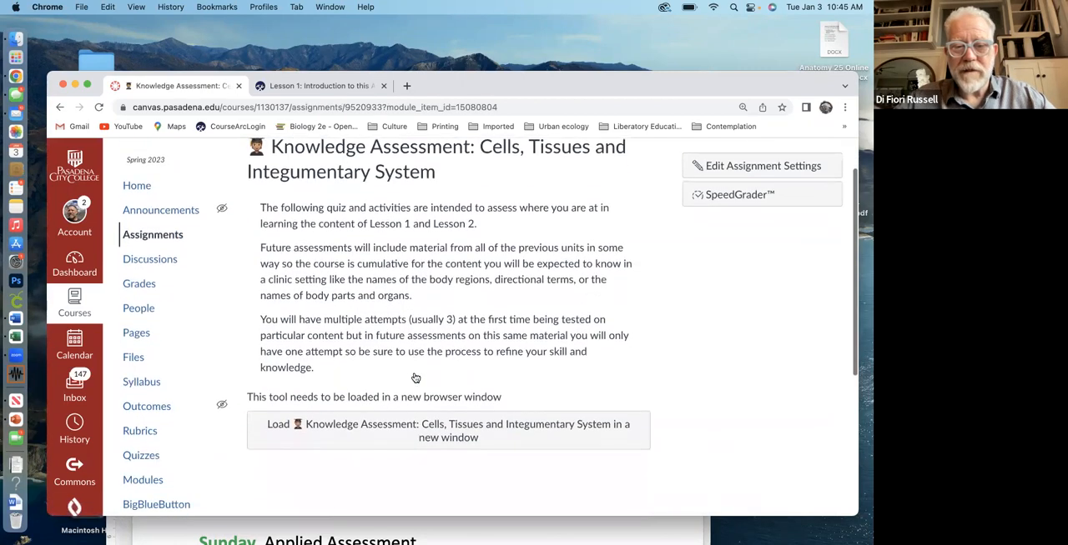
{"action": "scroll", "scroll_direction": "down", "scroll_amount": 3}
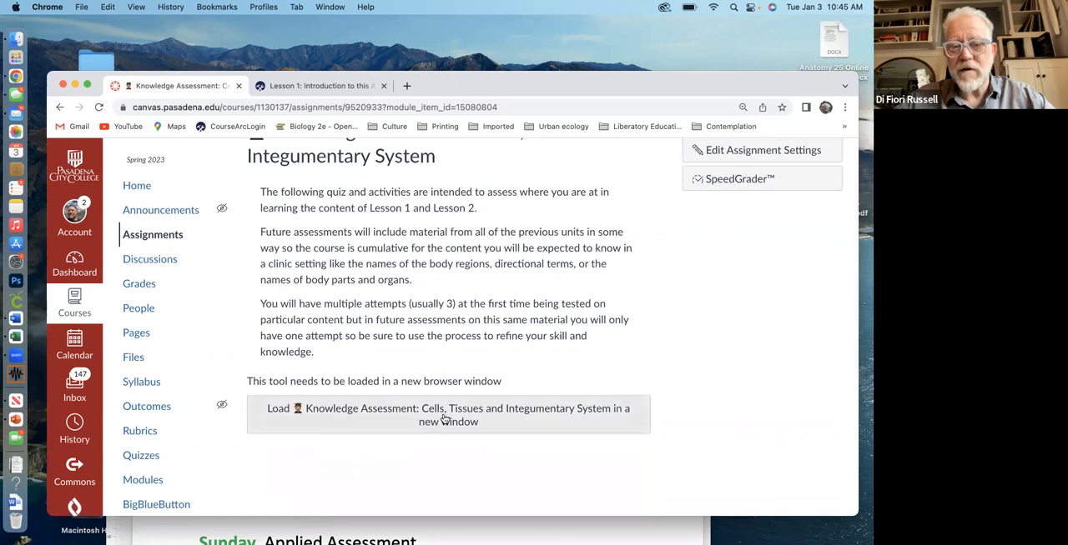
{"action": "left_click", "coordinate": [447, 414]}
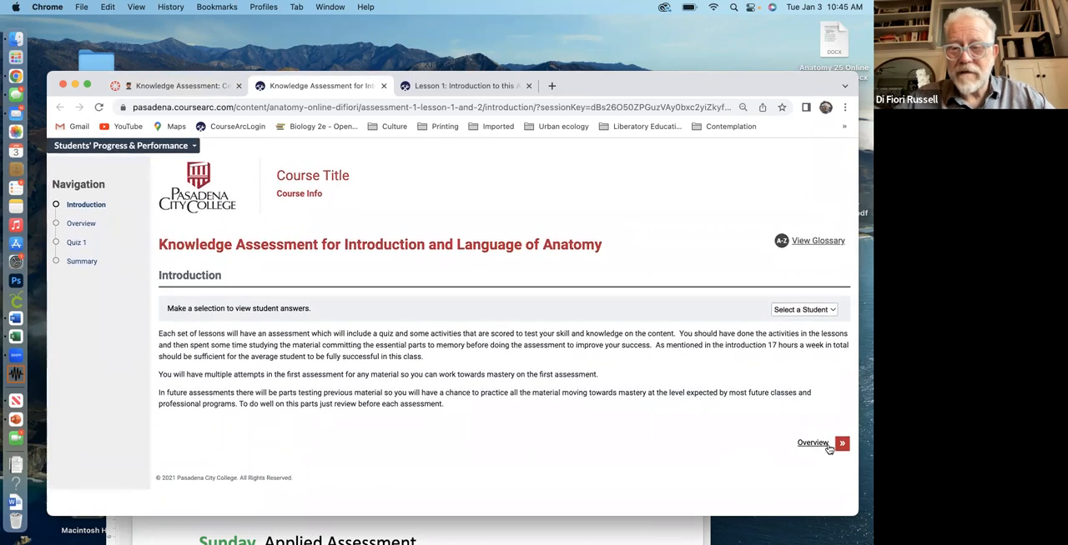
Advance through the assessment overview to the Quiz 1 page
{"action": "left_click", "coordinate": [841, 444]}
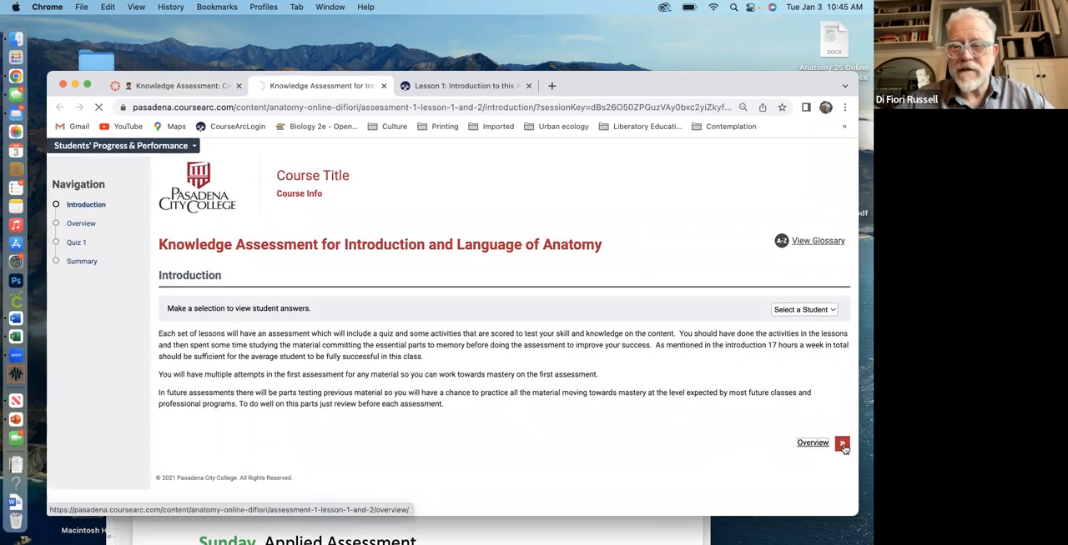
{"action": "left_click", "coordinate": [840, 444]}
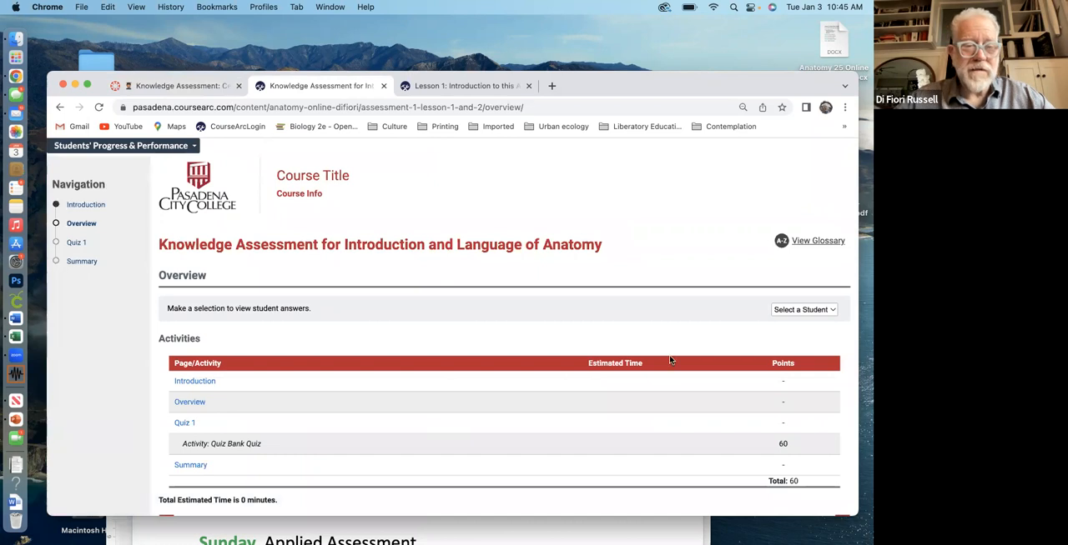
{"action": "scroll", "scroll_direction": "down", "scroll_amount": 3}
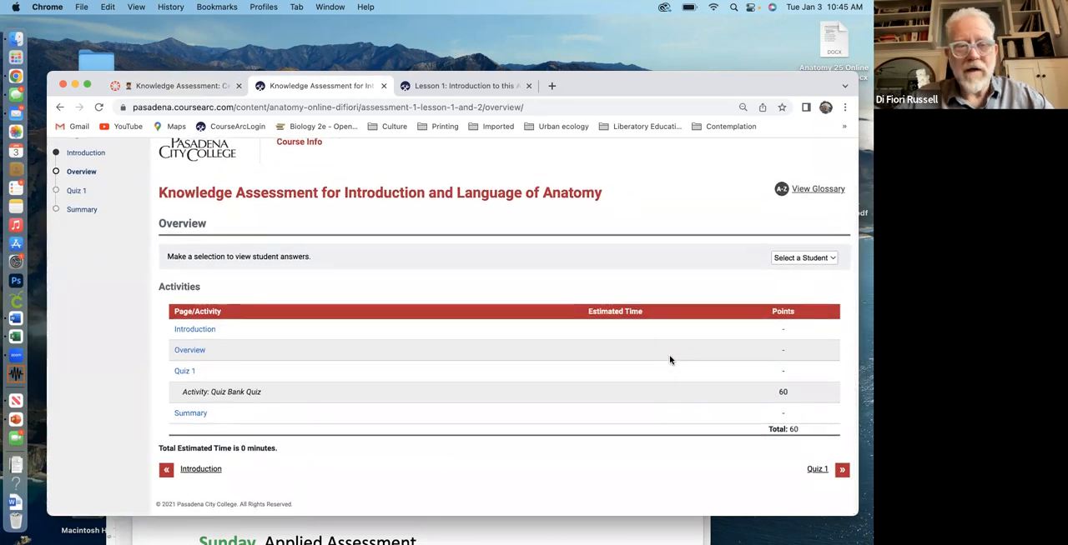
{"action": "mouse_move", "coordinate": [182, 374]}
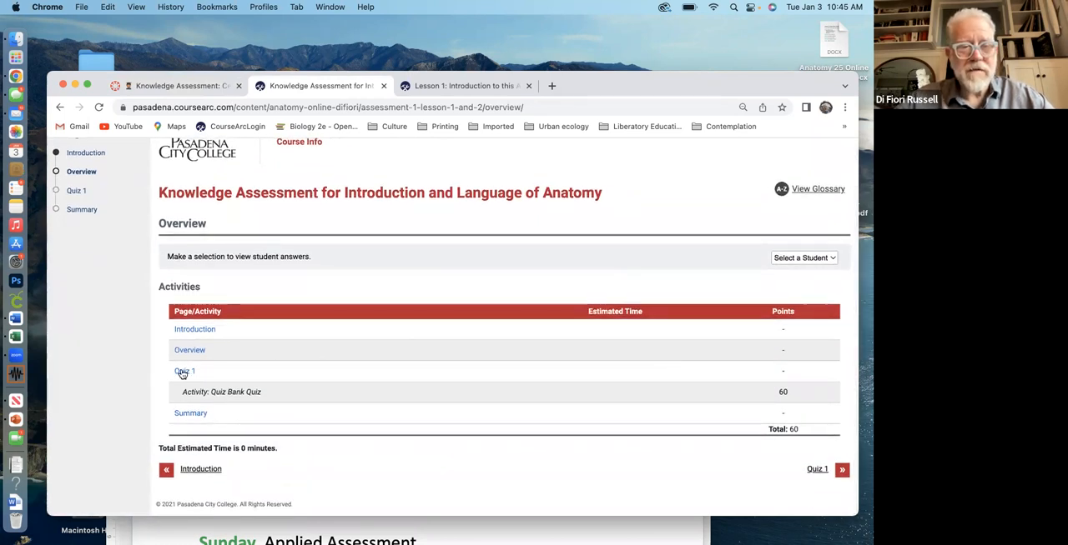
{"action": "left_click", "coordinate": [183, 372]}
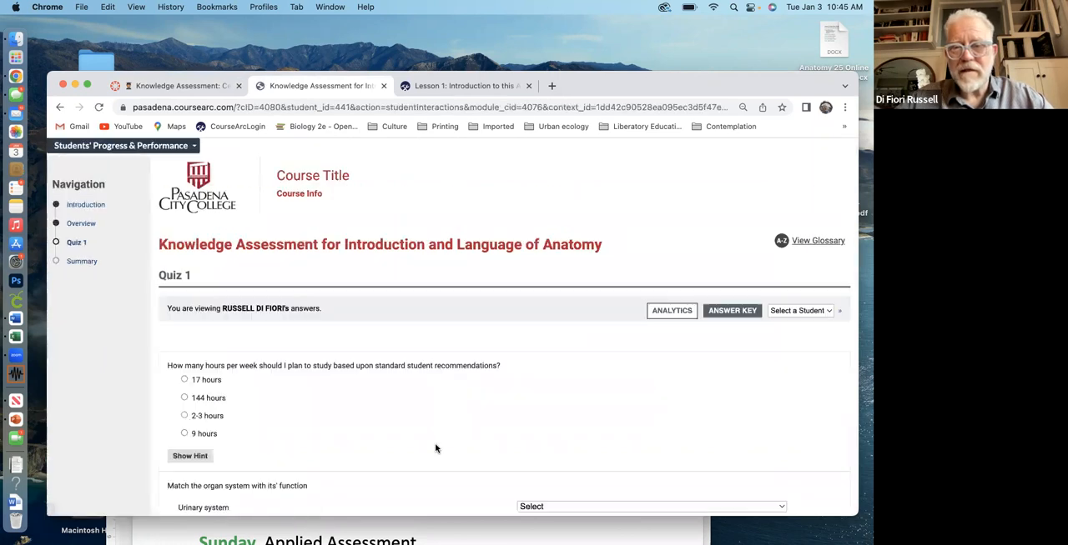
Review Quiz 1's study-hours, organ-system matching and pancreas questions, then return to the top
{"action": "scroll", "scroll_direction": "down", "scroll_amount": 3}
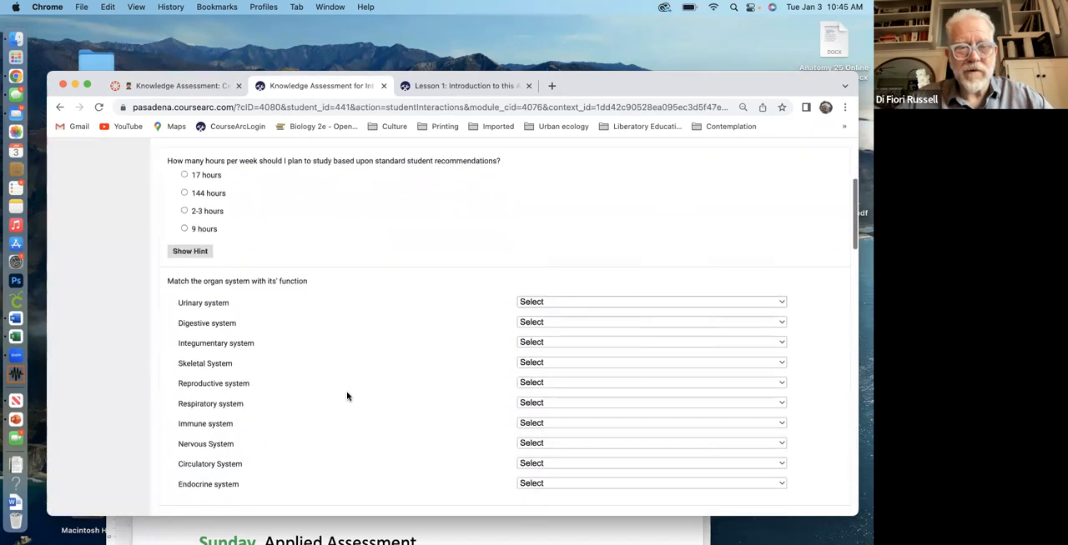
{"action": "scroll", "scroll_direction": "down", "scroll_amount": 3}
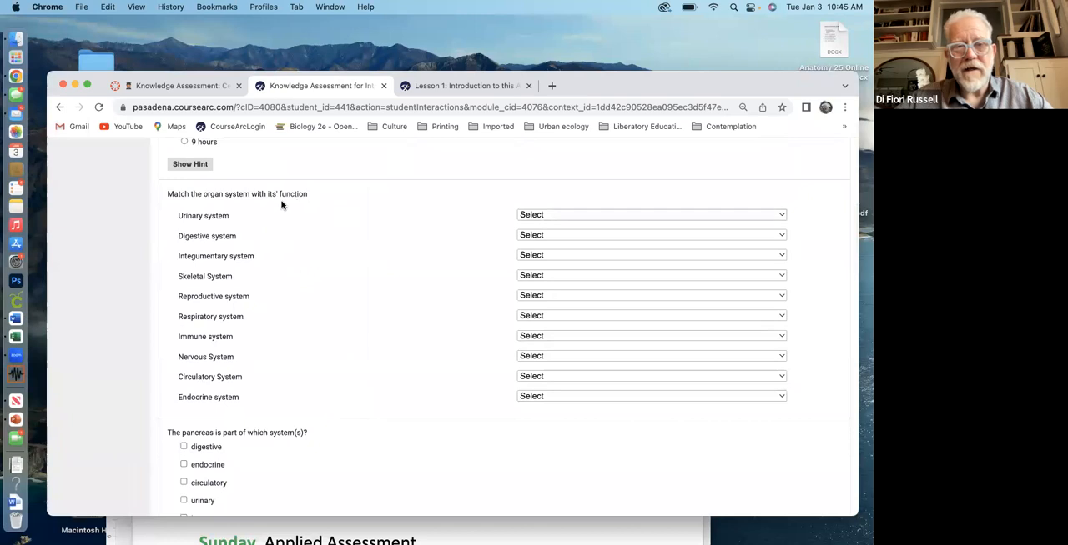
{"action": "mouse_move", "coordinate": [521, 280]}
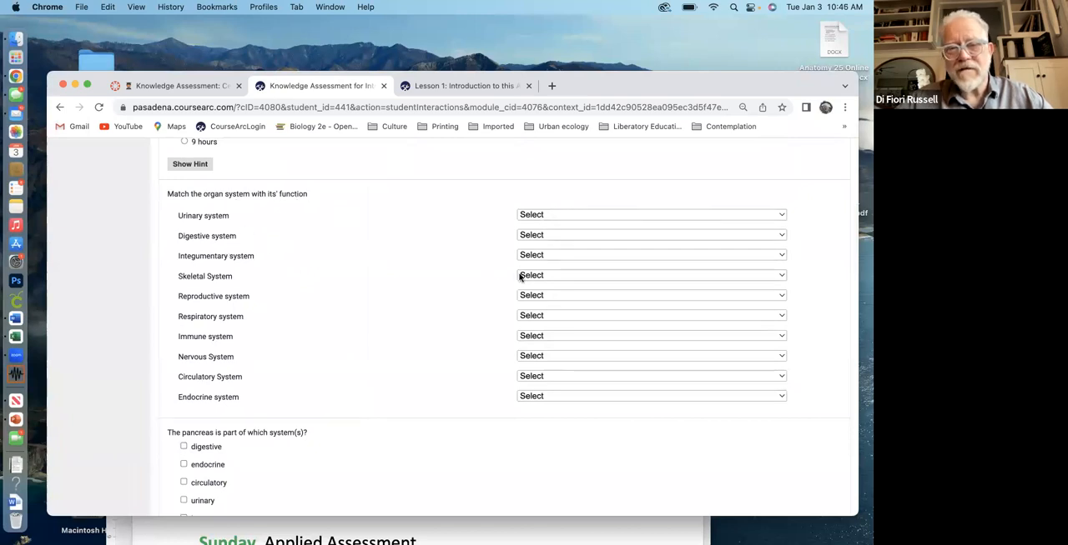
{"action": "scroll", "scroll_direction": "down", "scroll_amount": 3}
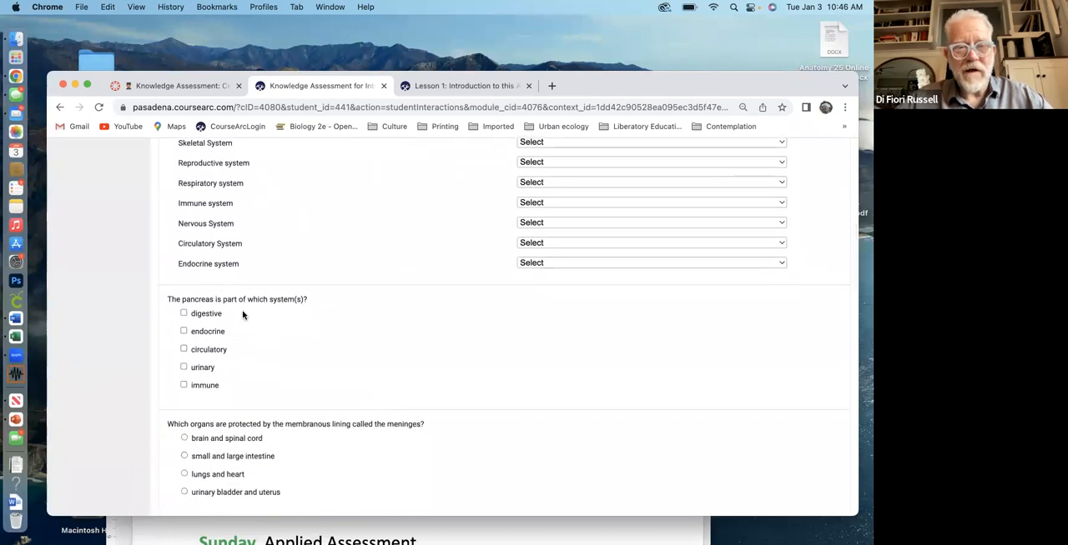
{"action": "scroll", "scroll_direction": "up", "scroll_amount": 3}
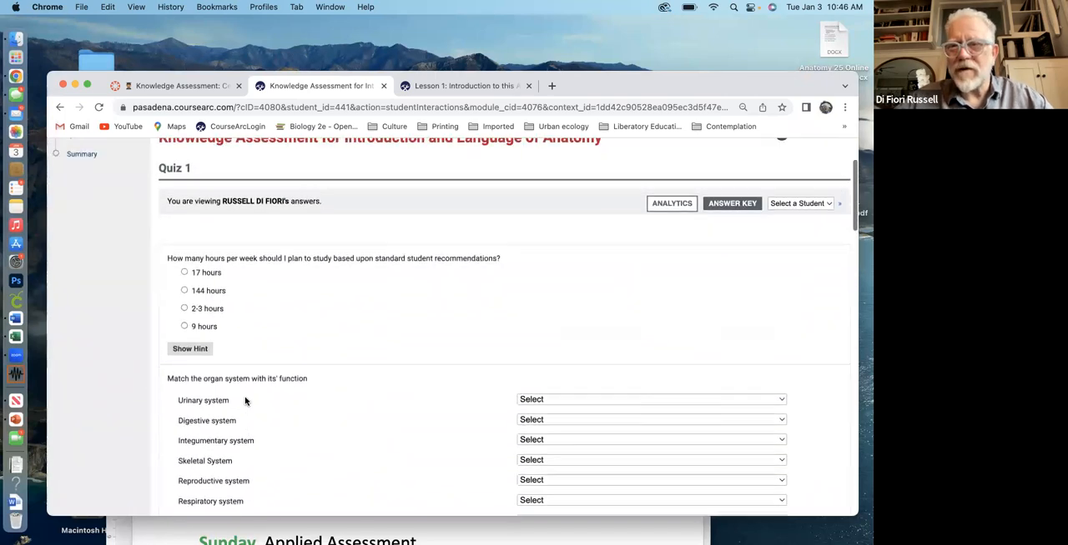
{"action": "scroll", "scroll_direction": "up", "scroll_amount": 3}
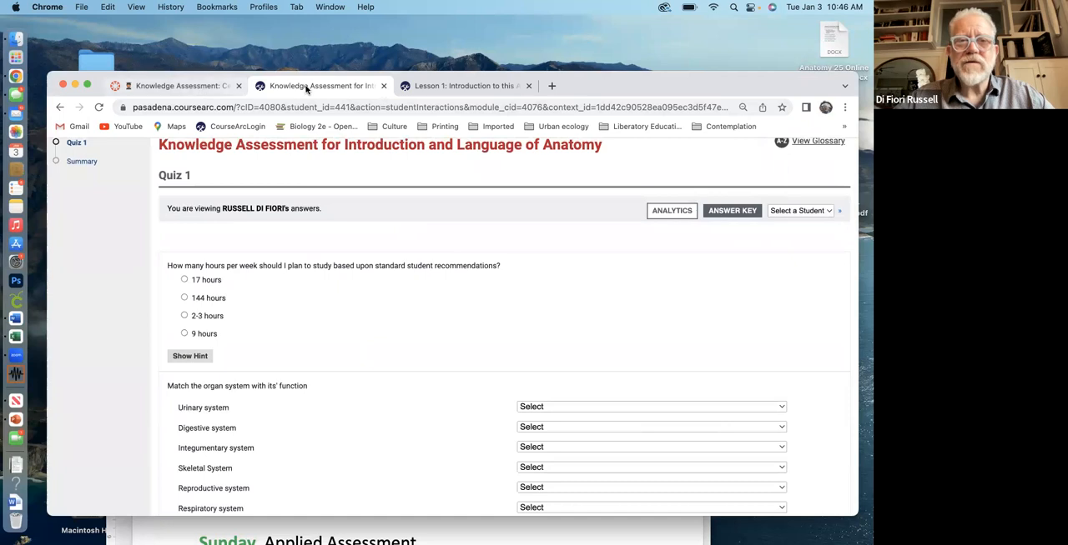
{"action": "mouse_move", "coordinate": [181, 85]}
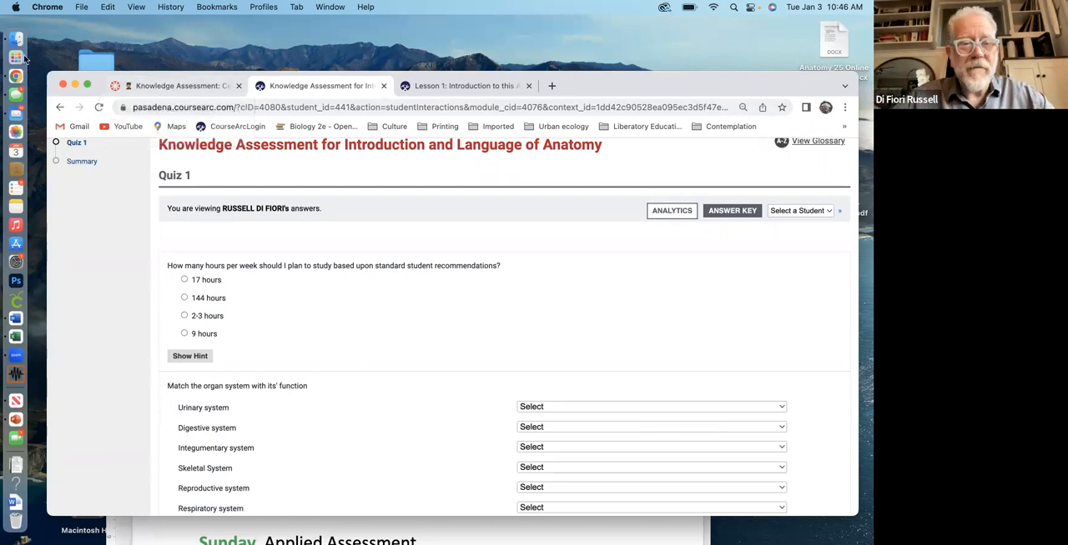
{"action": "mouse_move", "coordinate": [373, 449]}
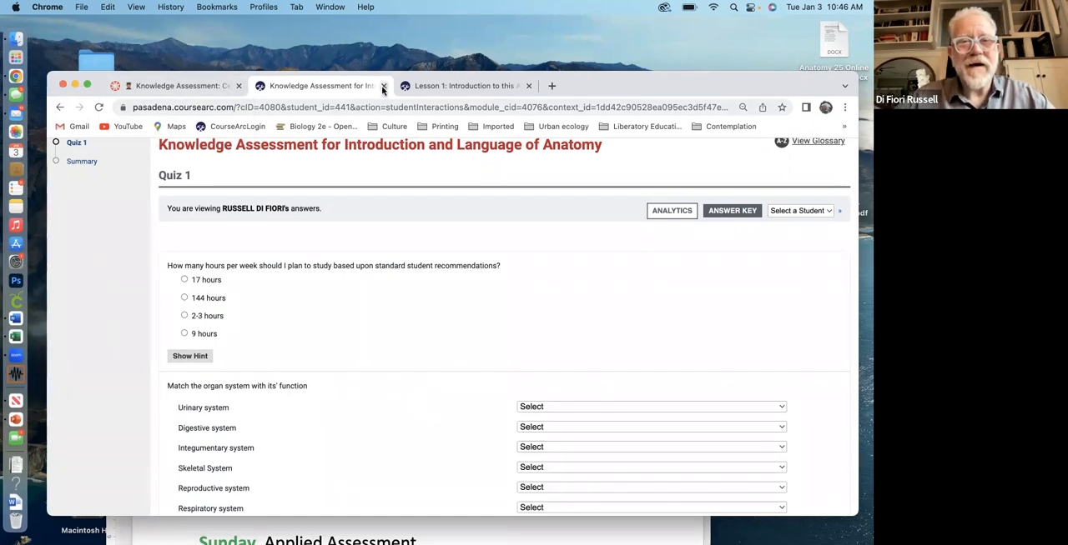
Close the CourseArc quiz tab and show the Modules list down to Applied Assessment
{"action": "left_click", "coordinate": [384, 86]}
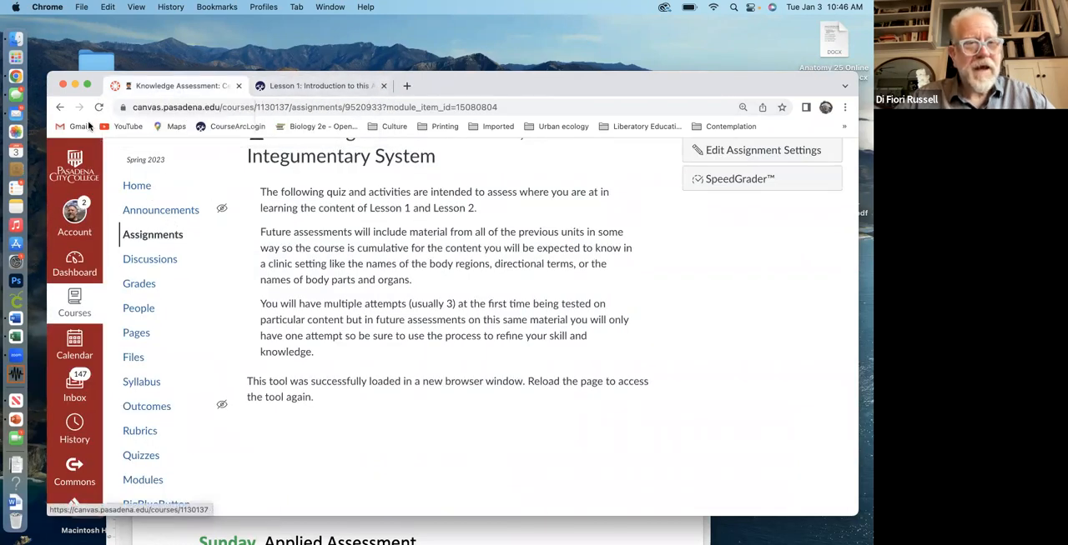
{"action": "left_click", "coordinate": [143, 480]}
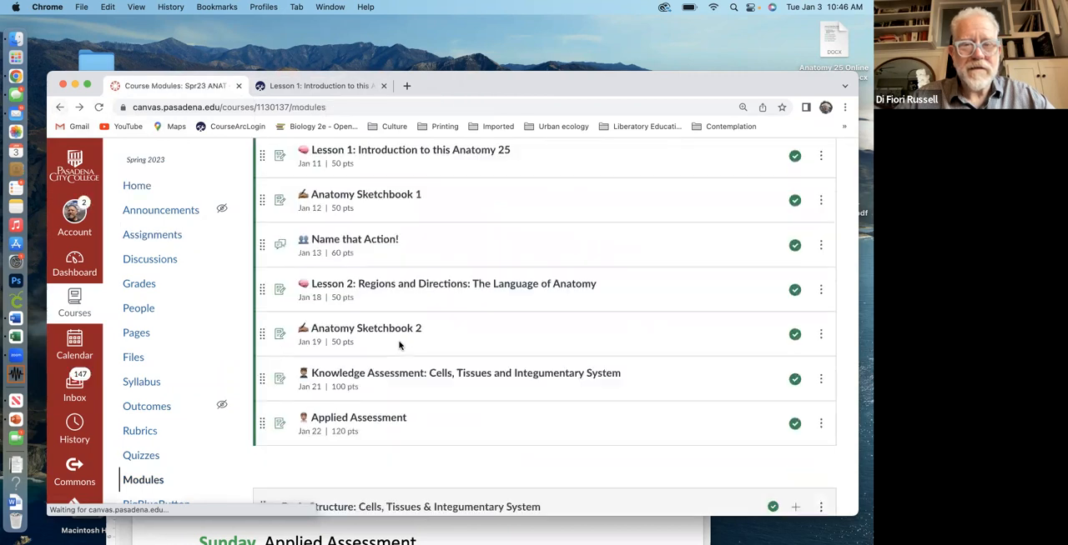
{"action": "scroll", "scroll_direction": "down", "scroll_amount": 3}
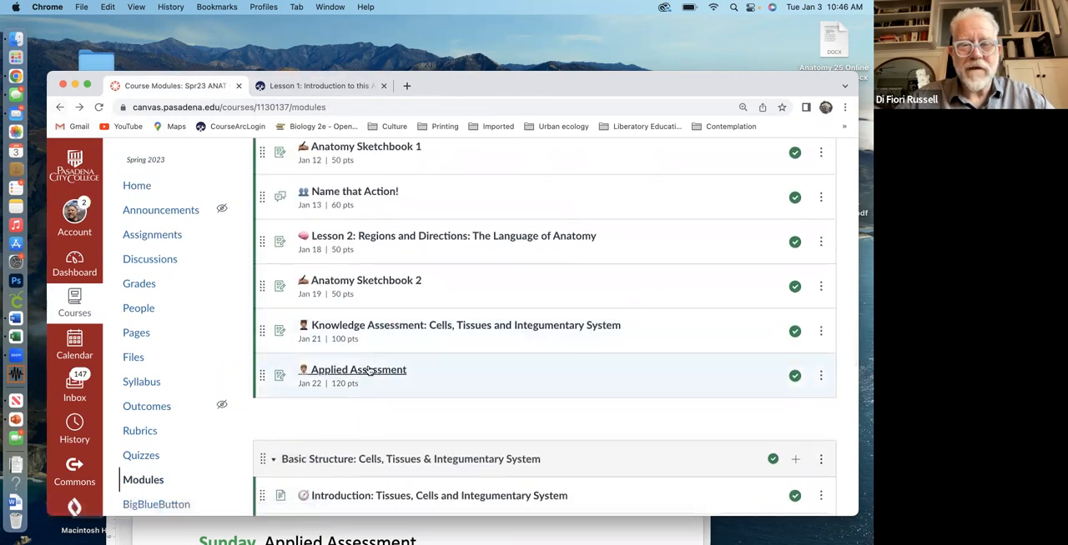
{"action": "left_click", "coordinate": [357, 370]}
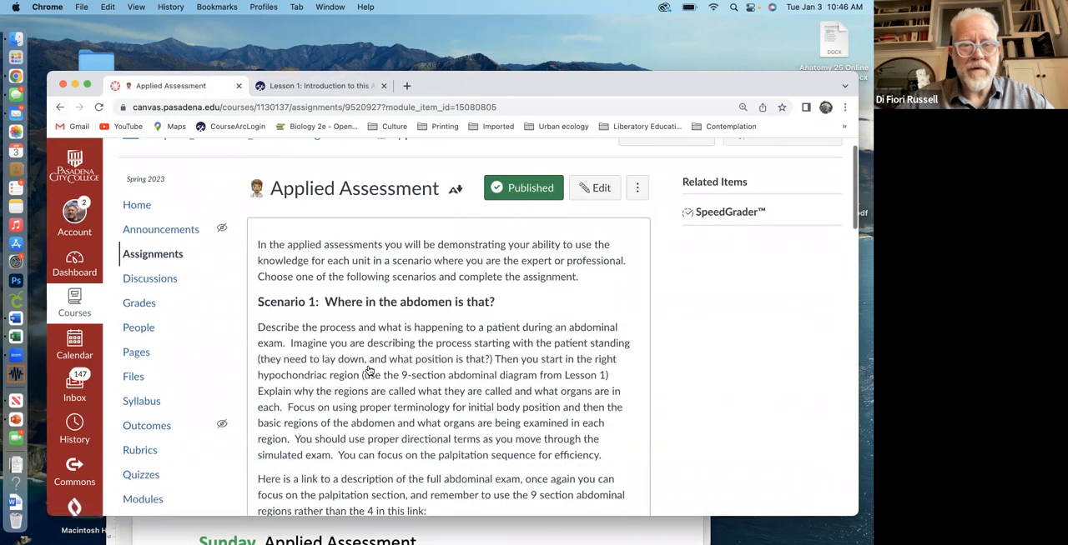
{"action": "scroll", "scroll_direction": "down", "scroll_amount": 3}
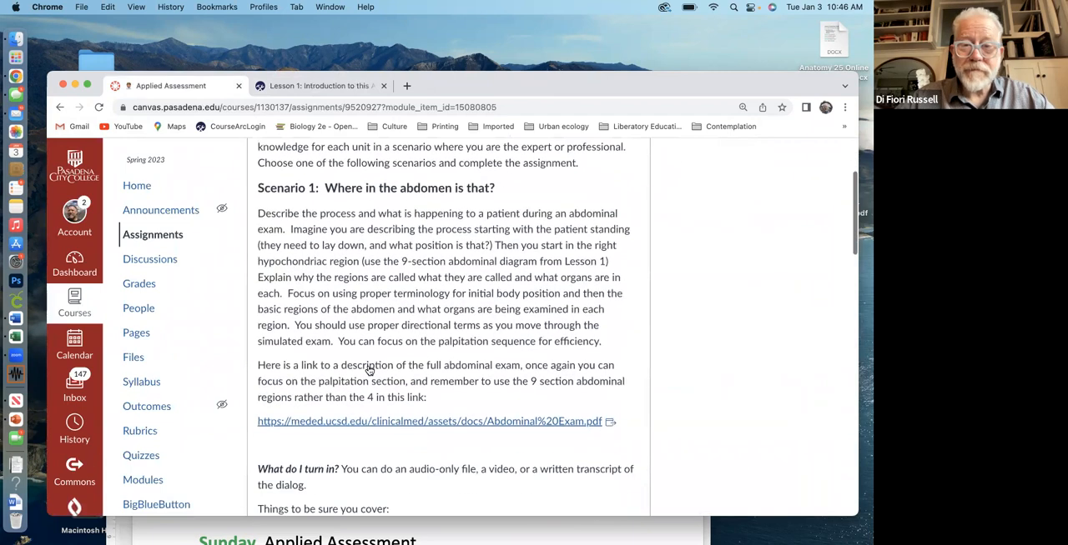
{"action": "mouse_move", "coordinate": [442, 276]}
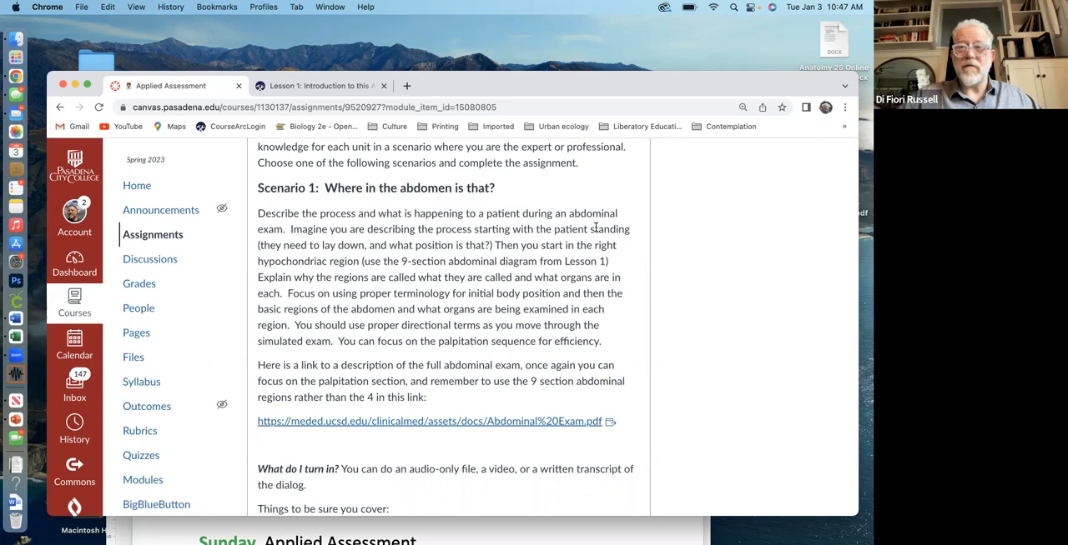
{"action": "scroll", "scroll_direction": "down", "scroll_amount": 3}
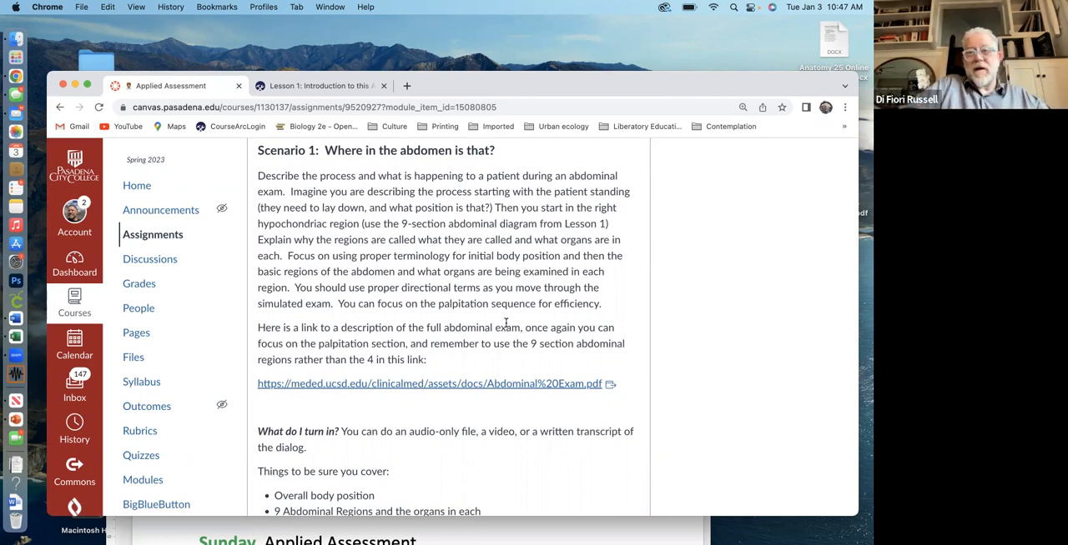
{"action": "scroll", "scroll_direction": "down", "scroll_amount": 3}
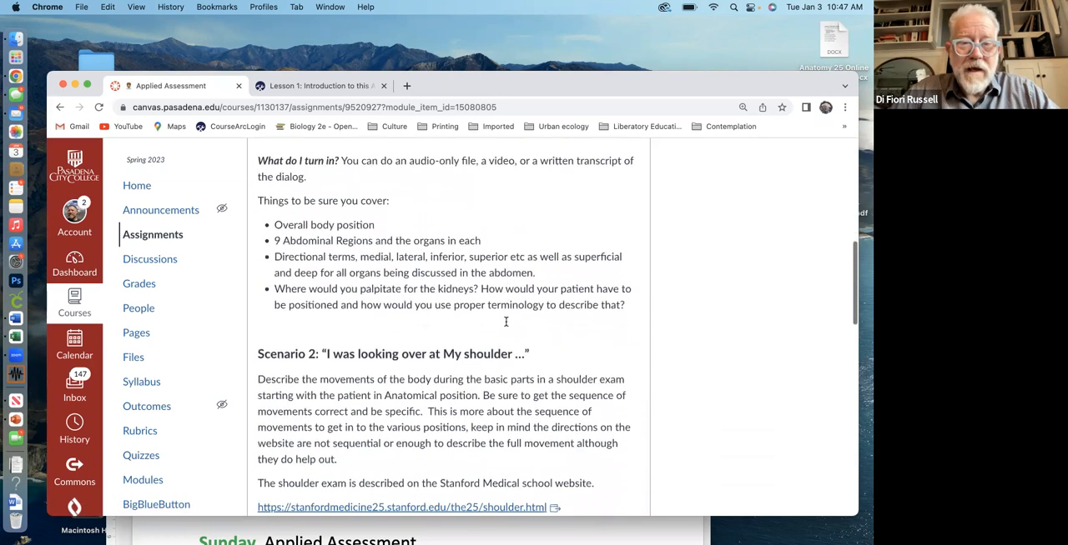
{"action": "scroll", "scroll_direction": "down", "scroll_amount": 3}
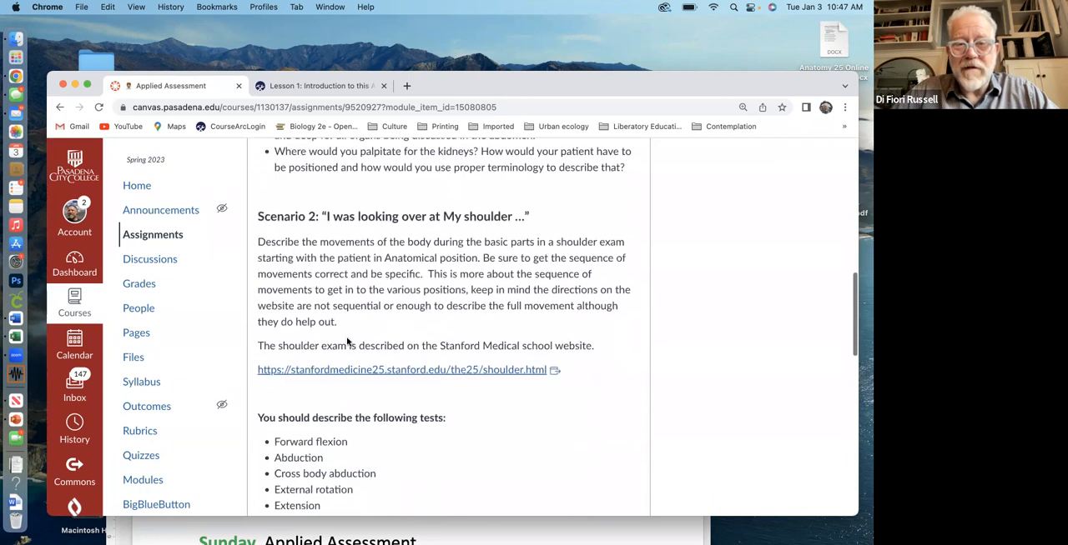
{"action": "mouse_move", "coordinate": [574, 252]}
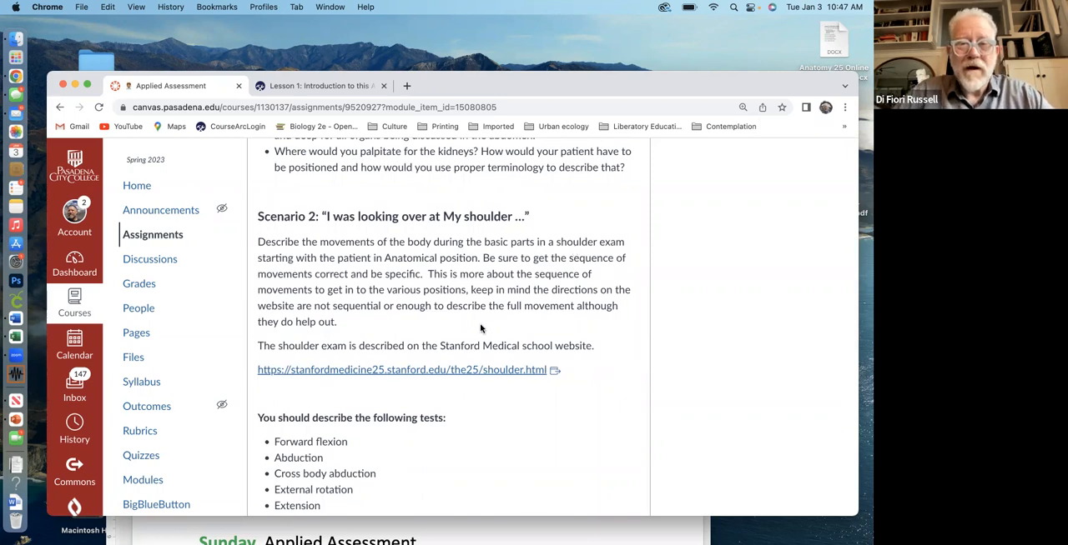
{"action": "scroll", "scroll_direction": "down", "scroll_amount": 3}
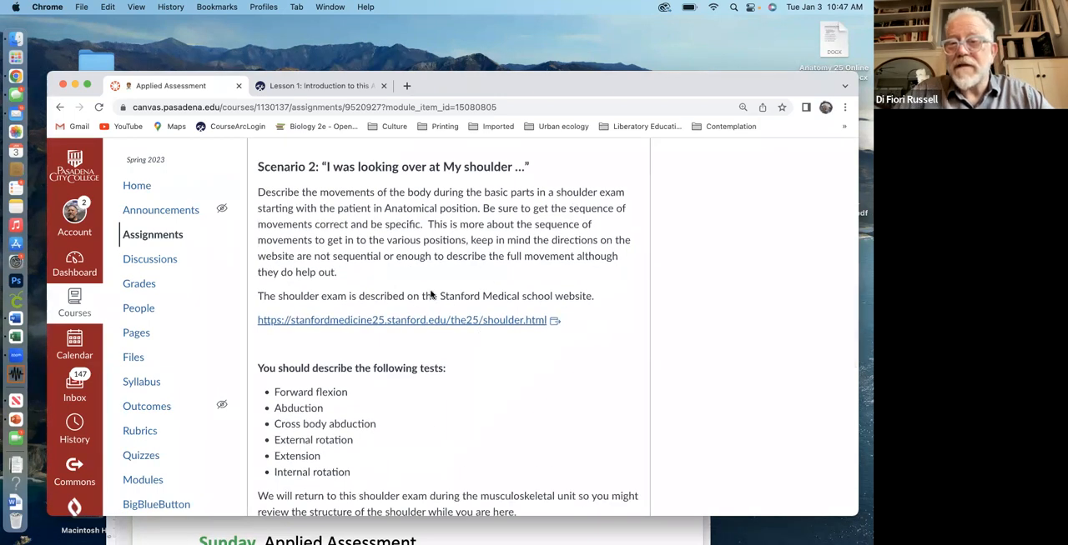
{"action": "mouse_move", "coordinate": [447, 287]}
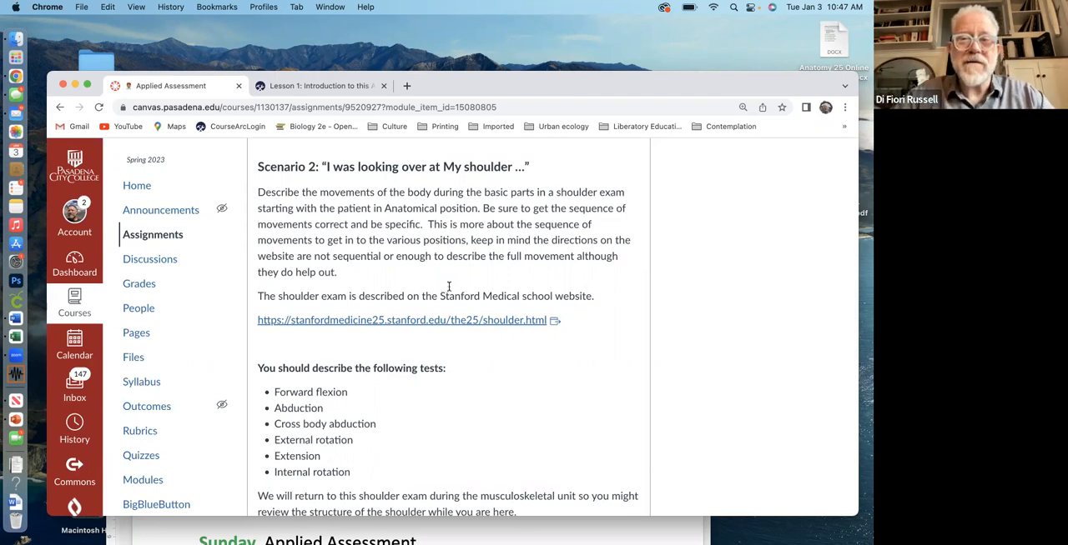
{"action": "mouse_move", "coordinate": [457, 325]}
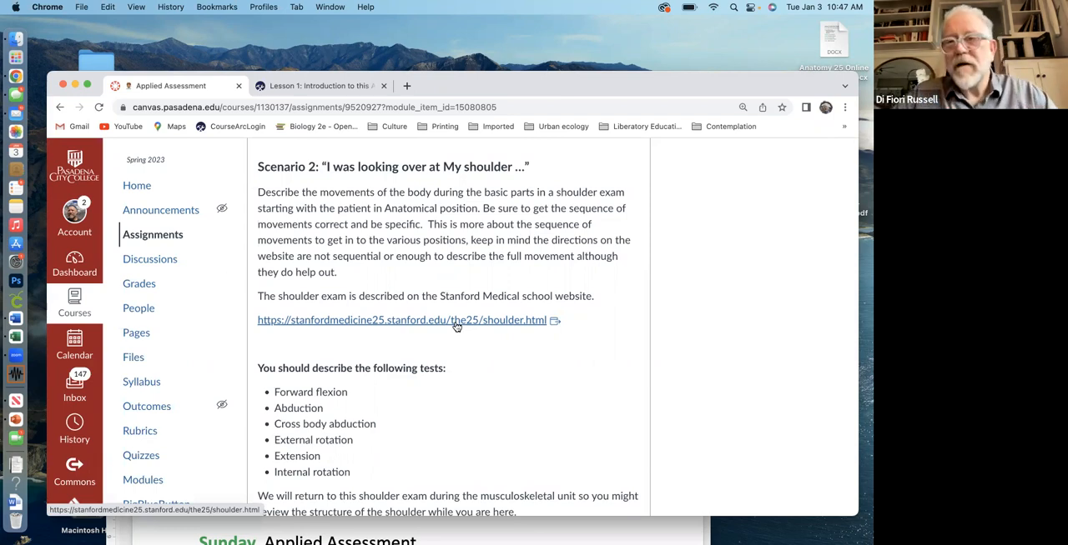
{"action": "mouse_move", "coordinate": [457, 357]}
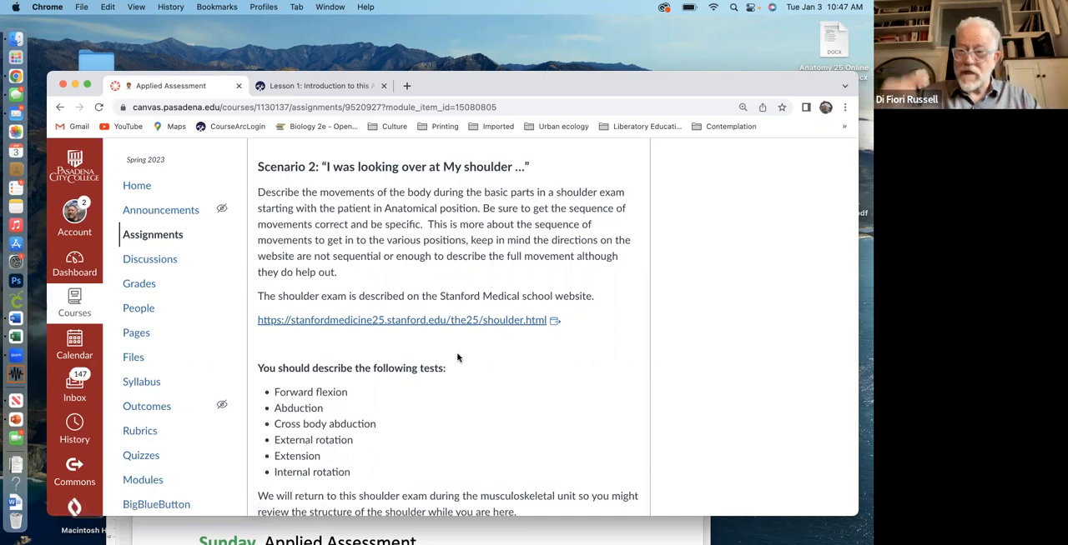
{"action": "scroll", "scroll_direction": "down", "scroll_amount": 3}
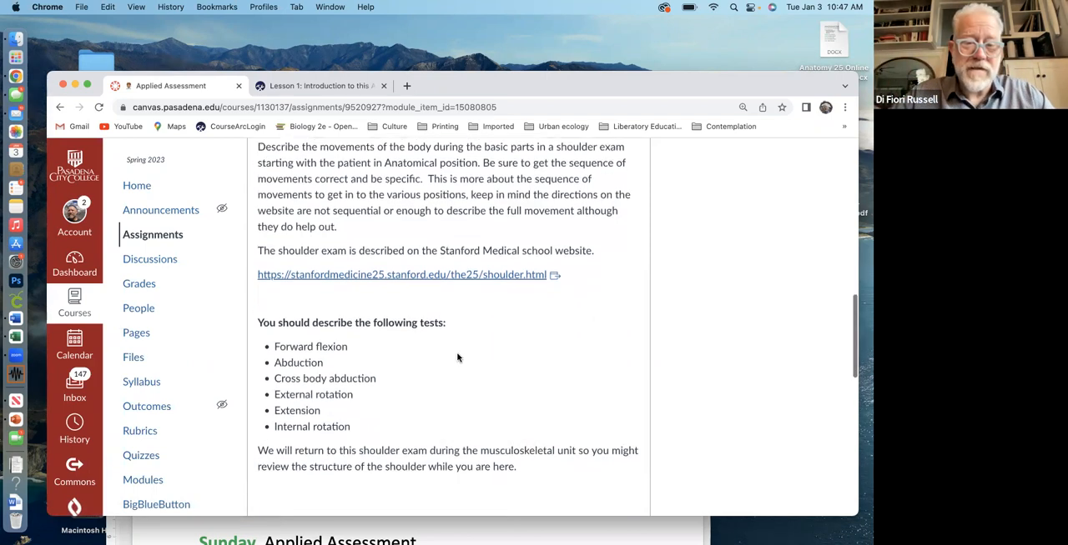
{"action": "scroll", "scroll_direction": "up", "scroll_amount": 3}
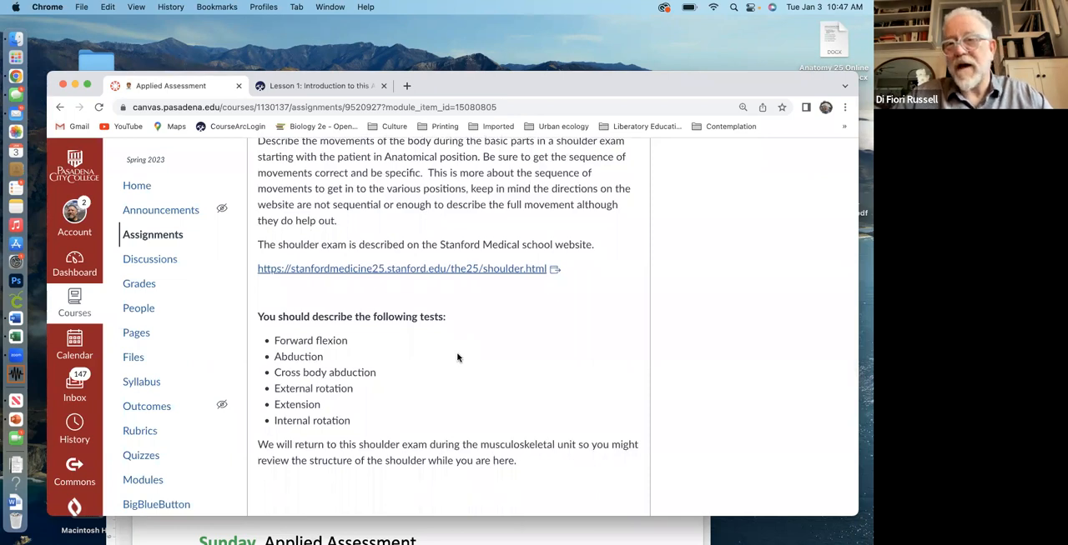
{"action": "scroll", "scroll_direction": "down", "scroll_amount": 3}
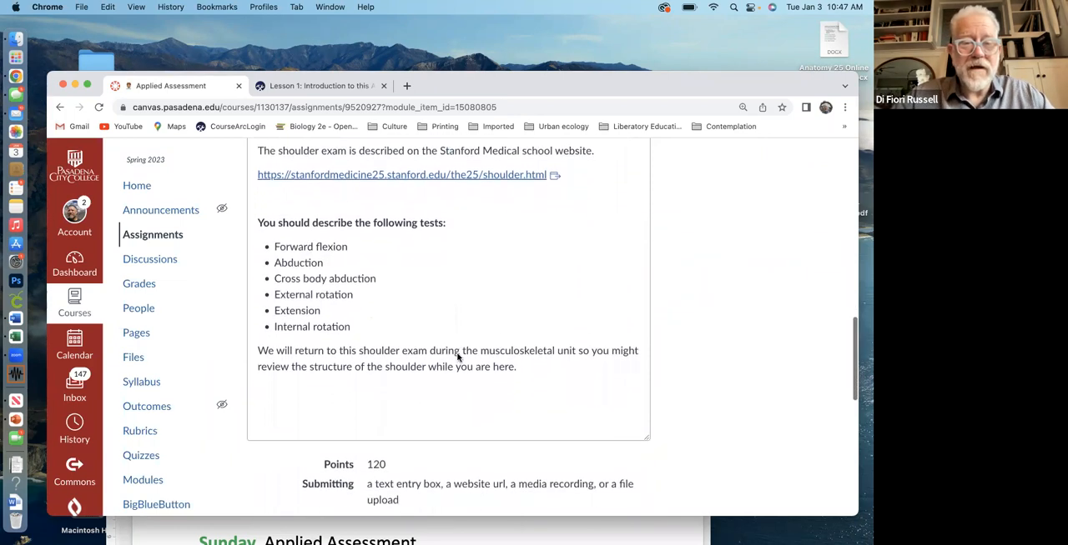
{"action": "scroll", "scroll_direction": "up", "scroll_amount": 3}
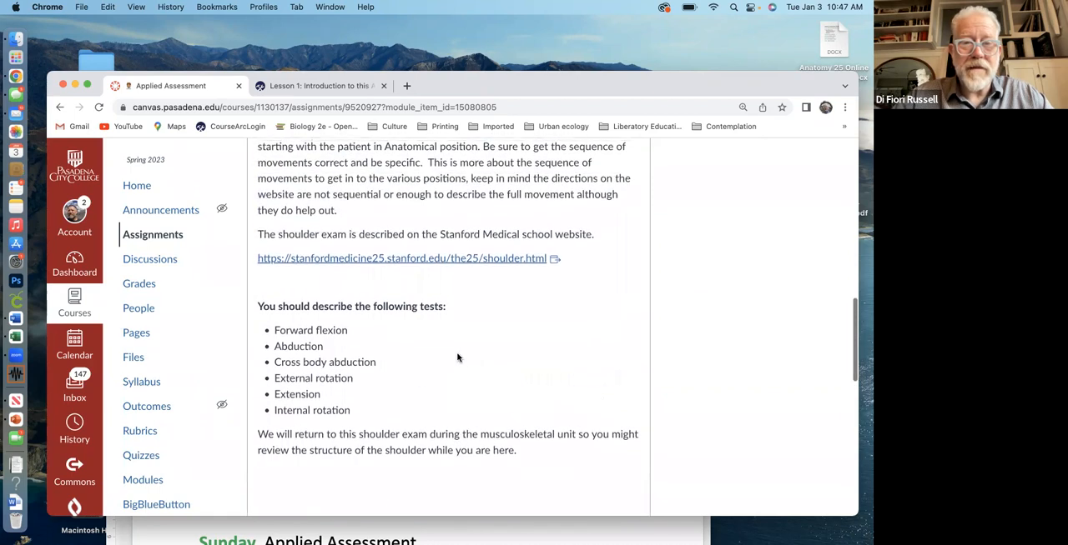
{"action": "scroll", "scroll_direction": "up", "scroll_amount": 3}
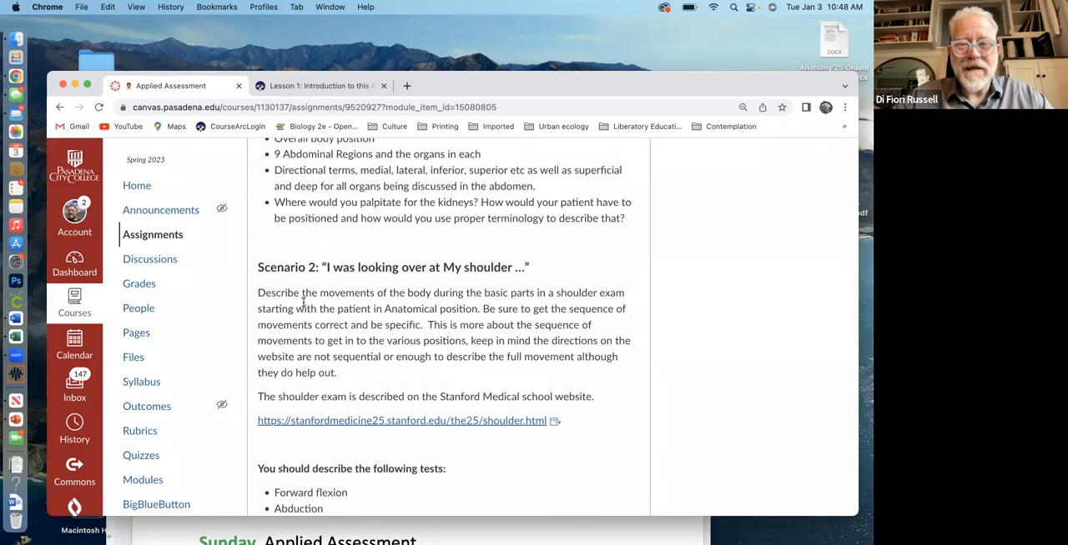
{"action": "mouse_move", "coordinate": [567, 334]}
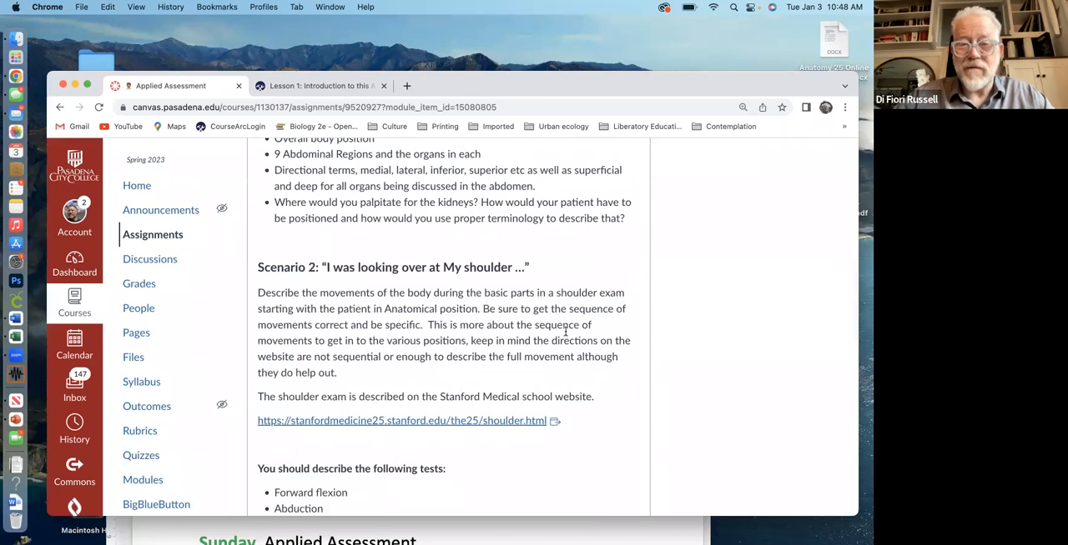
{"action": "mouse_move", "coordinate": [532, 319]}
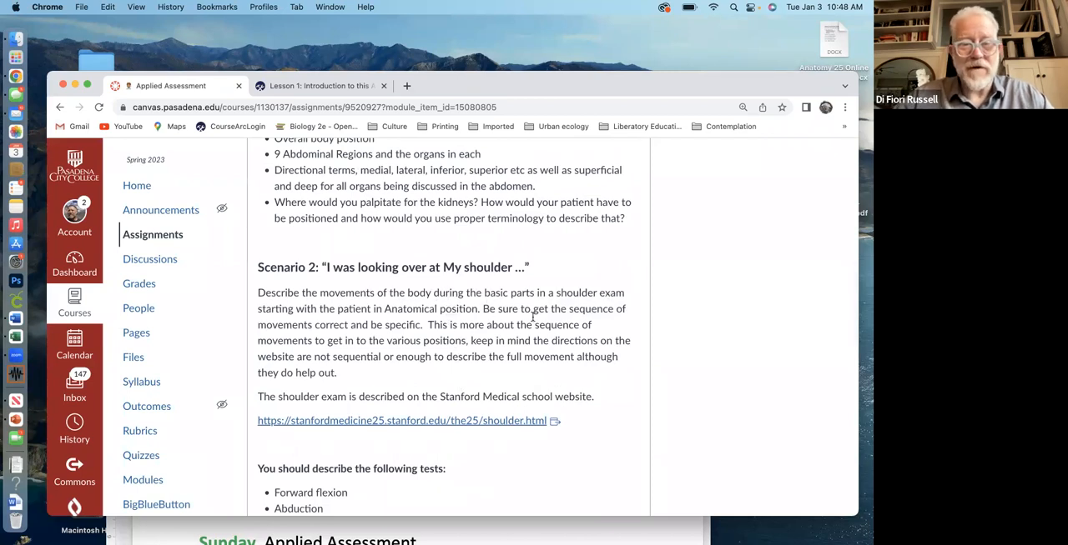
{"action": "right_click", "coordinate": [557, 312]}
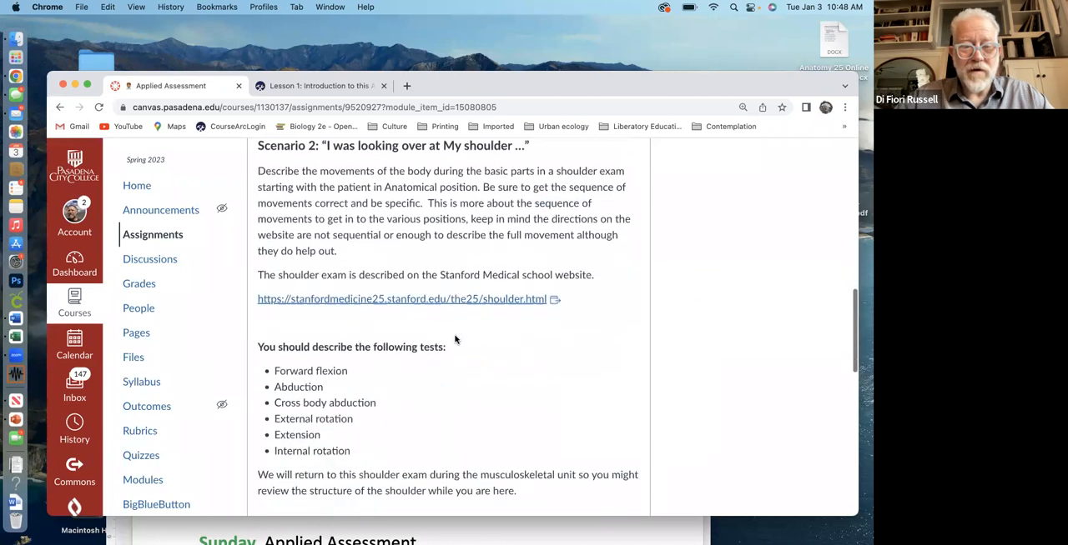
{"action": "scroll", "scroll_direction": "down", "scroll_amount": 3}
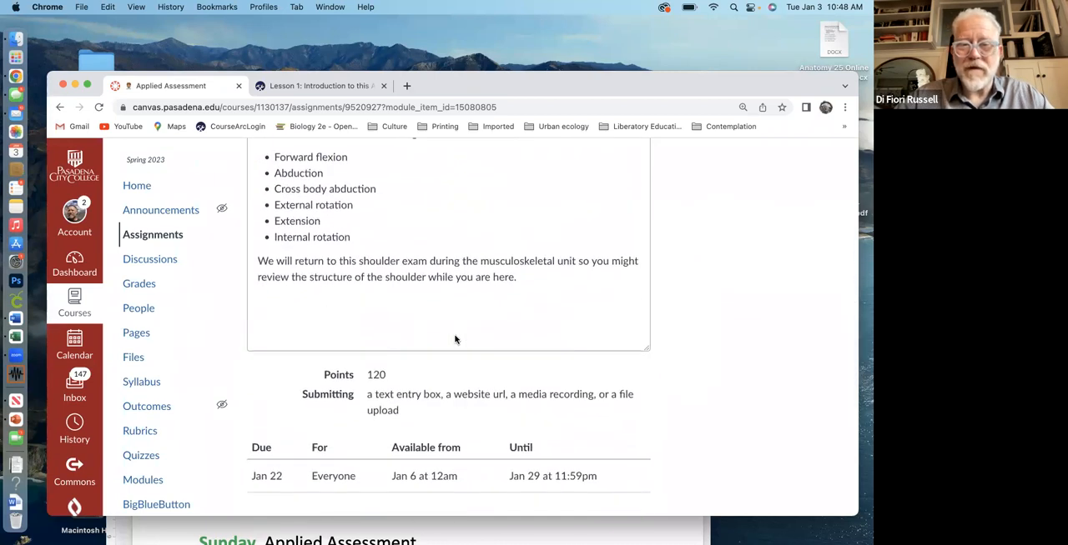
{"action": "scroll", "scroll_direction": "up", "scroll_amount": 3}
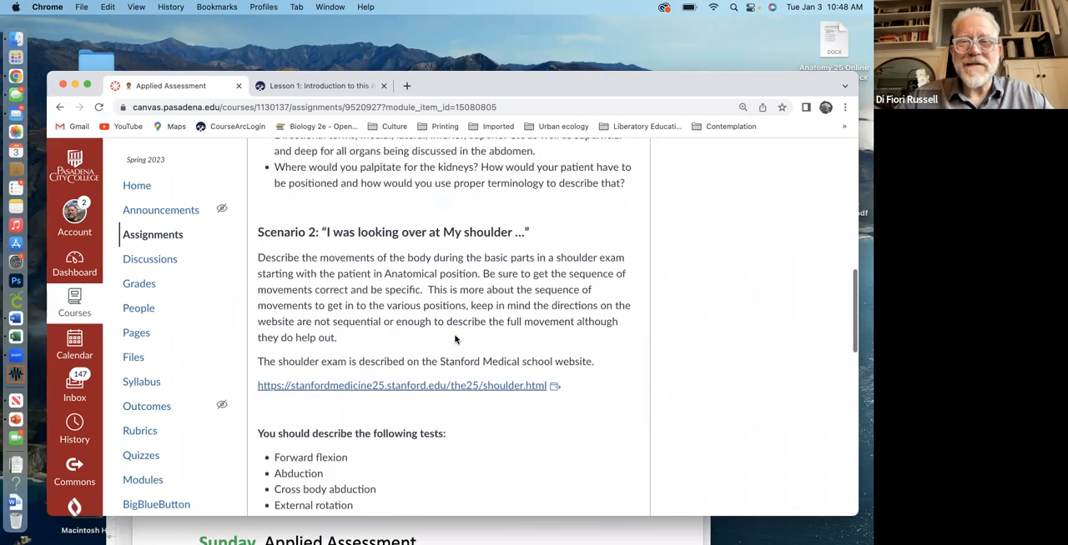
{"action": "scroll", "scroll_direction": "up", "scroll_amount": 3}
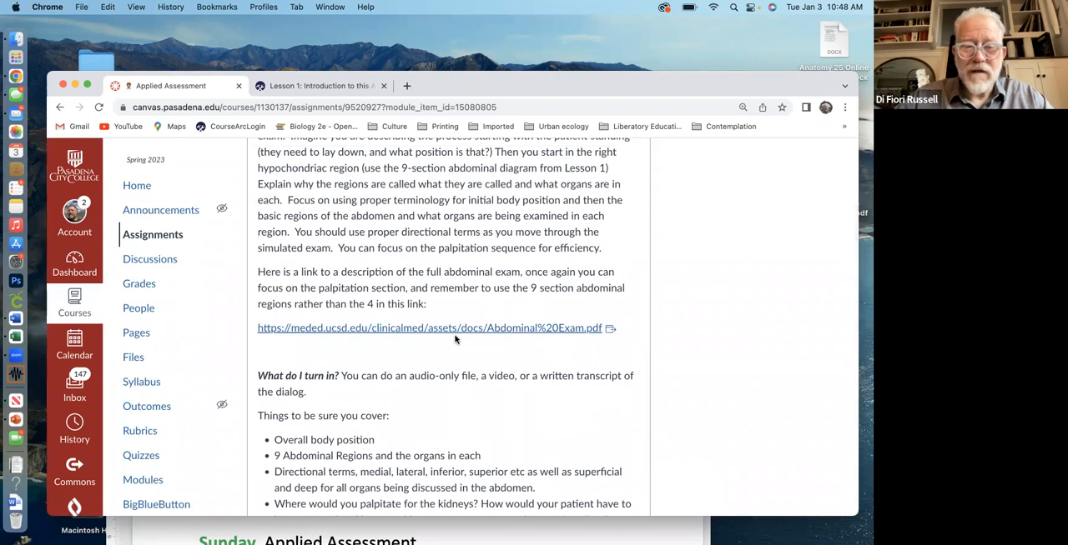
{"action": "scroll", "scroll_direction": "down", "scroll_amount": 3}
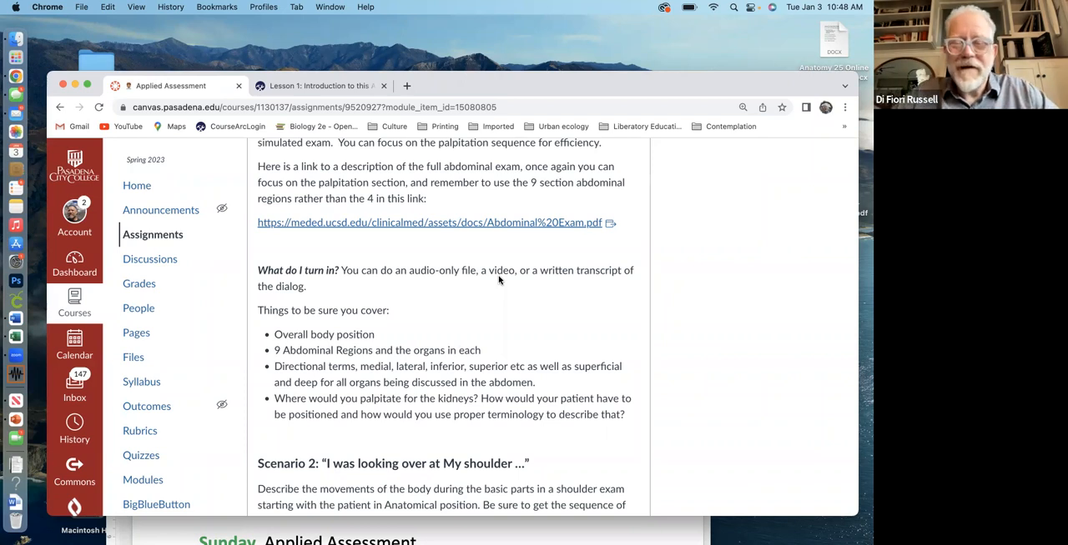
{"action": "mouse_move", "coordinate": [430, 339]}
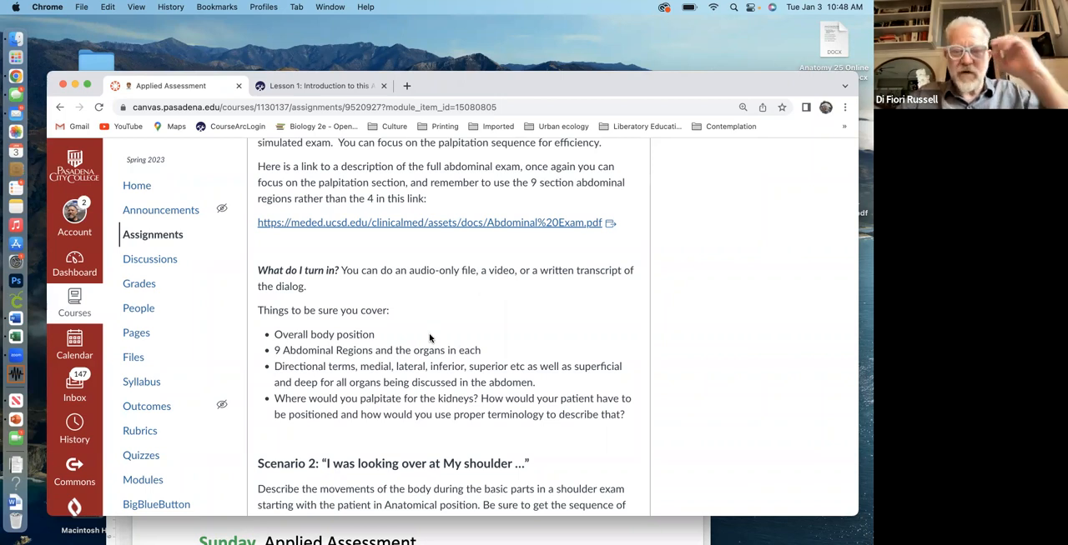
{"action": "mouse_move", "coordinate": [451, 340]}
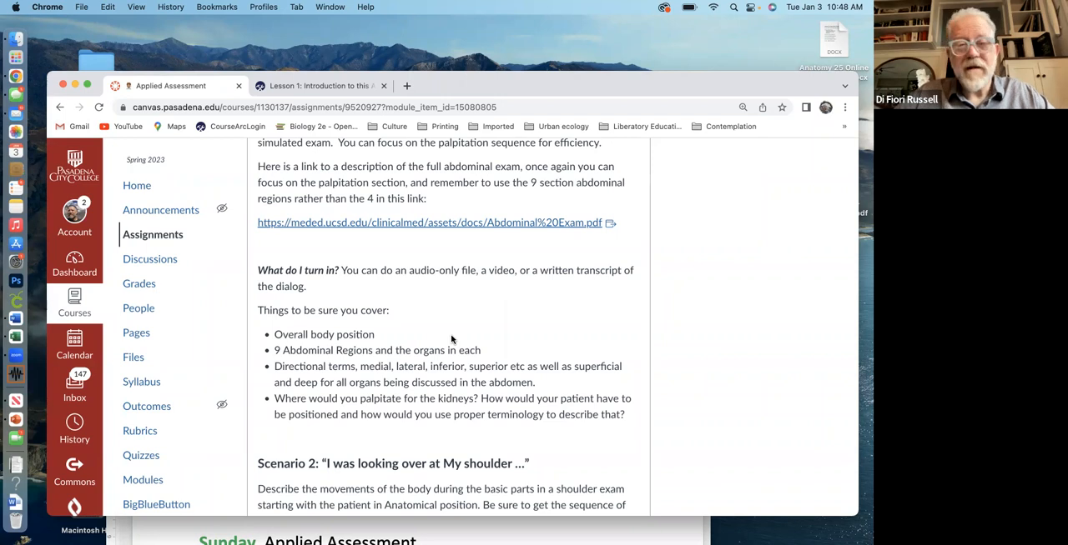
{"action": "mouse_move", "coordinate": [427, 360]}
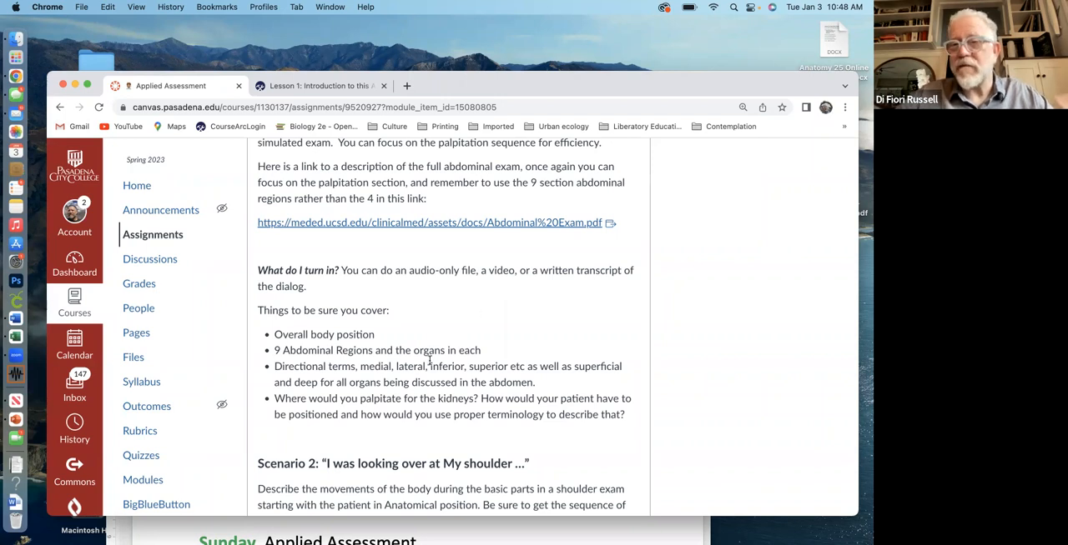
{"action": "mouse_move", "coordinate": [492, 345]}
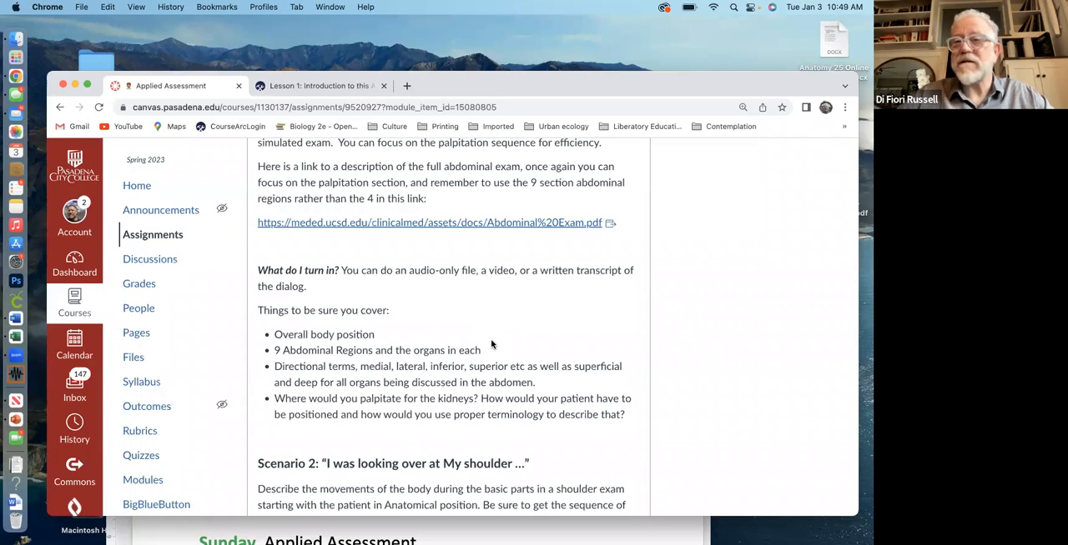
{"action": "mouse_move", "coordinate": [504, 365]}
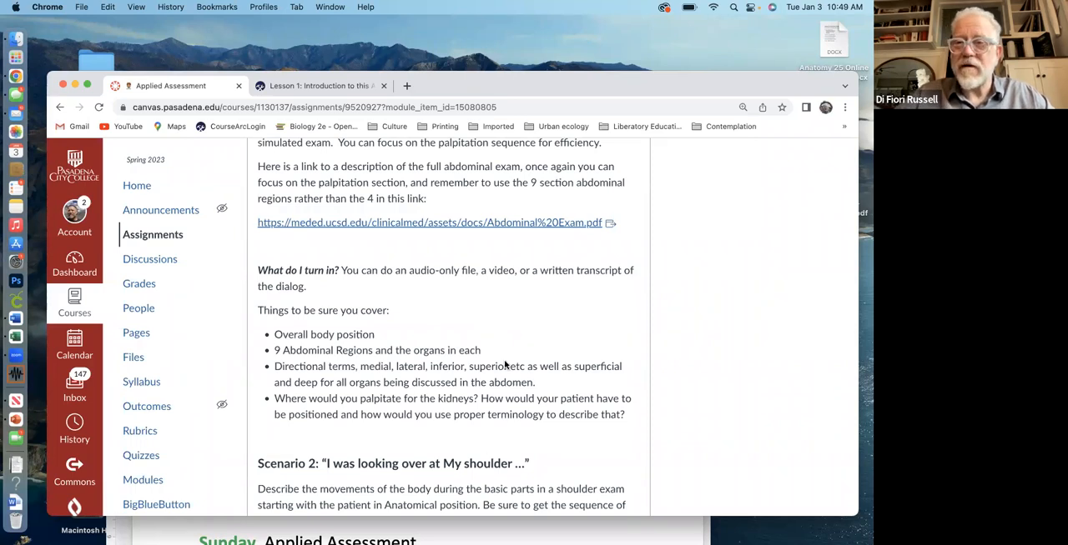
{"action": "mouse_move", "coordinate": [482, 327]}
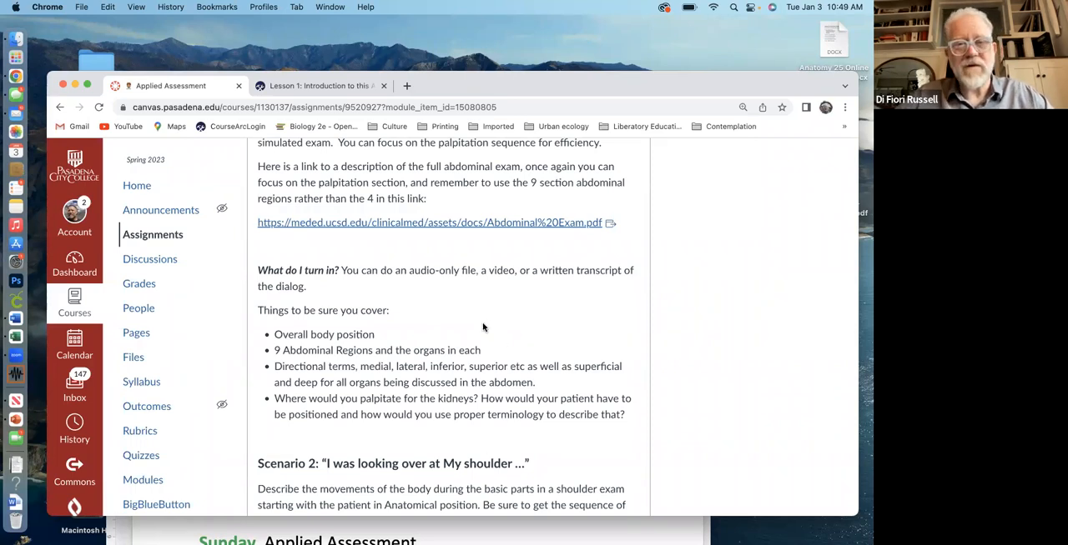
{"action": "scroll", "scroll_direction": "up", "scroll_amount": 3}
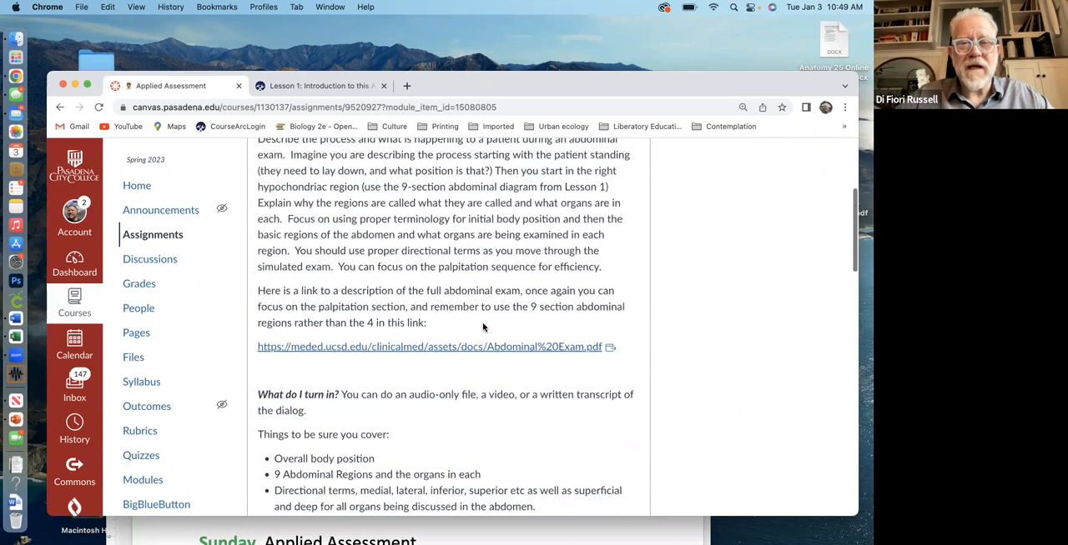
{"action": "scroll", "scroll_direction": "up", "scroll_amount": 3}
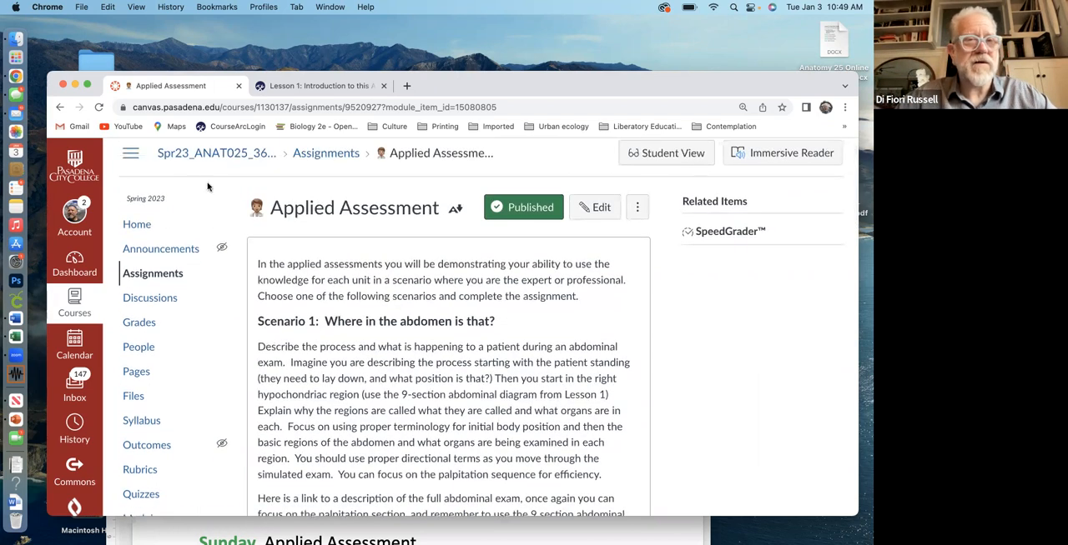
Bring up the Modules page and browse Unit 1, Basic Structure and Musculoskeletal System items
{"action": "left_click", "coordinate": [144, 481]}
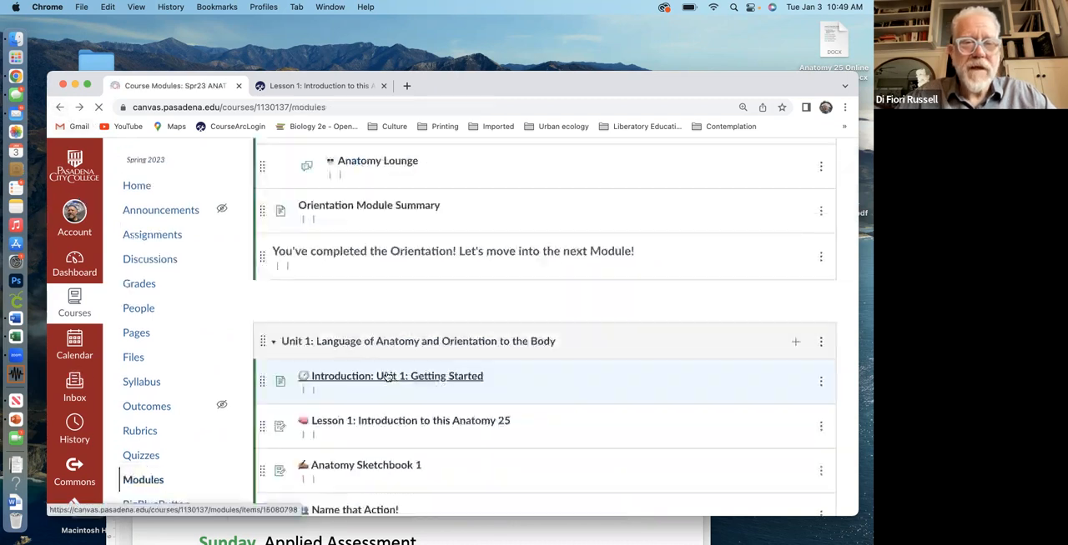
{"action": "scroll", "scroll_direction": "down", "scroll_amount": 3}
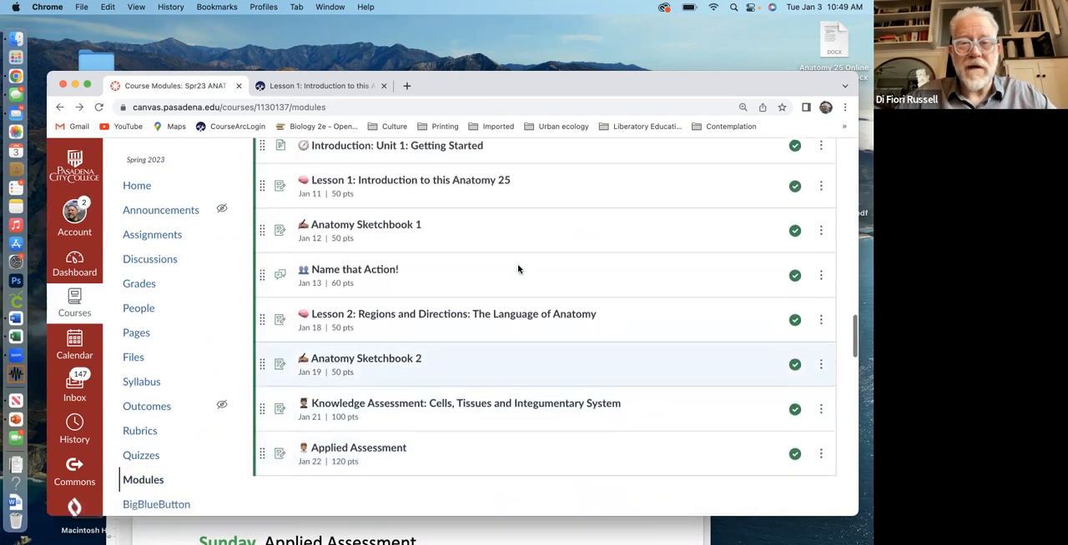
{"action": "scroll", "scroll_direction": "up", "scroll_amount": 3}
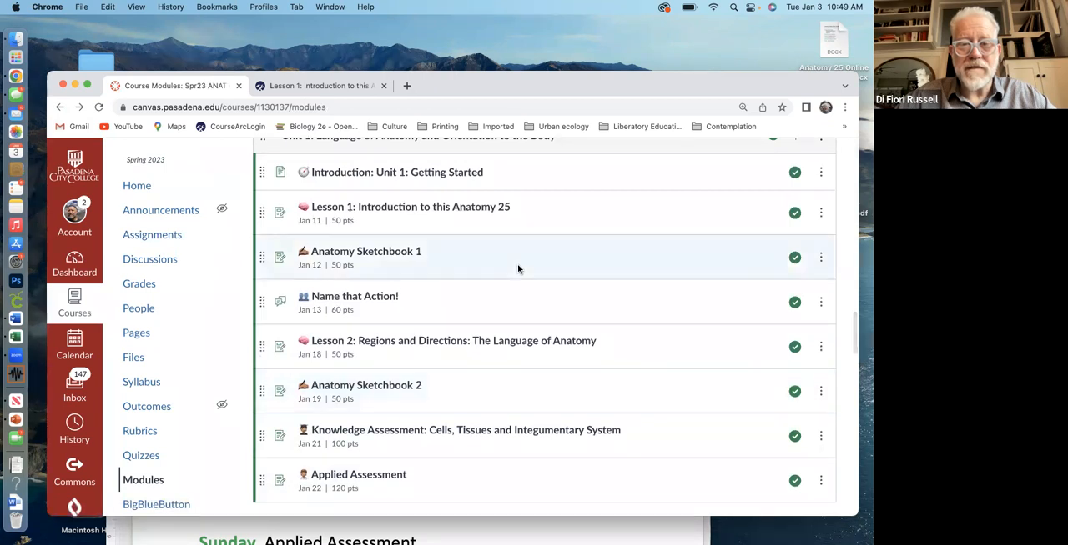
{"action": "mouse_move", "coordinate": [383, 467]}
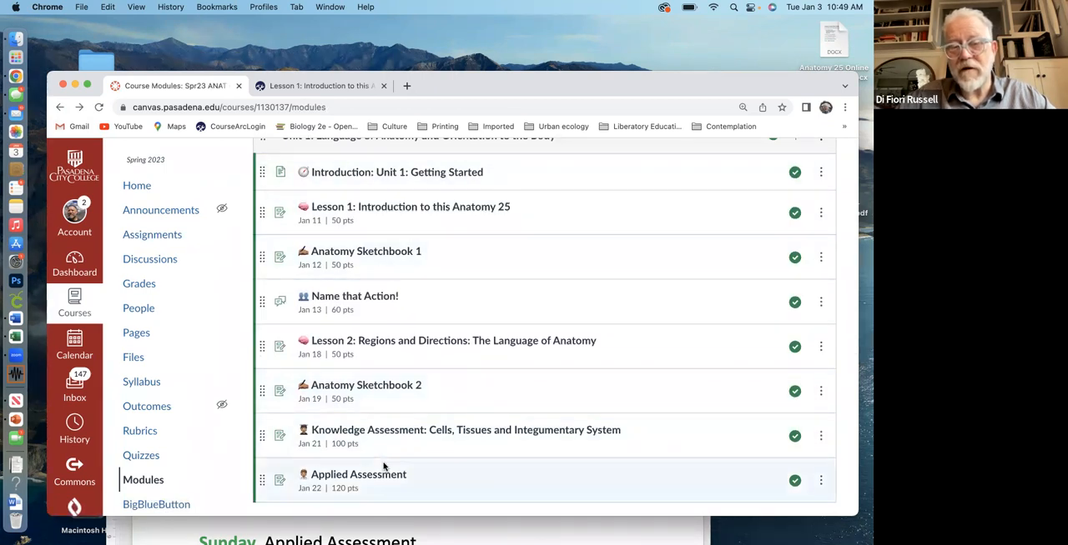
{"action": "scroll", "scroll_direction": "down", "scroll_amount": 3}
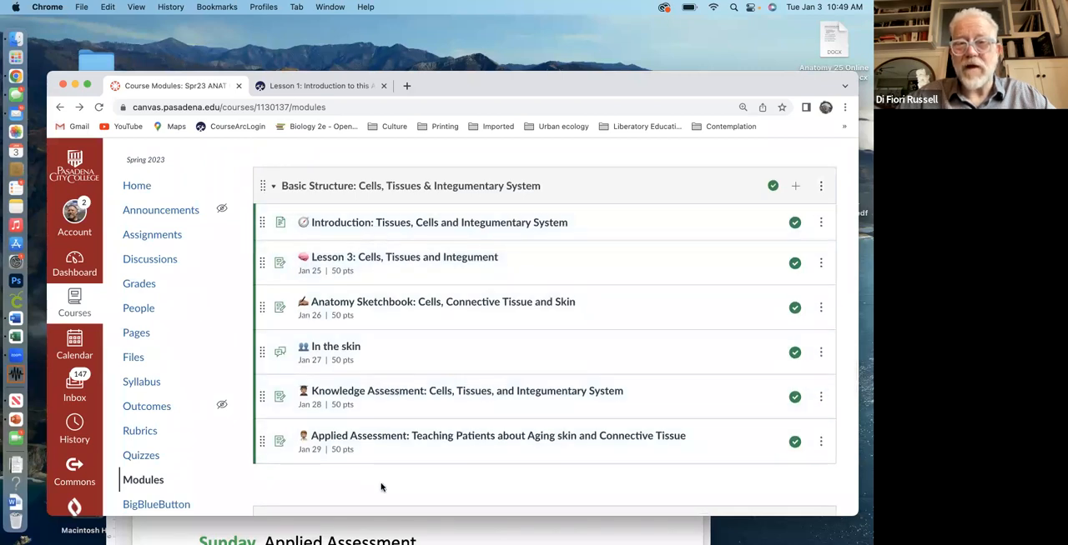
{"action": "mouse_move", "coordinate": [421, 444]}
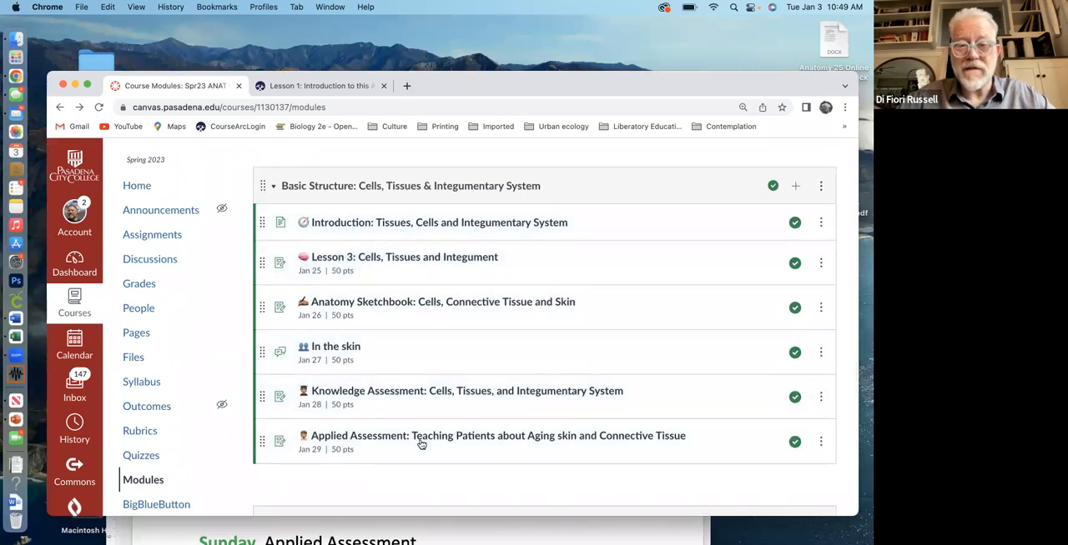
{"action": "scroll", "scroll_direction": "down", "scroll_amount": 3}
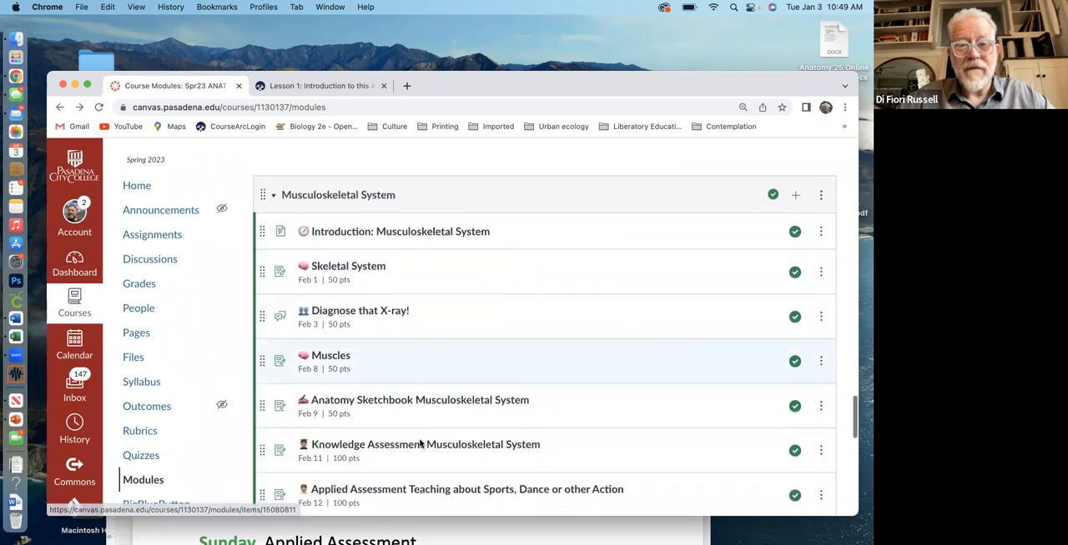
{"action": "scroll", "scroll_direction": "down", "scroll_amount": 3}
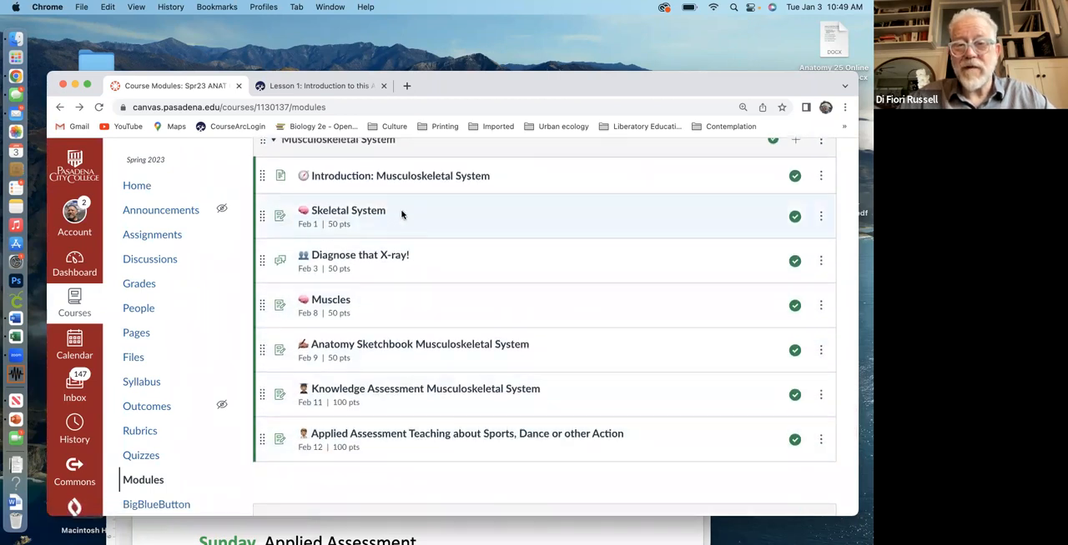
Scroll back up from the Musculoskeletal System items to Unit 1's Applied Assessment
{"action": "scroll", "scroll_direction": "up", "scroll_amount": 3}
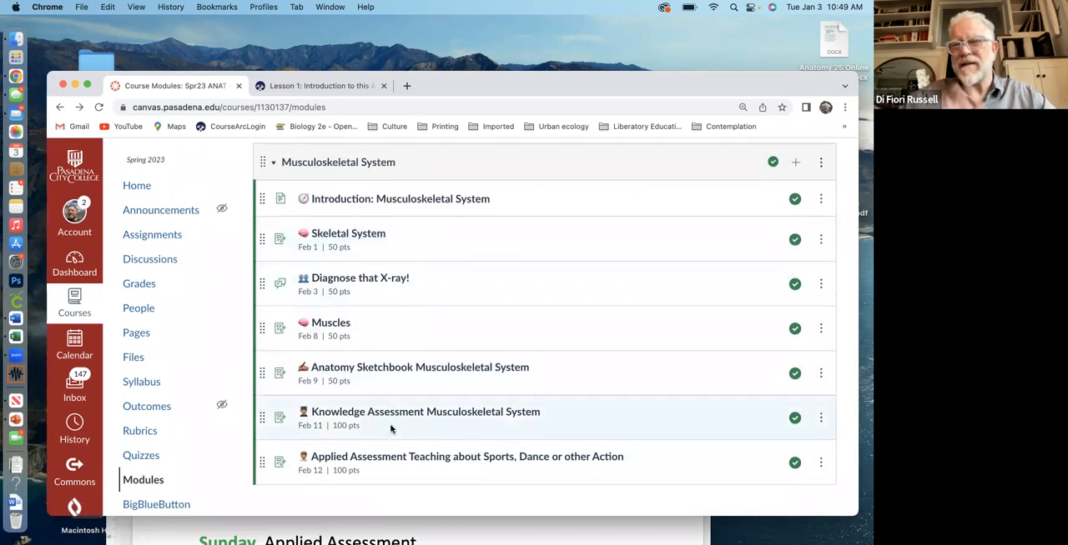
{"action": "mouse_move", "coordinate": [369, 307]}
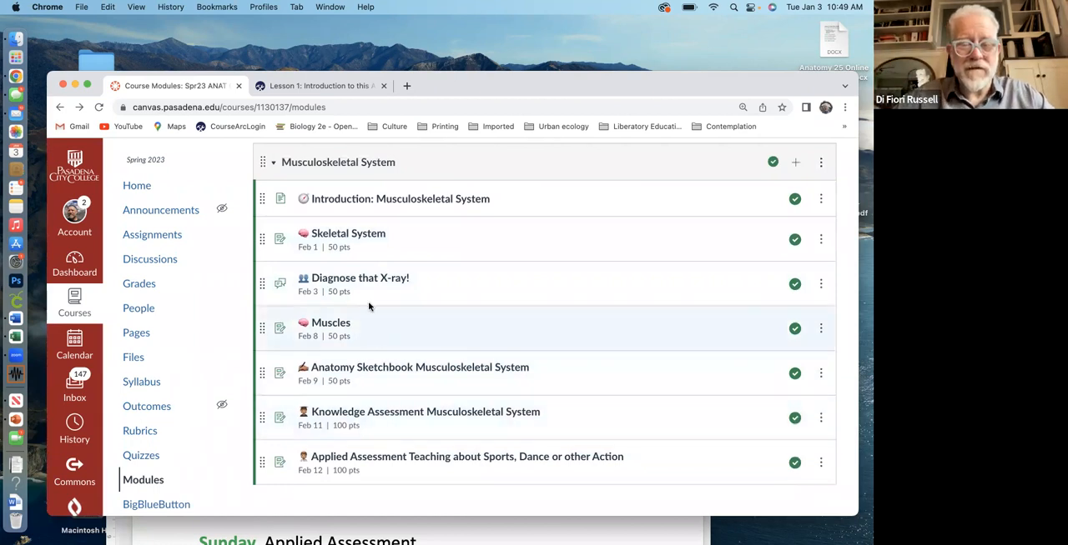
{"action": "mouse_move", "coordinate": [458, 487]}
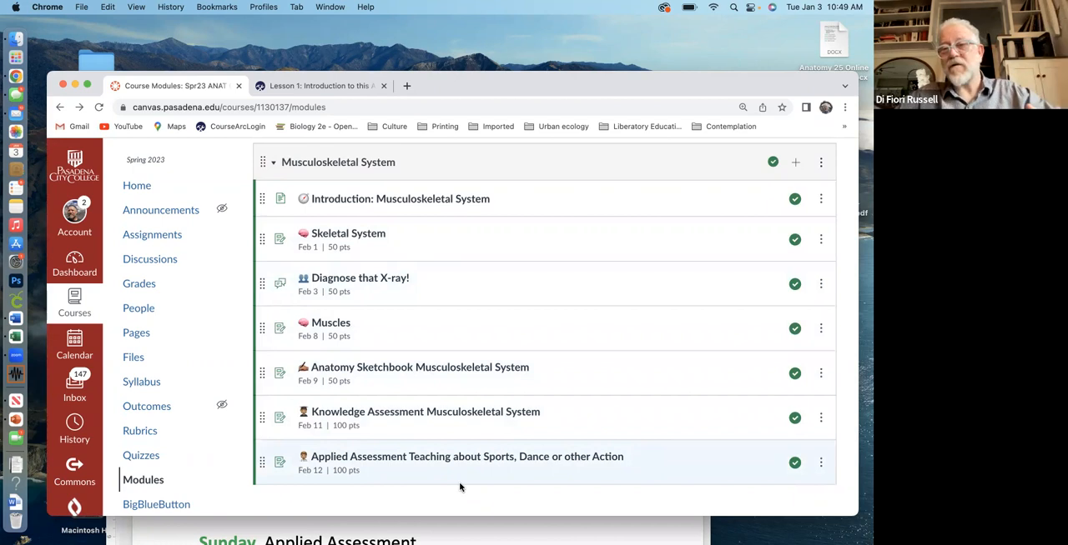
{"action": "scroll", "scroll_direction": "down", "scroll_amount": 3}
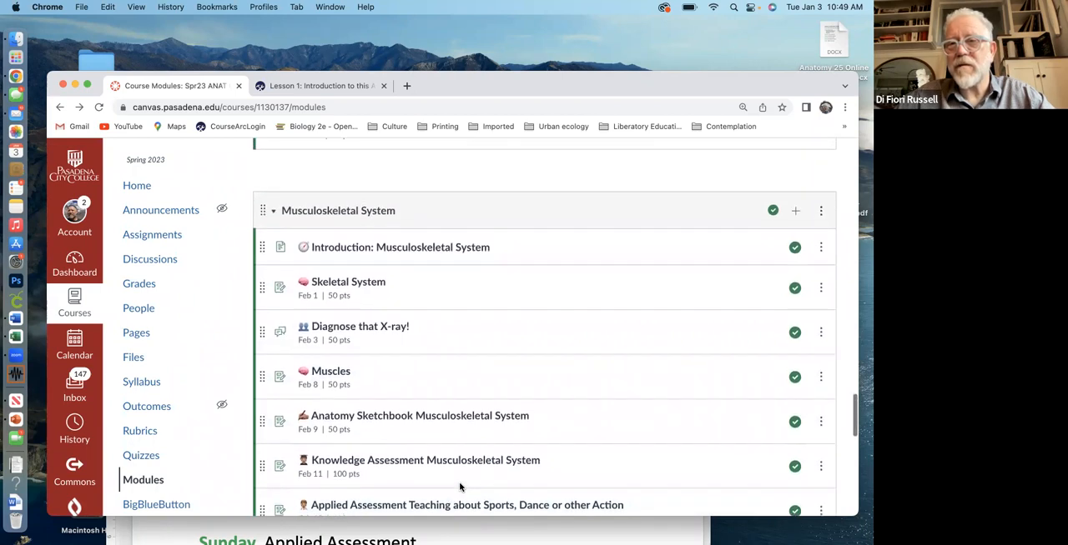
{"action": "scroll", "scroll_direction": "up", "scroll_amount": 3}
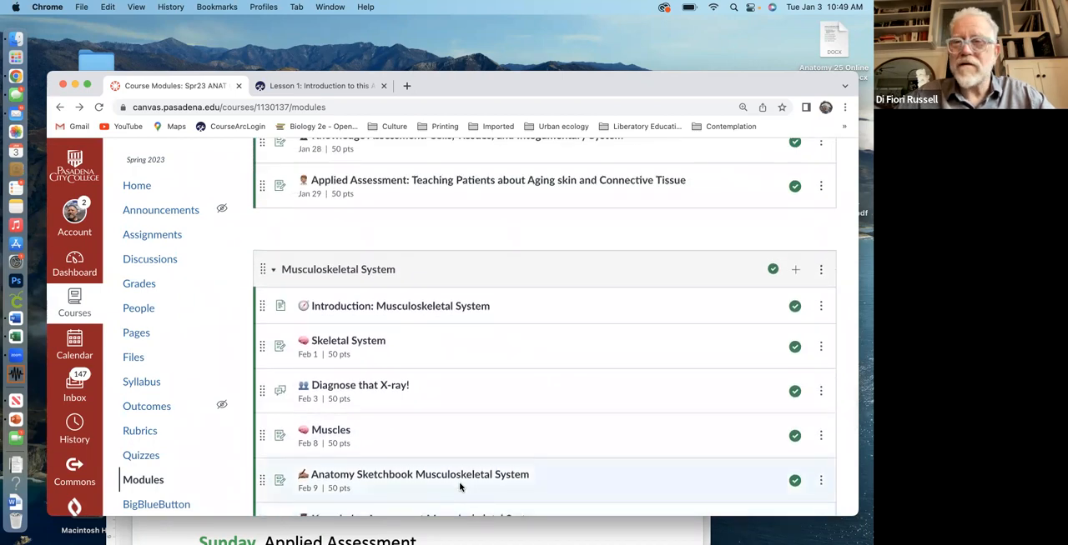
{"action": "scroll", "scroll_direction": "up", "scroll_amount": 3}
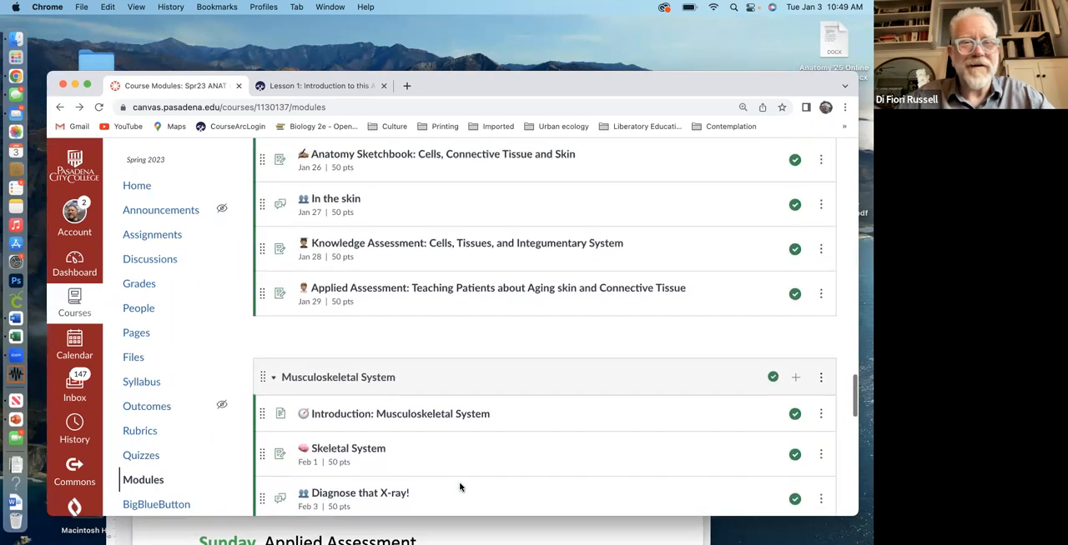
{"action": "scroll", "scroll_direction": "up", "scroll_amount": 3}
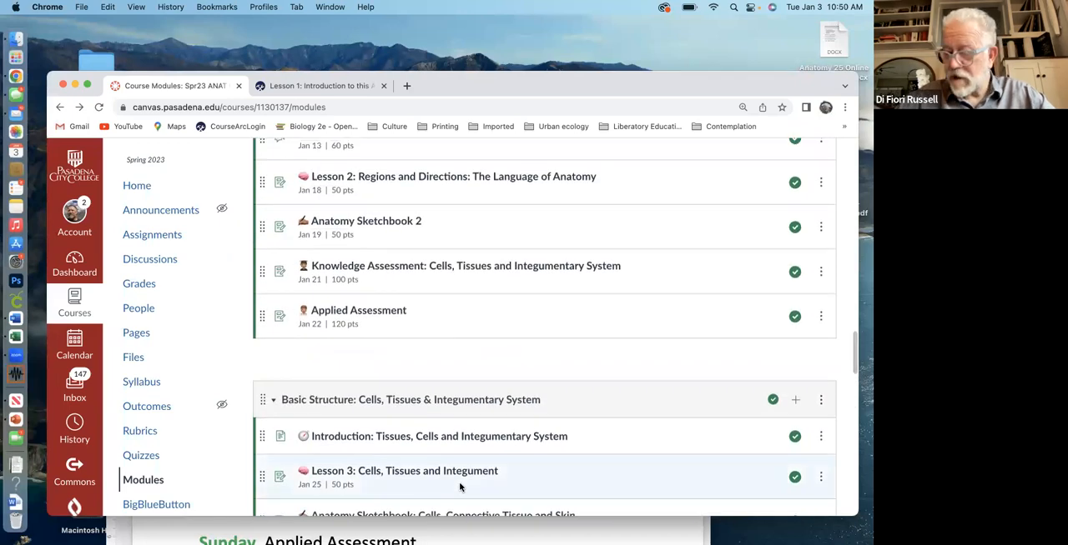
{"action": "scroll", "scroll_direction": "up", "scroll_amount": 3}
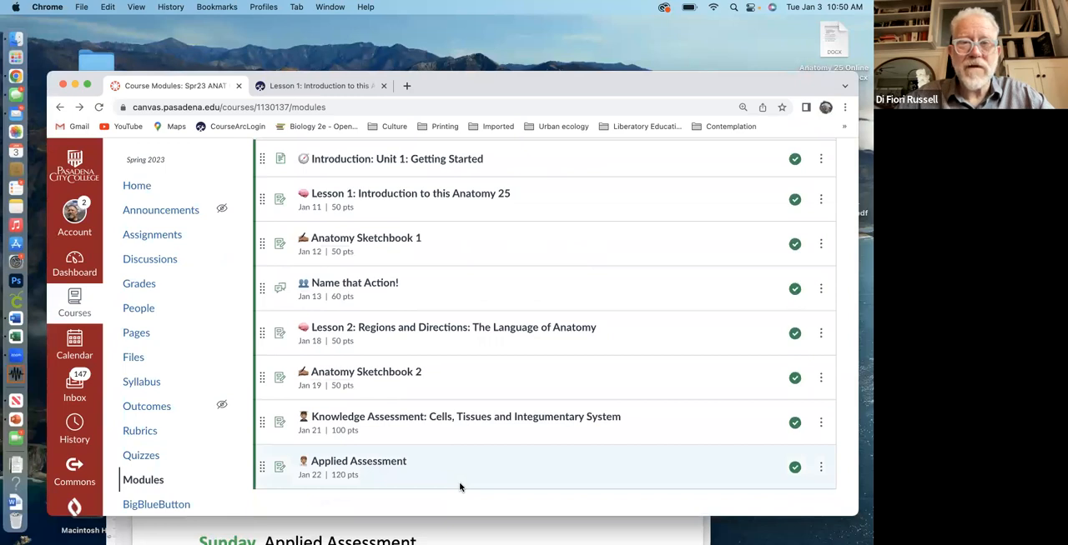
{"action": "mouse_move", "coordinate": [494, 90]}
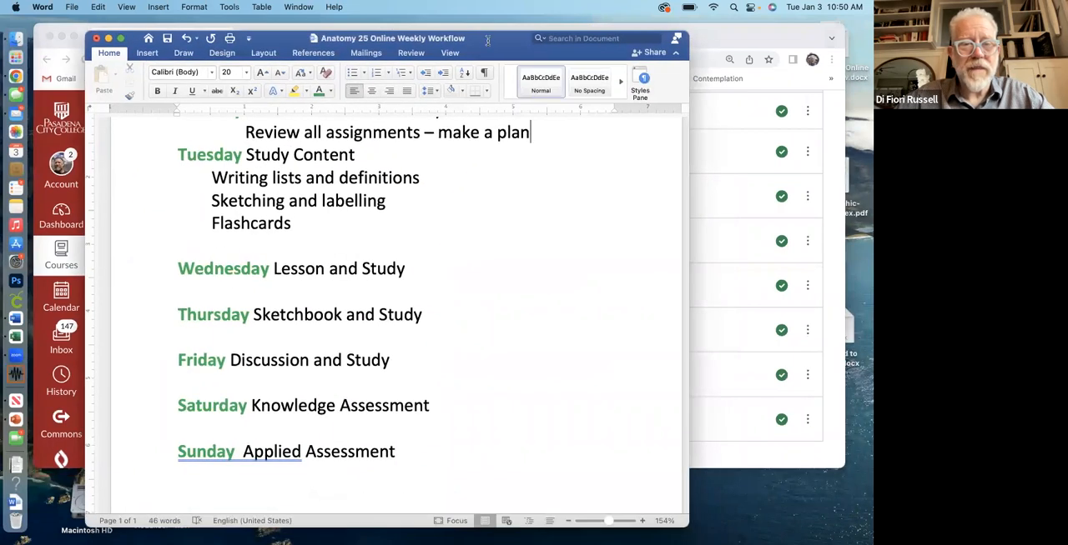
Review the Anatomy 25 Online Weekly Workflow's Monday-to-Sunday study plan in Word
{"action": "scroll", "scroll_direction": "up", "scroll_amount": 3}
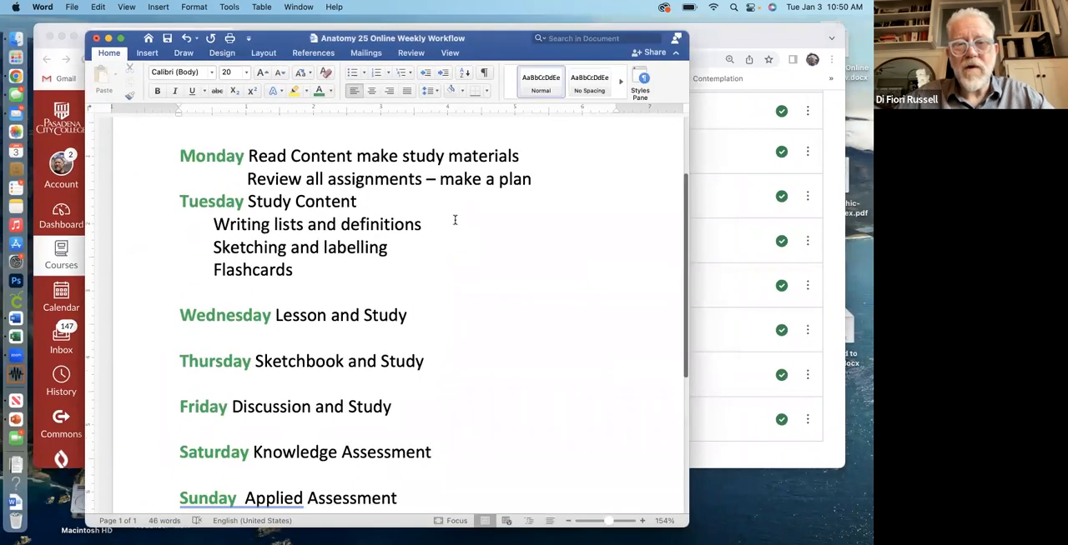
{"action": "left_click", "coordinate": [531, 178]}
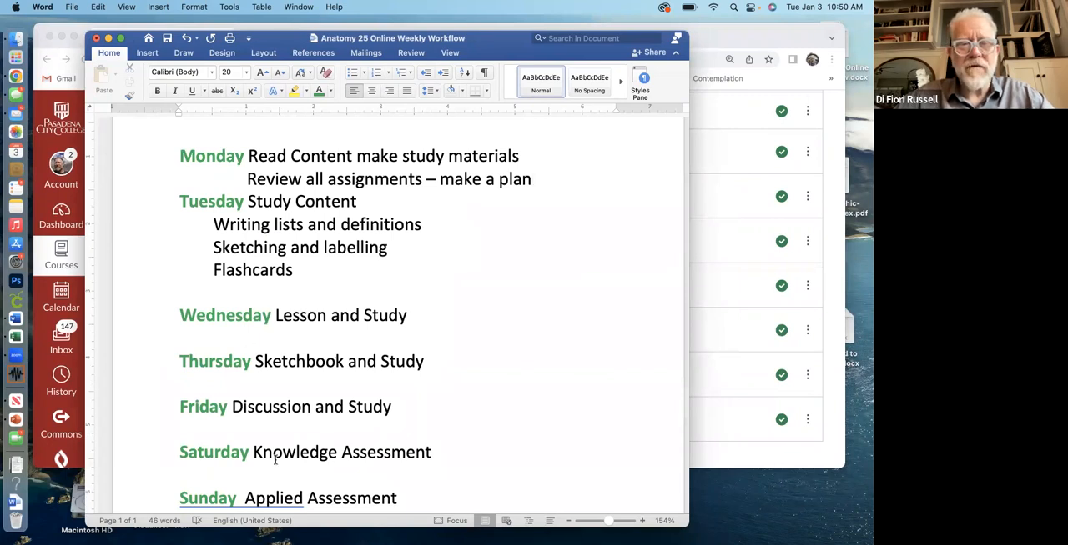
{"action": "mouse_move", "coordinate": [464, 390]}
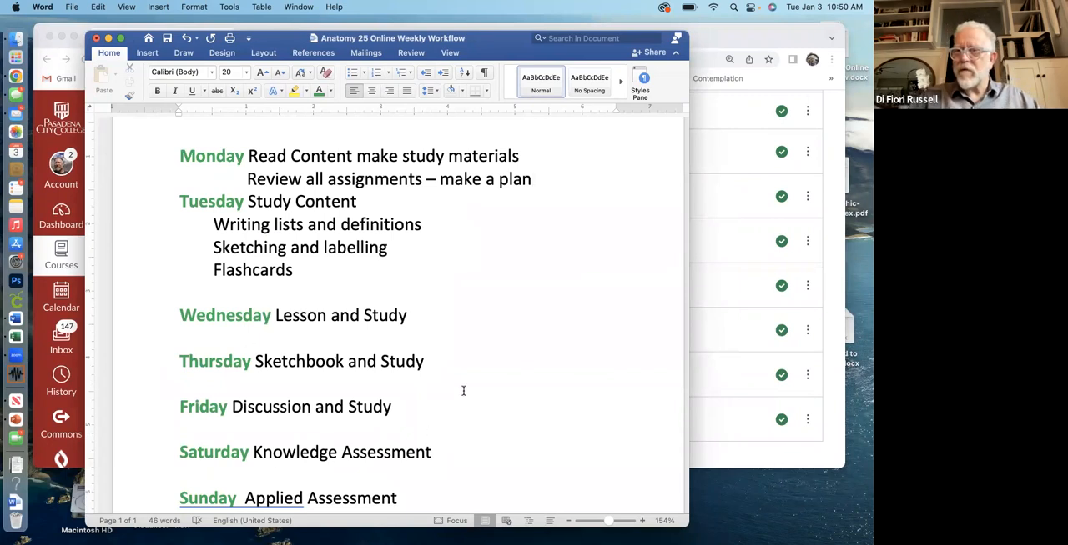
{"action": "left_click", "coordinate": [532, 179]}
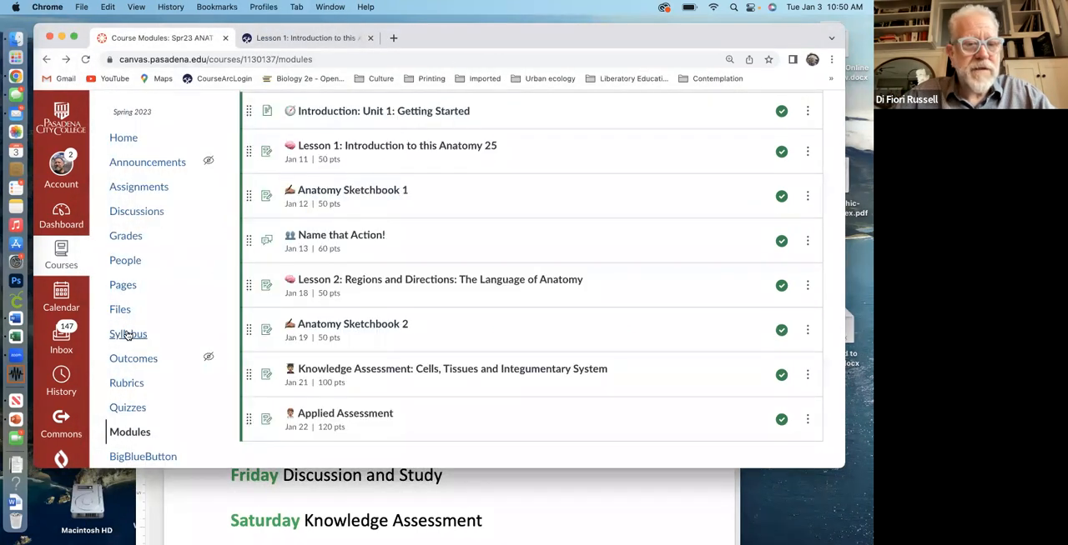
Show the ANAT 25 syllabus's learning outcomes and 20%-each assignment group weights
{"action": "left_click", "coordinate": [127, 333]}
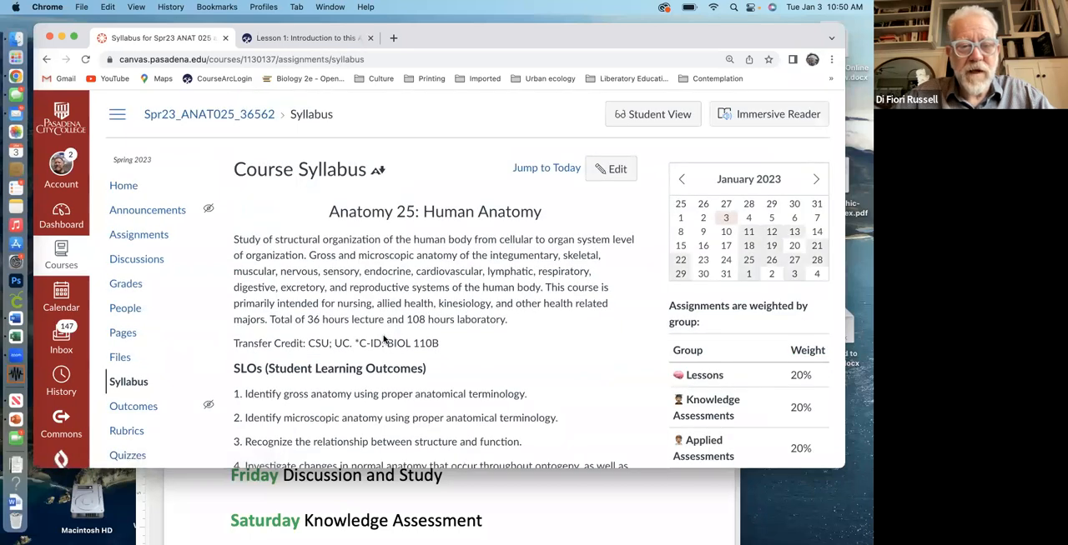
{"action": "scroll", "scroll_direction": "down", "scroll_amount": 3}
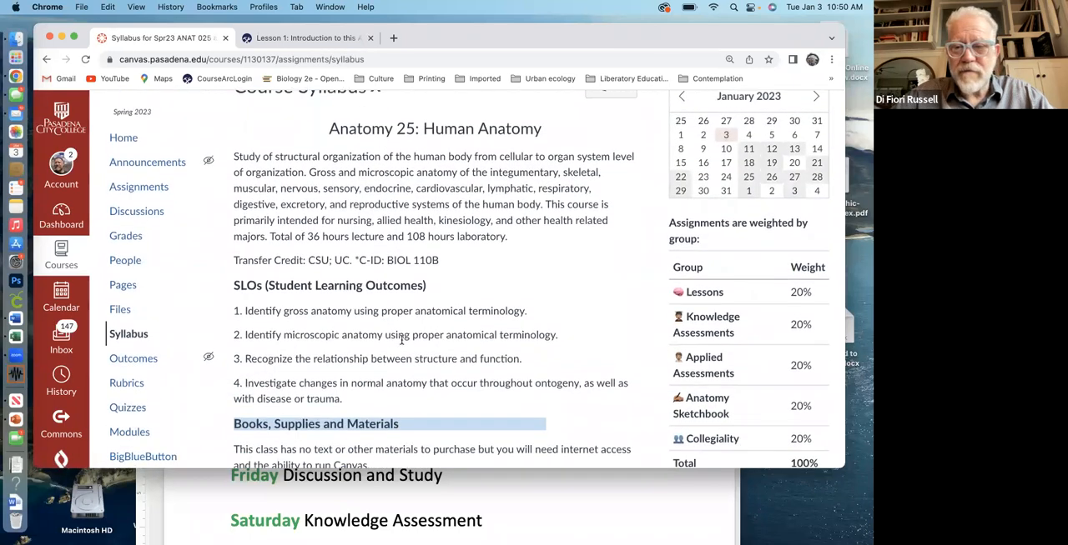
{"action": "scroll", "scroll_direction": "down", "scroll_amount": 3}
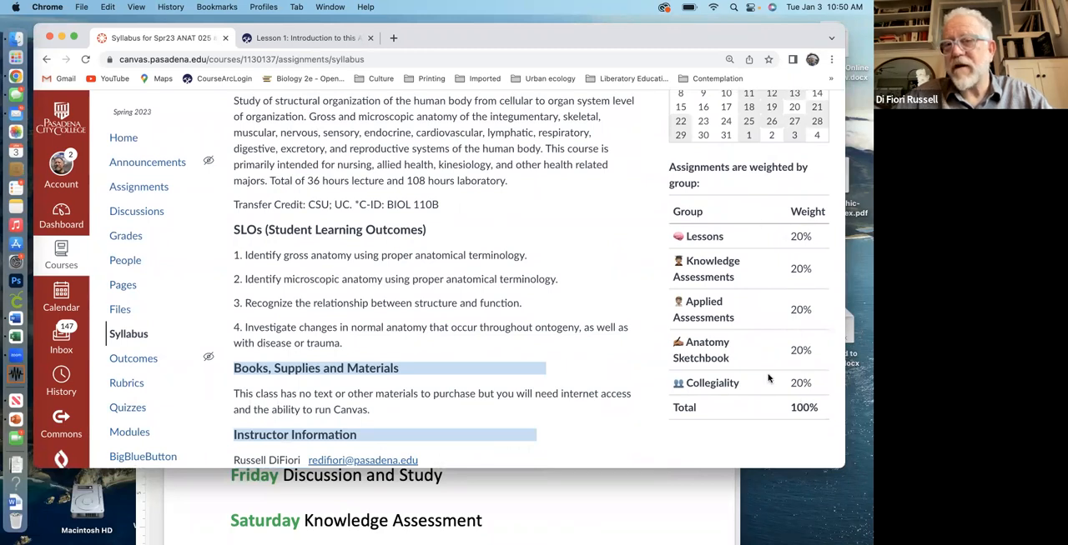
{"action": "mouse_move", "coordinate": [530, 290]}
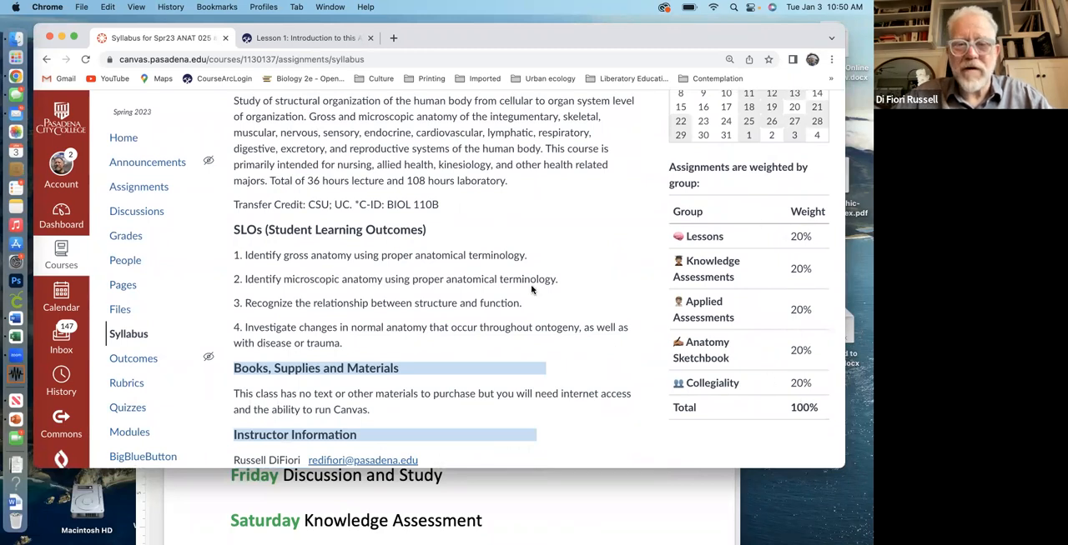
Scroll to the syllabus's Instructor Information with office location and weekly office hours
{"action": "scroll", "scroll_direction": "down", "scroll_amount": 3}
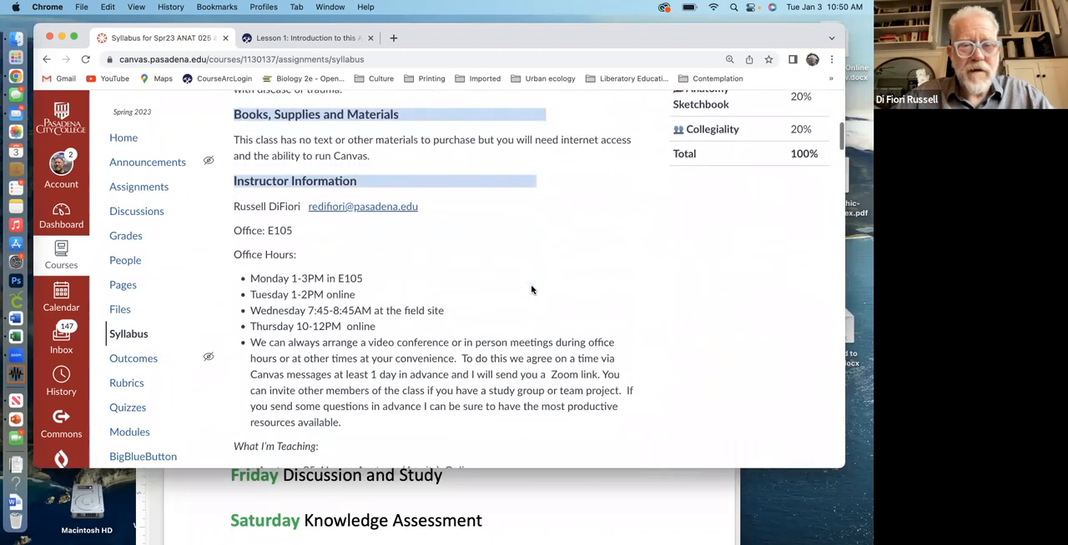
{"action": "mouse_move", "coordinate": [417, 417]}
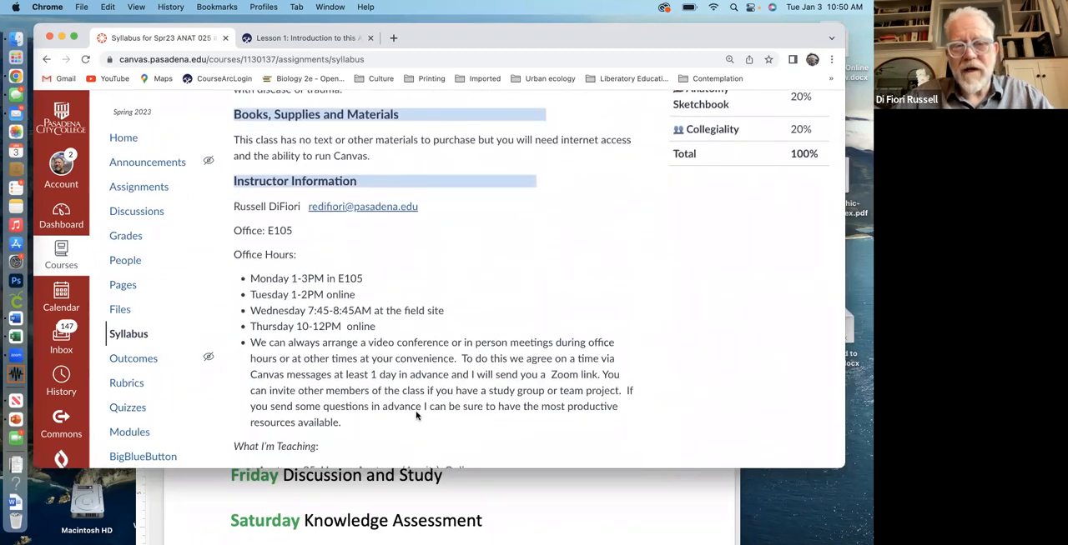
{"action": "mouse_move", "coordinate": [347, 280]}
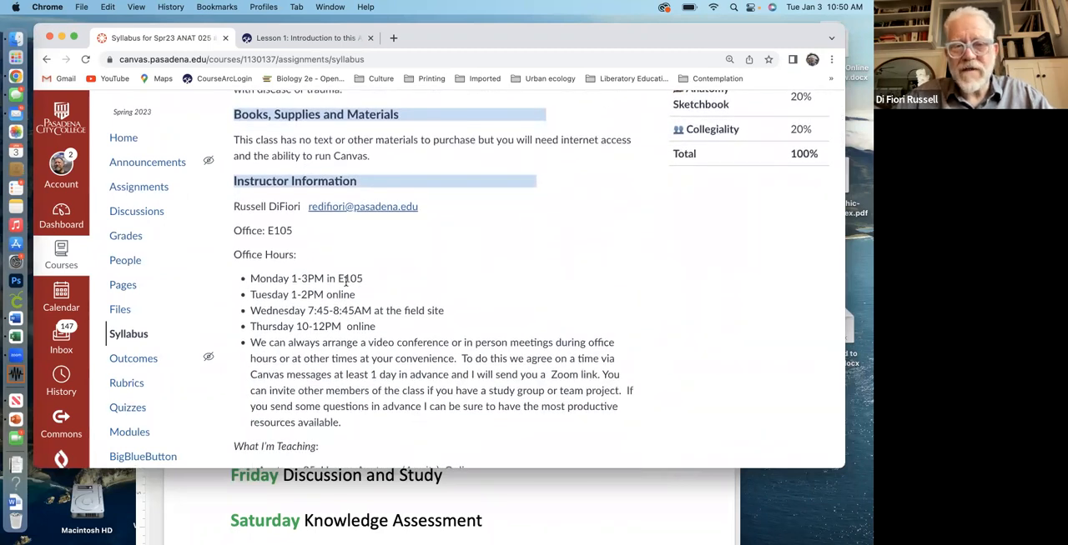
{"action": "mouse_move", "coordinate": [380, 284]}
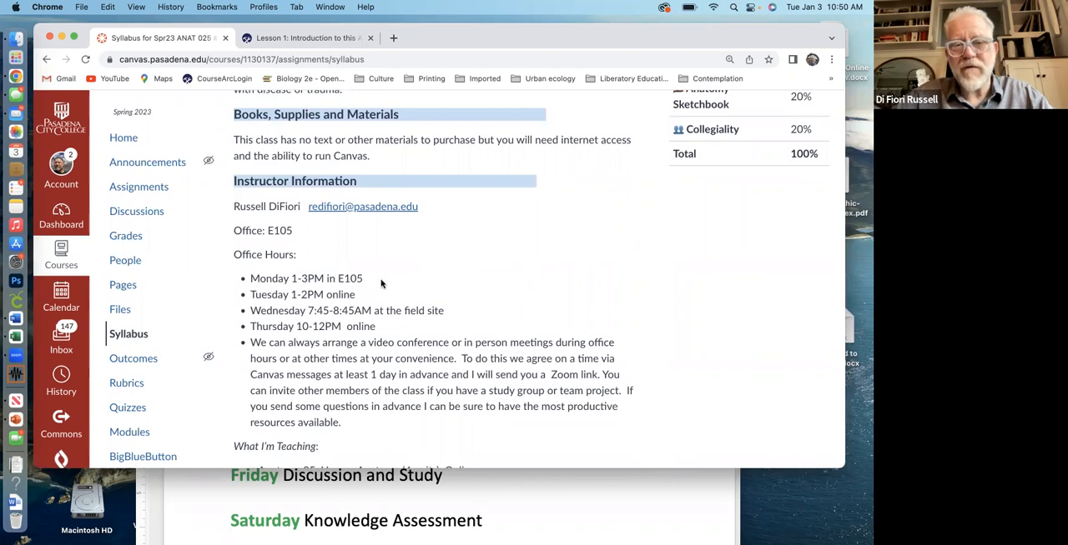
{"action": "mouse_move", "coordinate": [311, 297]}
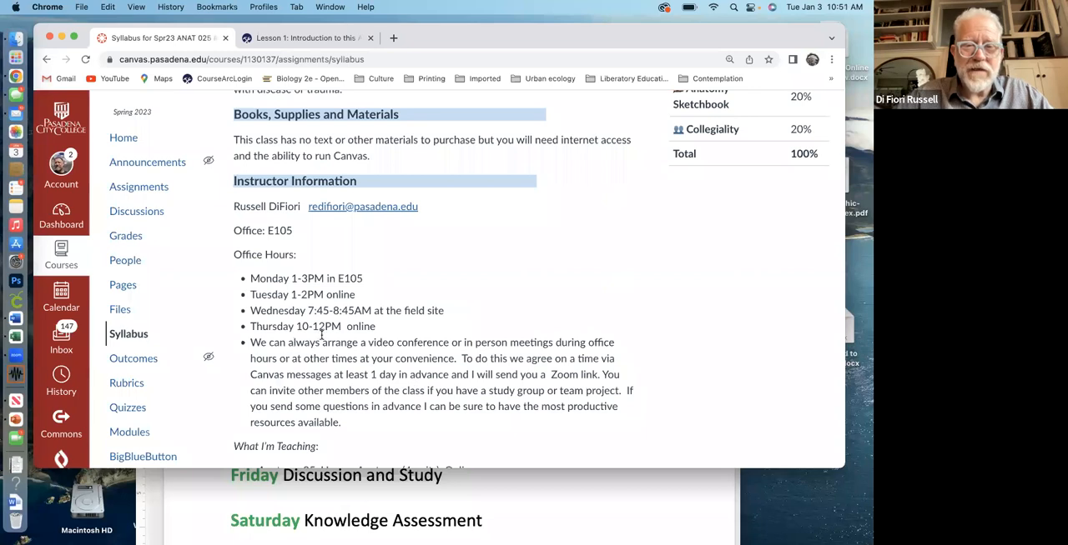
{"action": "mouse_move", "coordinate": [360, 353]}
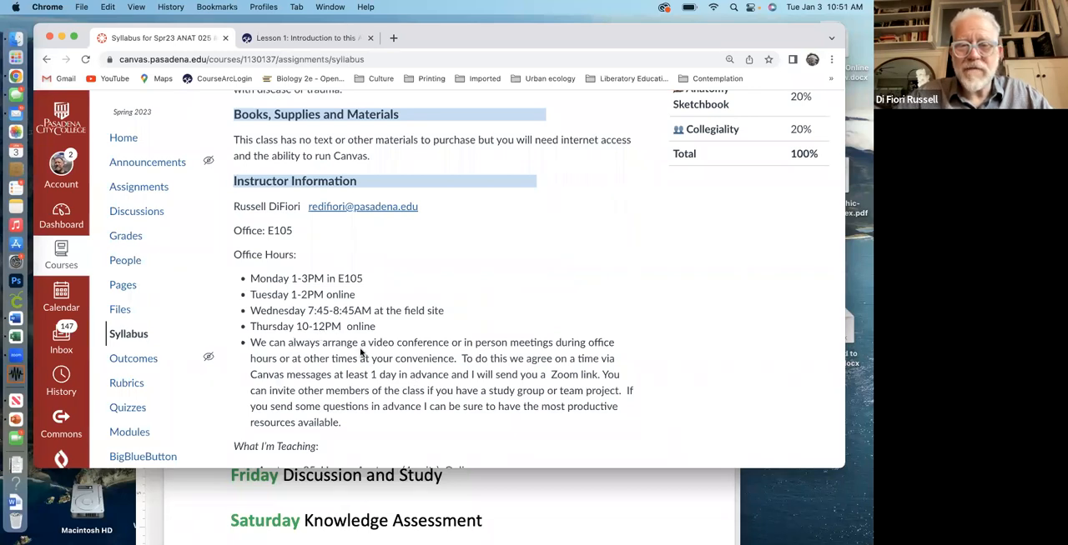
{"action": "mouse_move", "coordinate": [426, 382]}
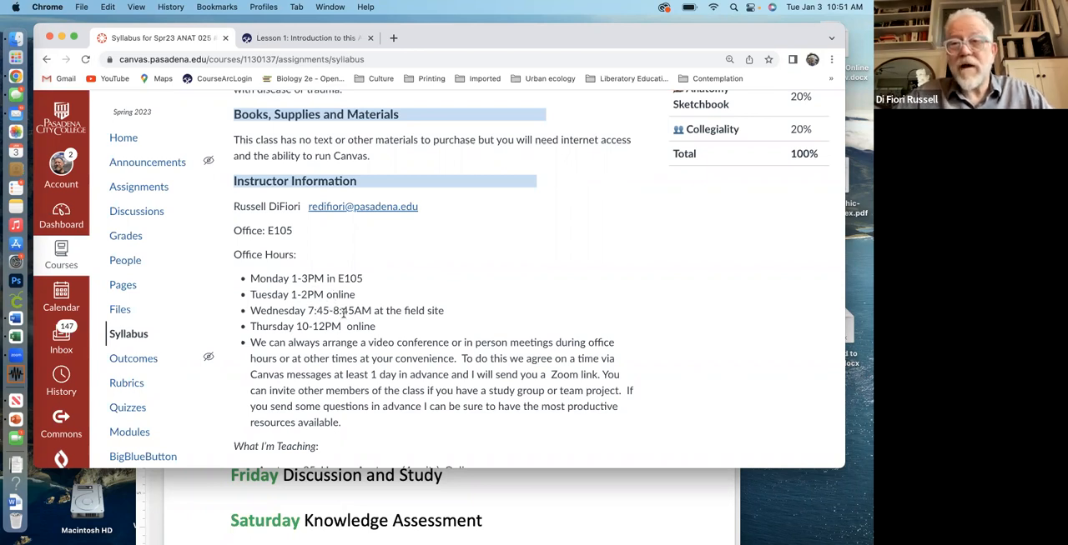
{"action": "mouse_move", "coordinate": [364, 354]}
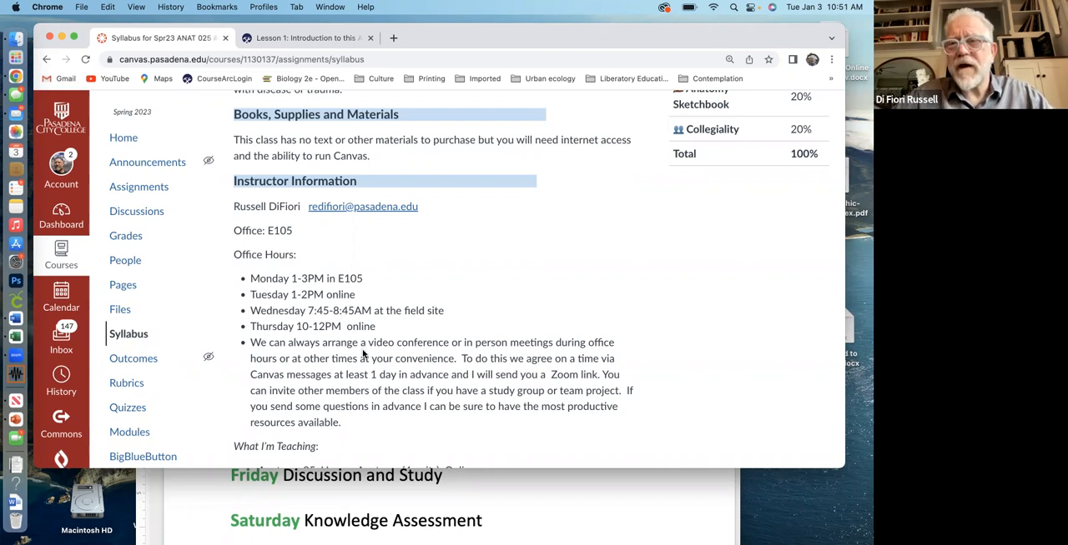
{"action": "mouse_move", "coordinate": [377, 387]}
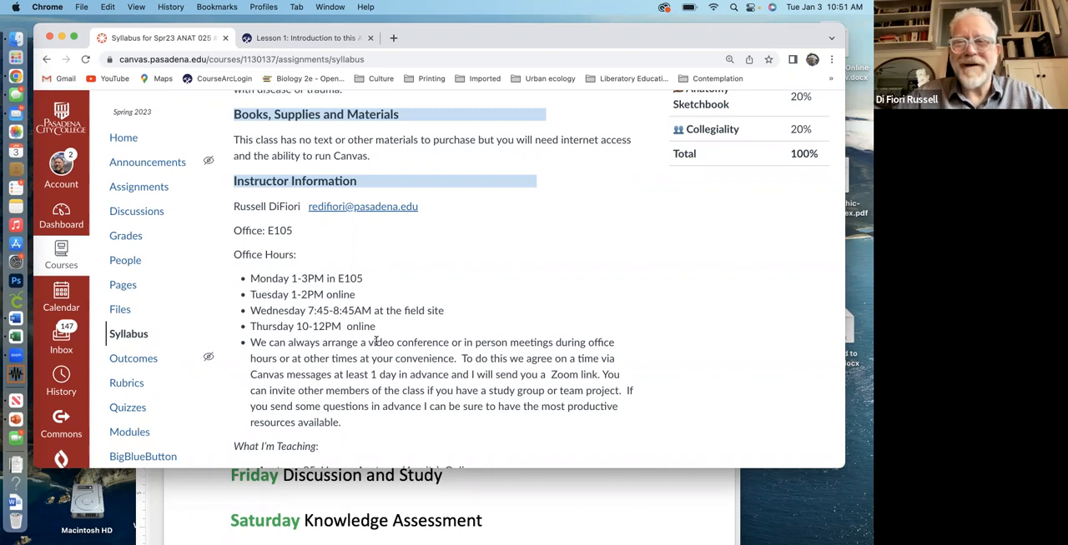
{"action": "mouse_move", "coordinate": [397, 351]}
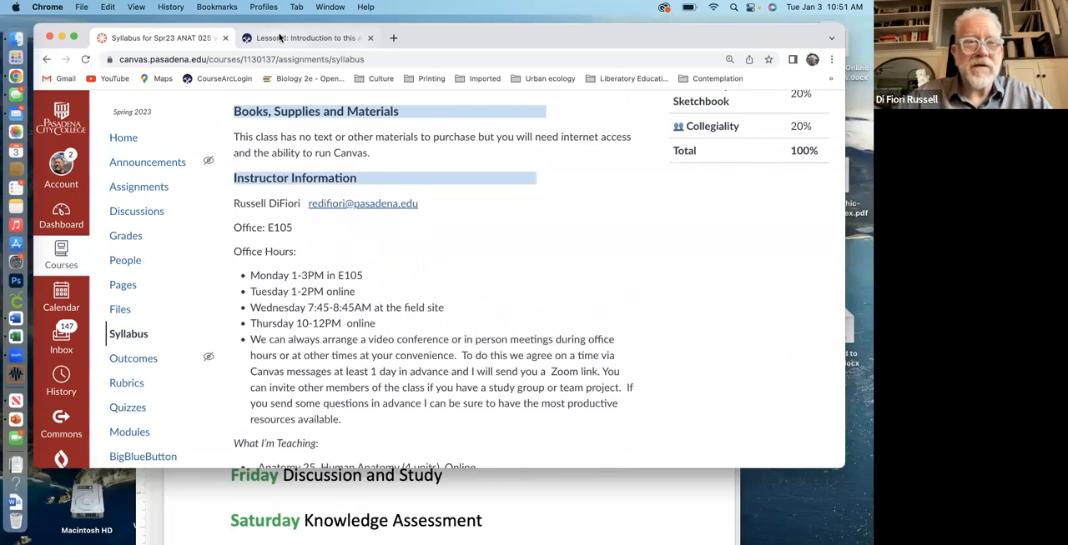
{"action": "mouse_move", "coordinate": [138, 185]}
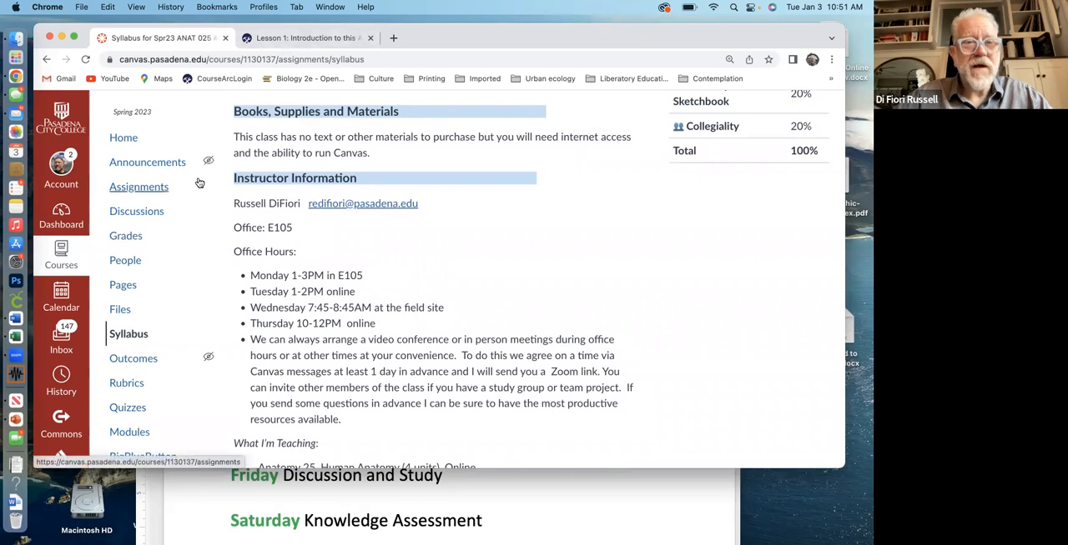
{"action": "mouse_move", "coordinate": [130, 430]}
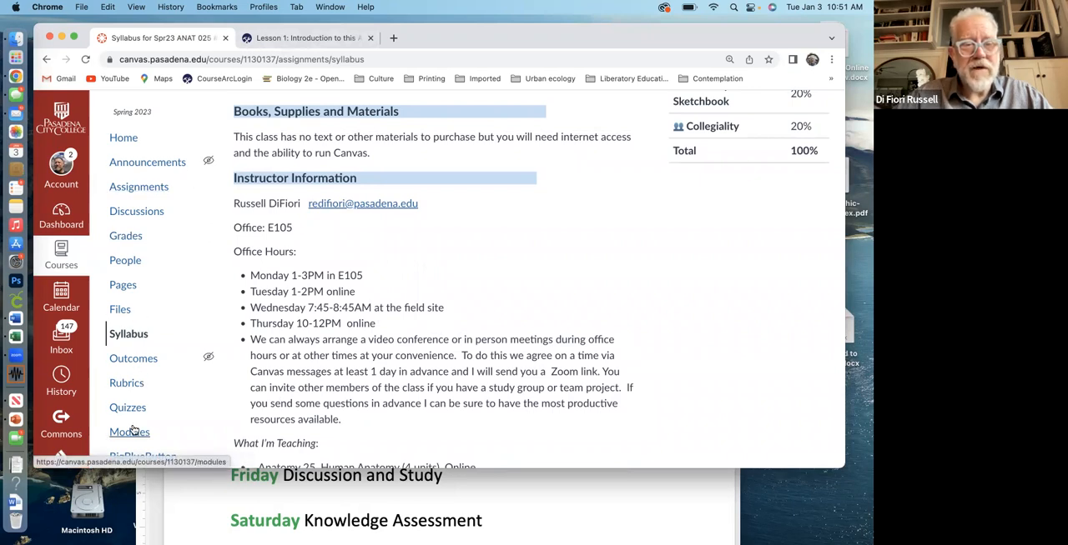
Show Unit 1's lessons, sketchbooks and assessments through Applied Assessment on the Modules page
{"action": "left_click", "coordinate": [130, 430]}
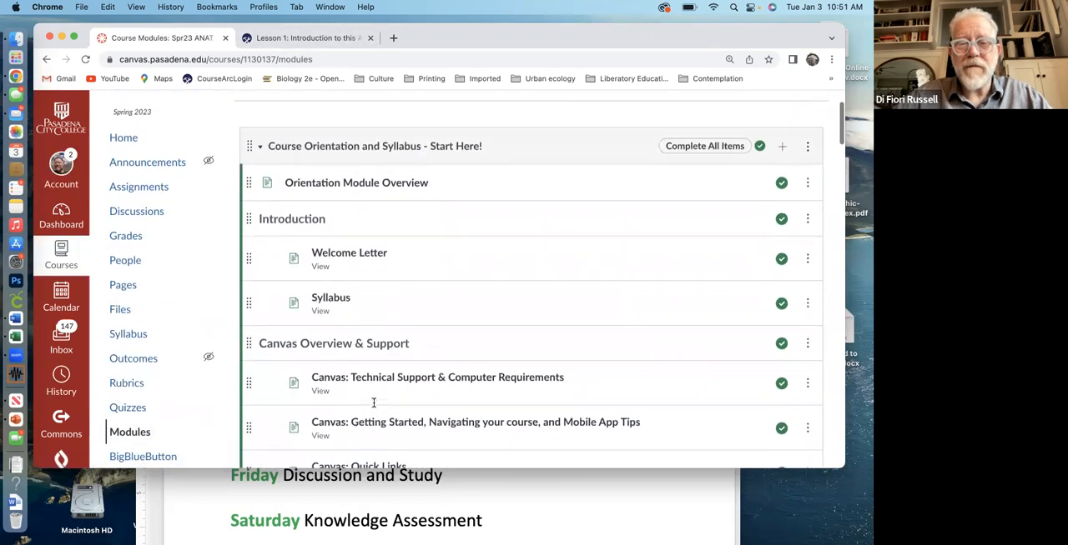
{"action": "scroll", "scroll_direction": "down", "scroll_amount": 3}
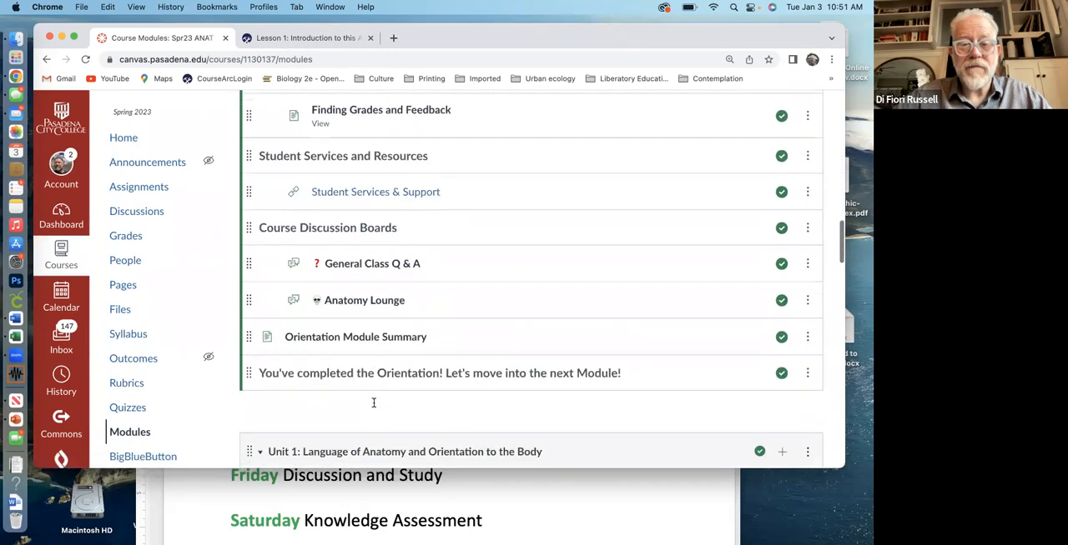
{"action": "scroll", "scroll_direction": "down", "scroll_amount": 3}
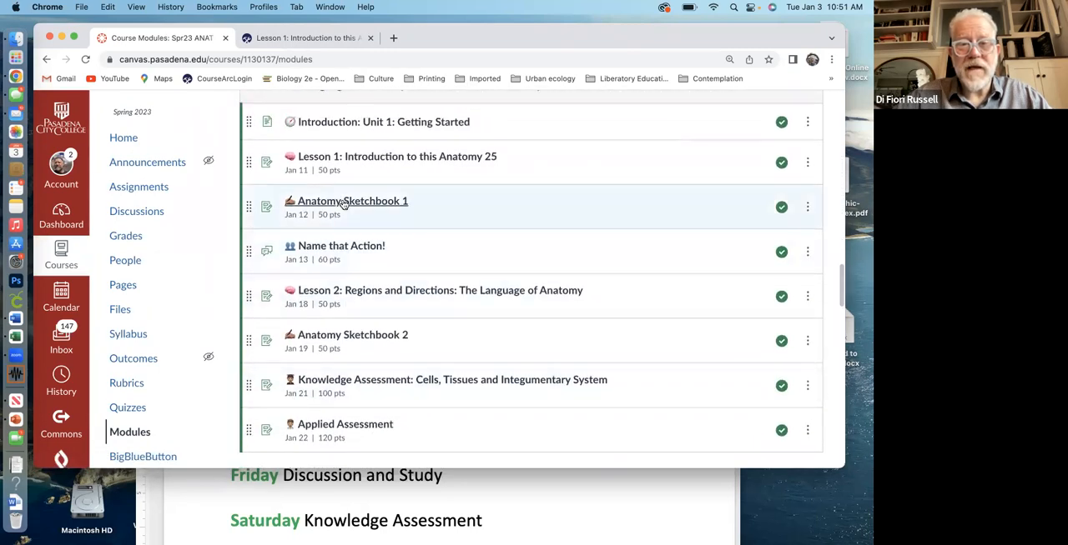
{"action": "mouse_move", "coordinate": [351, 200]}
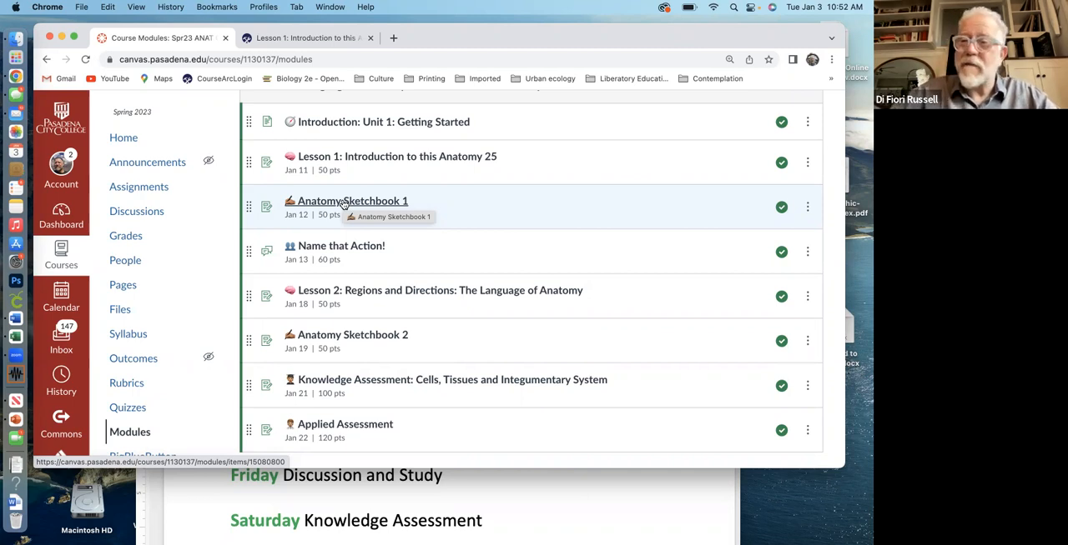
{"action": "mouse_move", "coordinate": [382, 257]}
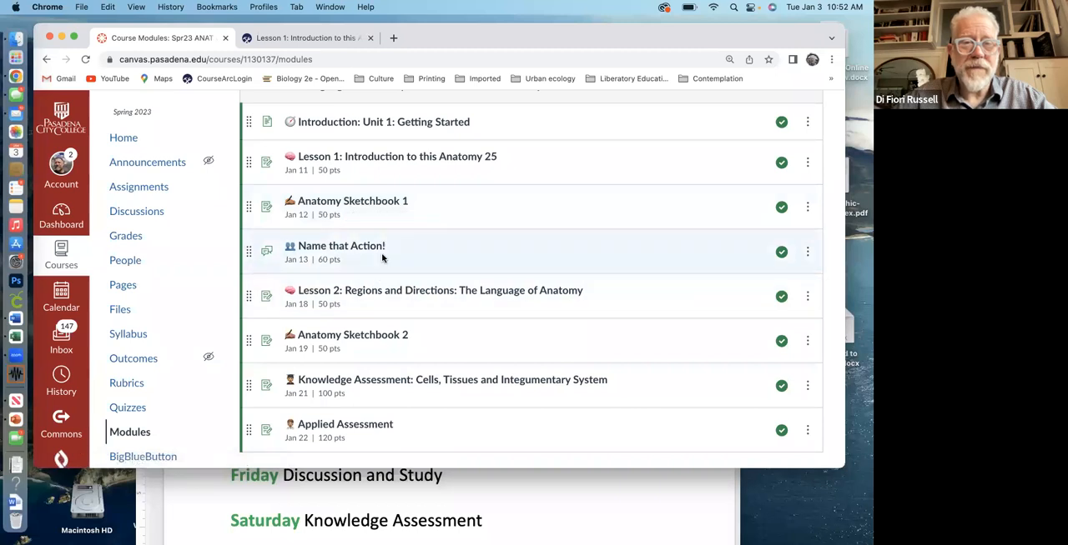
{"action": "scroll", "scroll_direction": "up", "scroll_amount": 3}
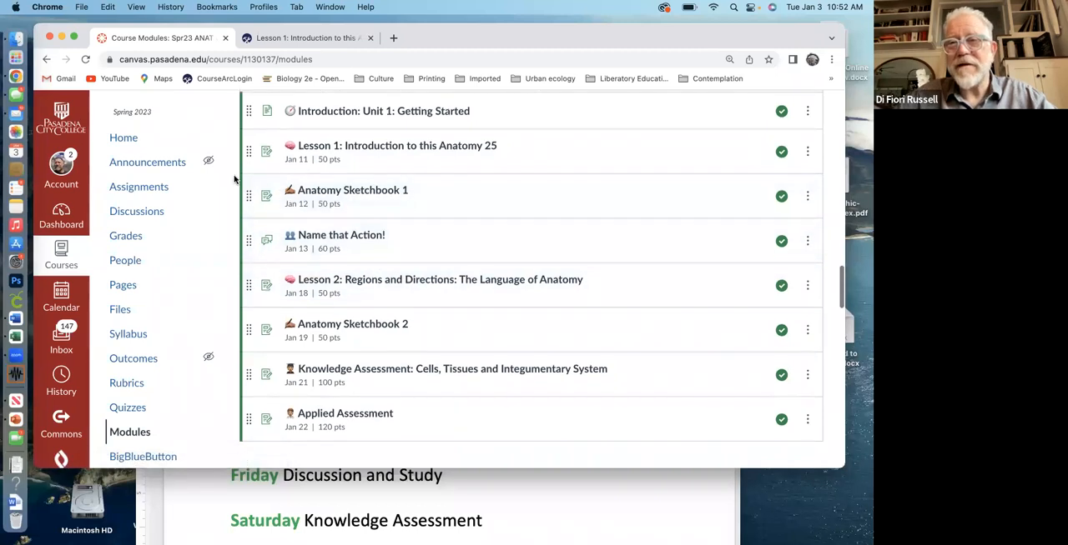